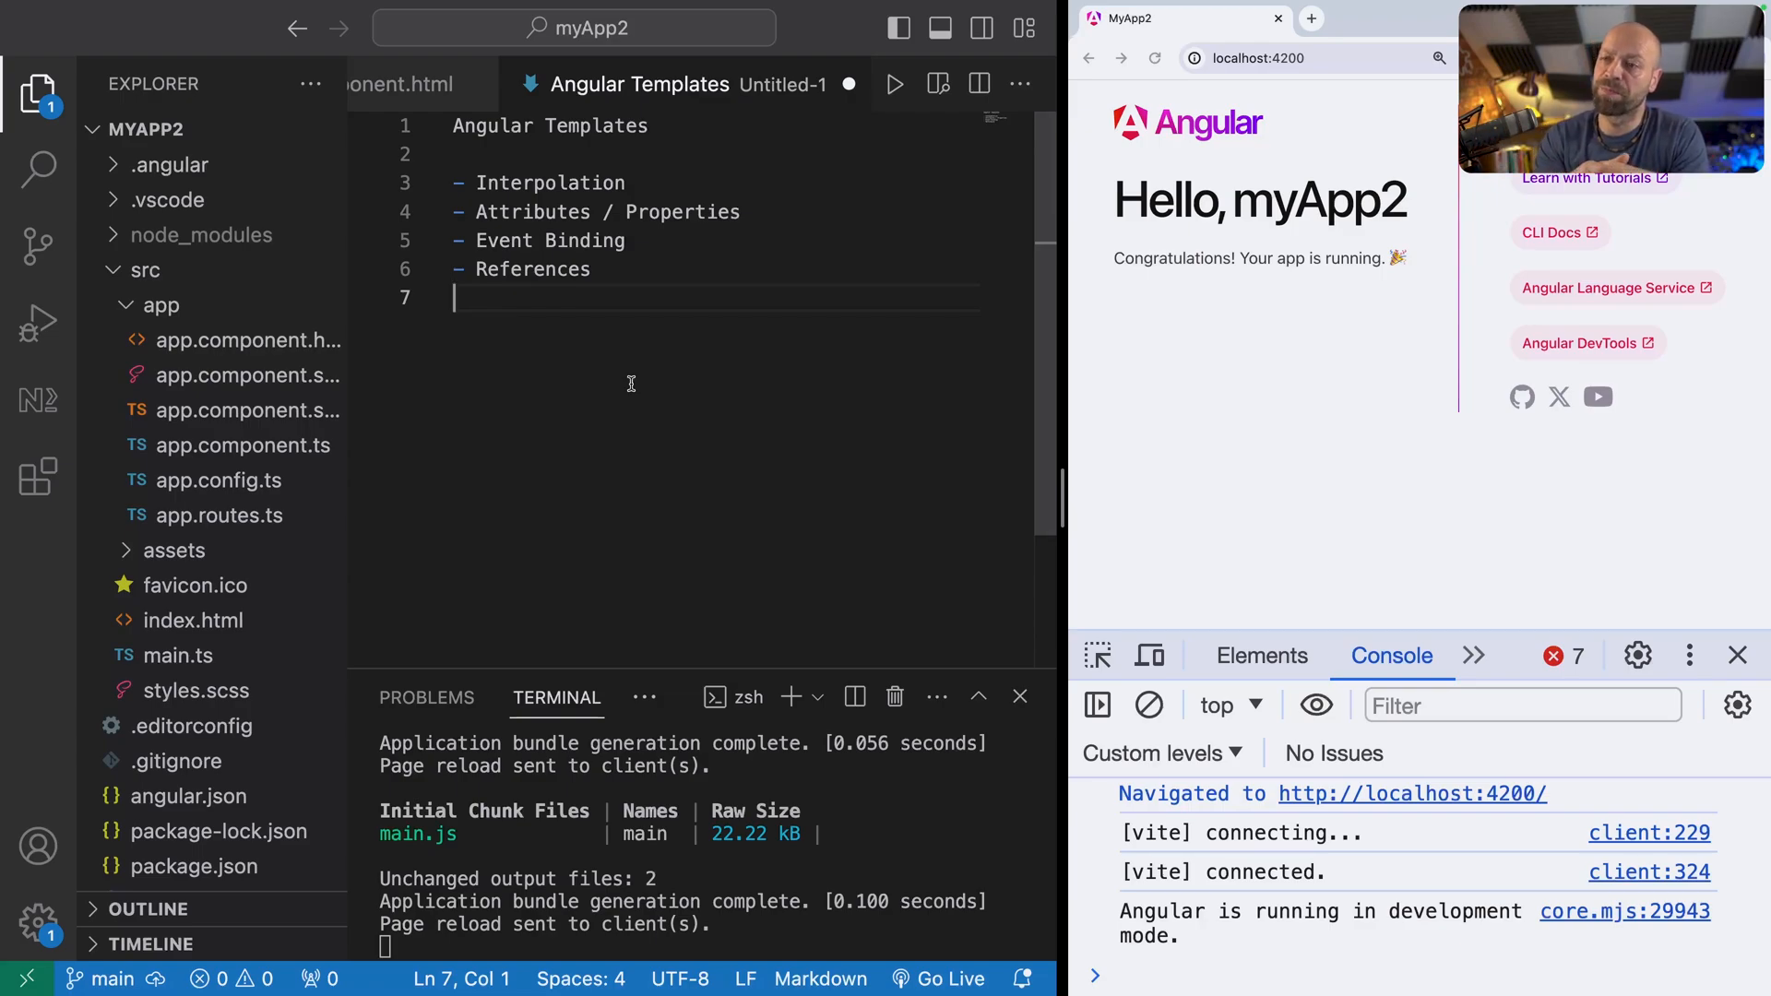
{"action": "mouse_move", "coordinate": [249, 468]}
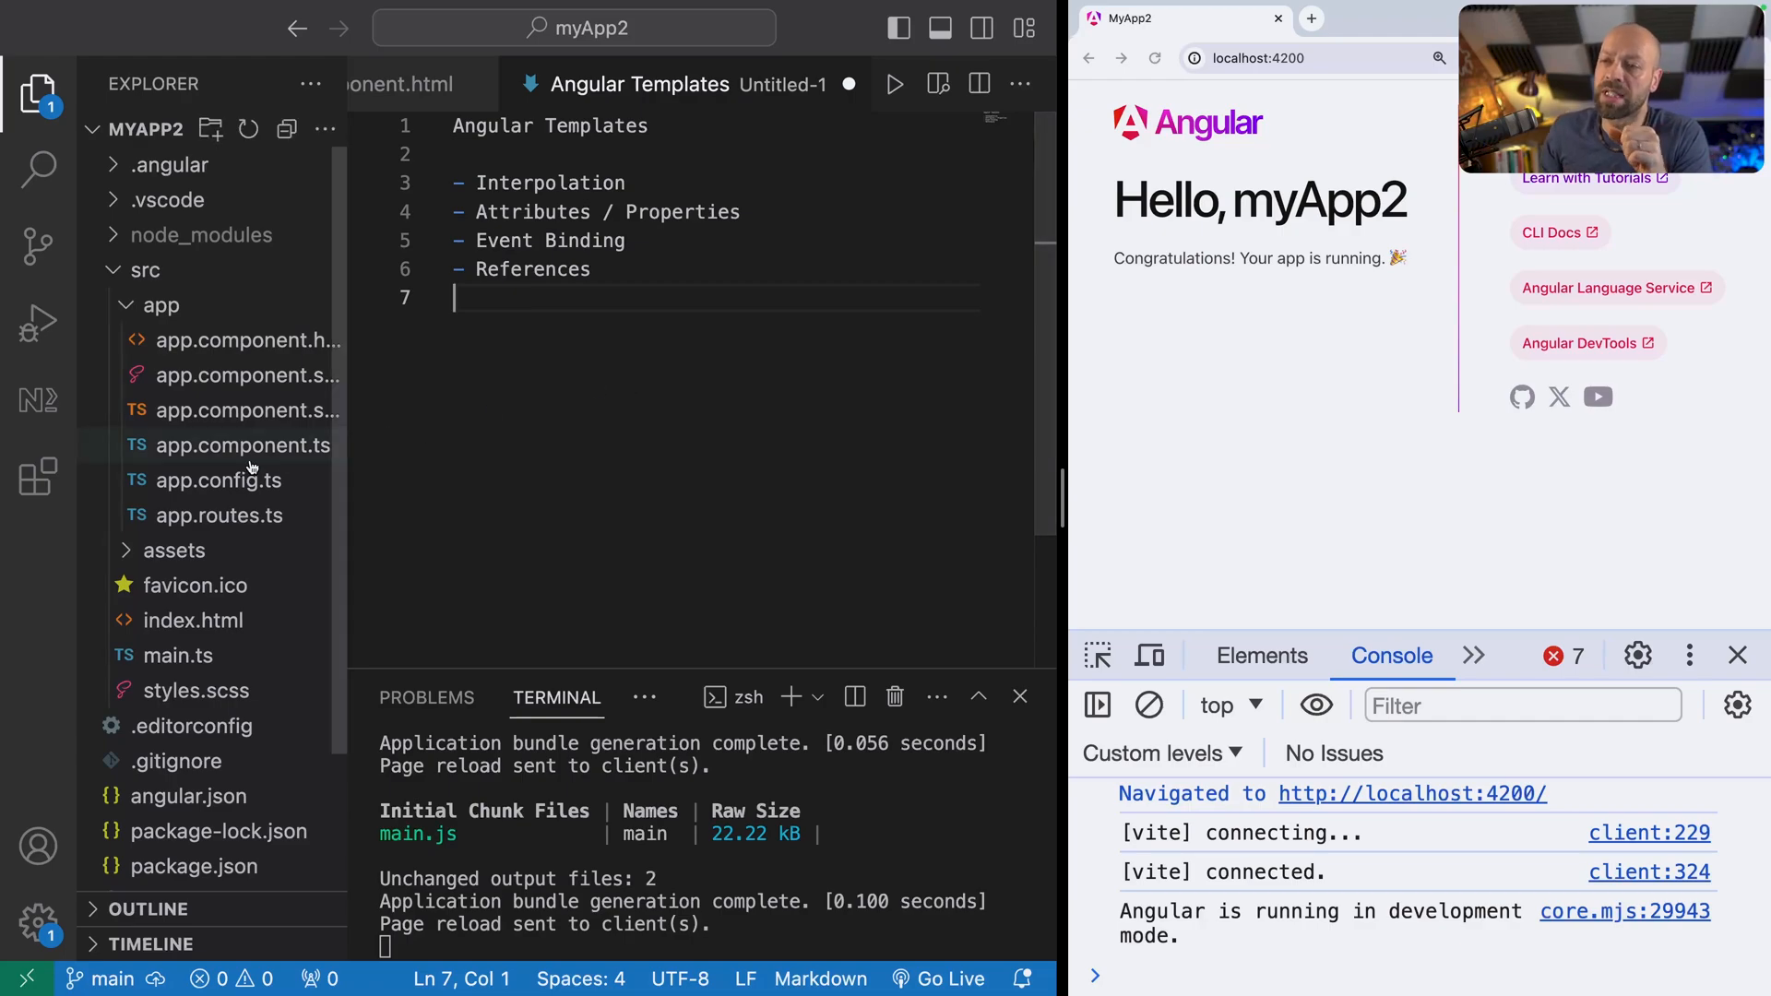
Step: Open src/app/app.component.ts to view its templateUrl
{"action": "left_click", "coordinate": [242, 446]}
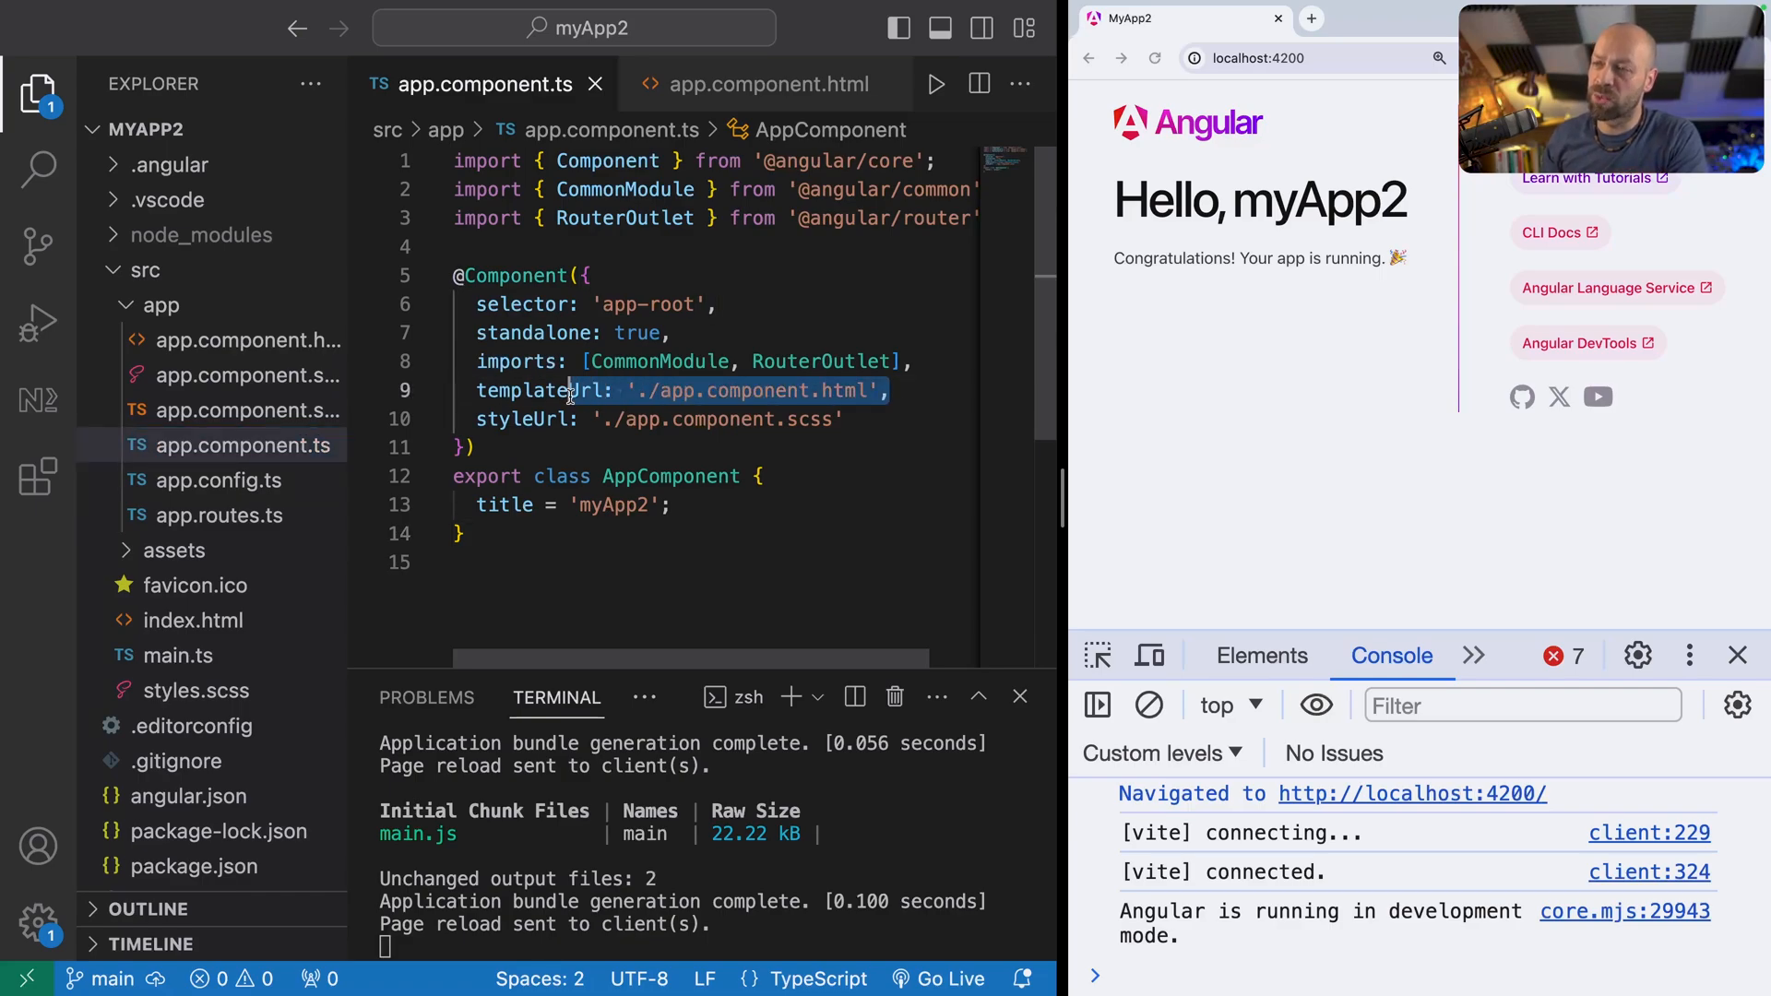
{"action": "type", "text": "template: `"}
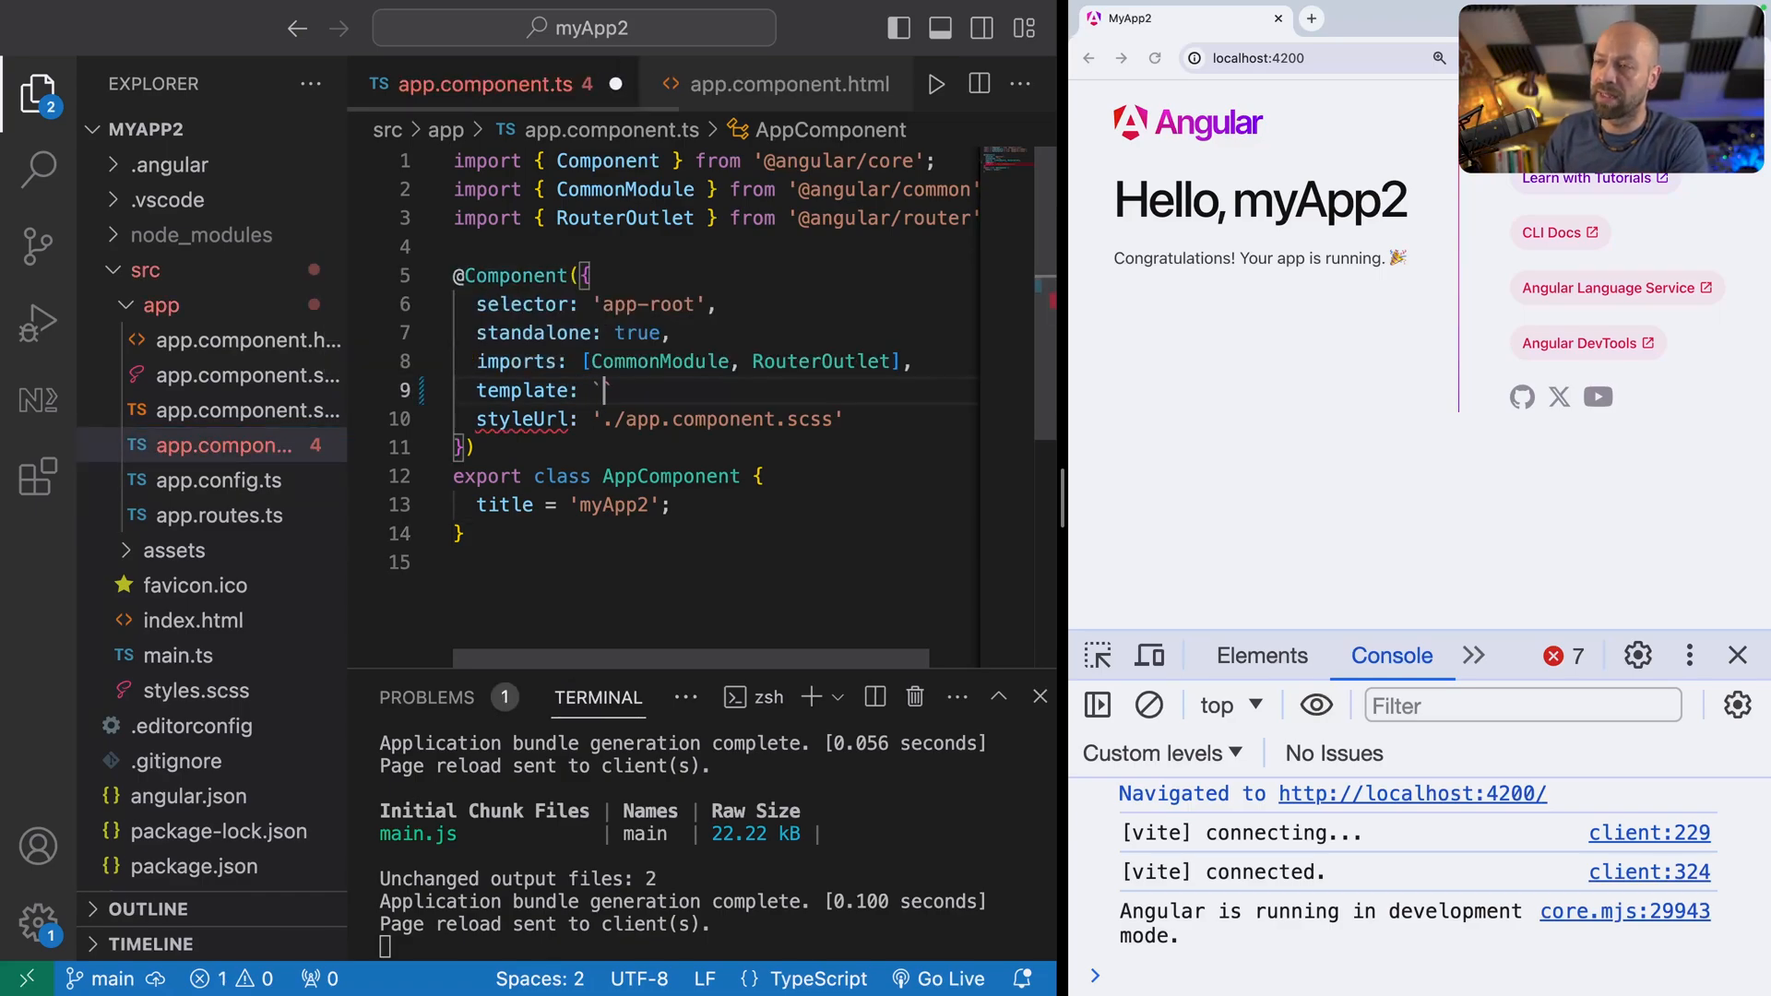
{"action": "type", "text": "`,"}
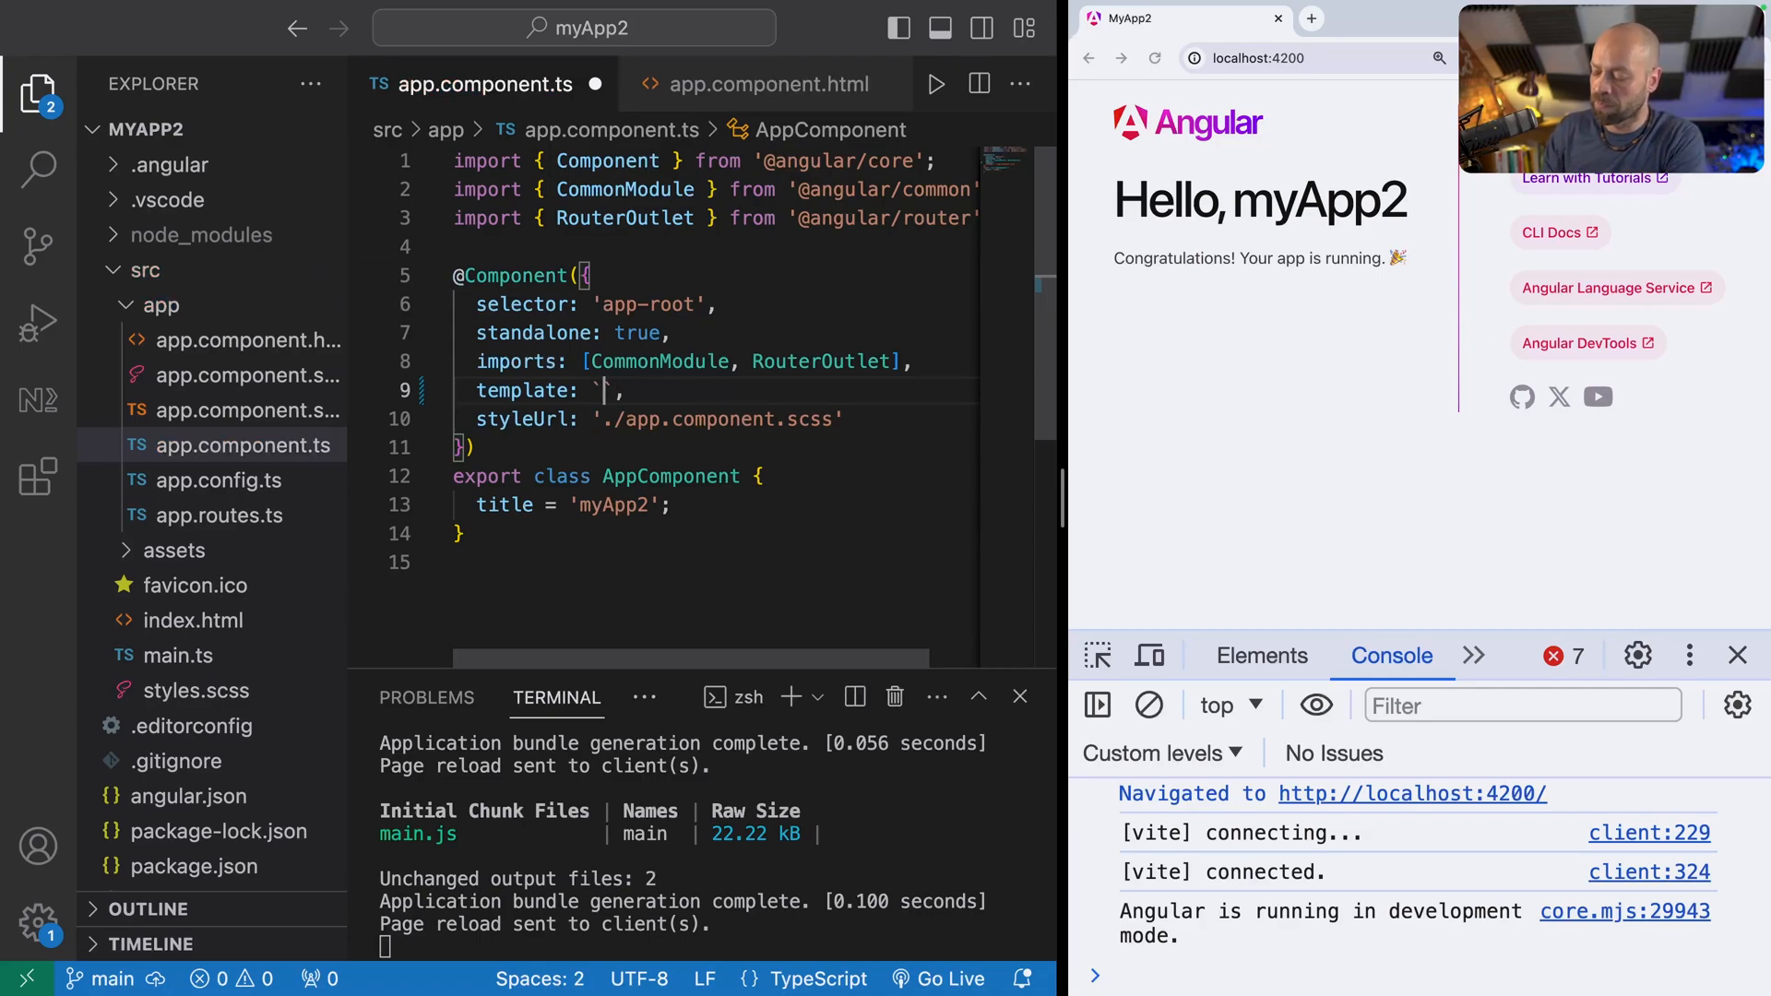
{"action": "type", "text": "<g1"}
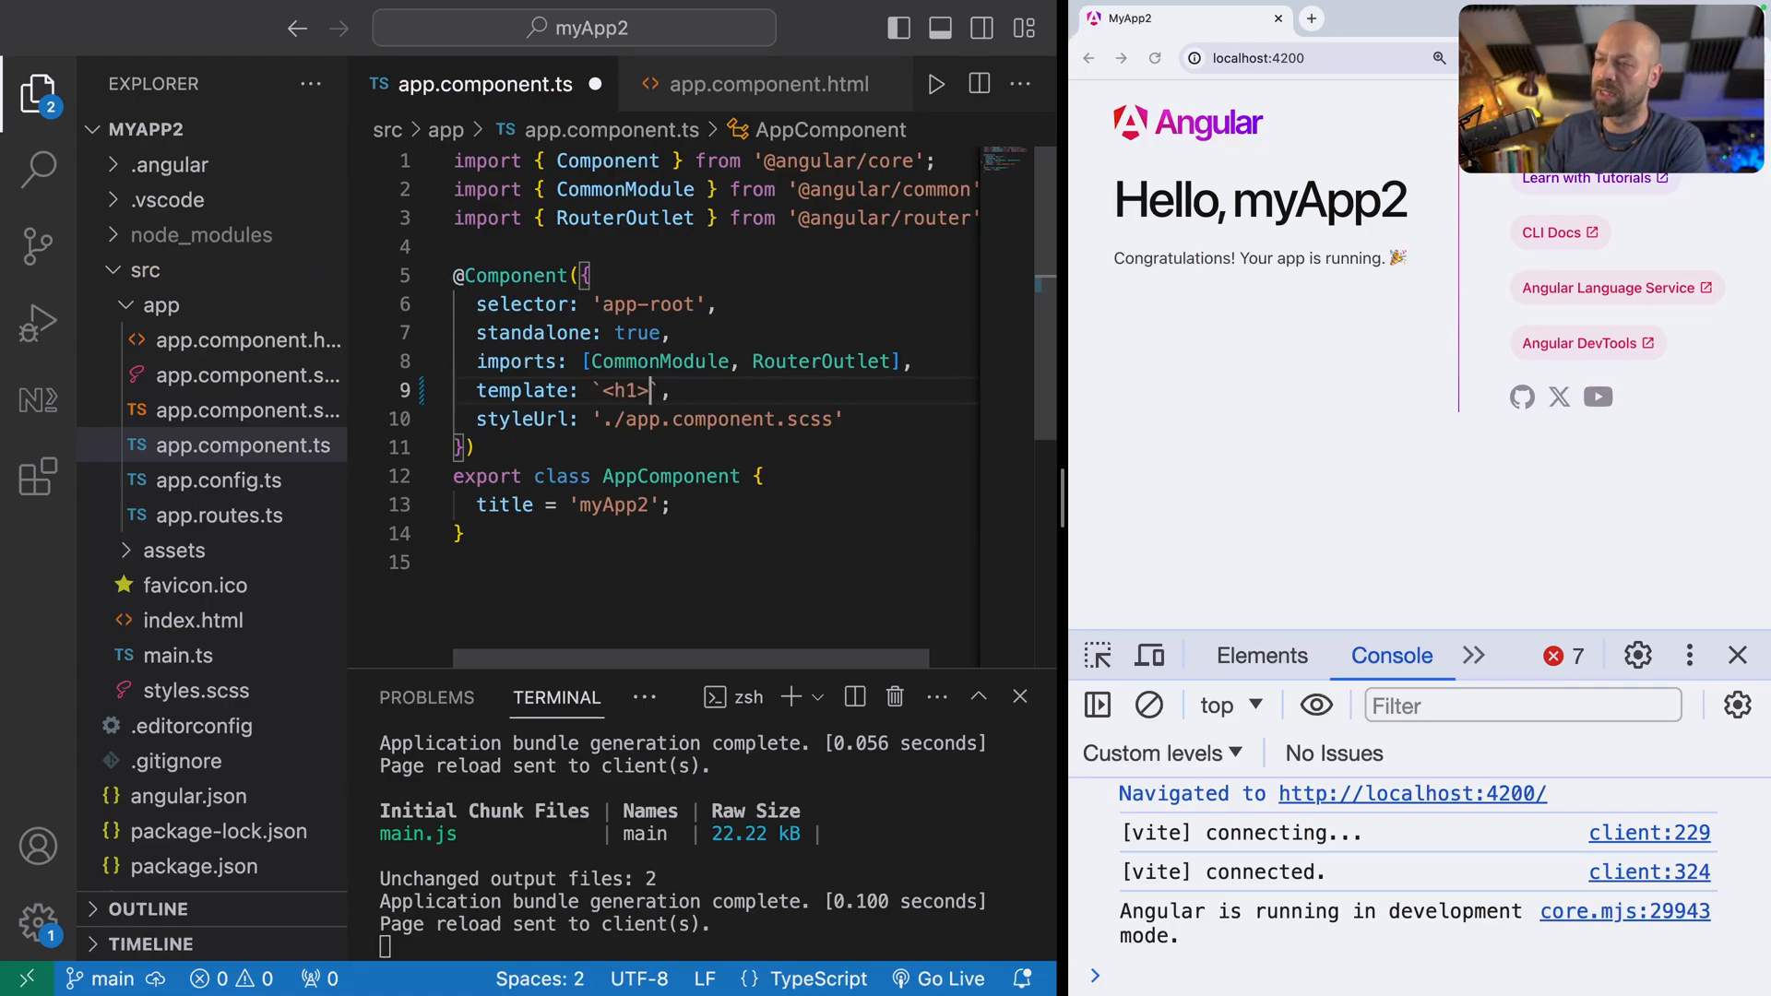
{"action": "type", "text": "Hello World"}
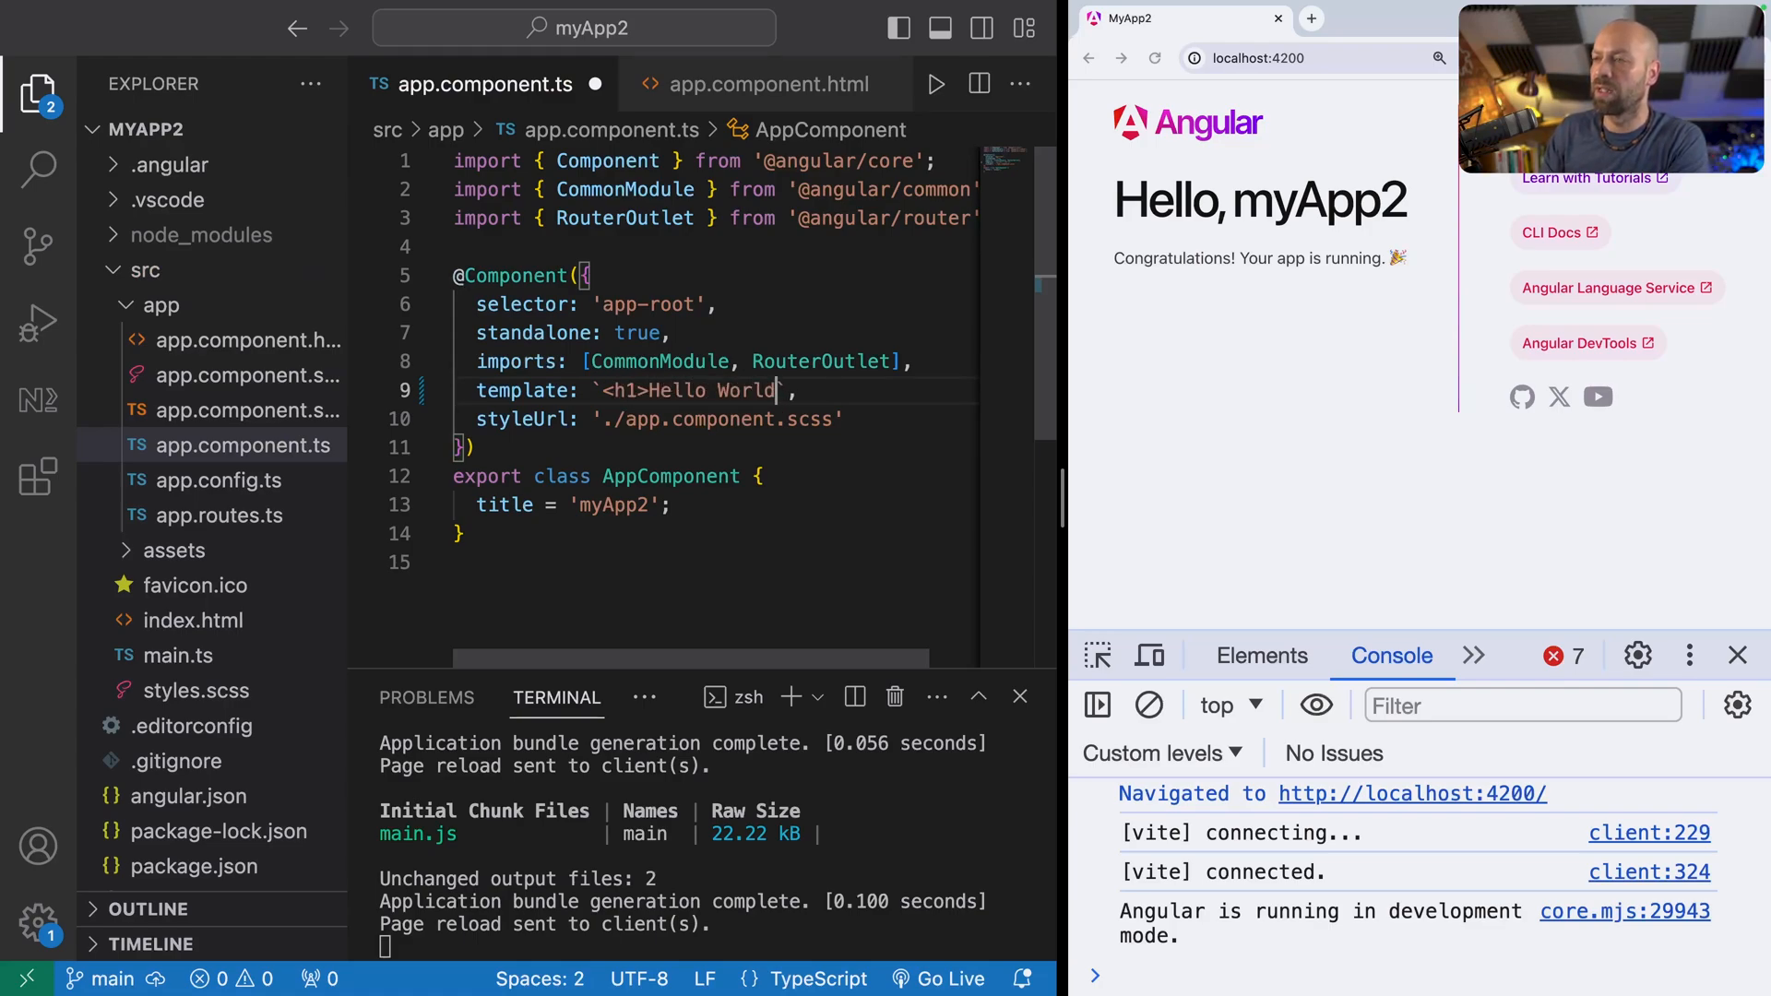
{"action": "type", "text": "</h1>"}
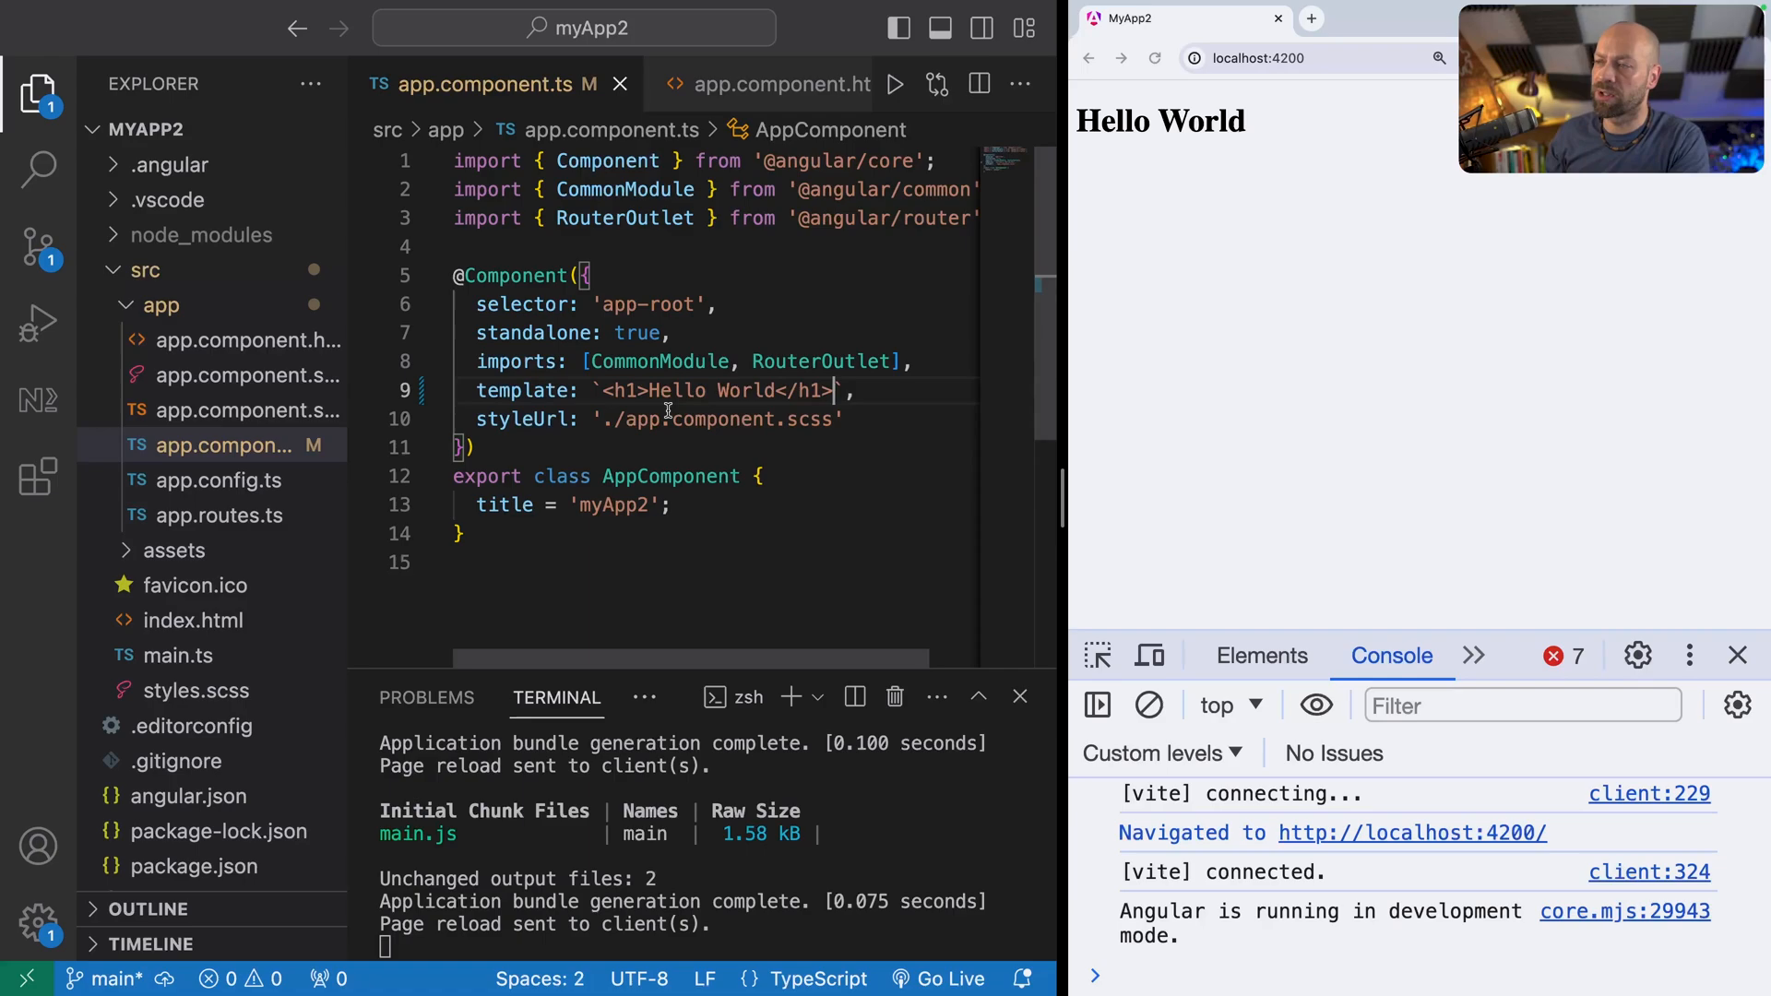
{"action": "key", "text": "Backspace"}
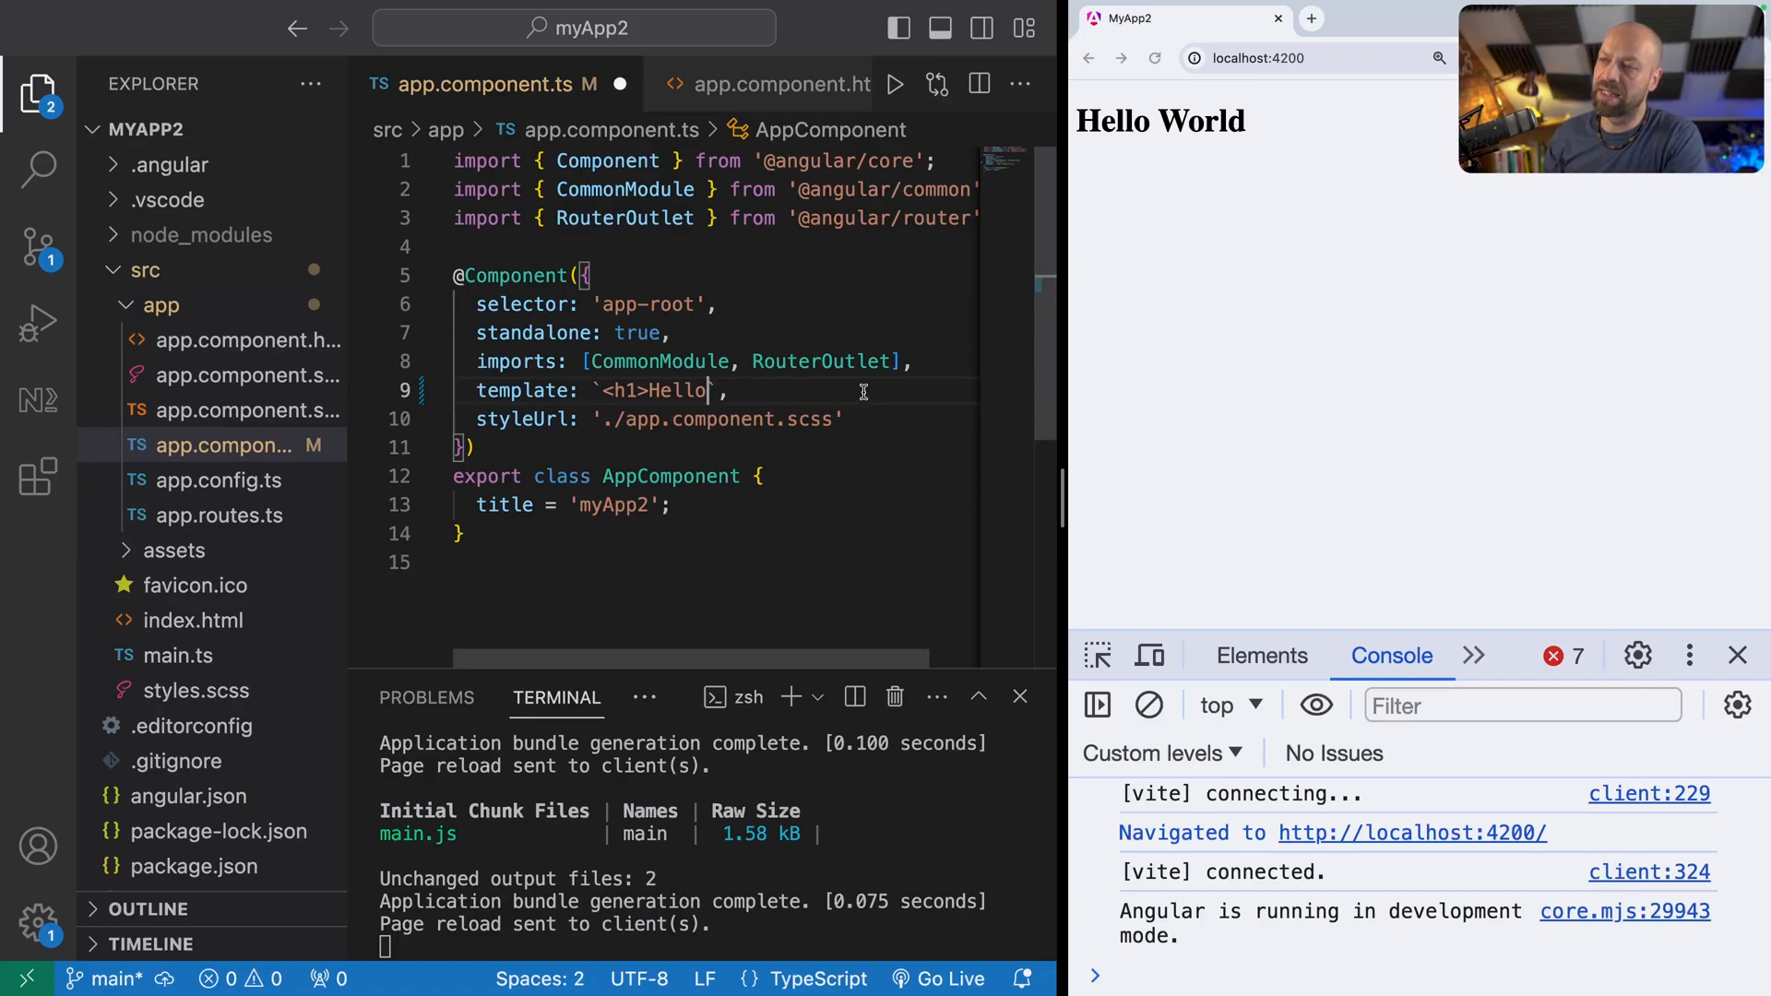
{"action": "key", "text": "Backspace"}
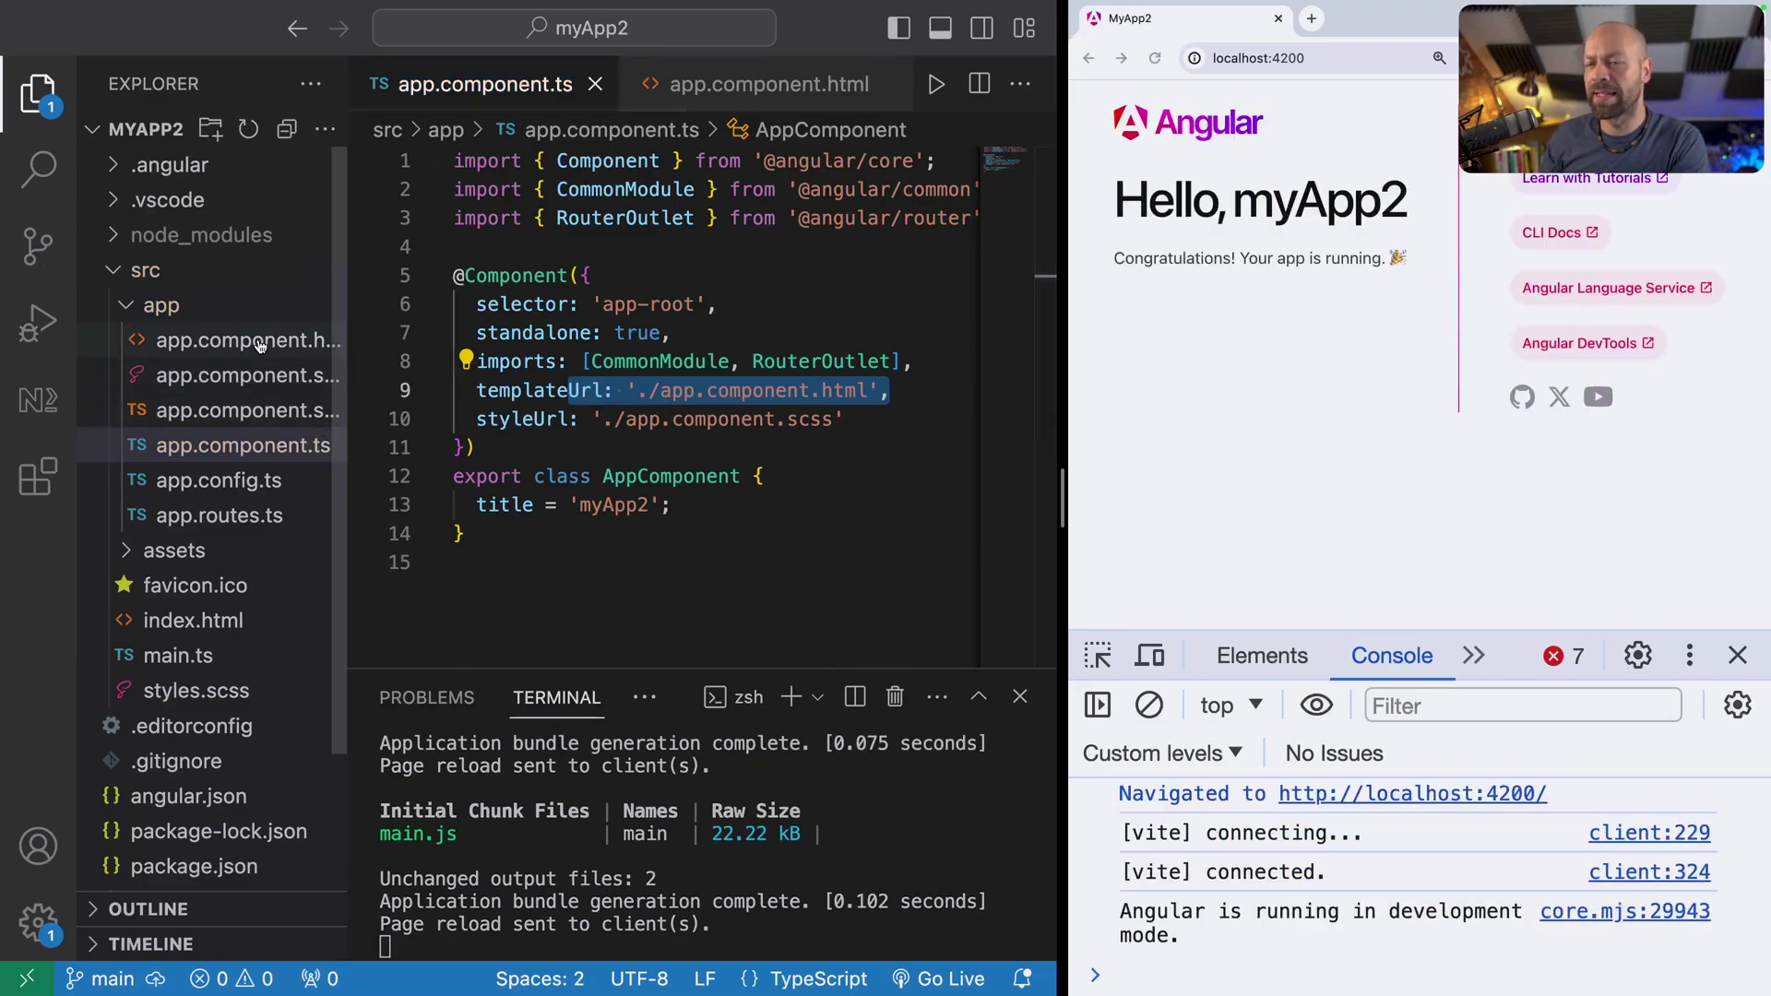
Step: Replace app.component.html's default markup with a single '<h1> Hello World</h1>' heading
{"action": "left_click", "coordinate": [235, 340]}
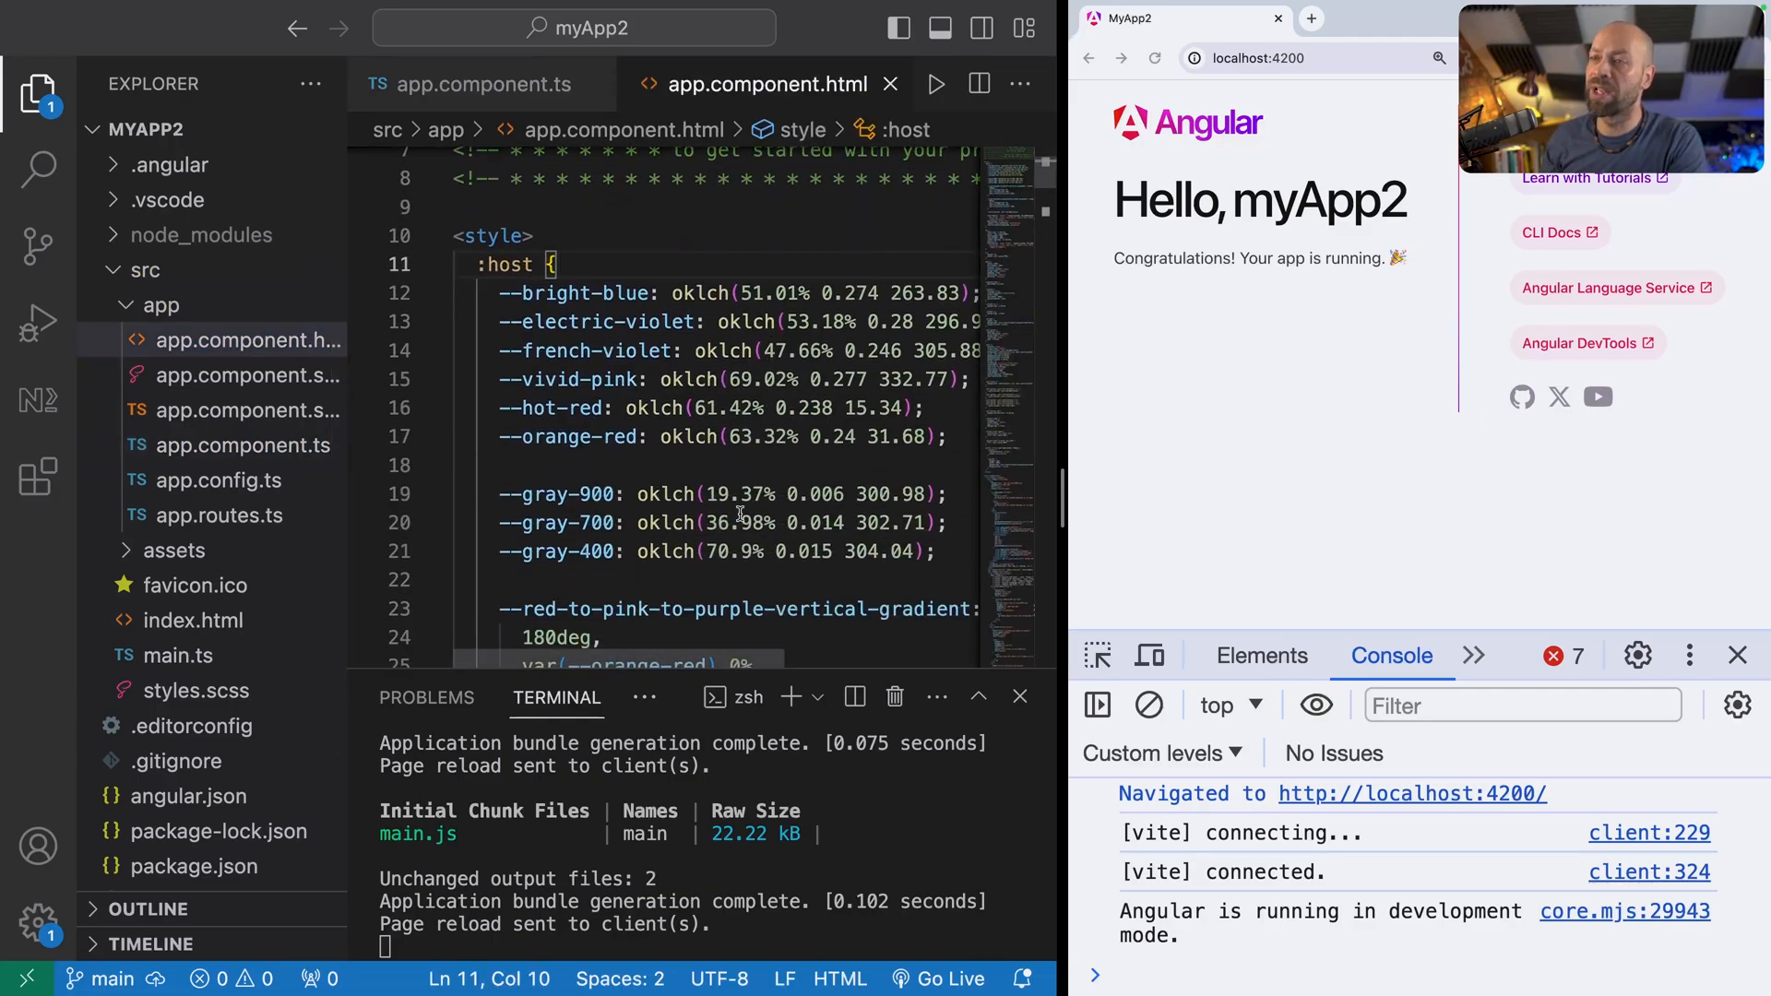
{"action": "scroll", "scroll_direction": "down", "scroll_amount": 3}
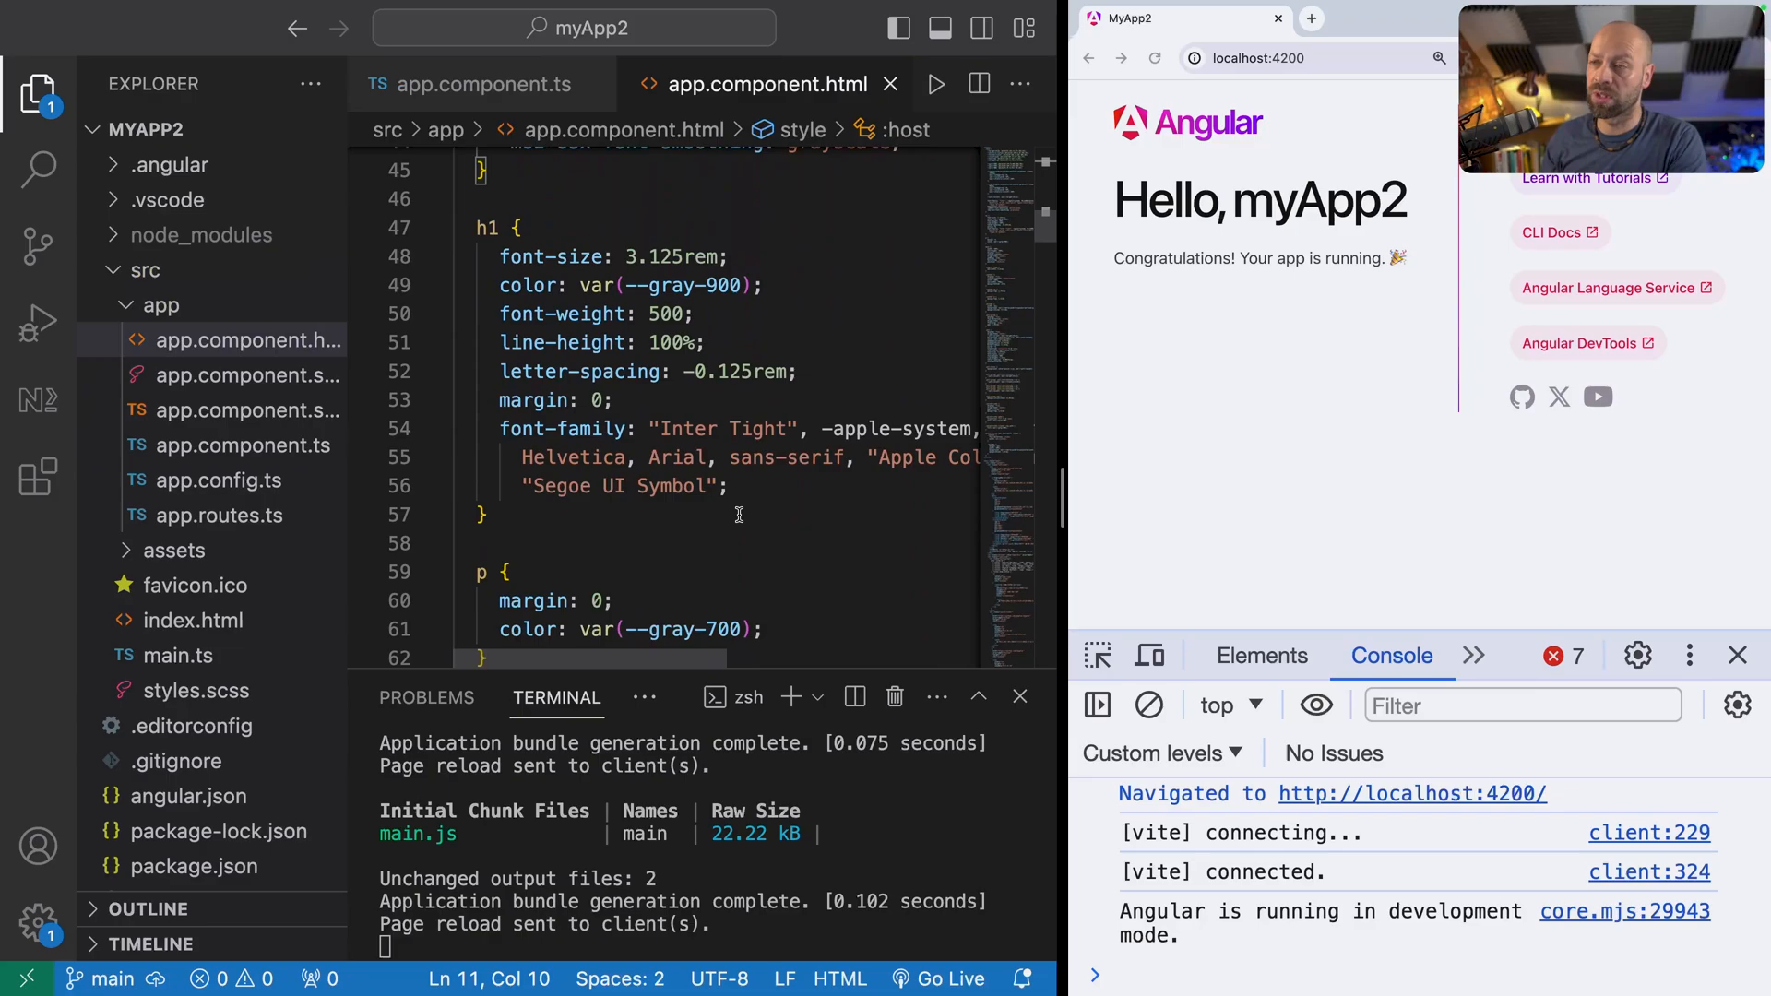
{"action": "scroll", "scroll_direction": "down", "scroll_amount": 3}
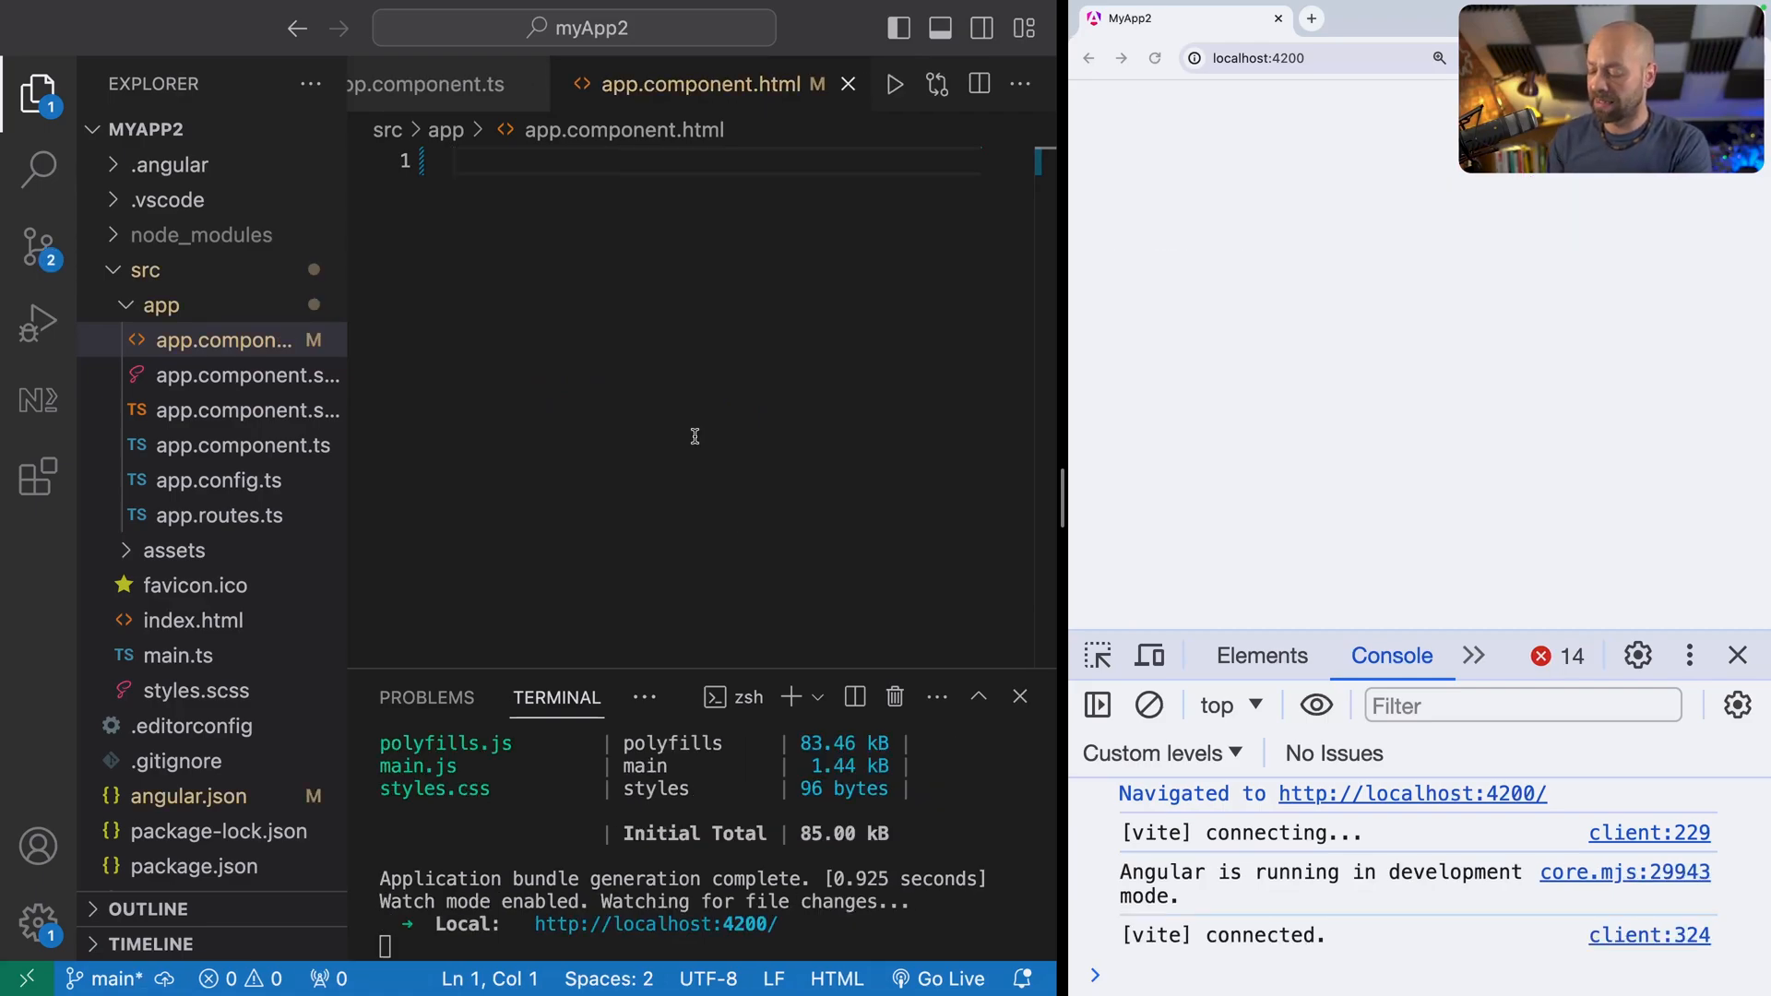
{"action": "type", "text": "<h1"}
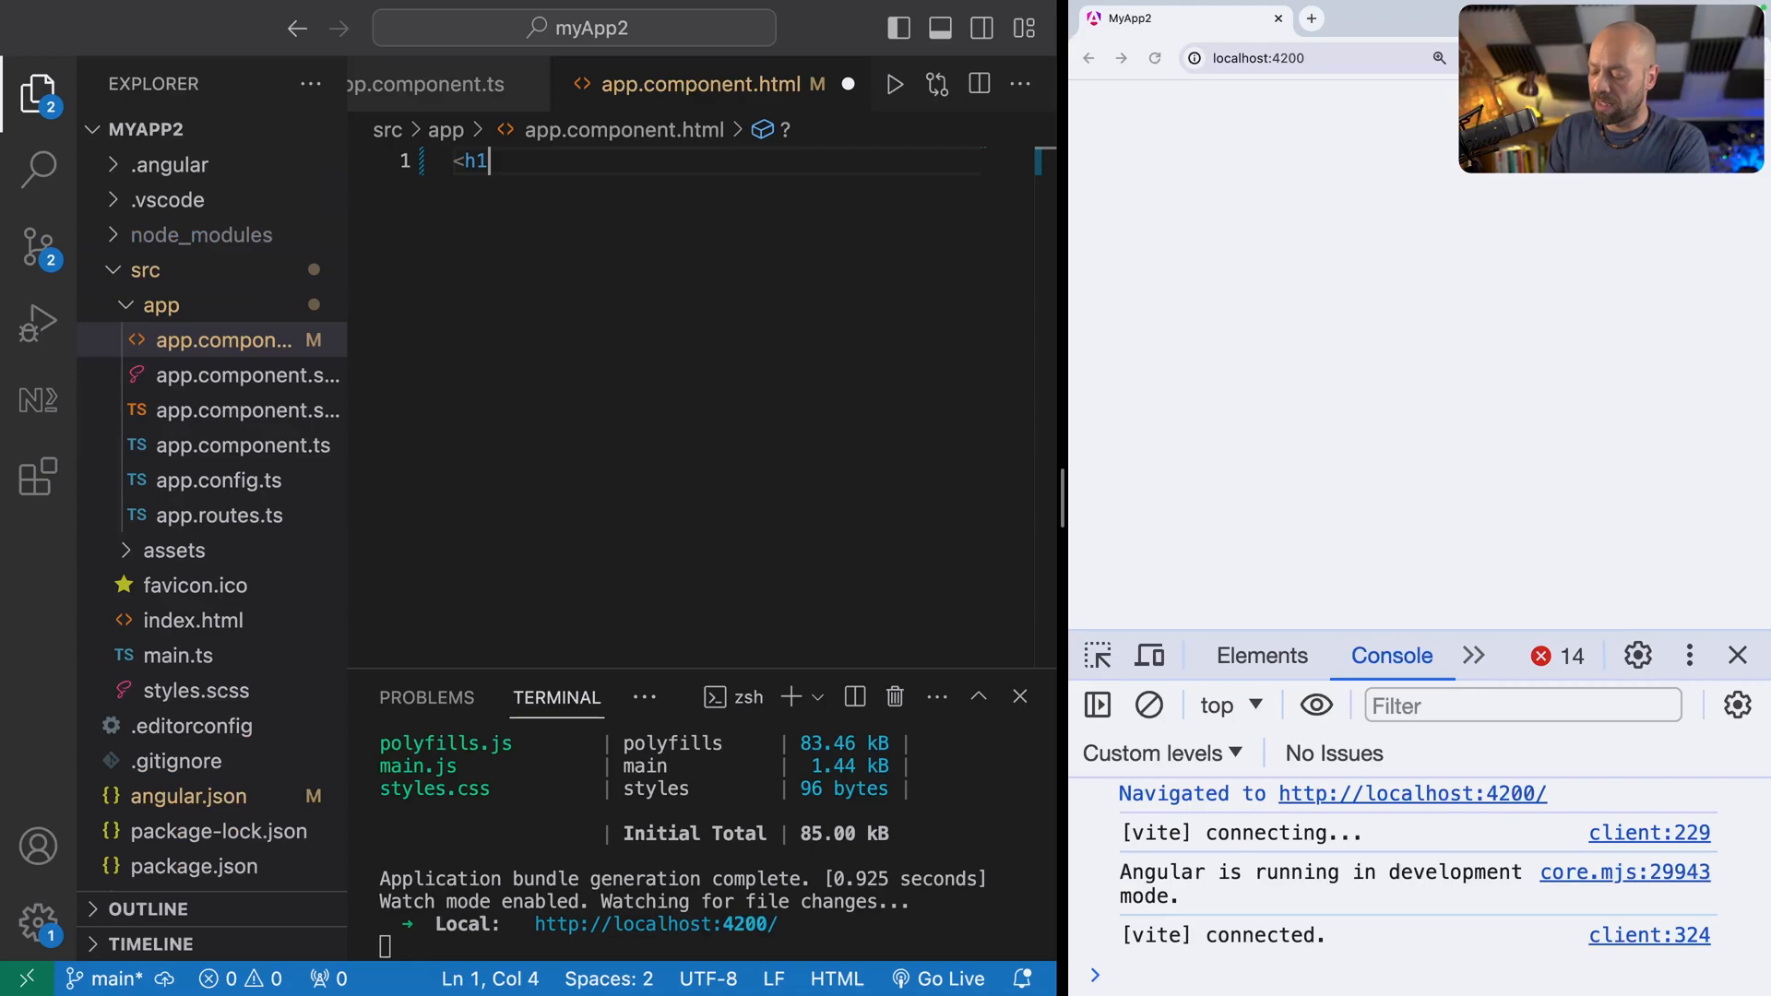
{"action": "type", "text": "> Hello"}
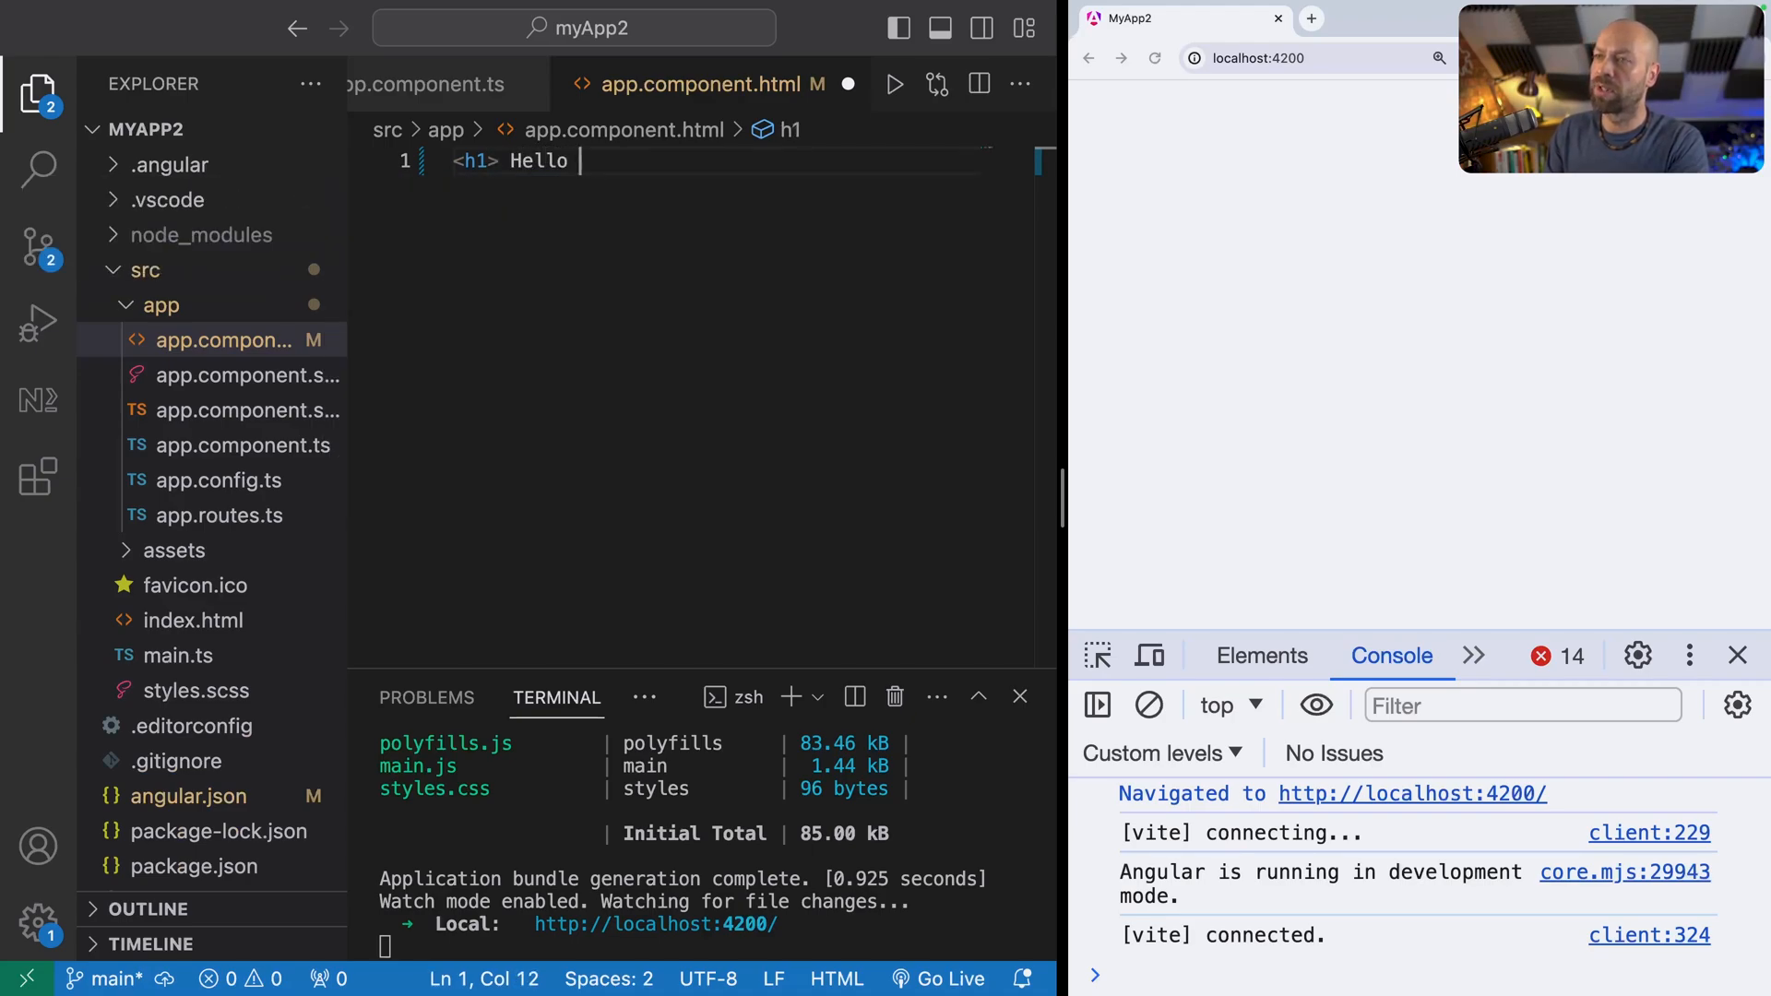
{"action": "type", "text": "World</h1>h"}
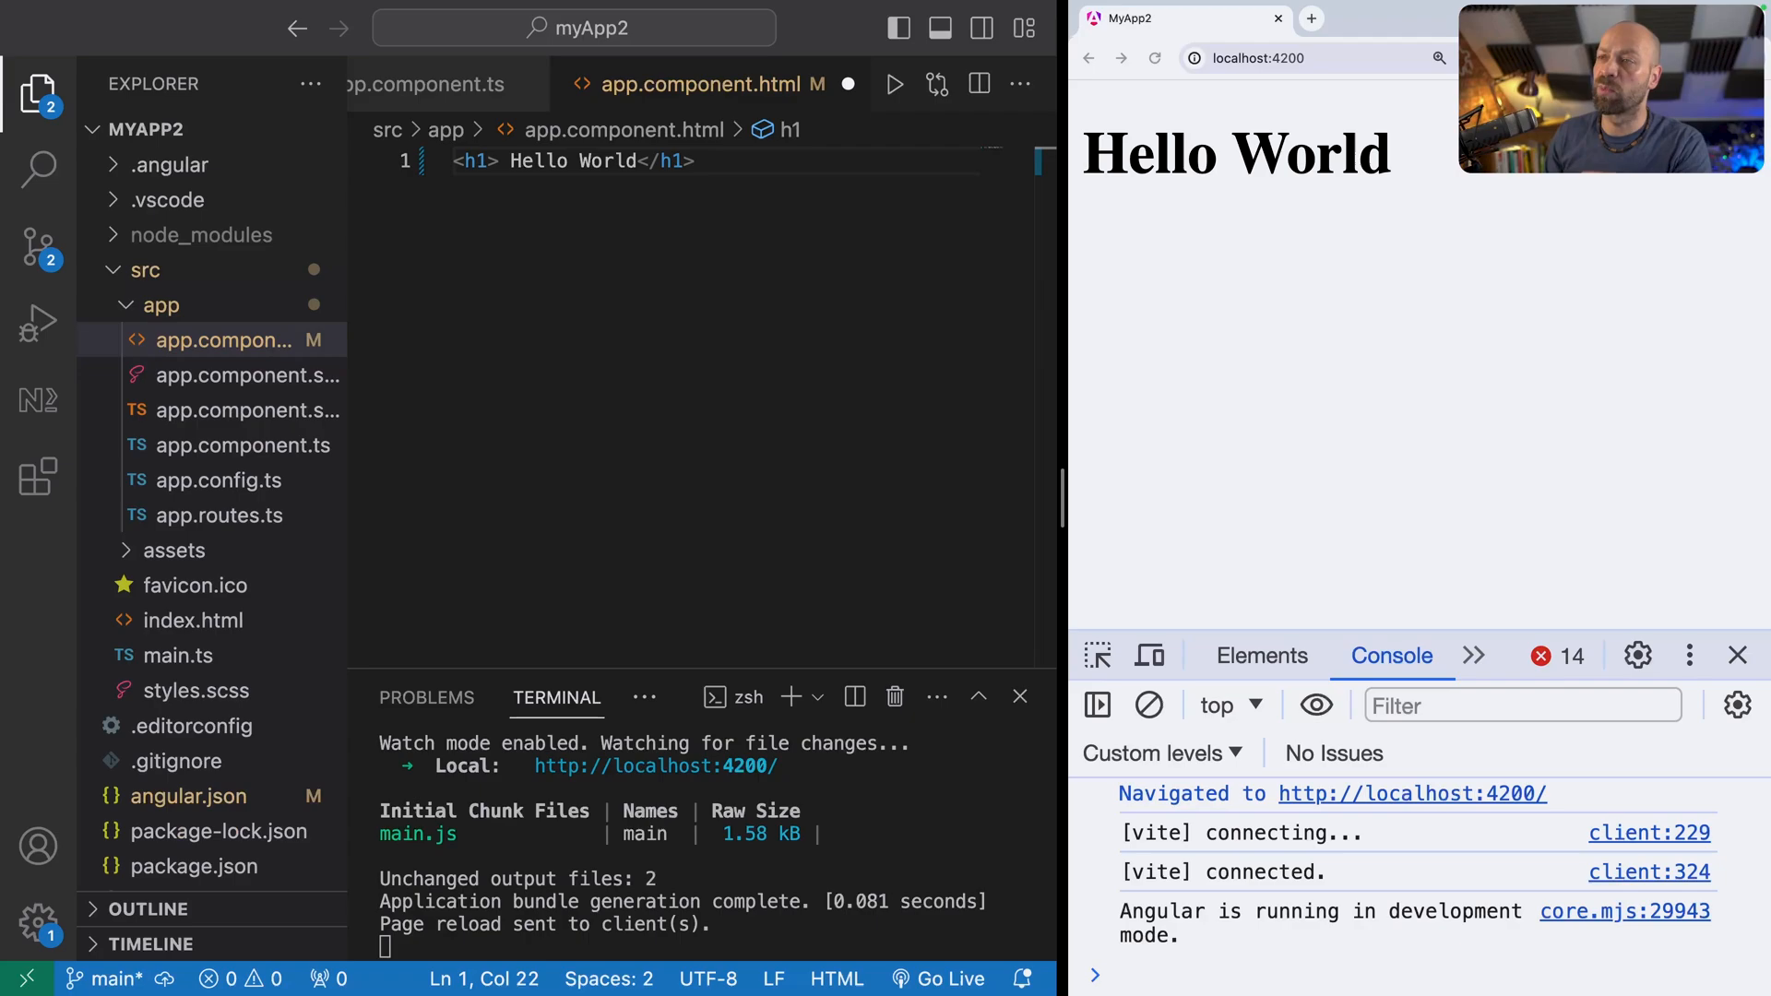
Step: Add a 'Sum 2 + 2 =' line below the heading, computing the result with {{ 2 + 2 }}
{"action": "key", "text": "Enter"}
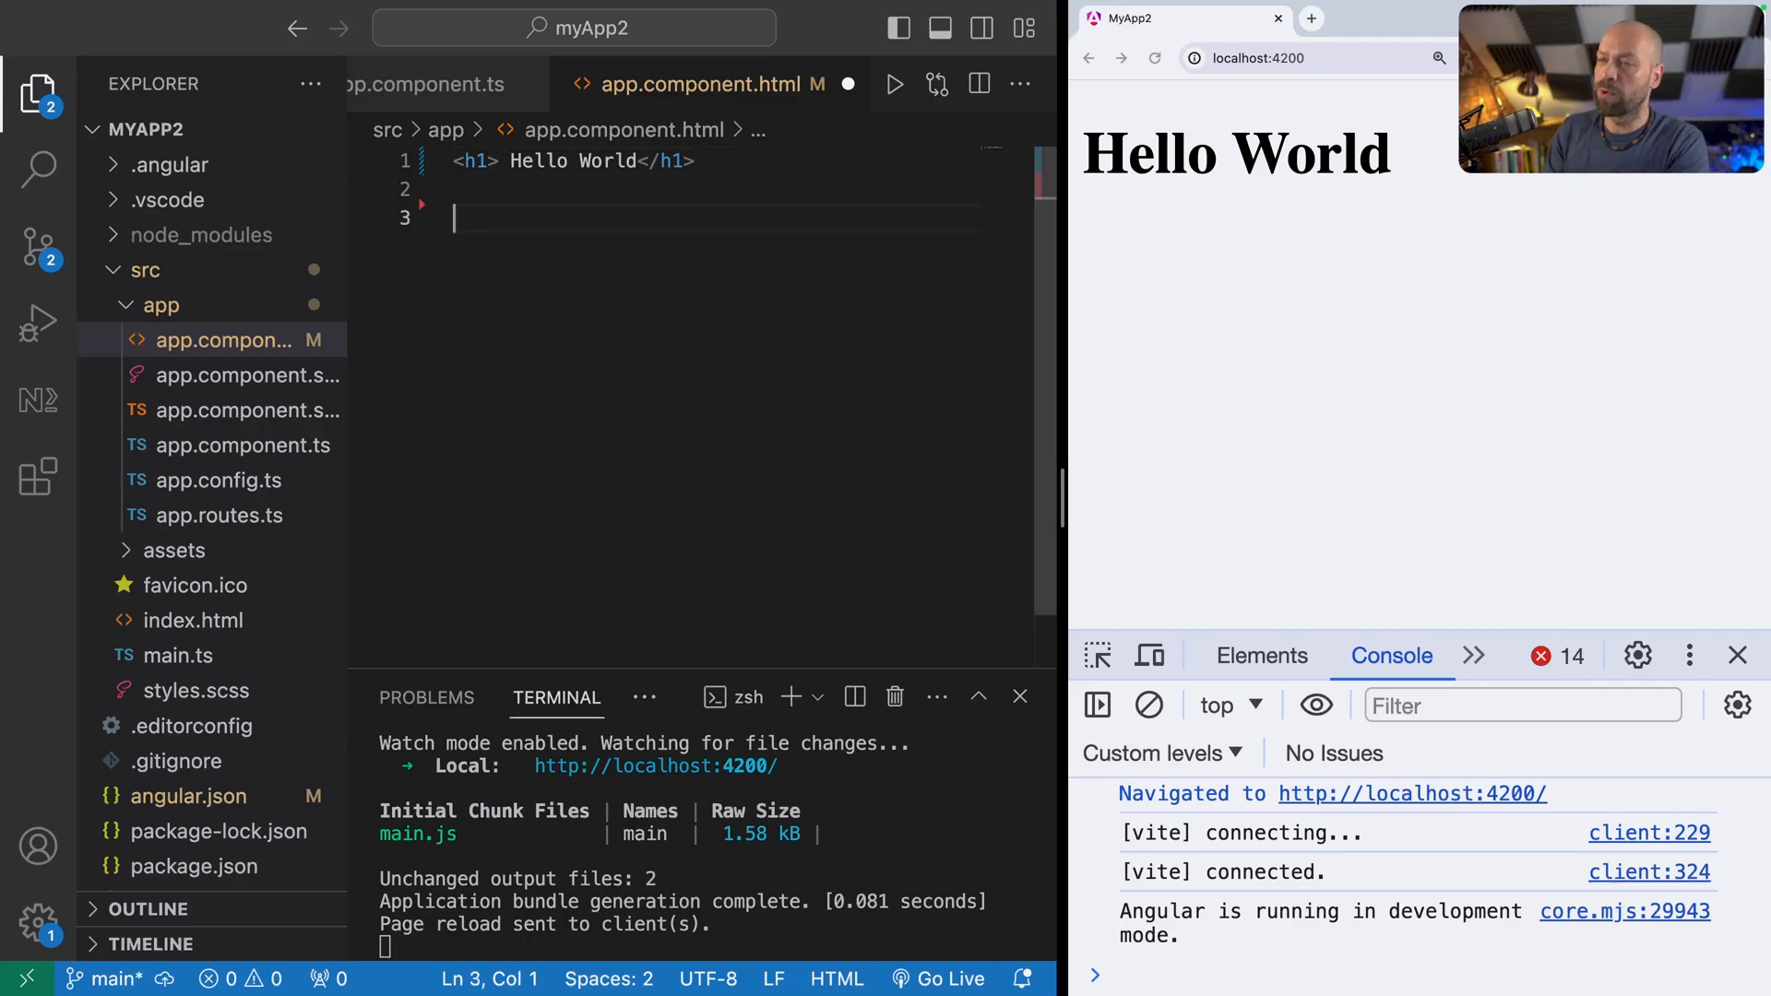
{"action": "type", "text": "Sum 2 + 2="}
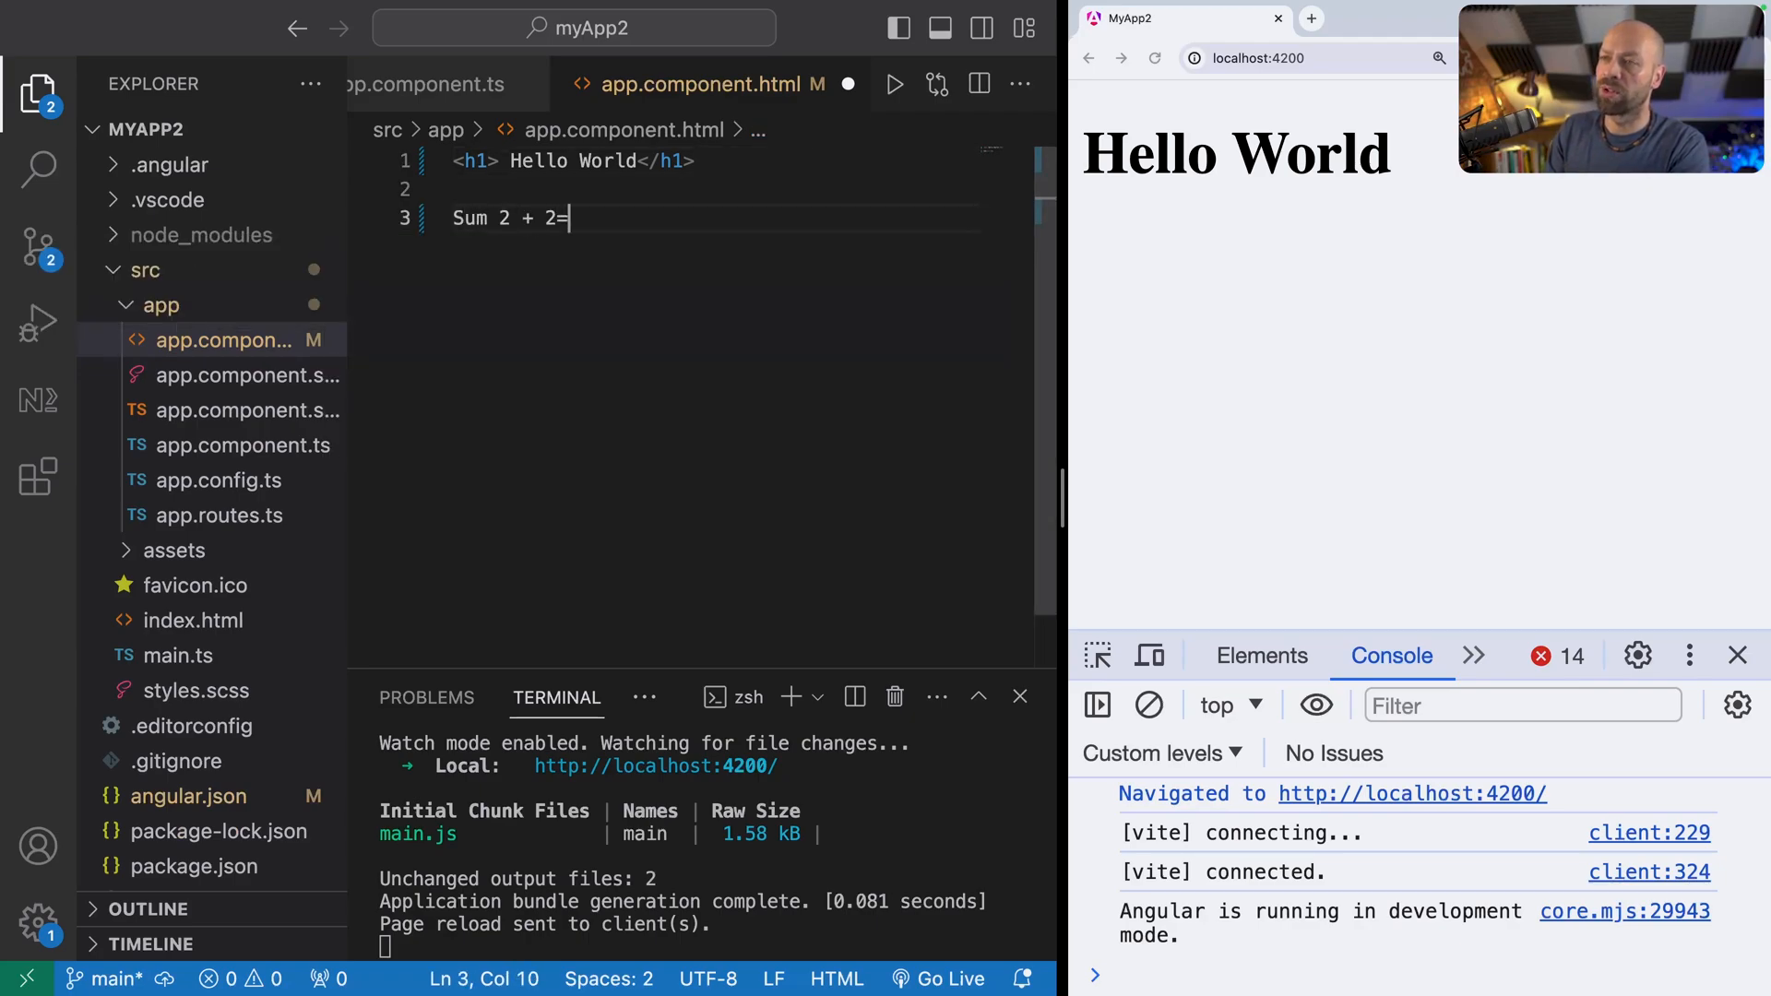
{"action": "type", "text": "4"}
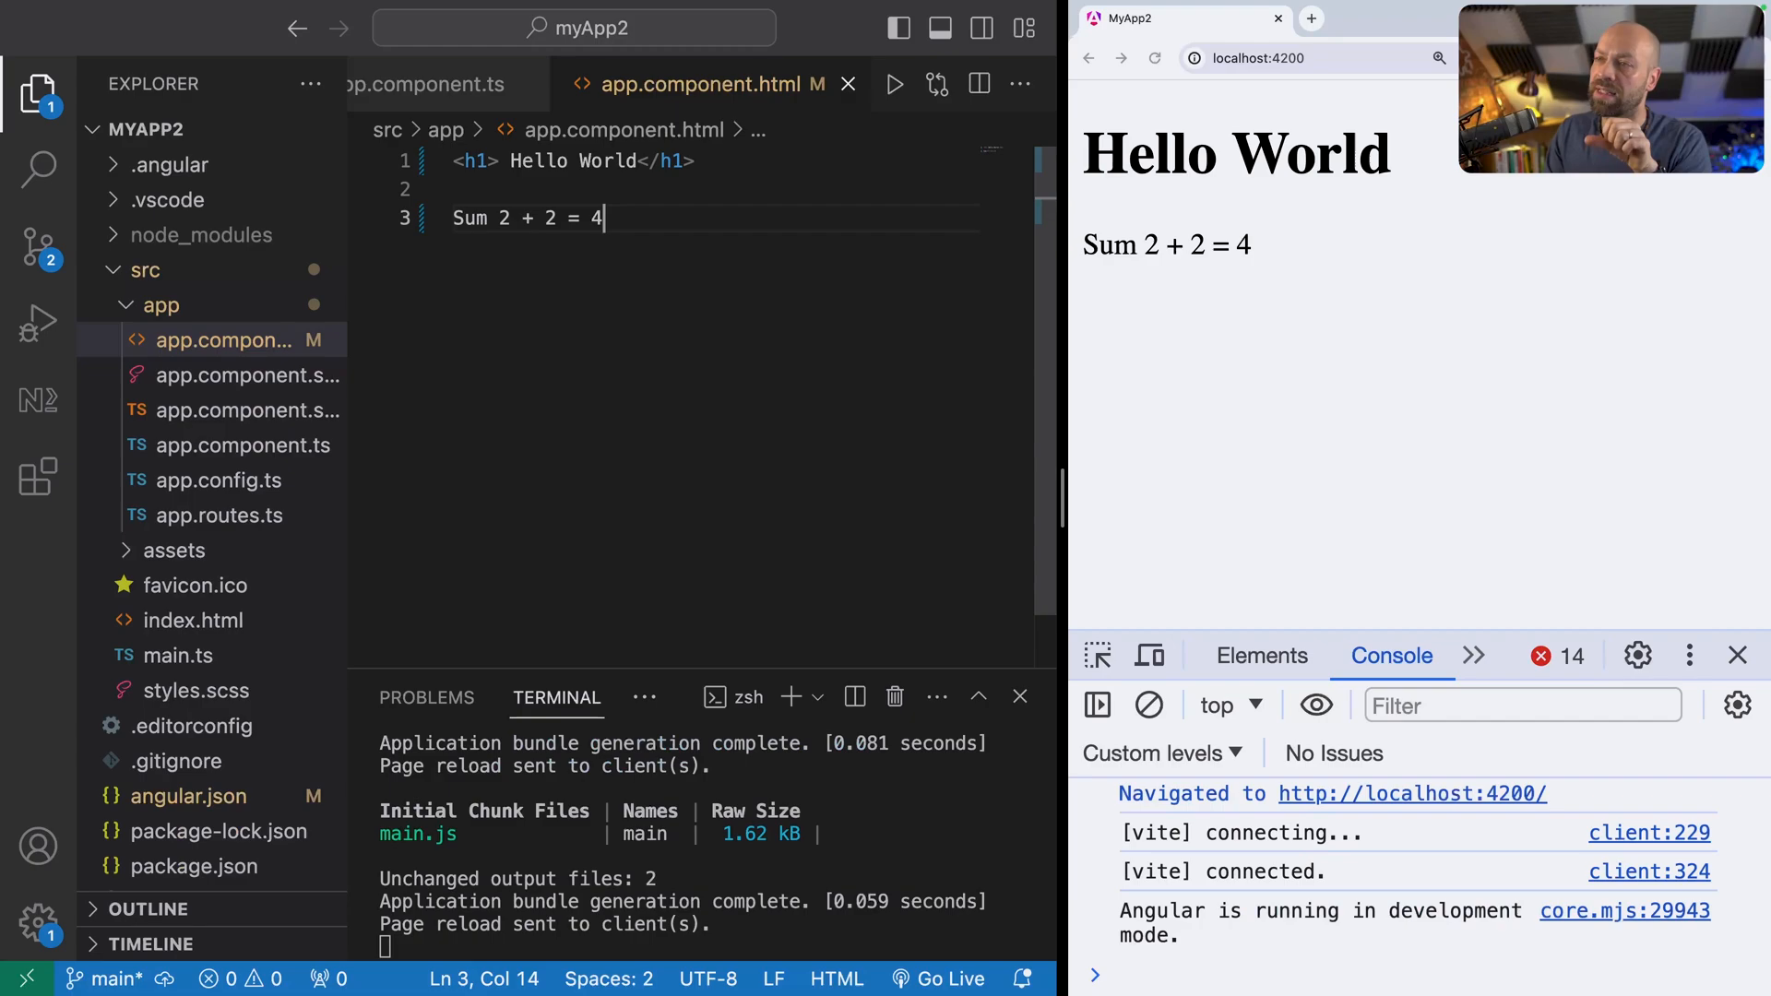
{"action": "key", "text": "Backspace"}
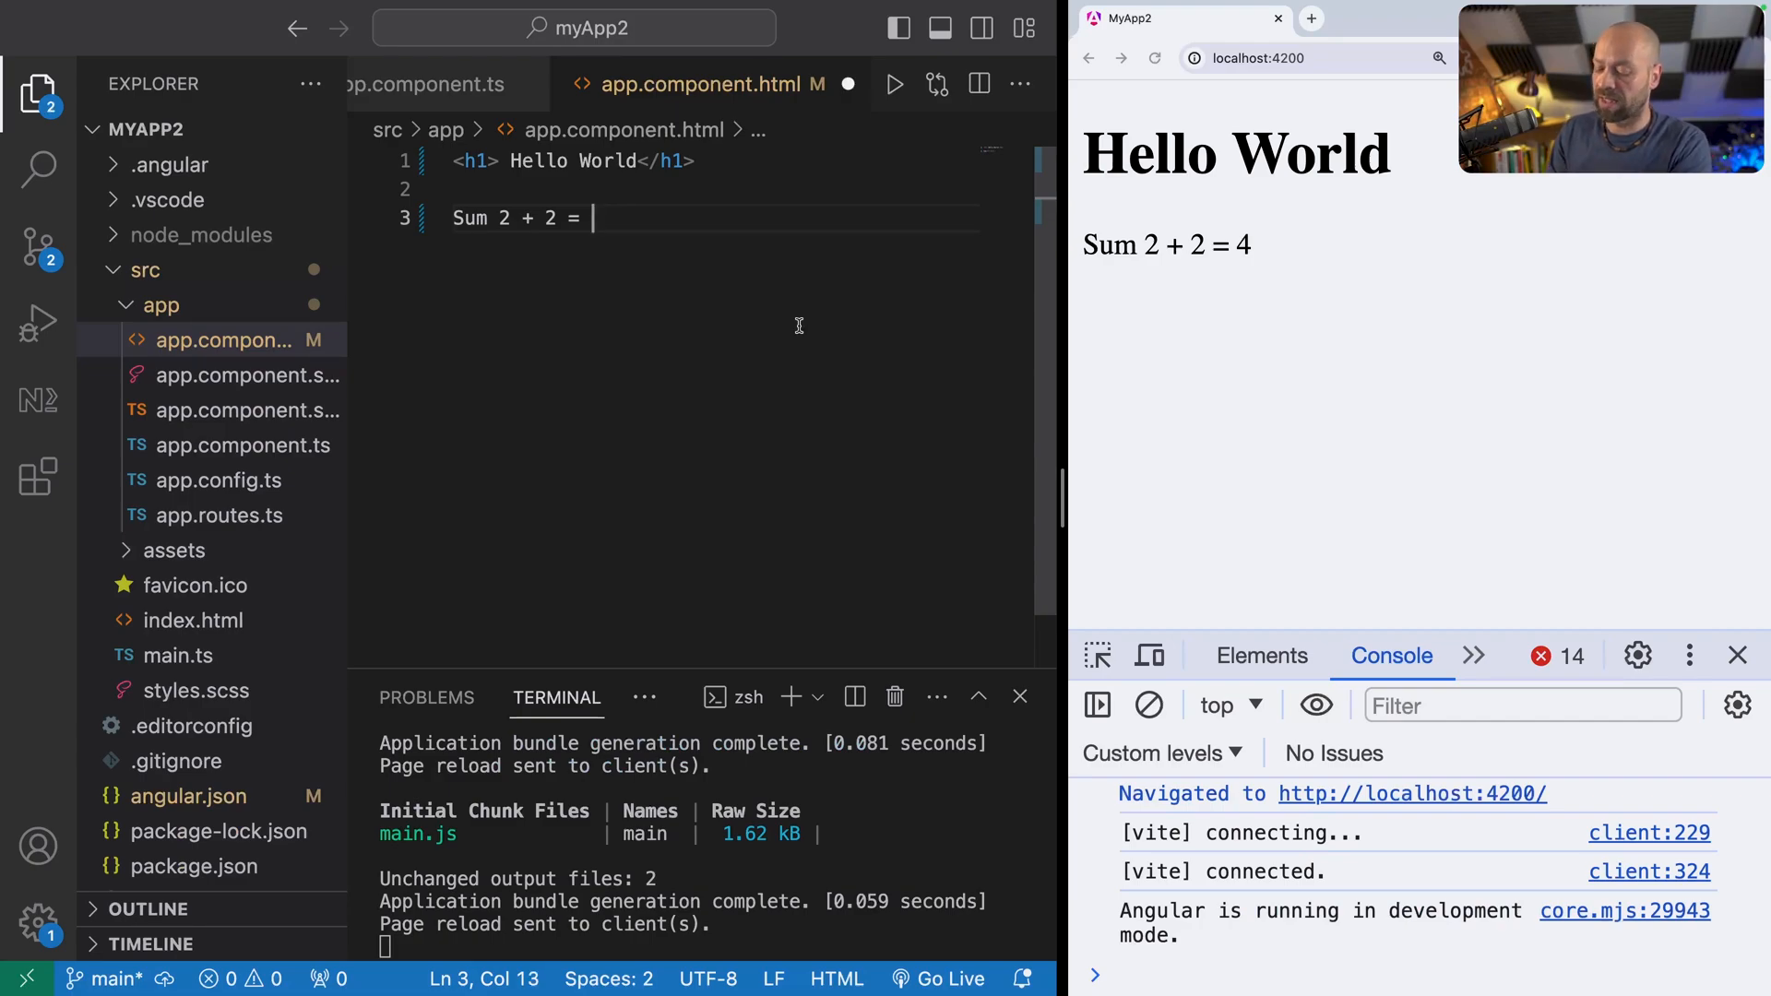
{"action": "type", "text": "{{ }}"}
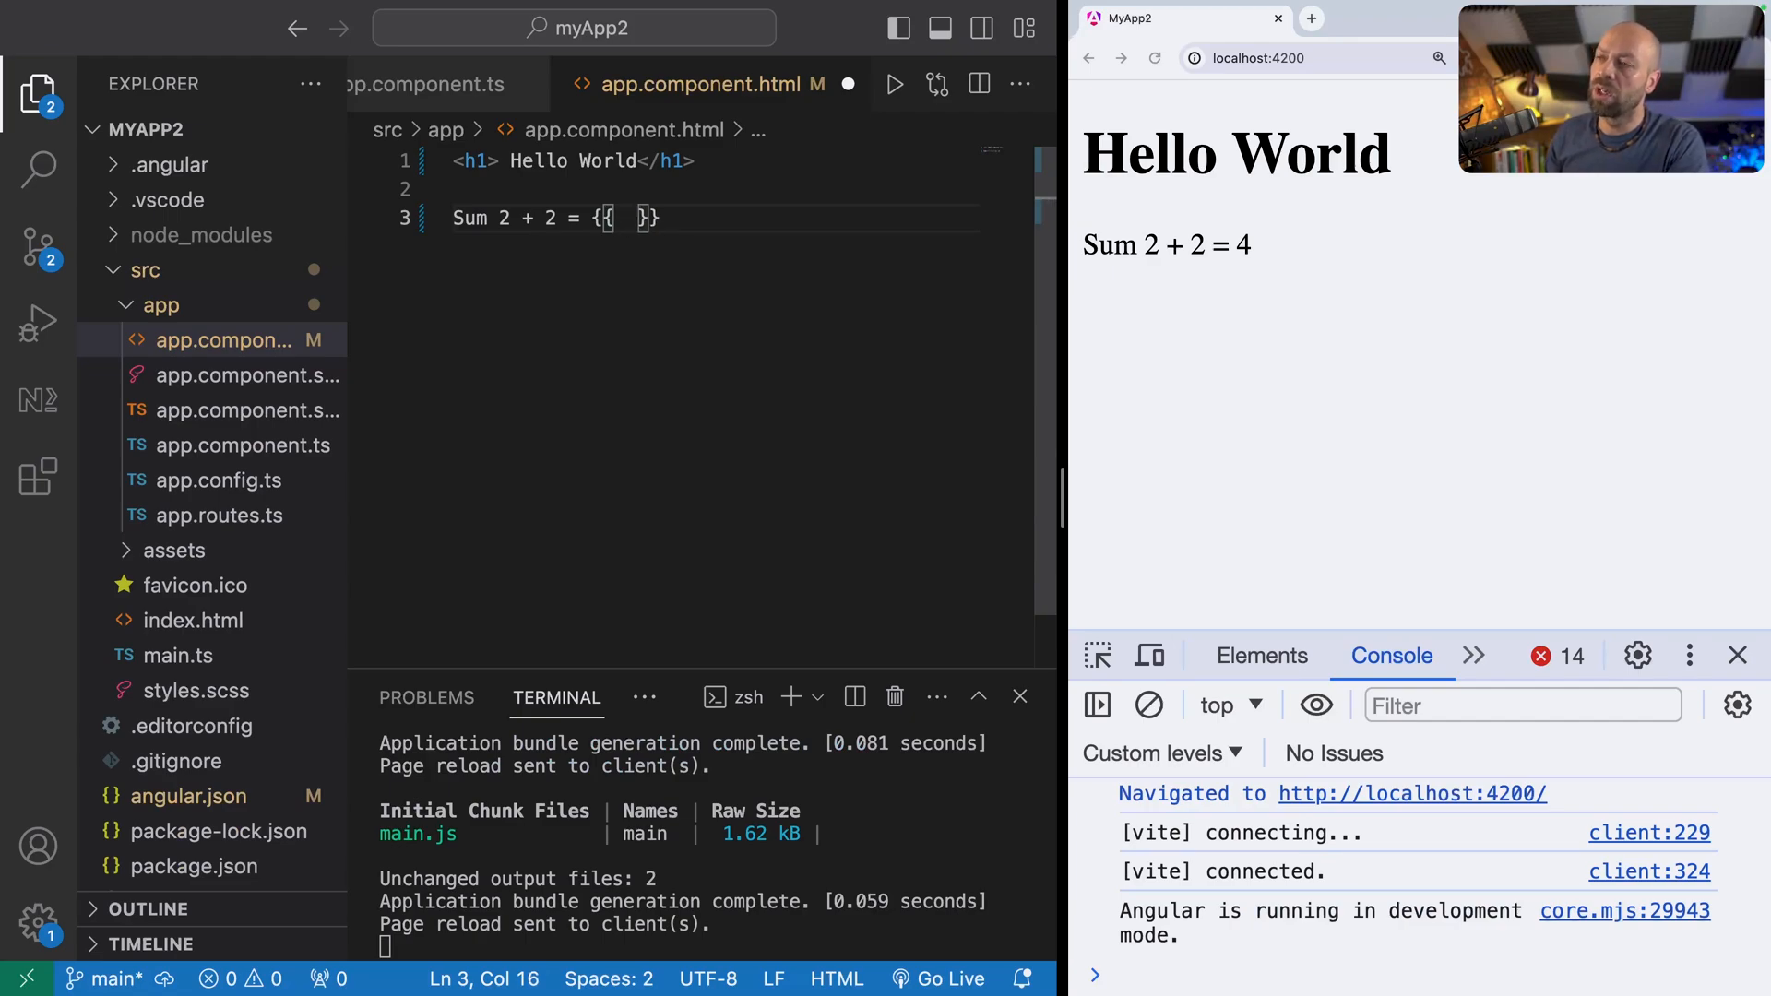
{"action": "type", "text": "2 + 2"}
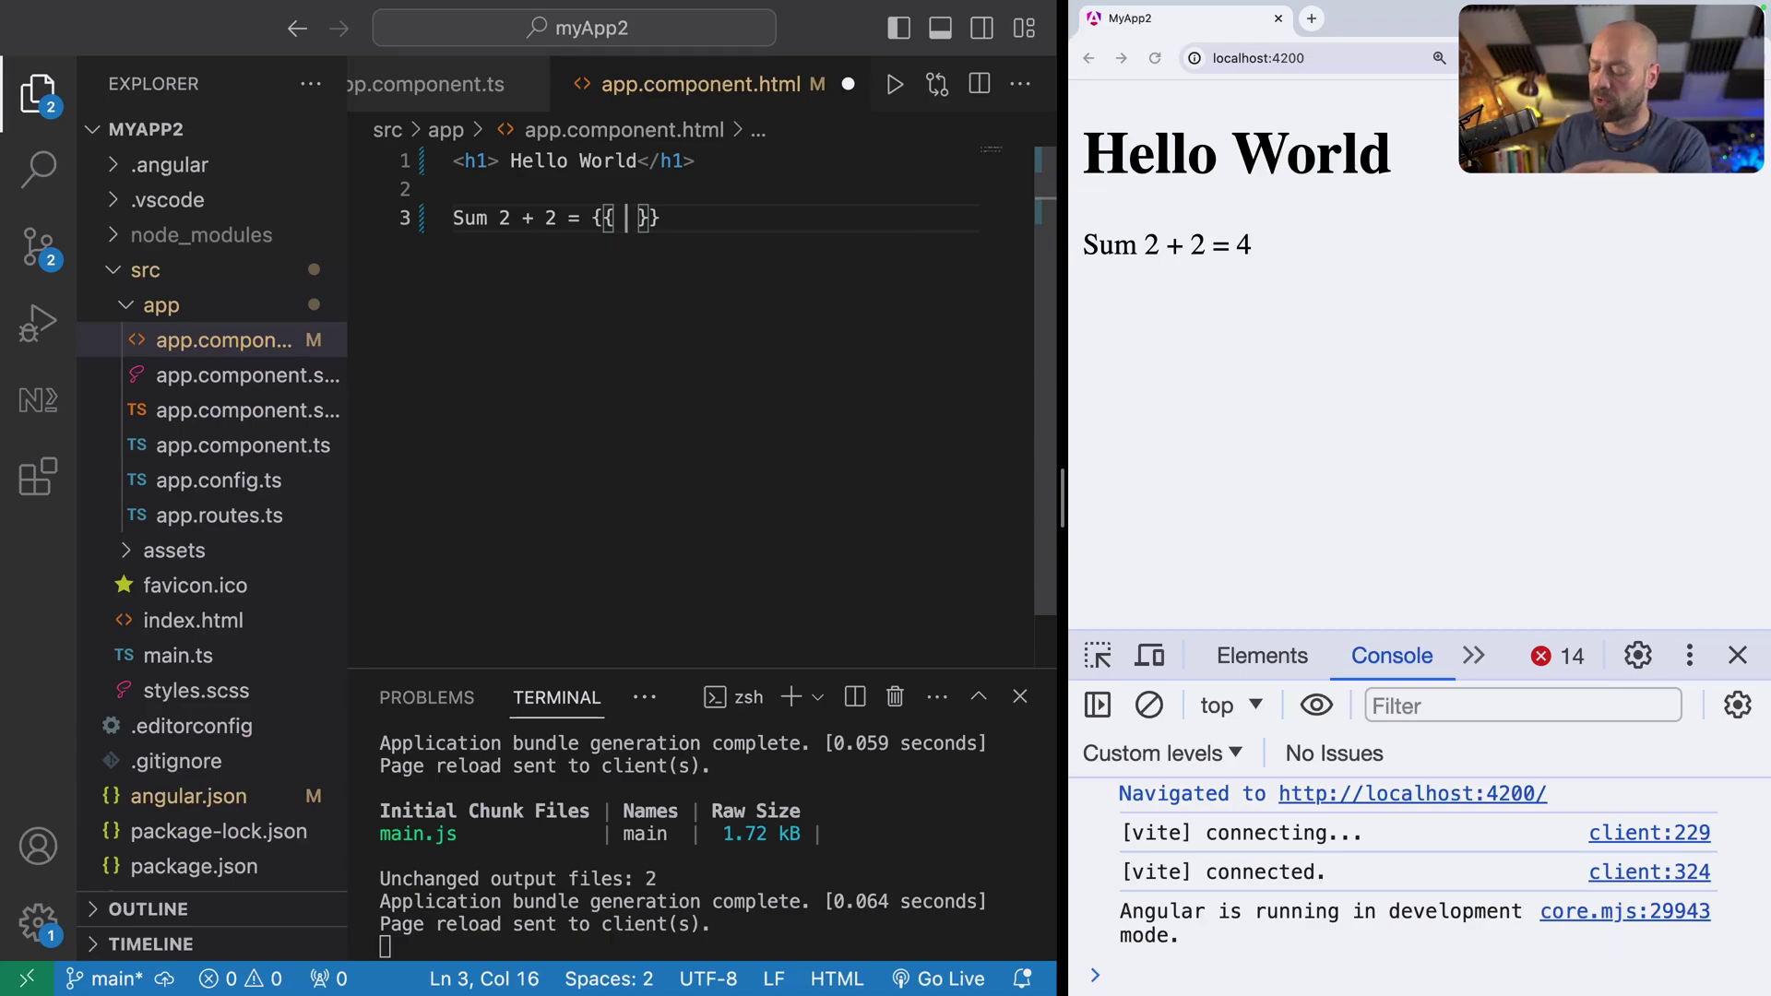
Step: Change the interpolation to false || 'Unknown' and save
{"action": "type", "text": "false"}
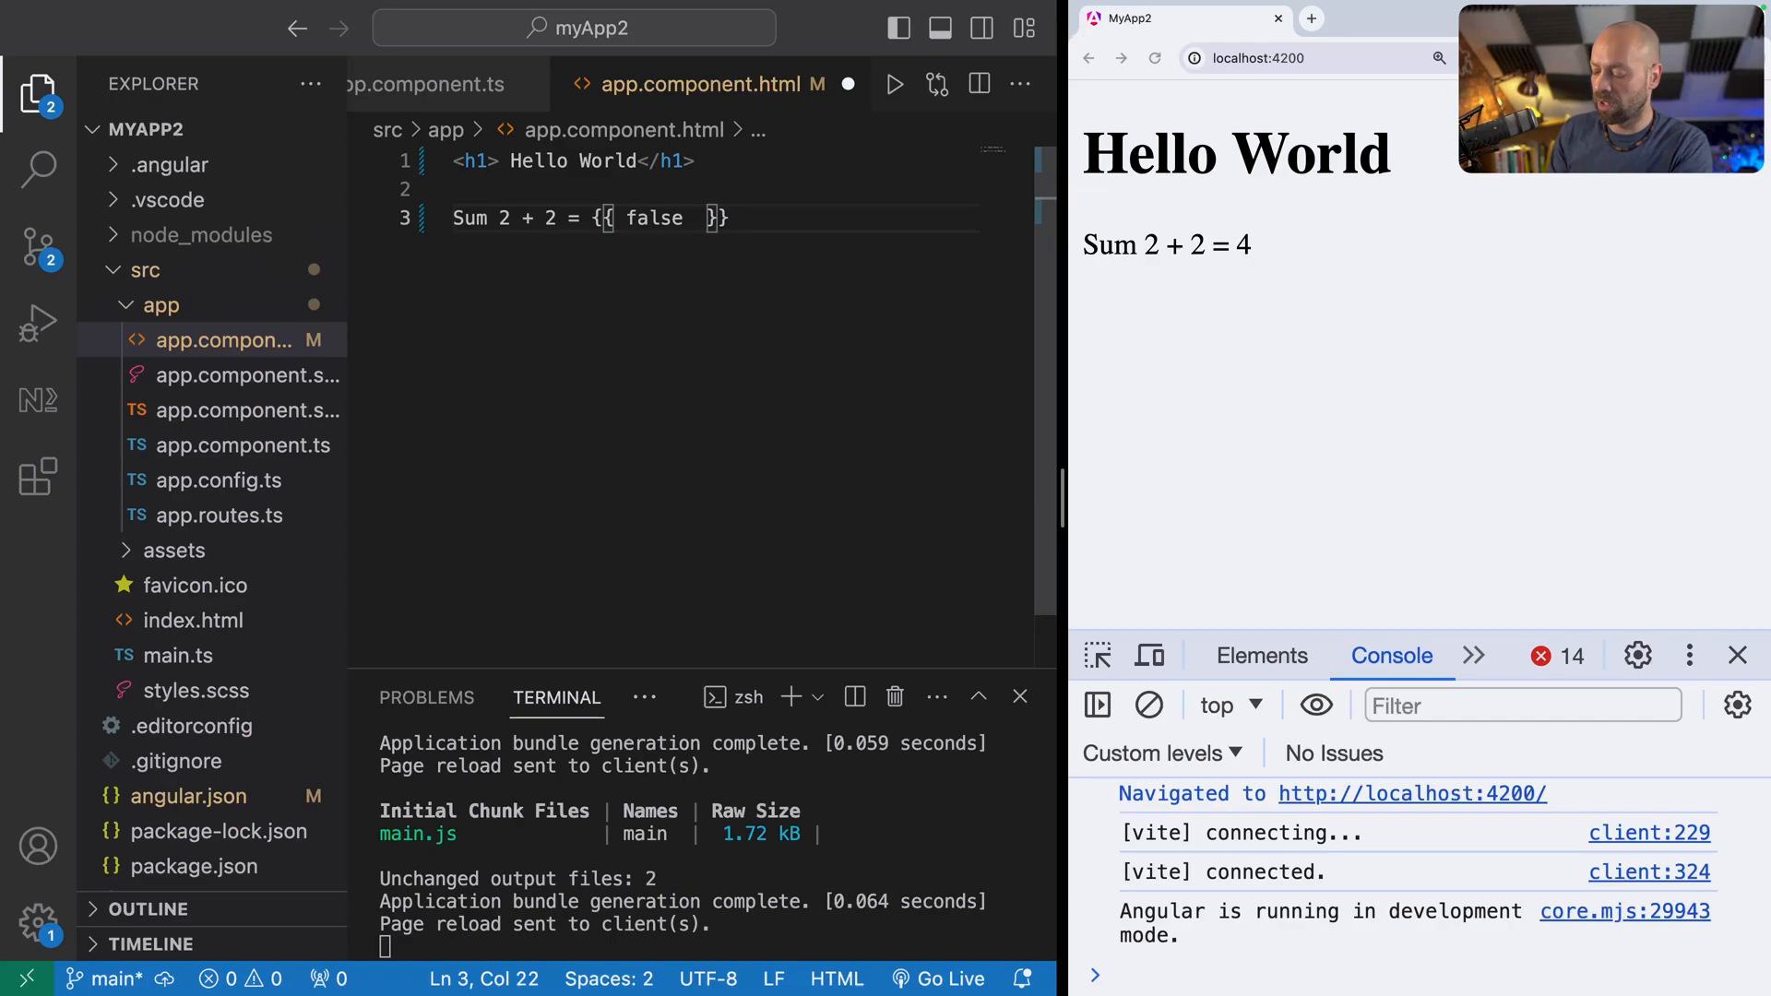
{"action": "type", "text": "||"}
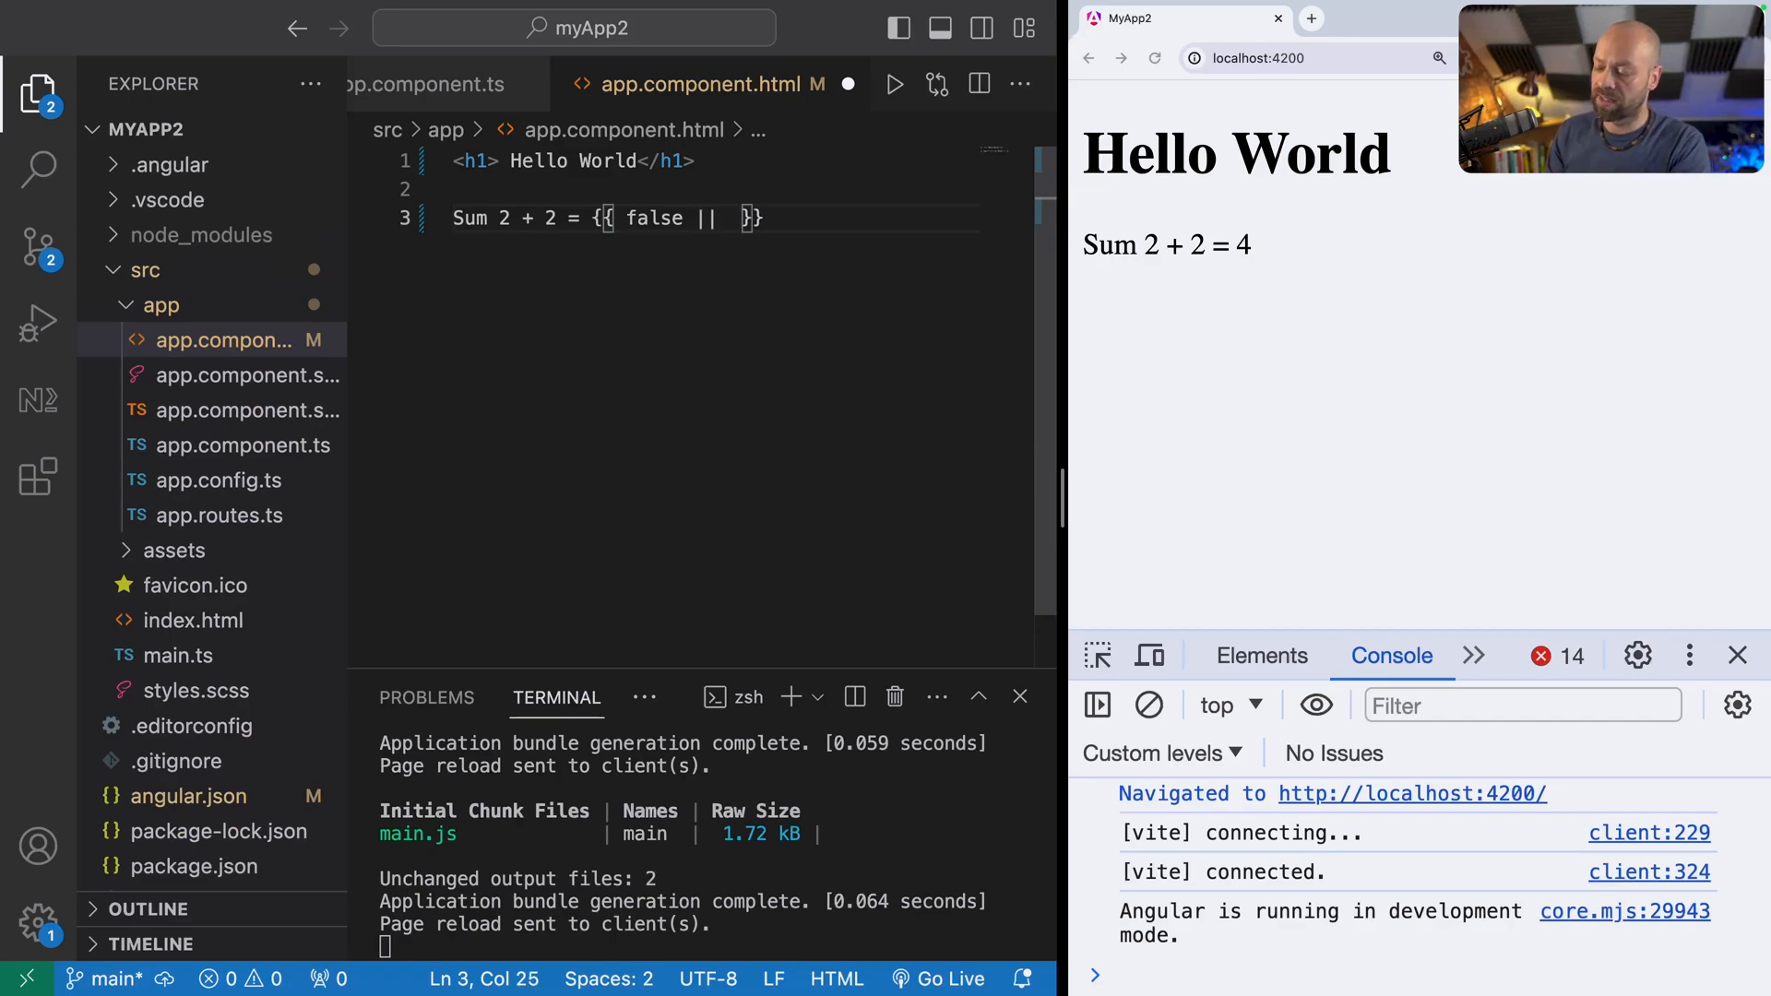
{"action": "type", "text": "'Unko'"}
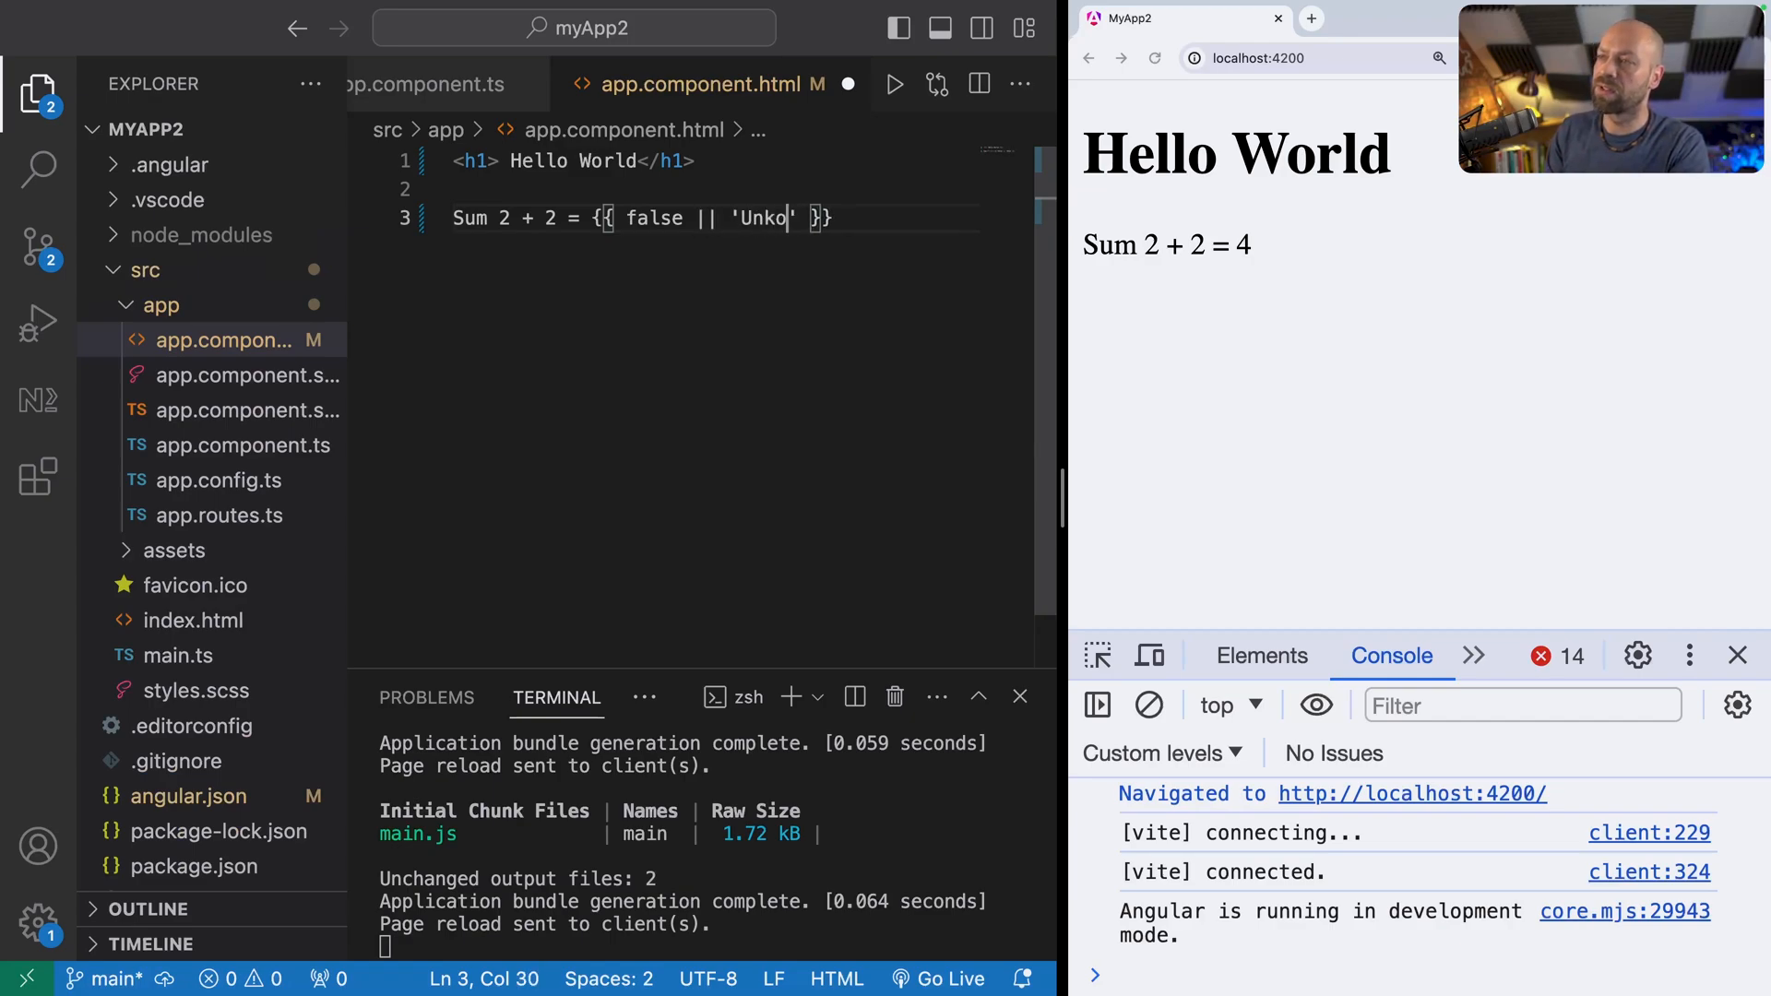
{"action": "type", "text": "wn"}
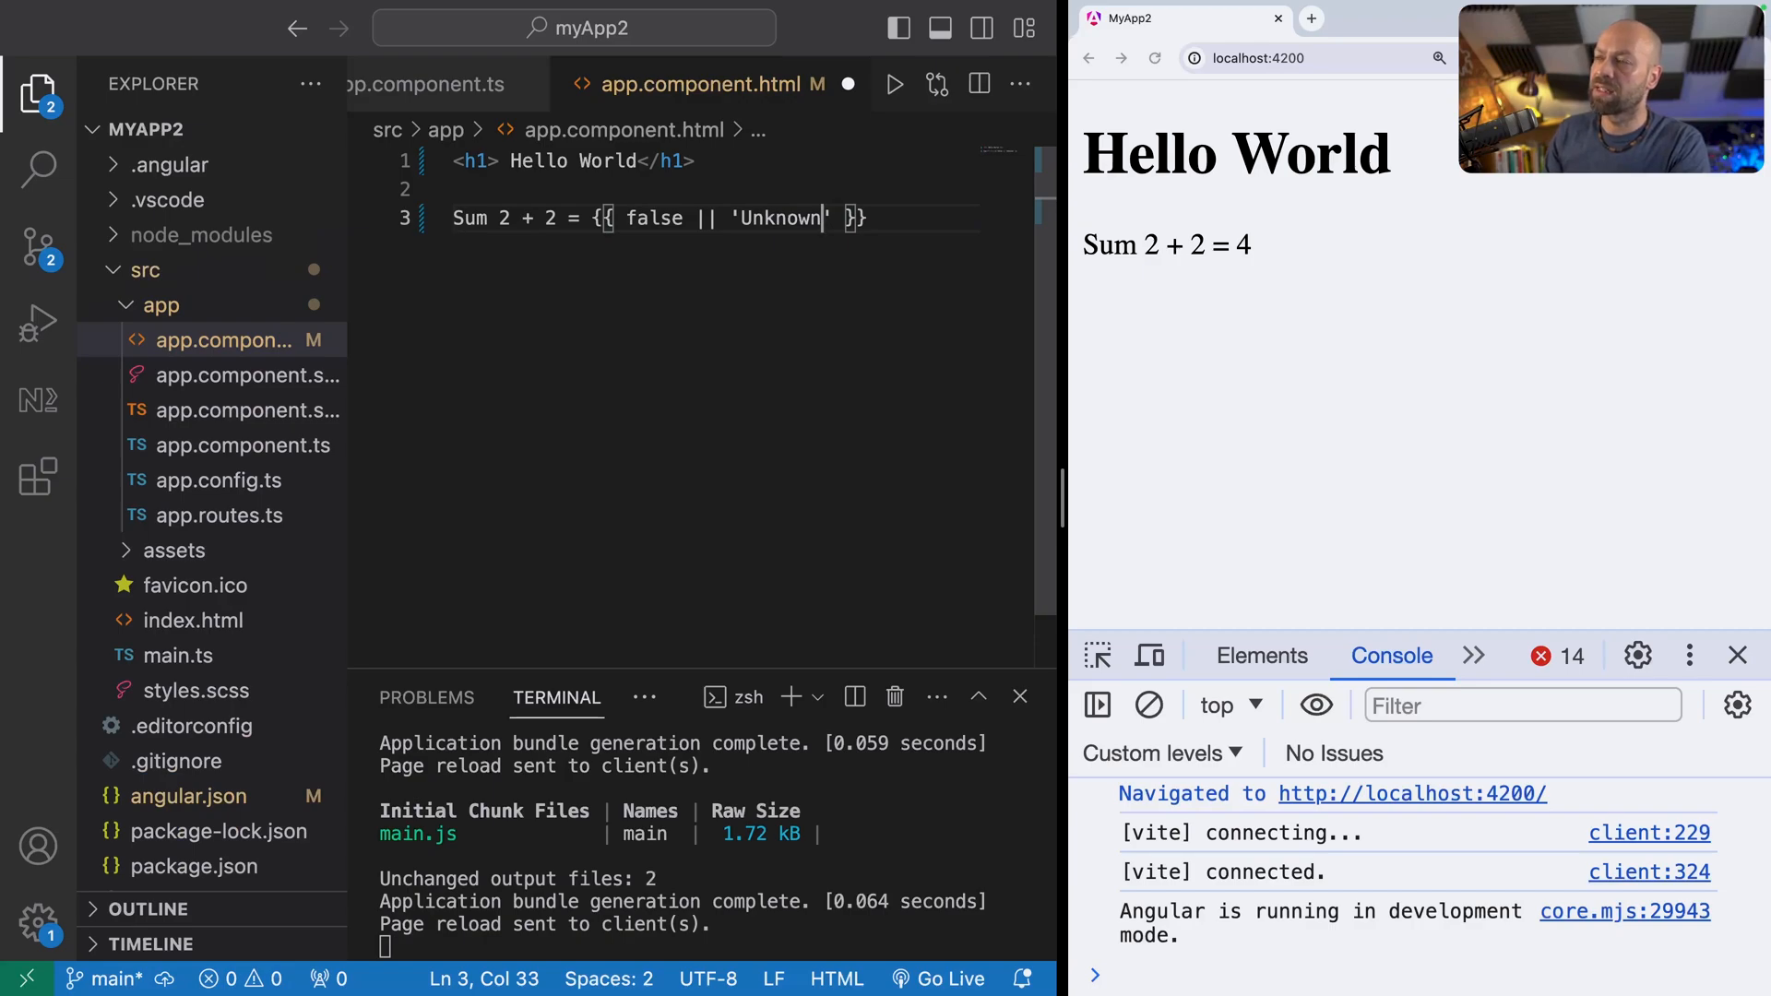
{"action": "key", "text": "Cmd+s"}
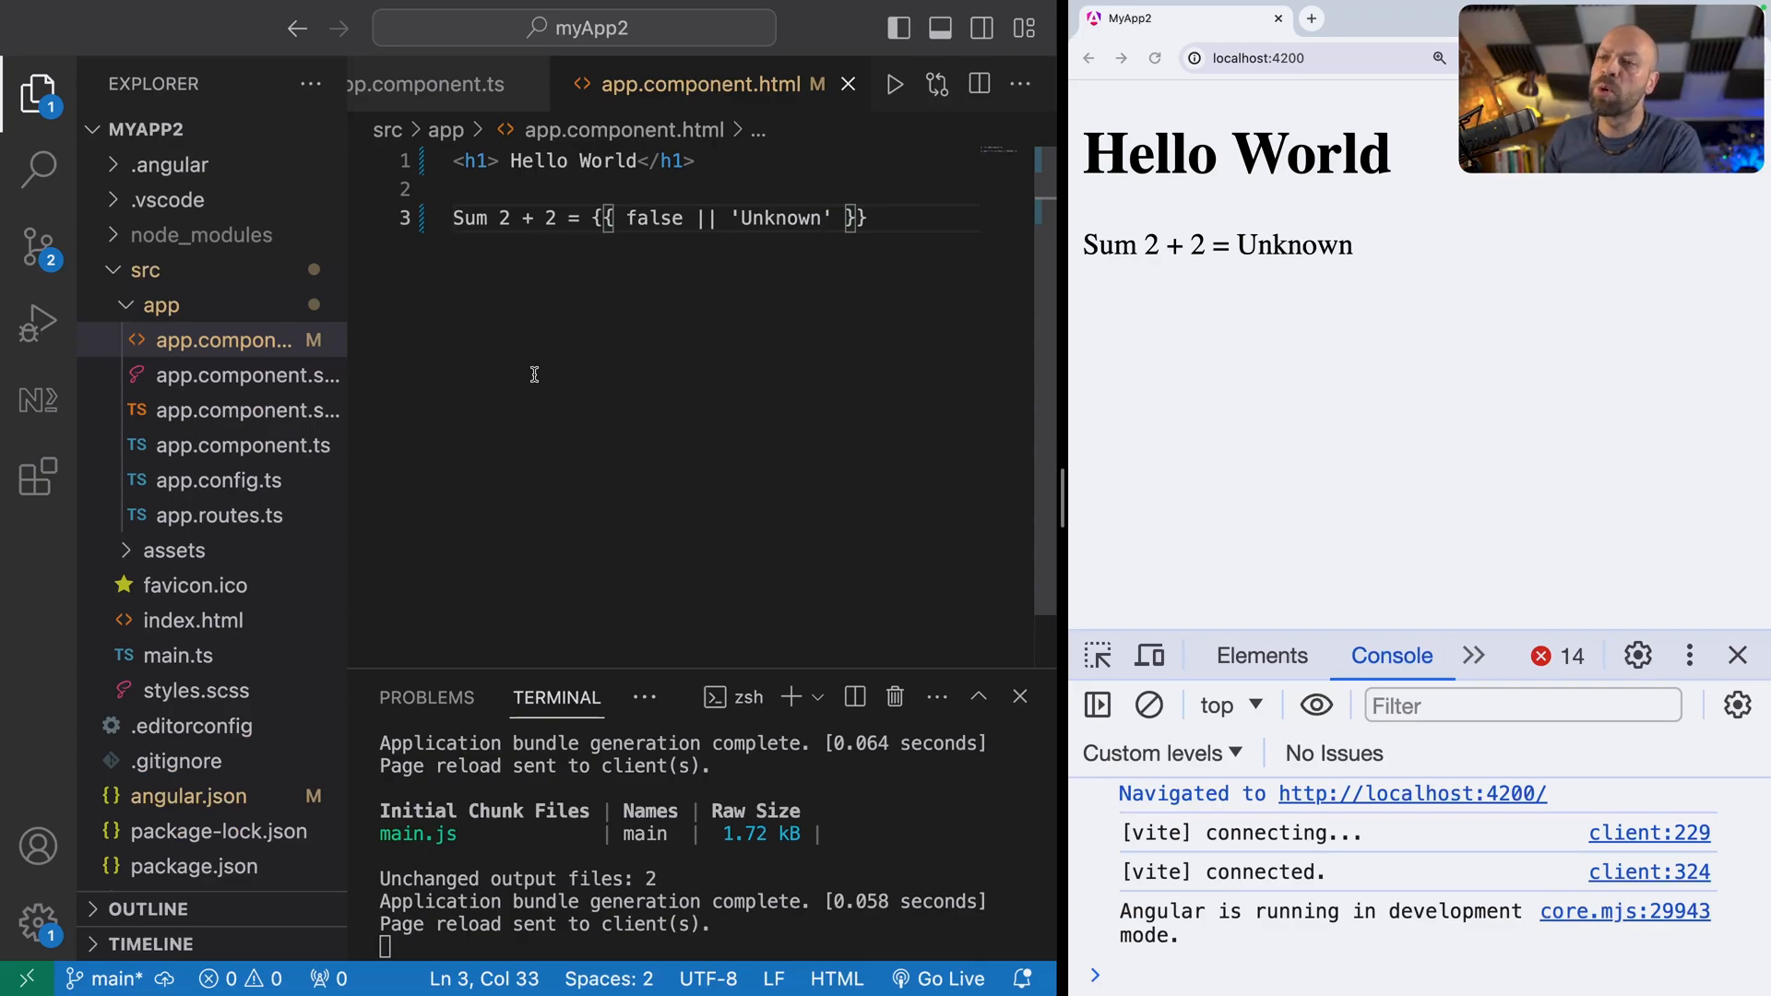
Step: Put {{ title }} inside the h2 heading, then return to app.component.ts
{"action": "left_click", "coordinate": [243, 446]}
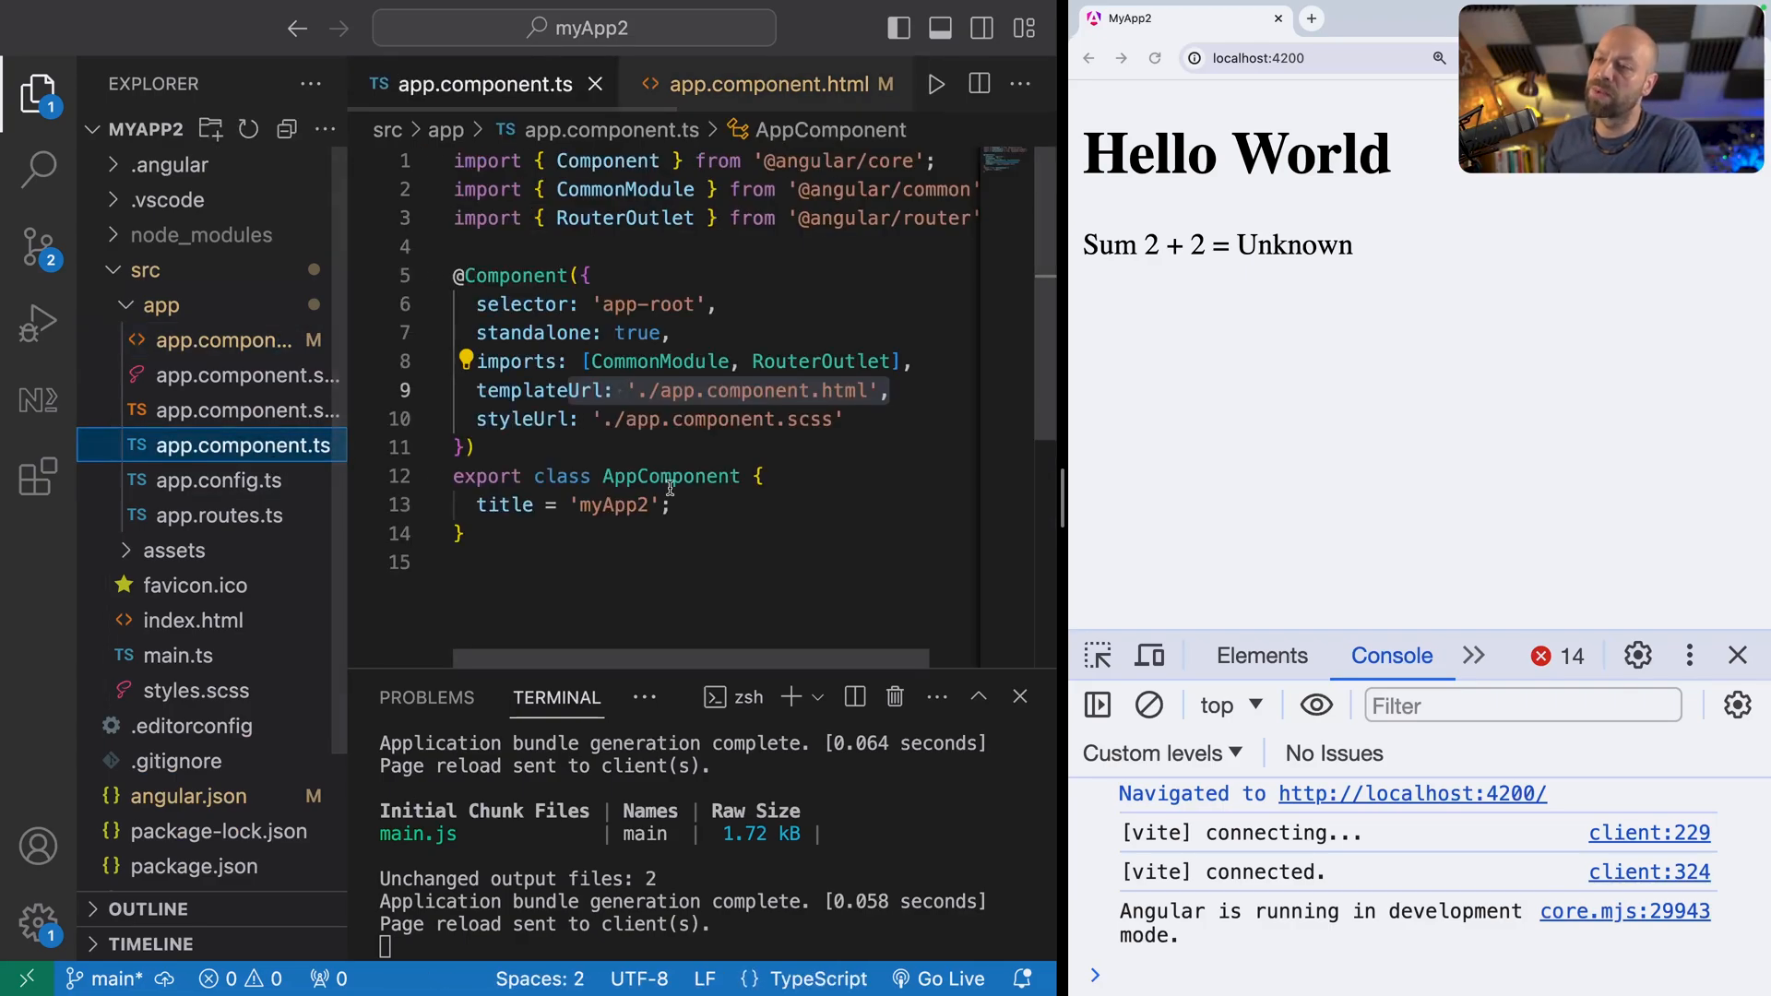
{"action": "scroll", "scroll_direction": "down", "scroll_amount": 3}
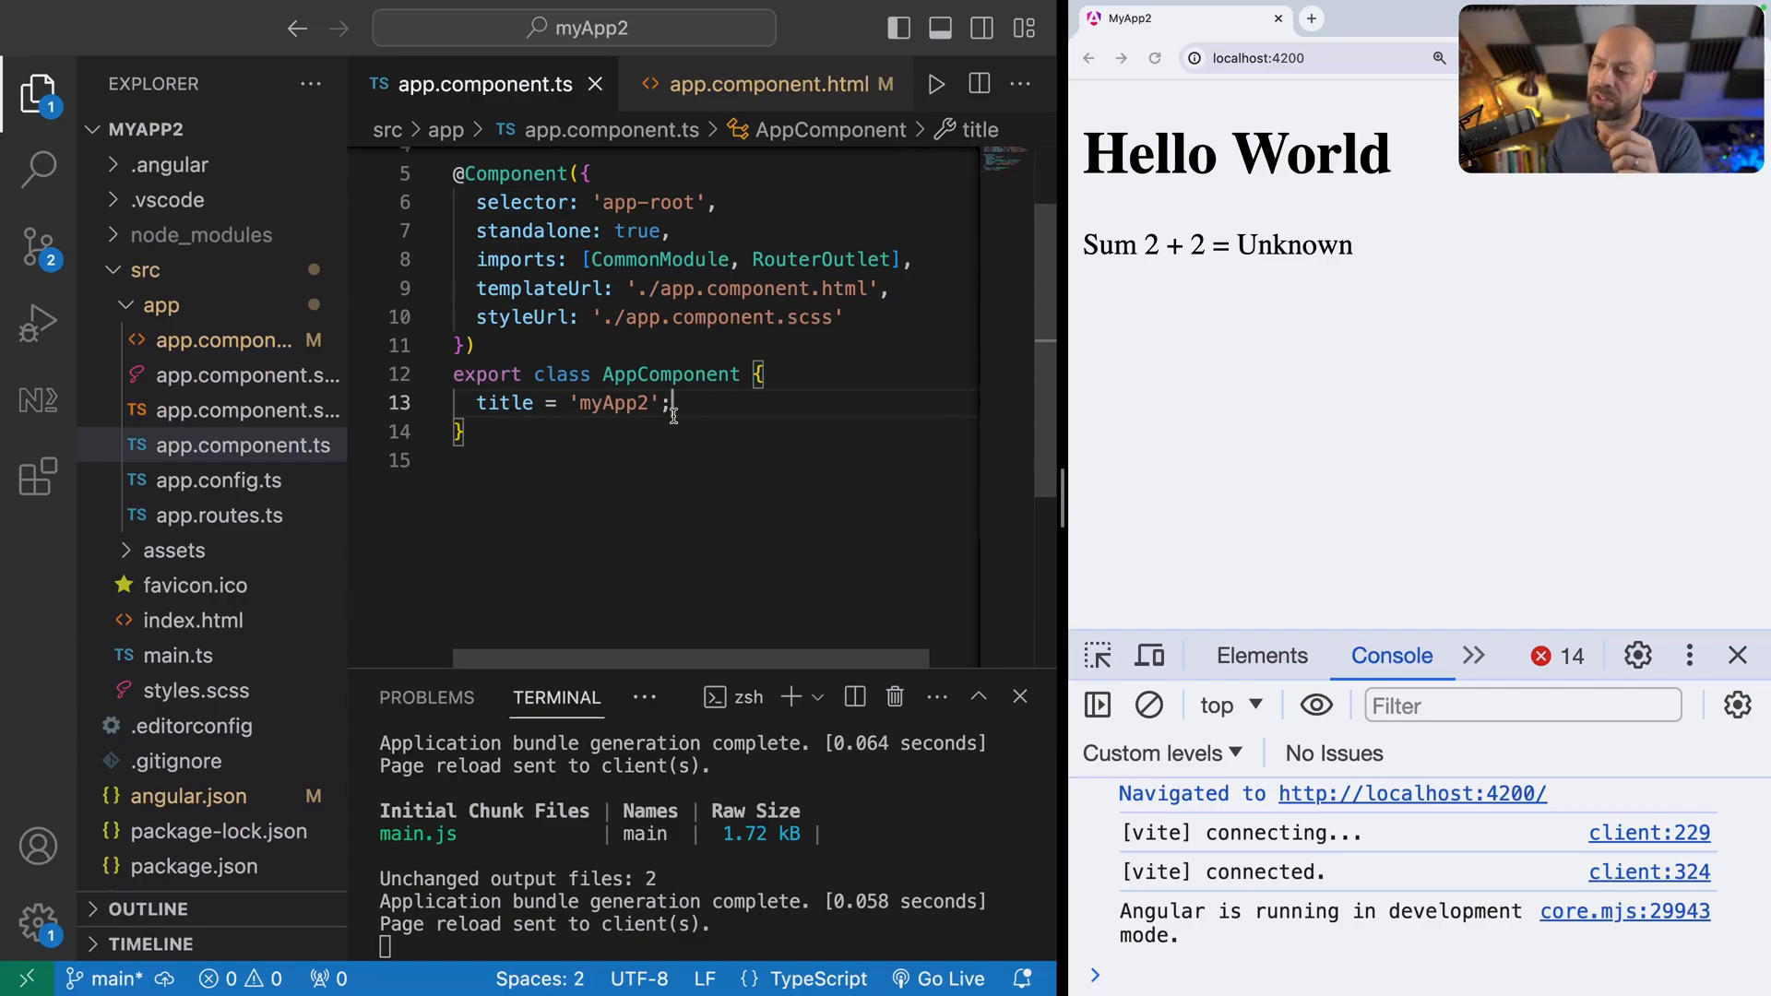
{"action": "mouse_move", "coordinate": [504, 404]}
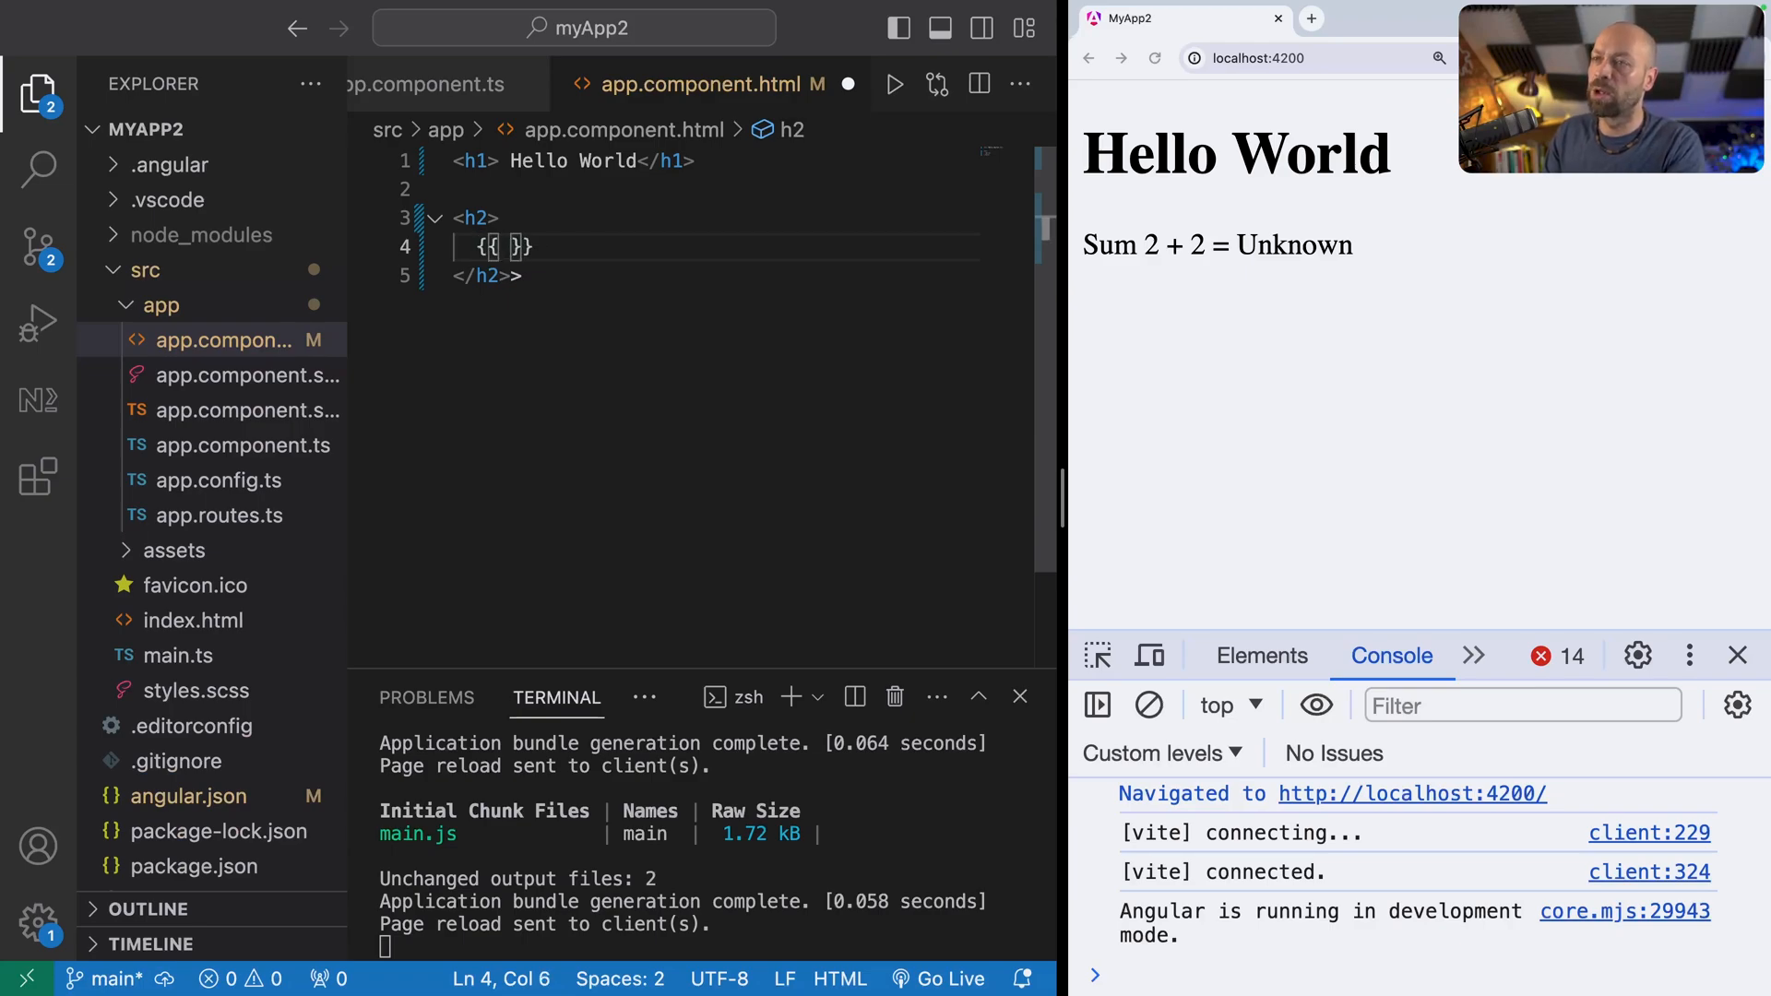
{"action": "type", "text": "title"}
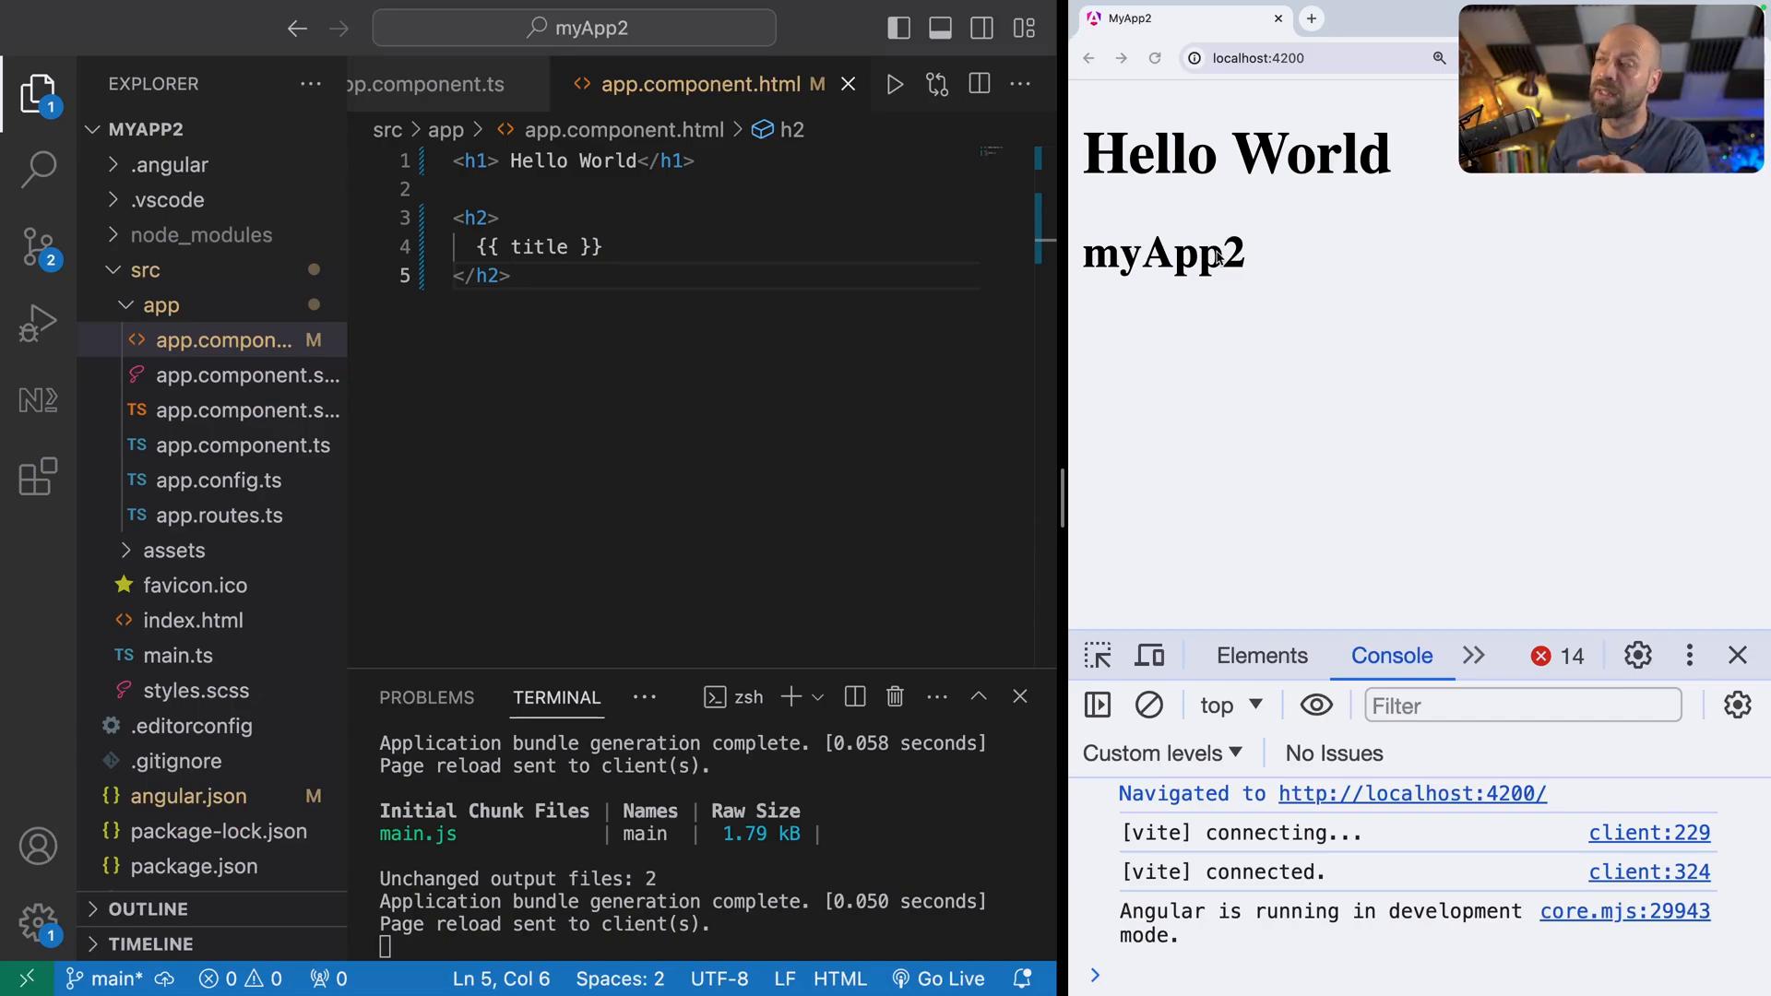
{"action": "left_click", "coordinate": [243, 446]}
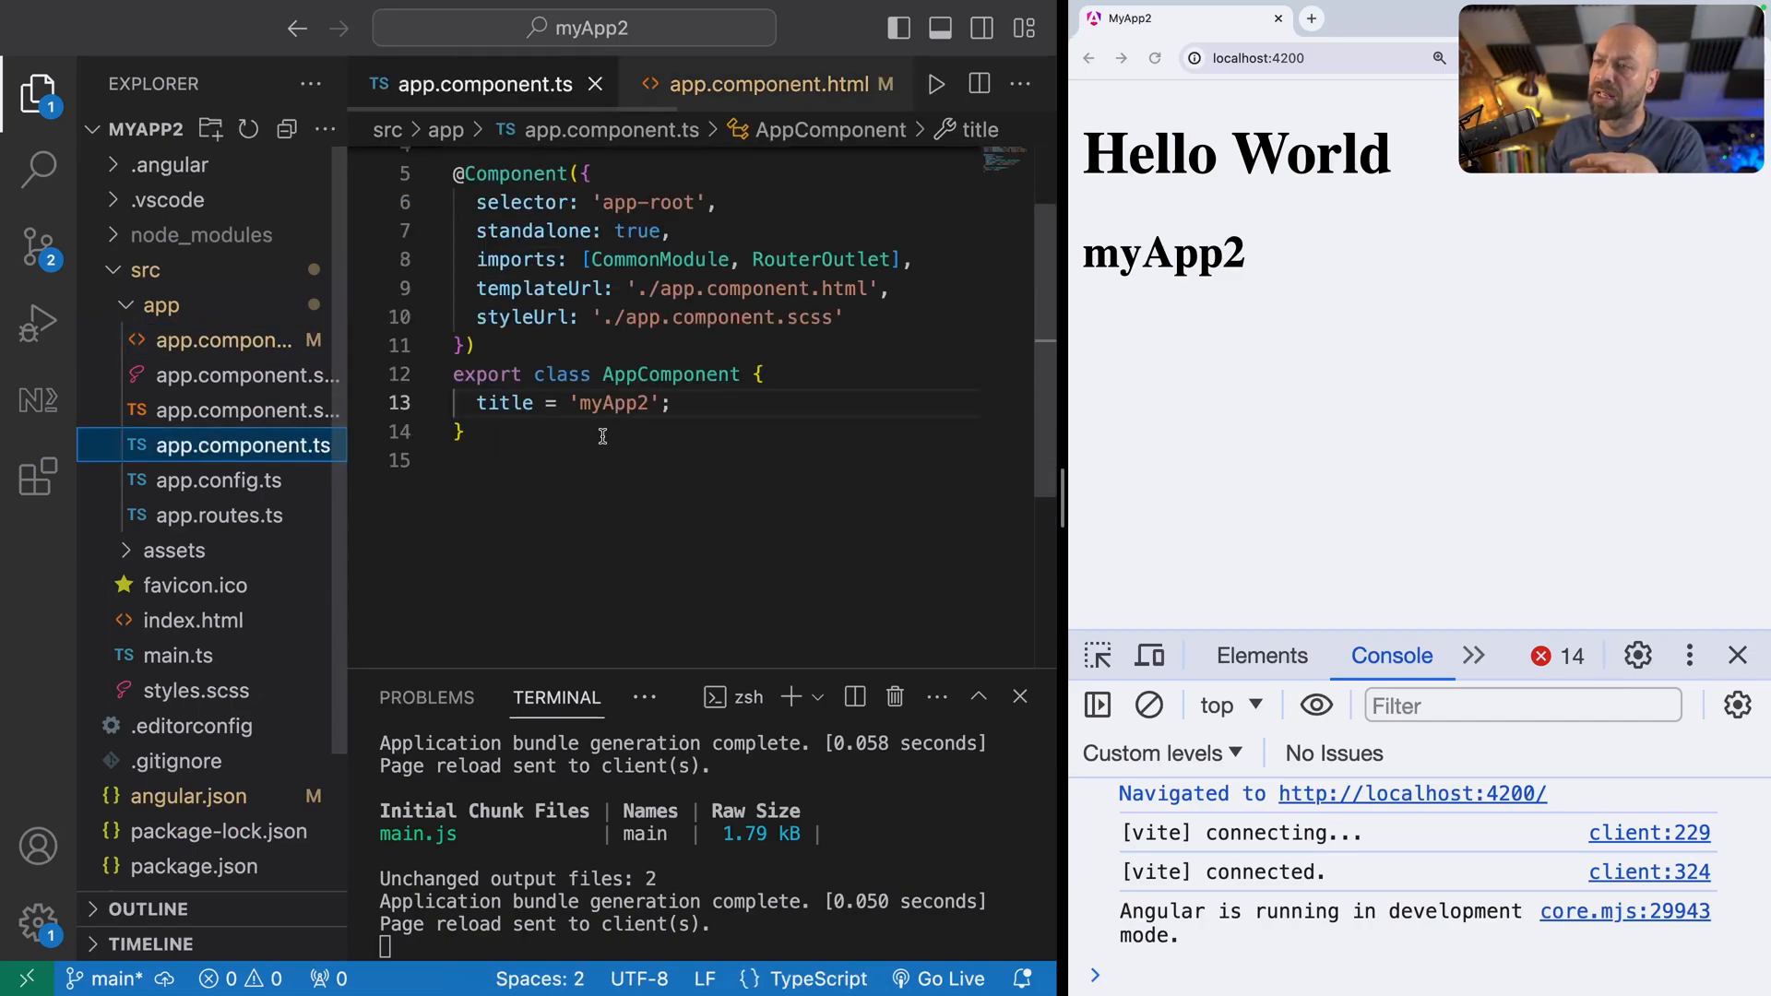
Step: Replace the title value 'myApp2' with 'My New App' in app.component.ts
{"action": "double_click", "coordinate": [611, 403]}
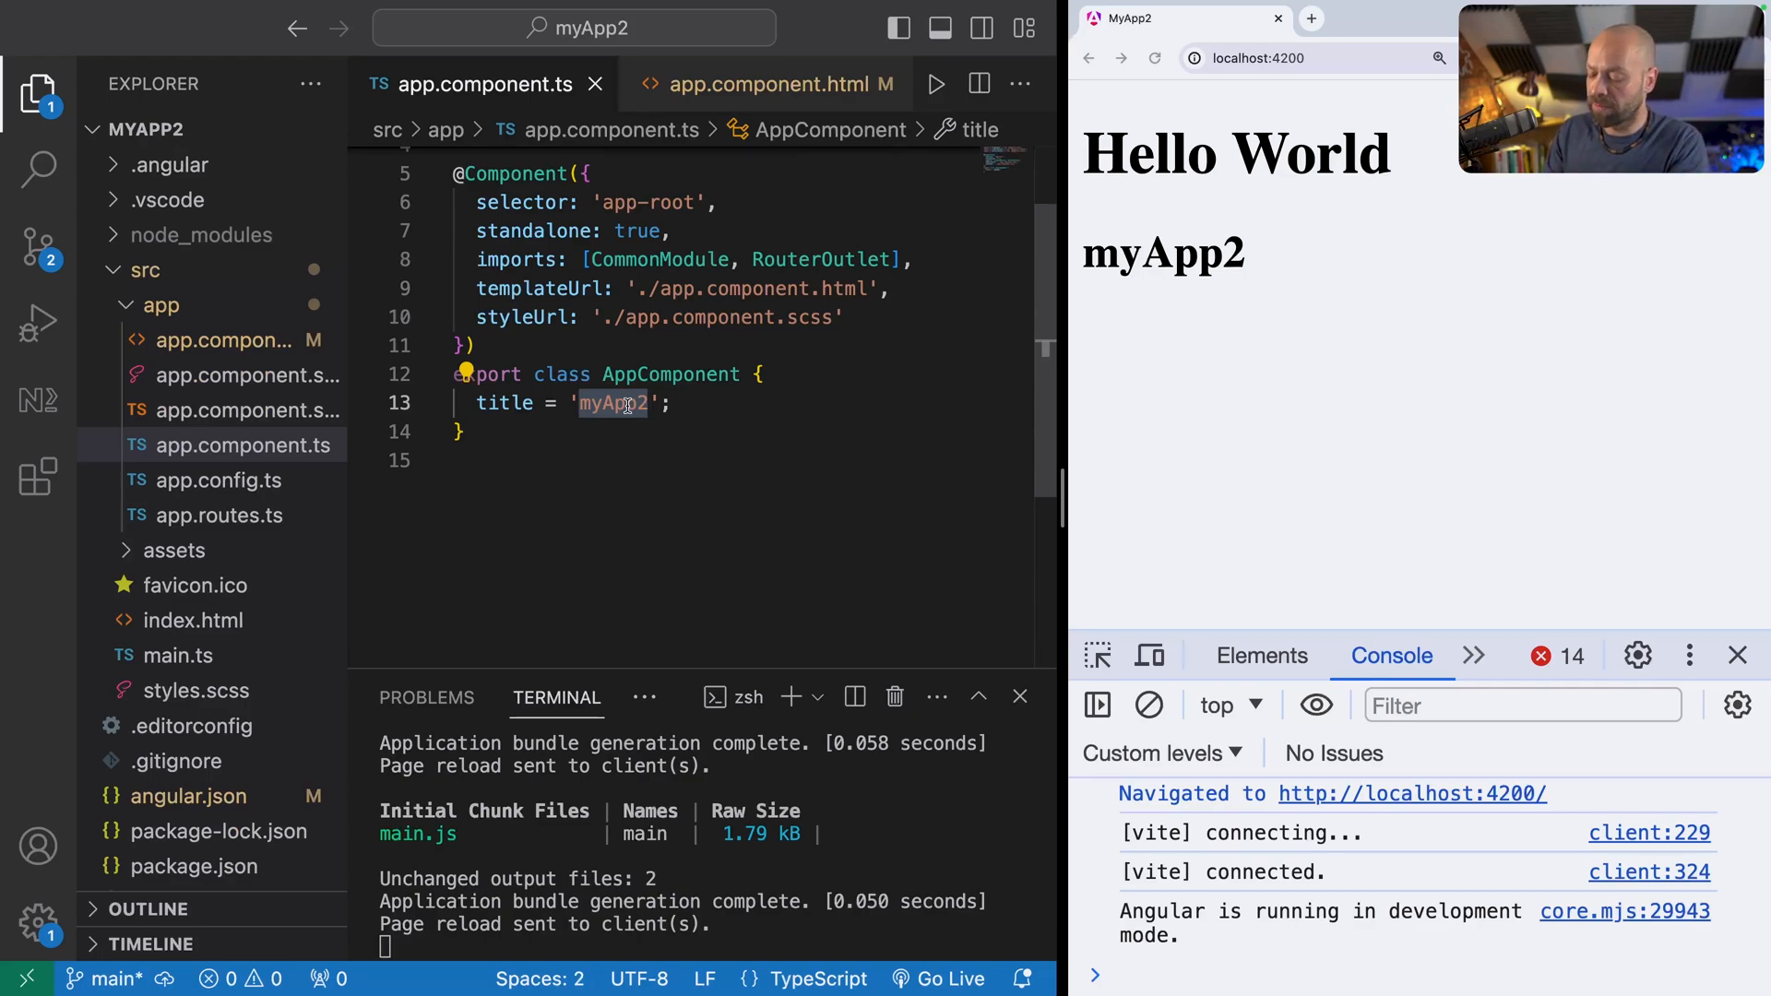
{"action": "type", "text": "My New"}
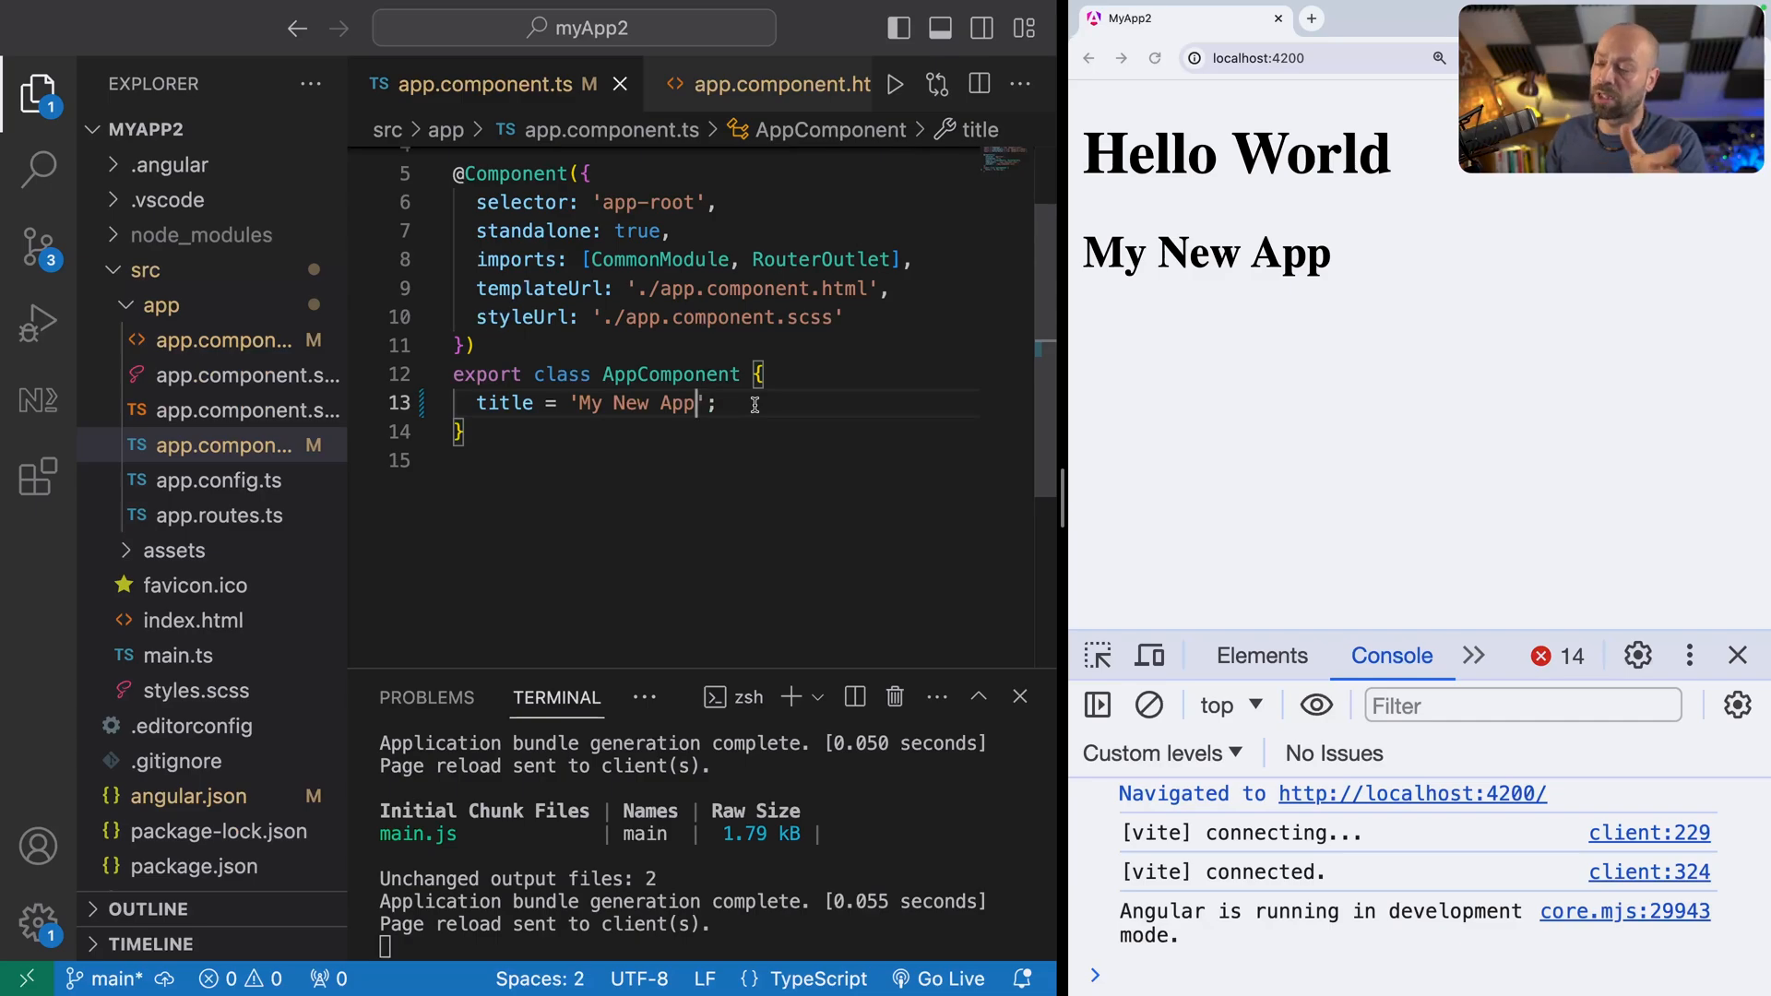
{"action": "mouse_move", "coordinate": [791, 65]}
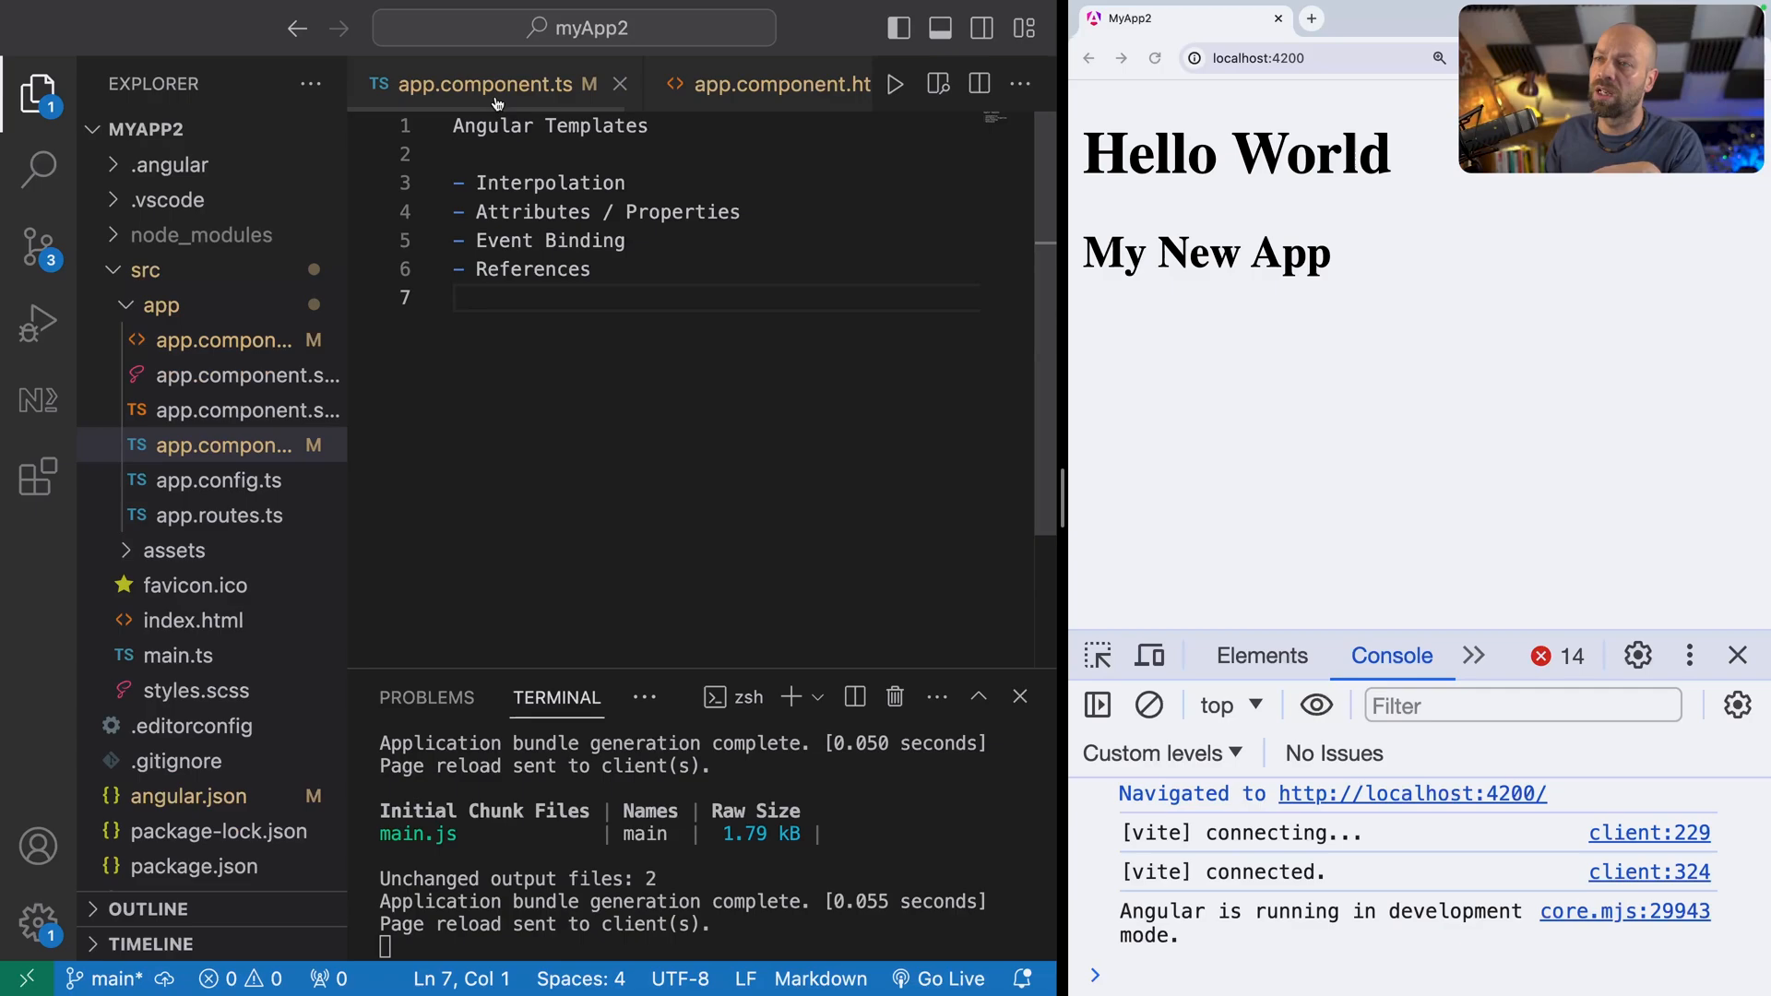
{"action": "mouse_move", "coordinate": [498, 93]}
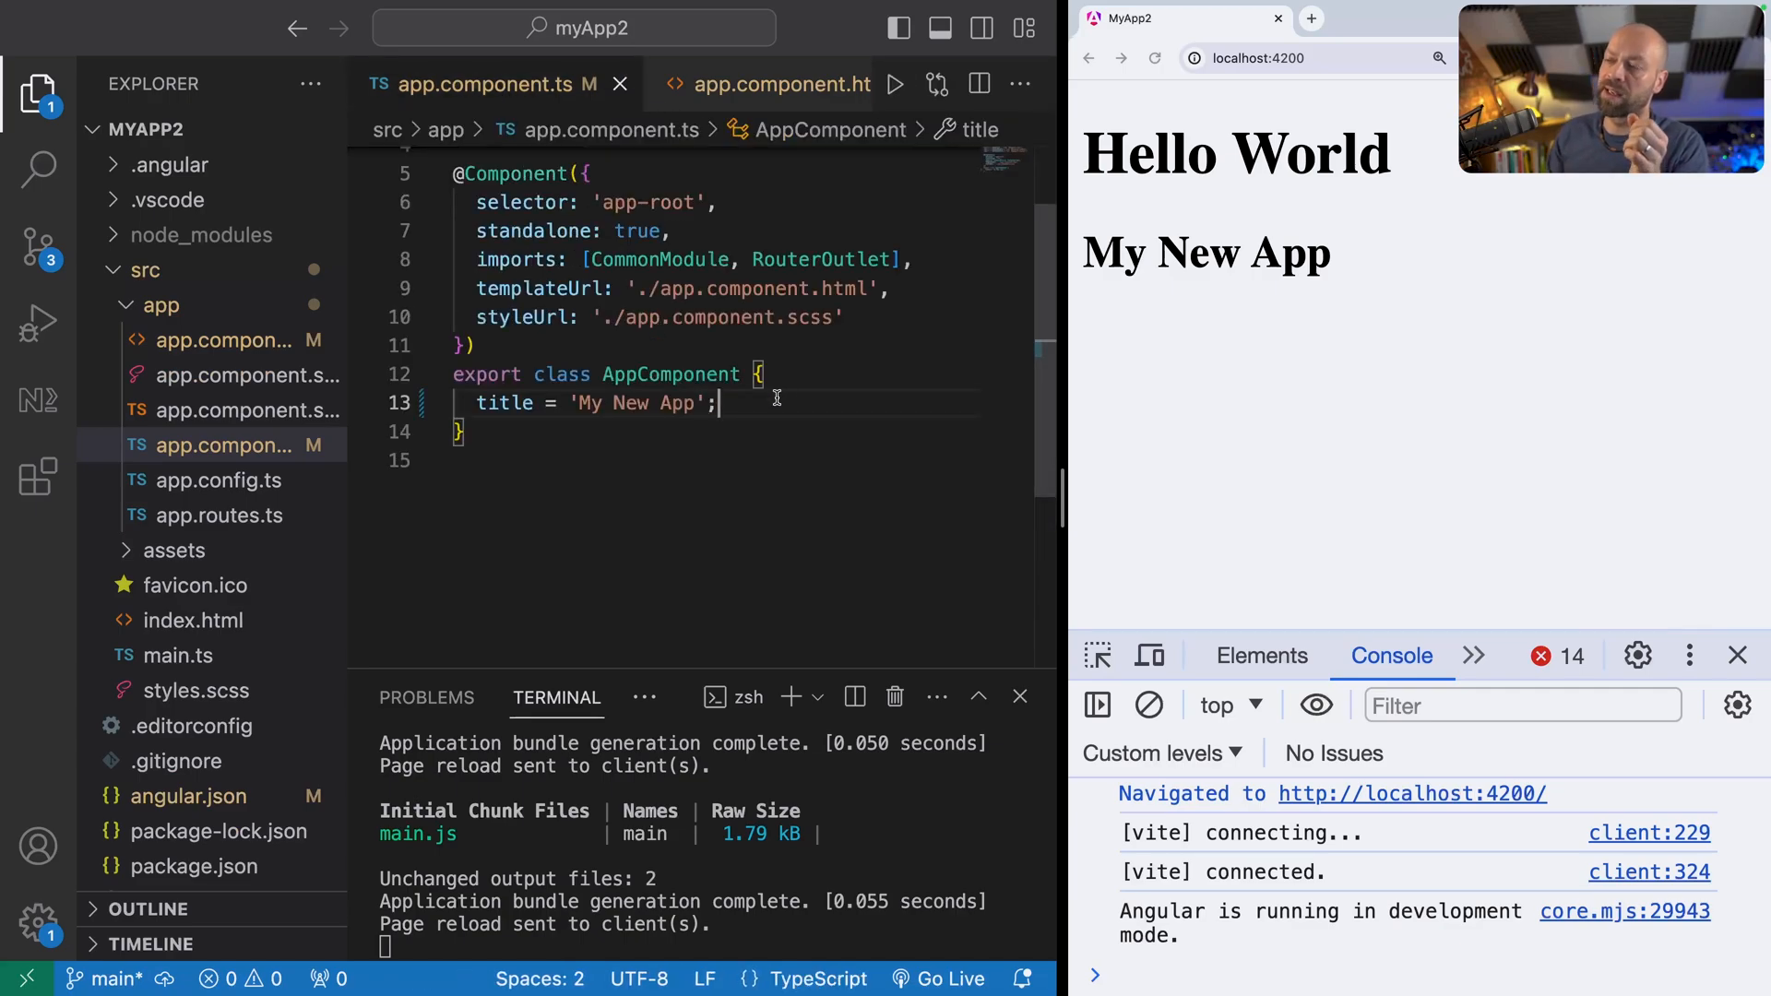
Step: Add inputType = 'text' to AppComponent and an input with [type]="inputType" in the template
{"action": "type", "text": "inputType = '"}
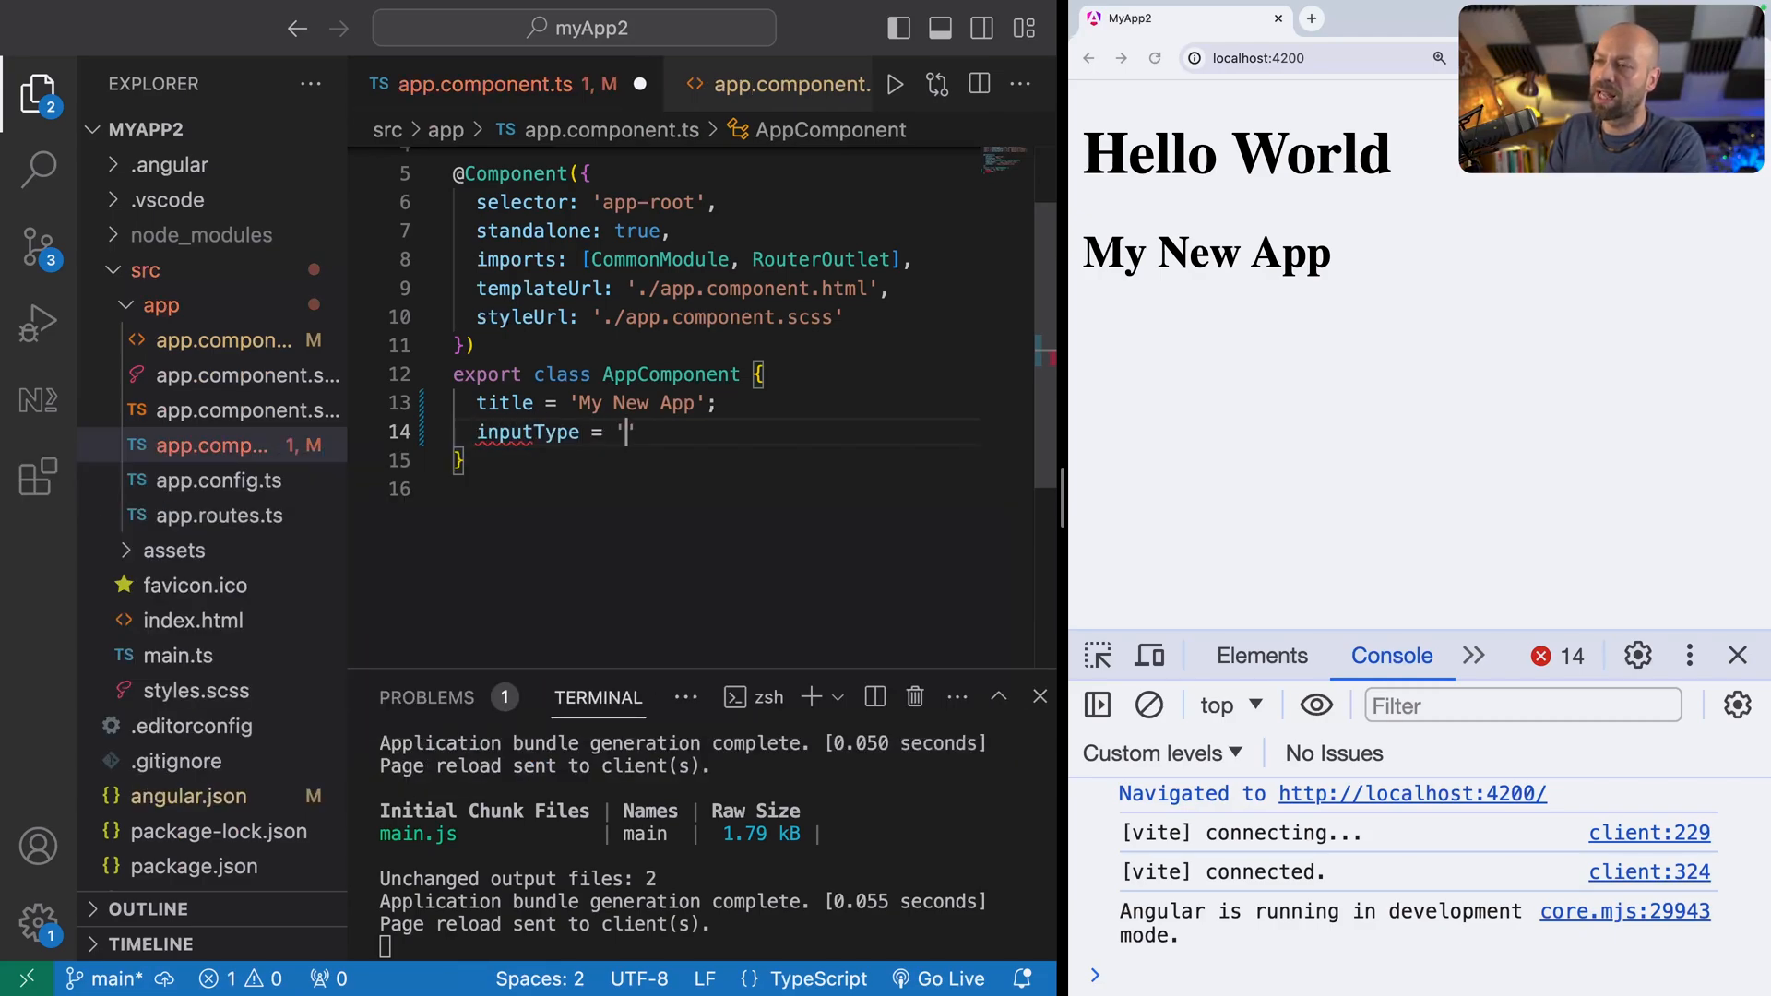
{"action": "type", "text": "text';"}
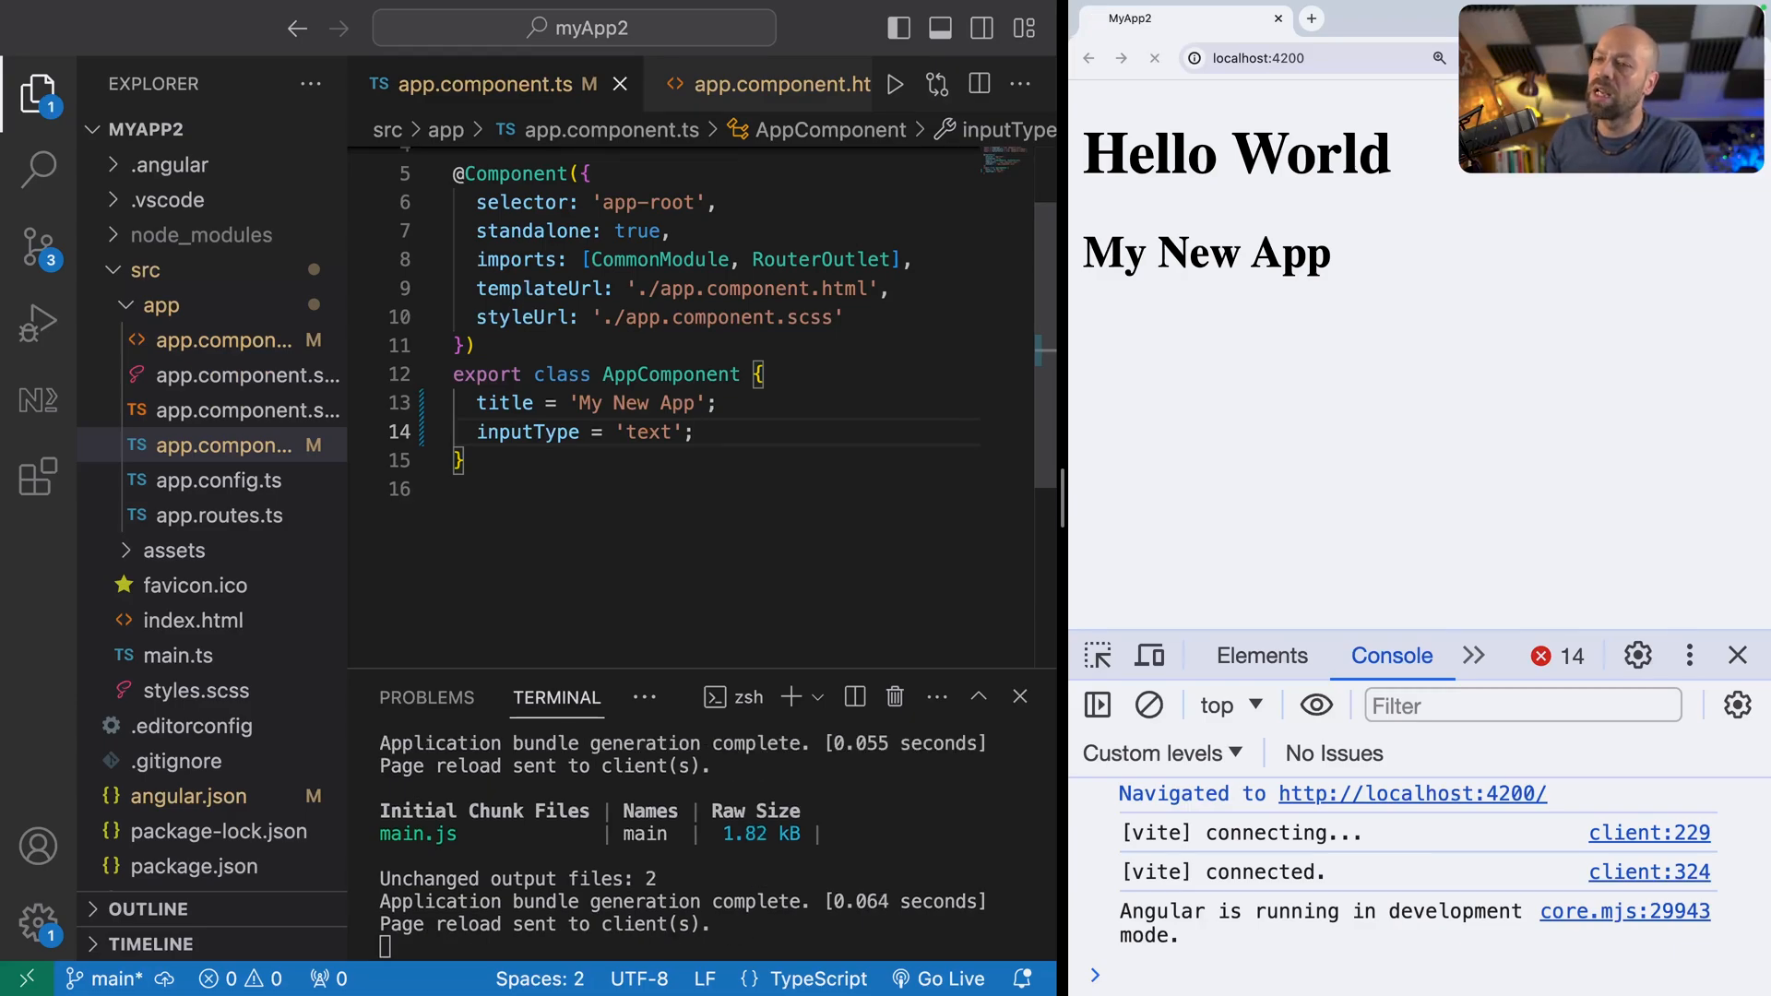
{"action": "left_click", "coordinate": [225, 341]}
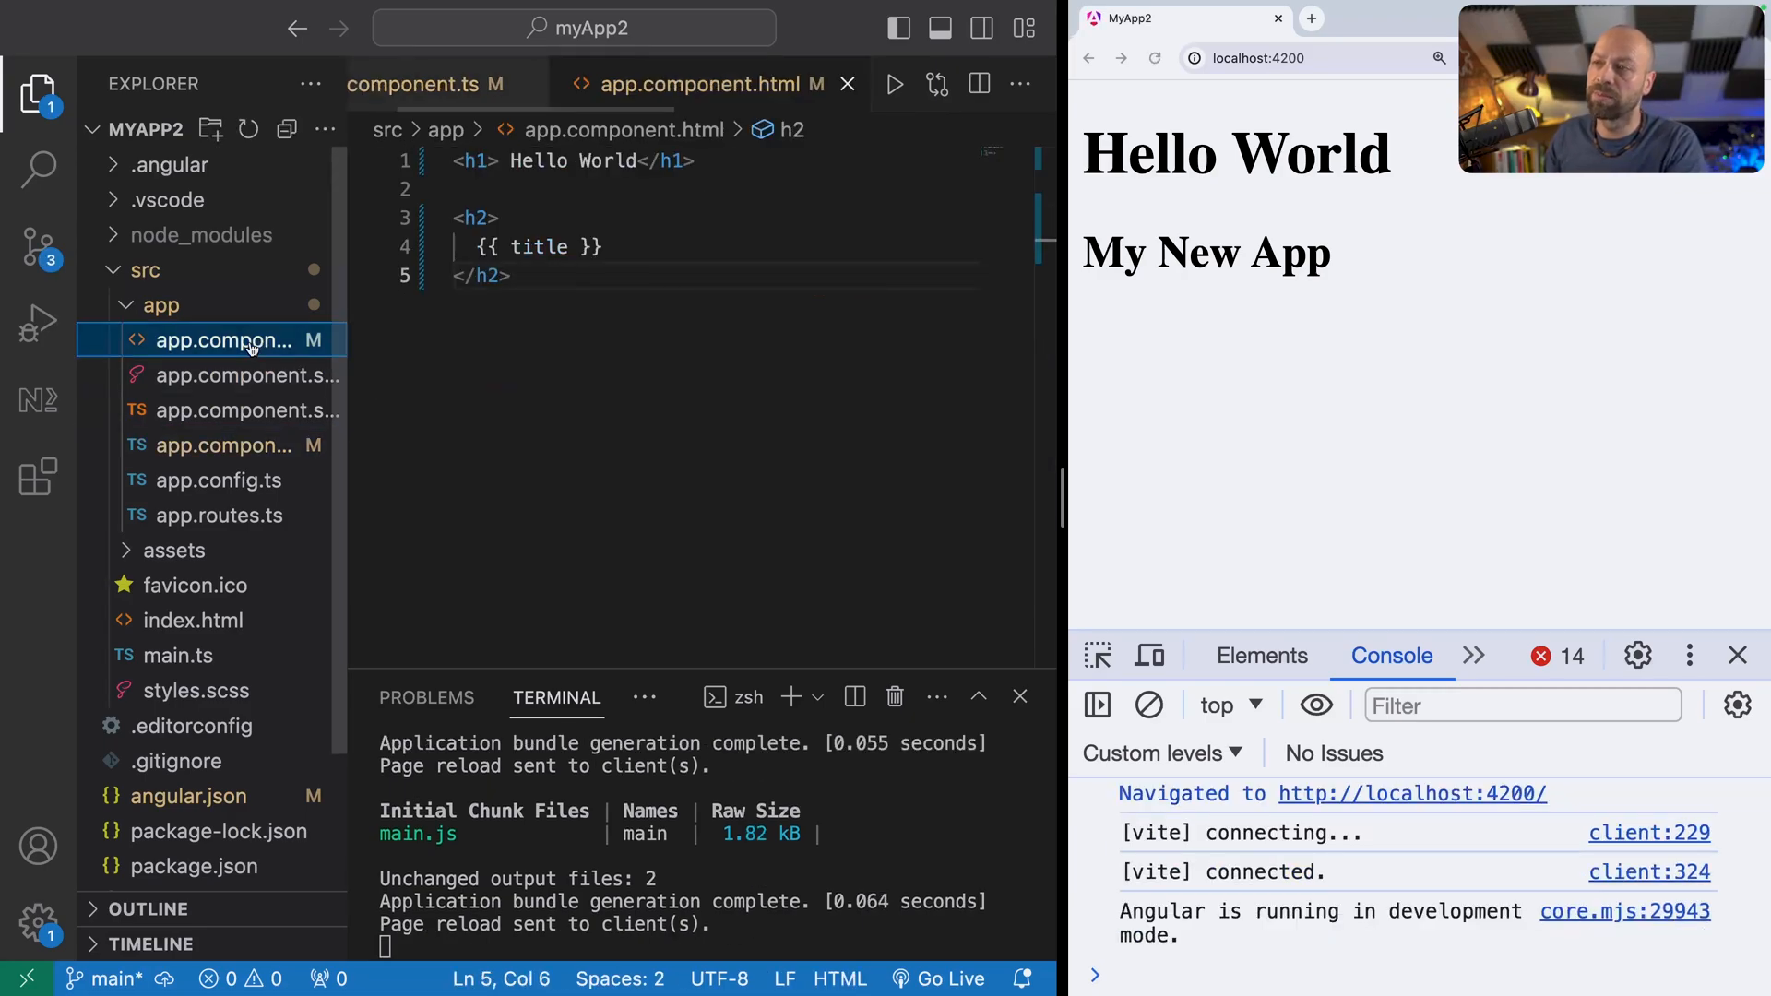
{"action": "type", "text": "<"}
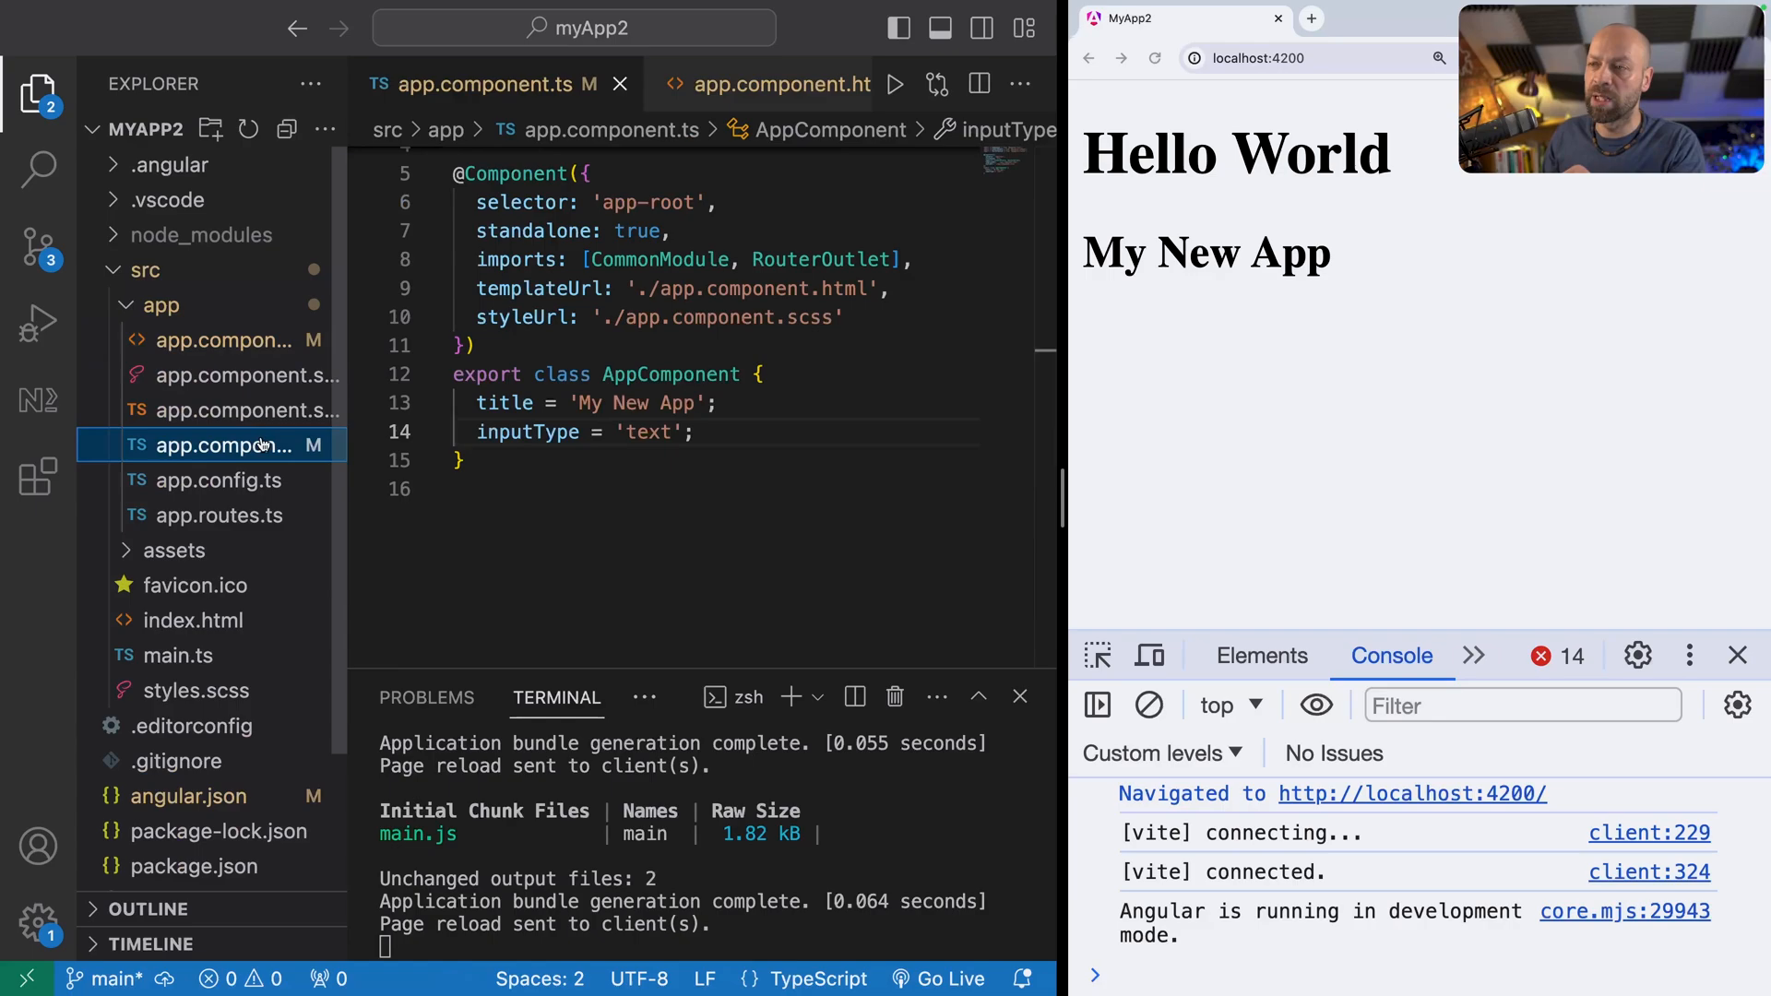
{"action": "double_click", "coordinate": [527, 432]}
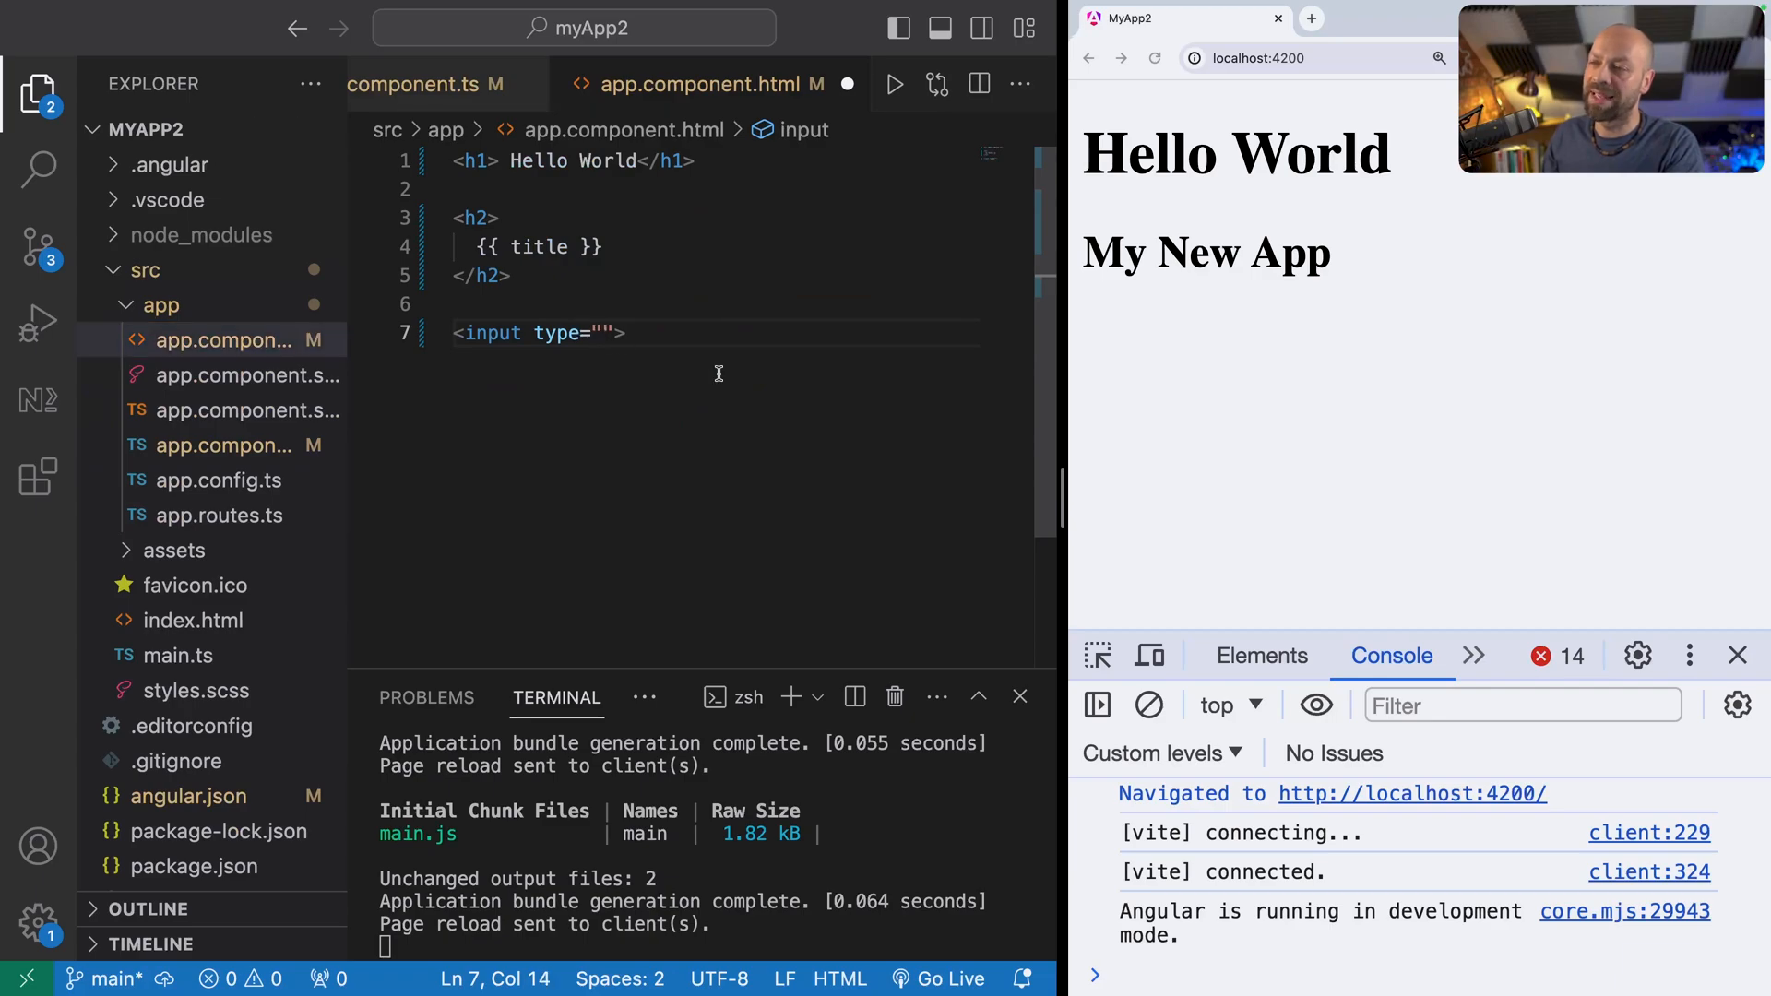
{"action": "type", "text": "inputType"}
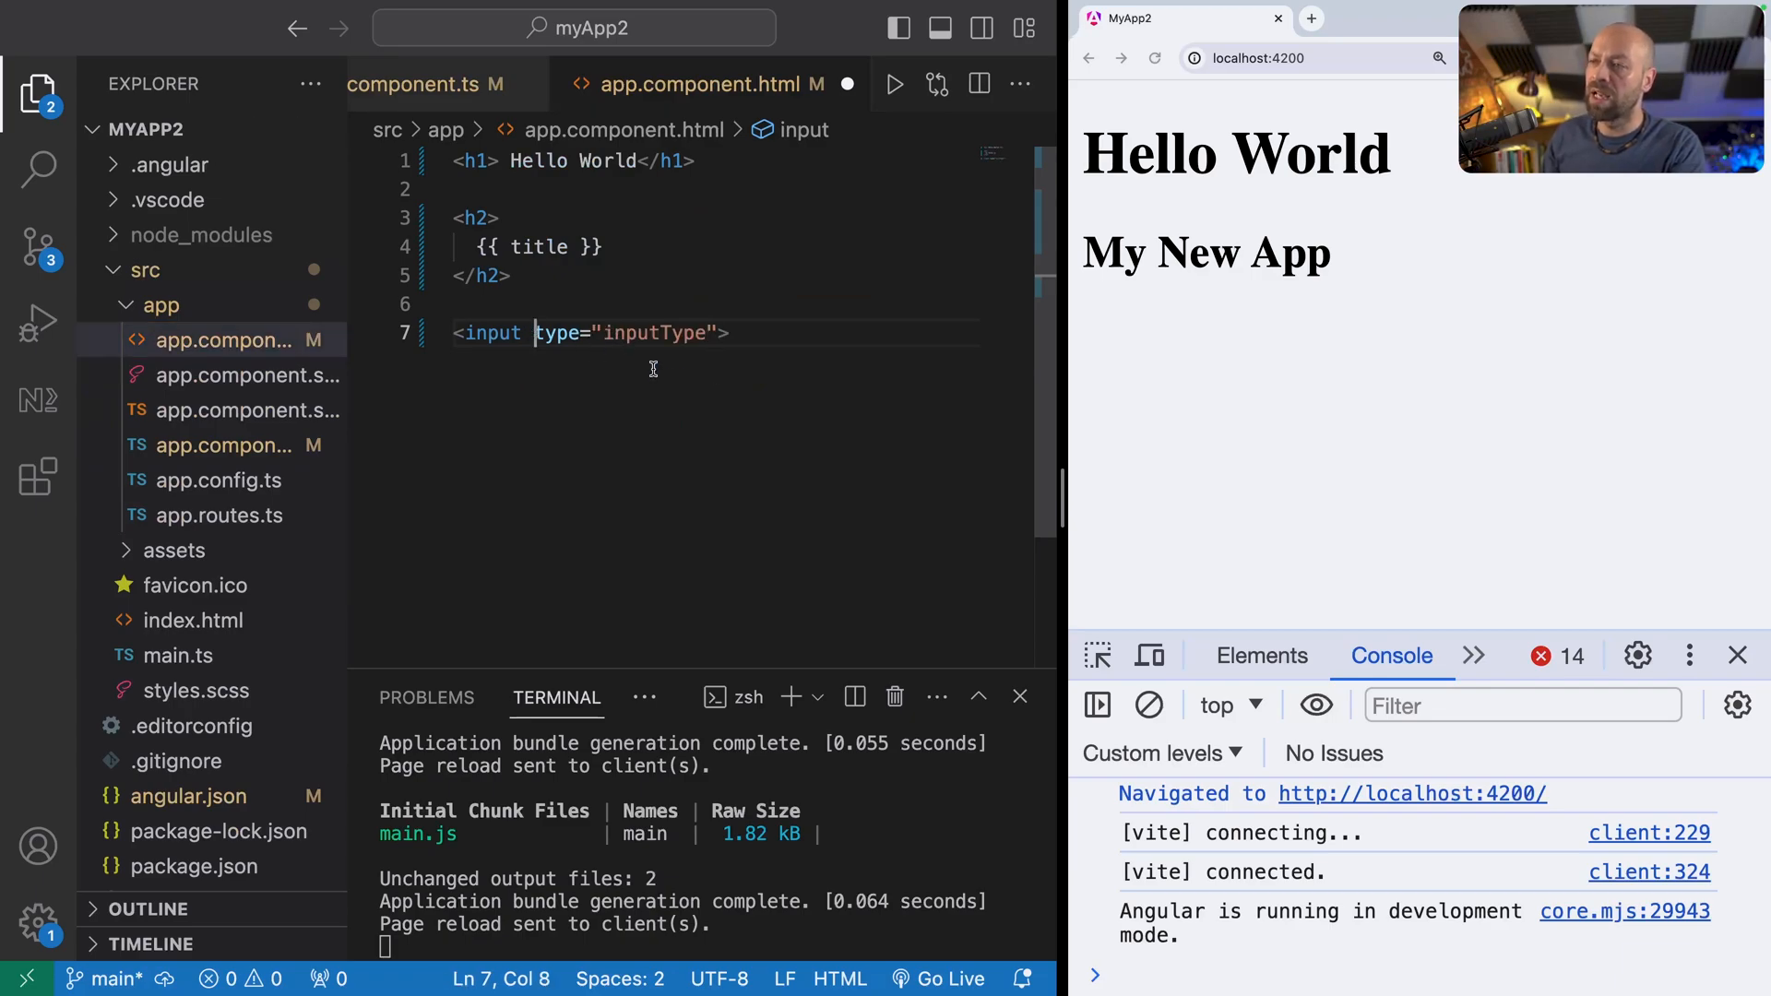
{"action": "type", "text": "["}
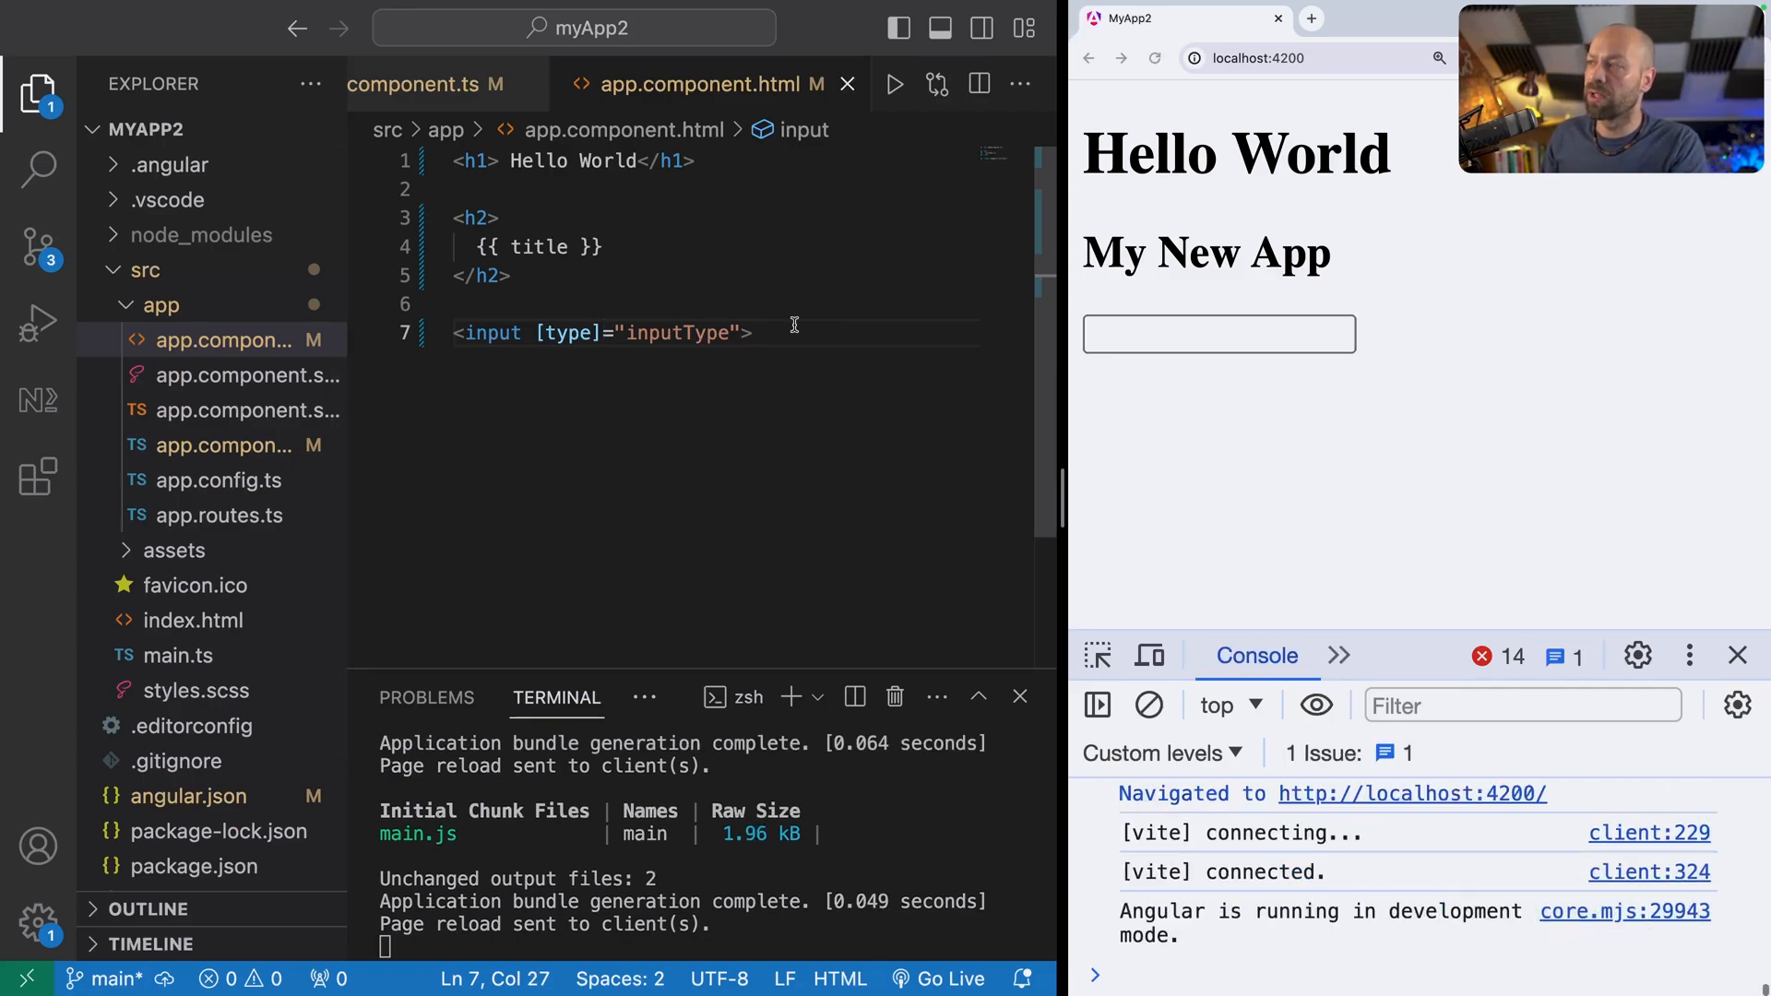
Step: Test the input box, switching inputType to 'password' and then 'number'
{"action": "left_click", "coordinate": [1217, 334]}
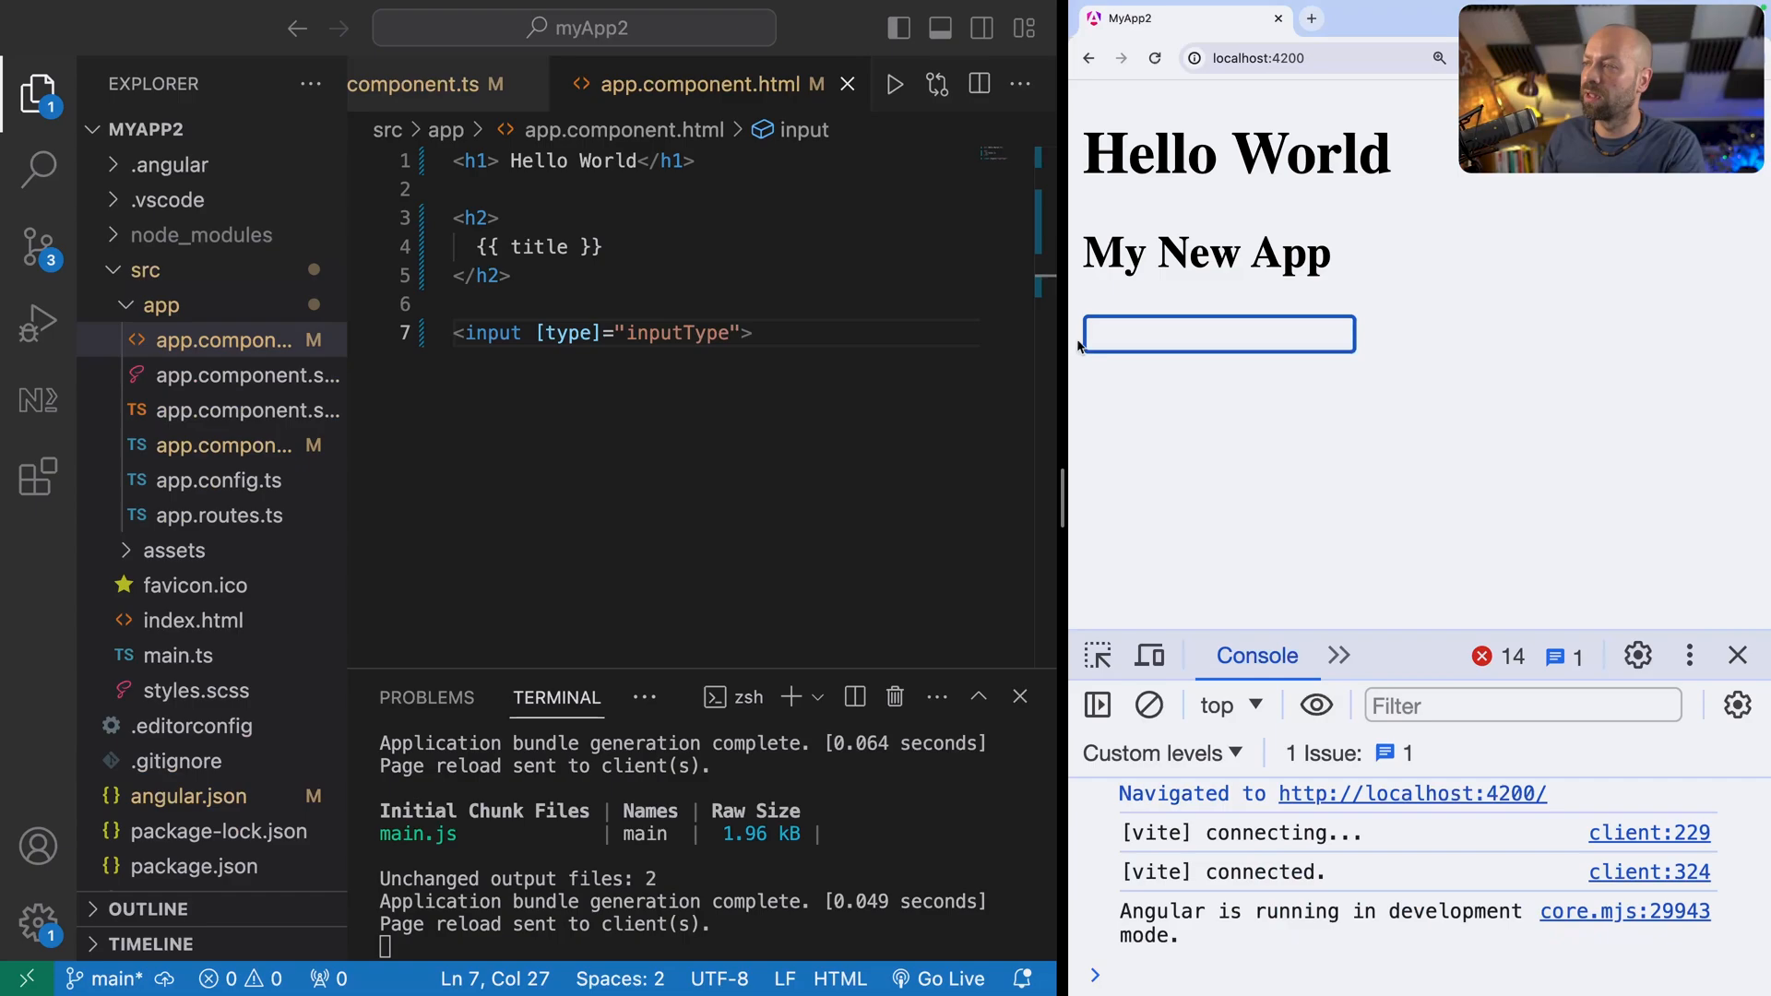
{"action": "type", "text": "sdfdsfdsfds"}
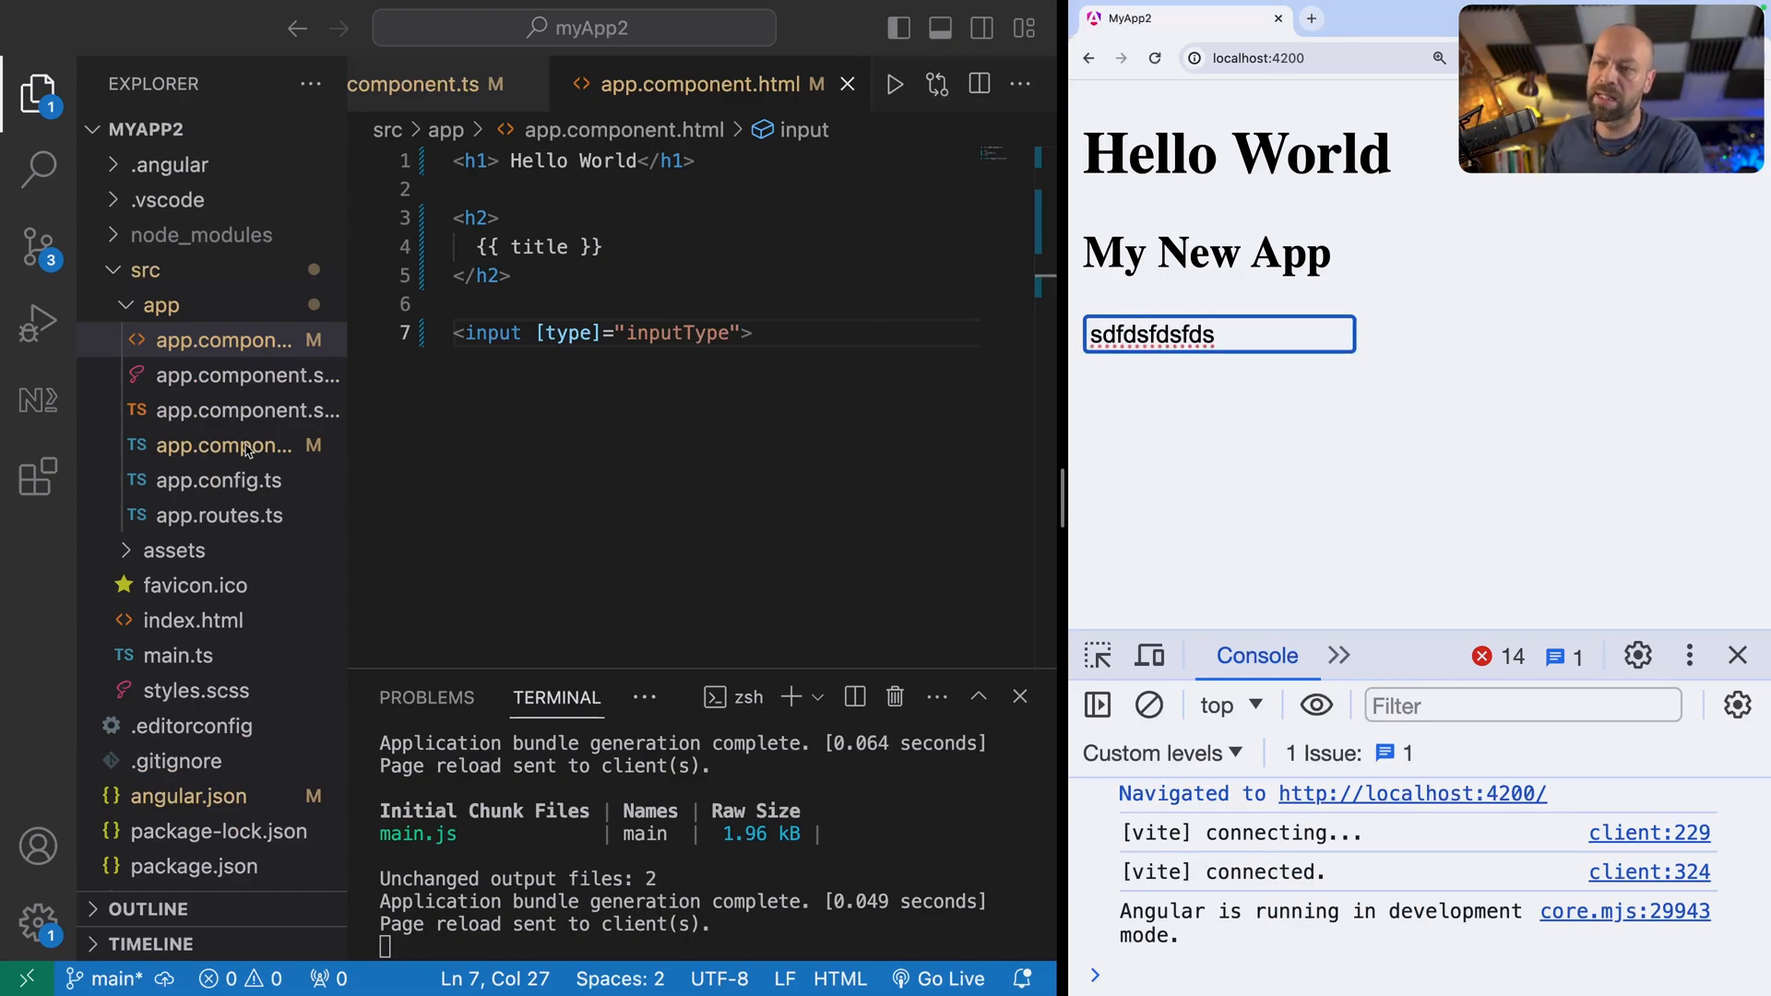
{"action": "left_click", "coordinate": [225, 446]}
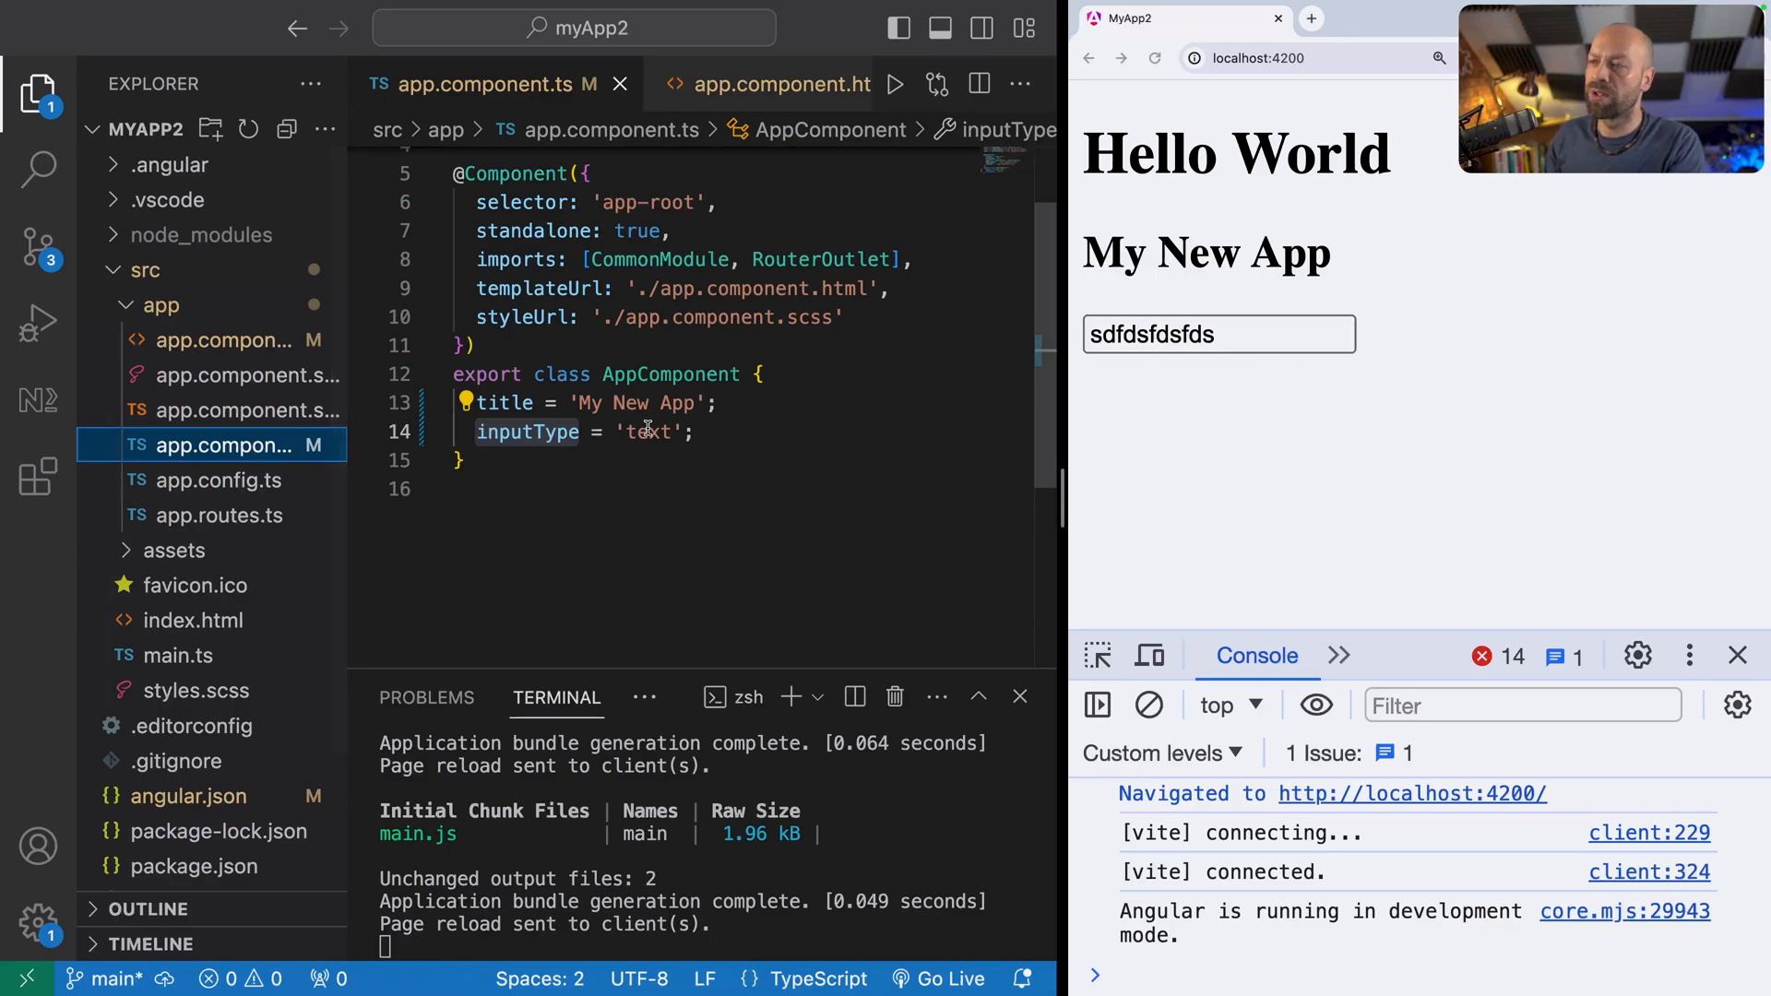
{"action": "type", "text": "password"}
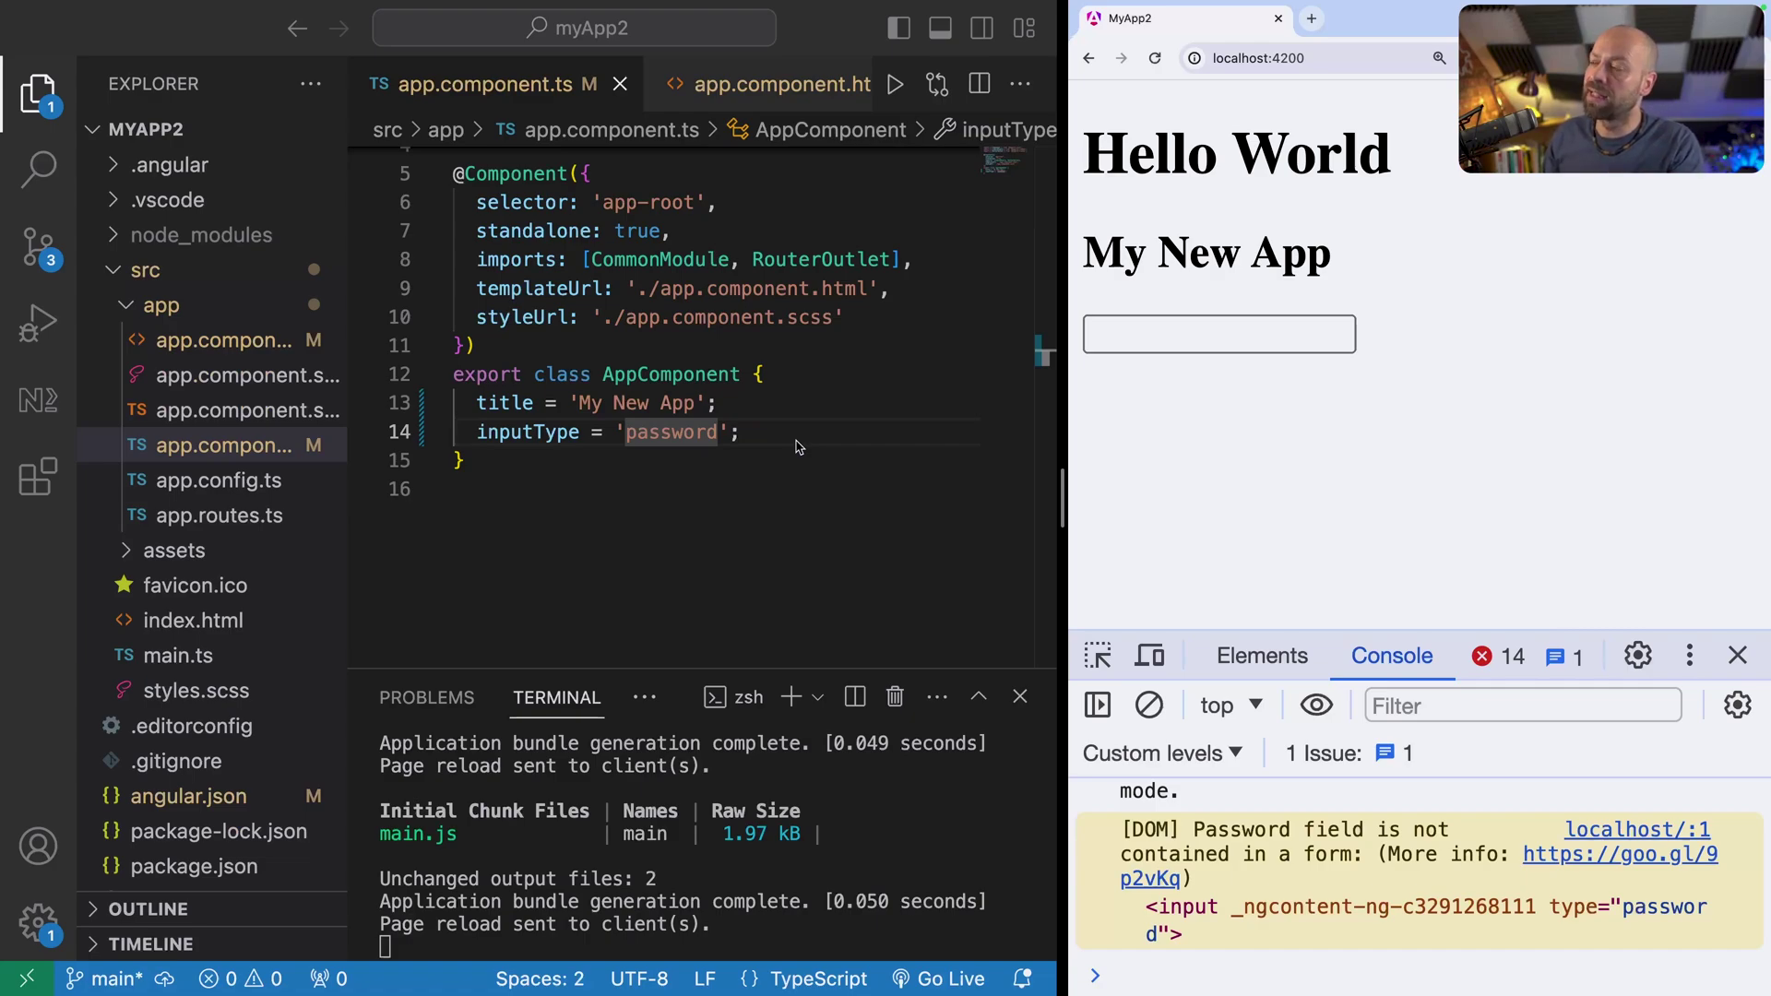
{"action": "type", "text": "numbe"}
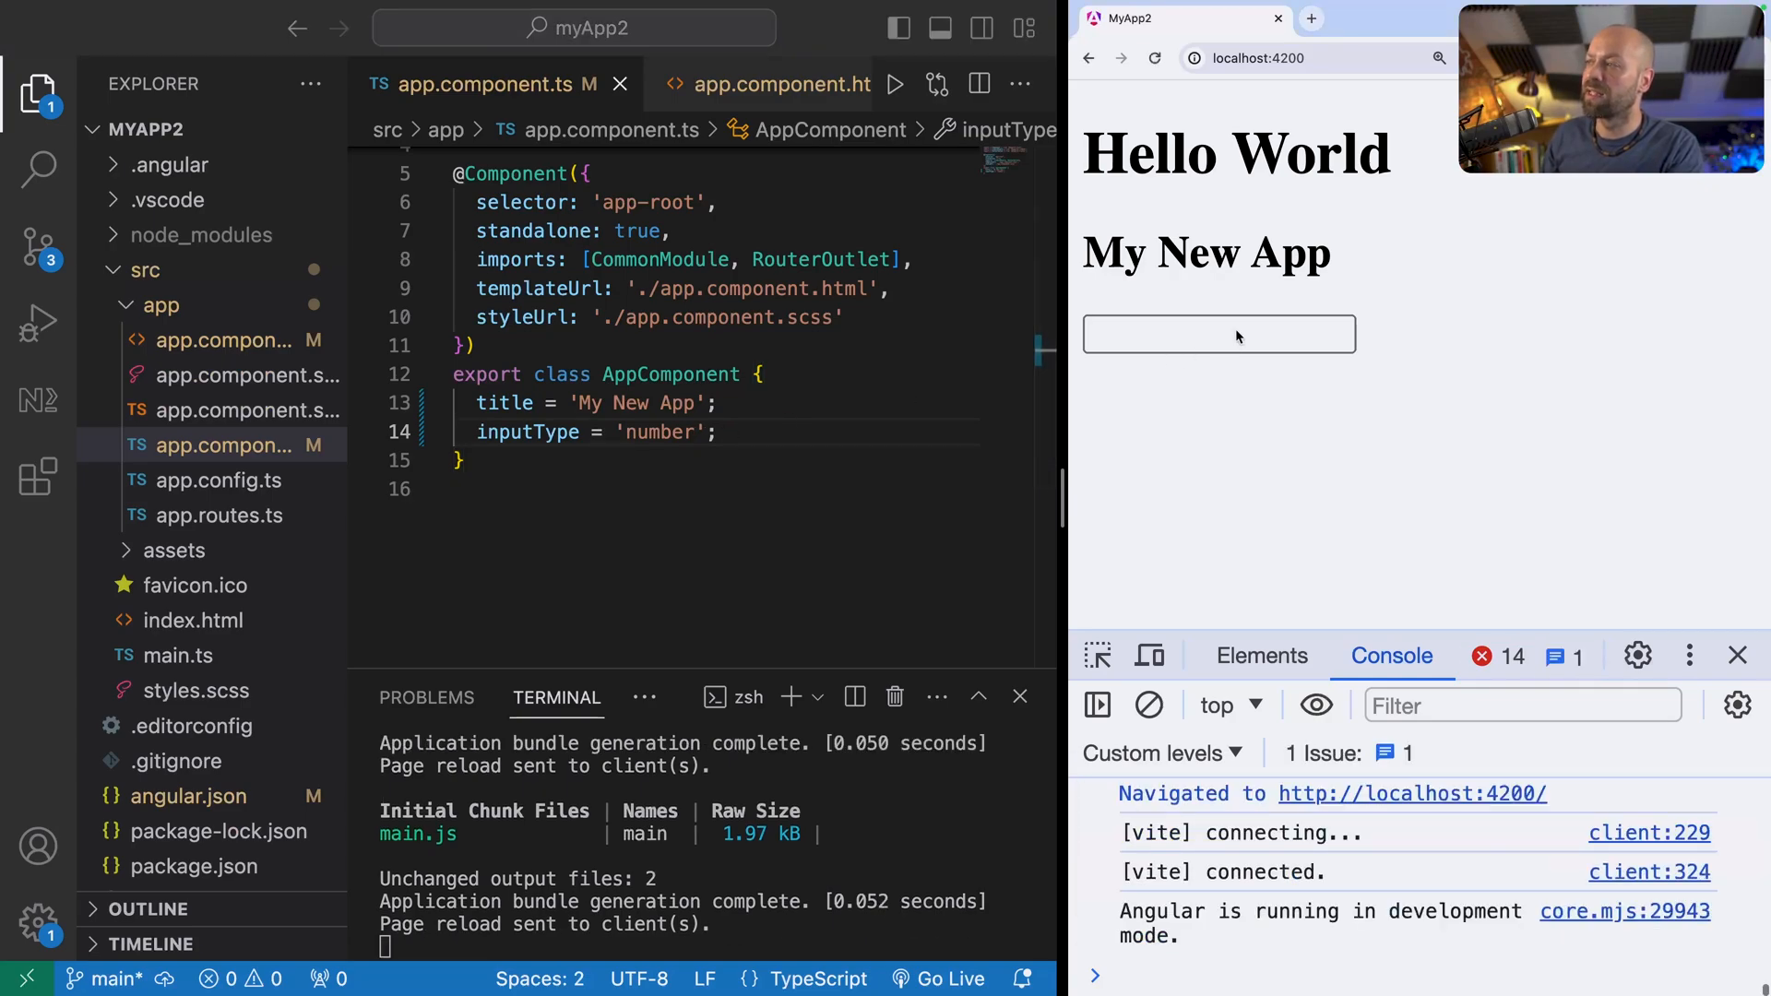
{"action": "left_click", "coordinate": [1224, 335]}
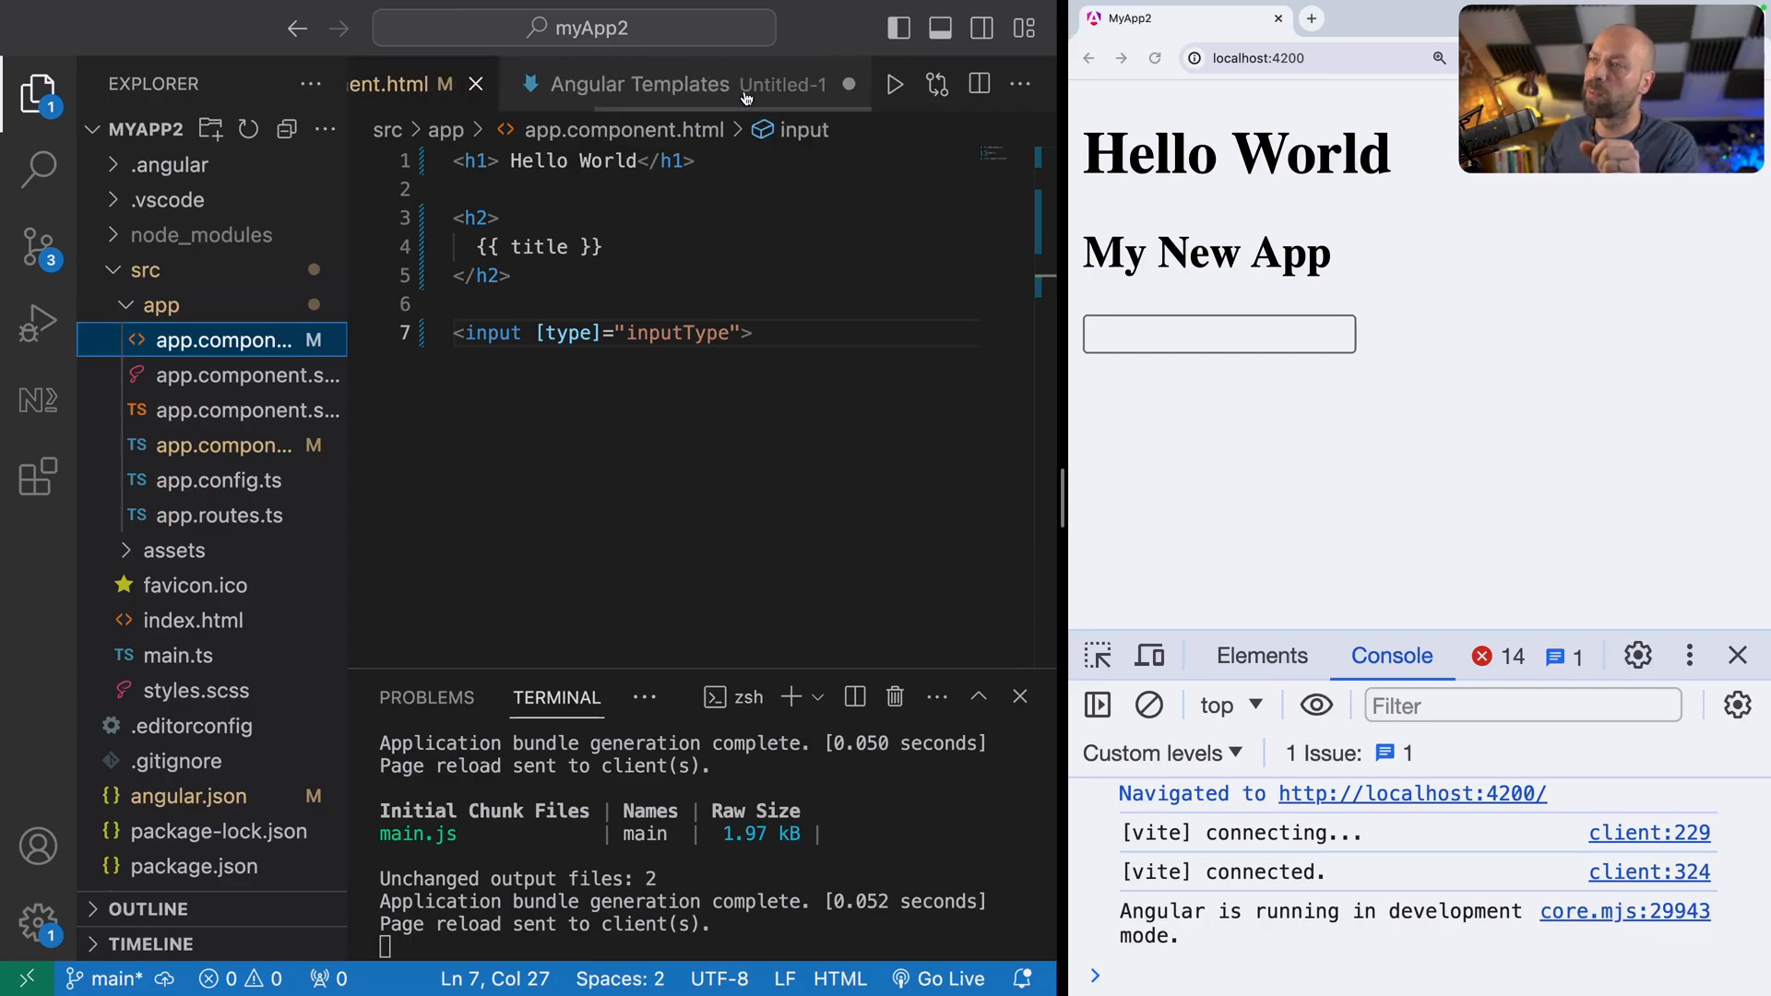
Step: Add <button (click)="notify()">Click Me</button> below the input
{"action": "left_click", "coordinate": [639, 83]}
{"action": "type", "text": "<"}
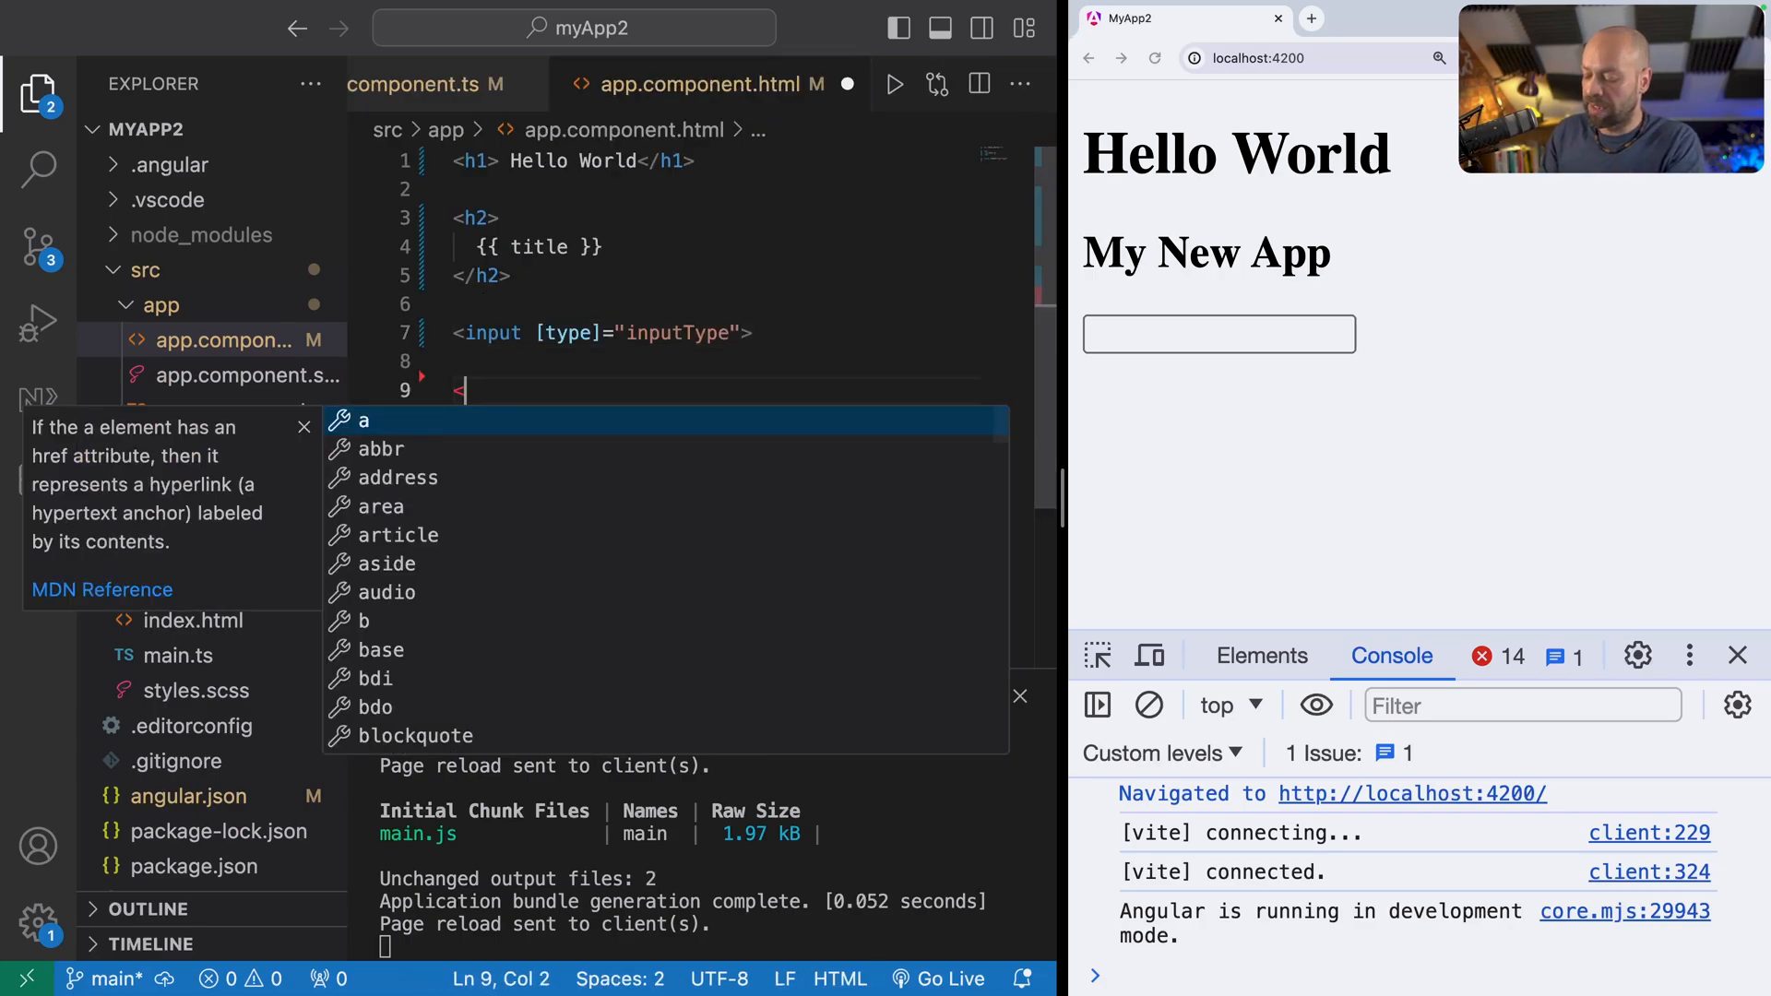
{"action": "type", "text": "button>Click </button>"}
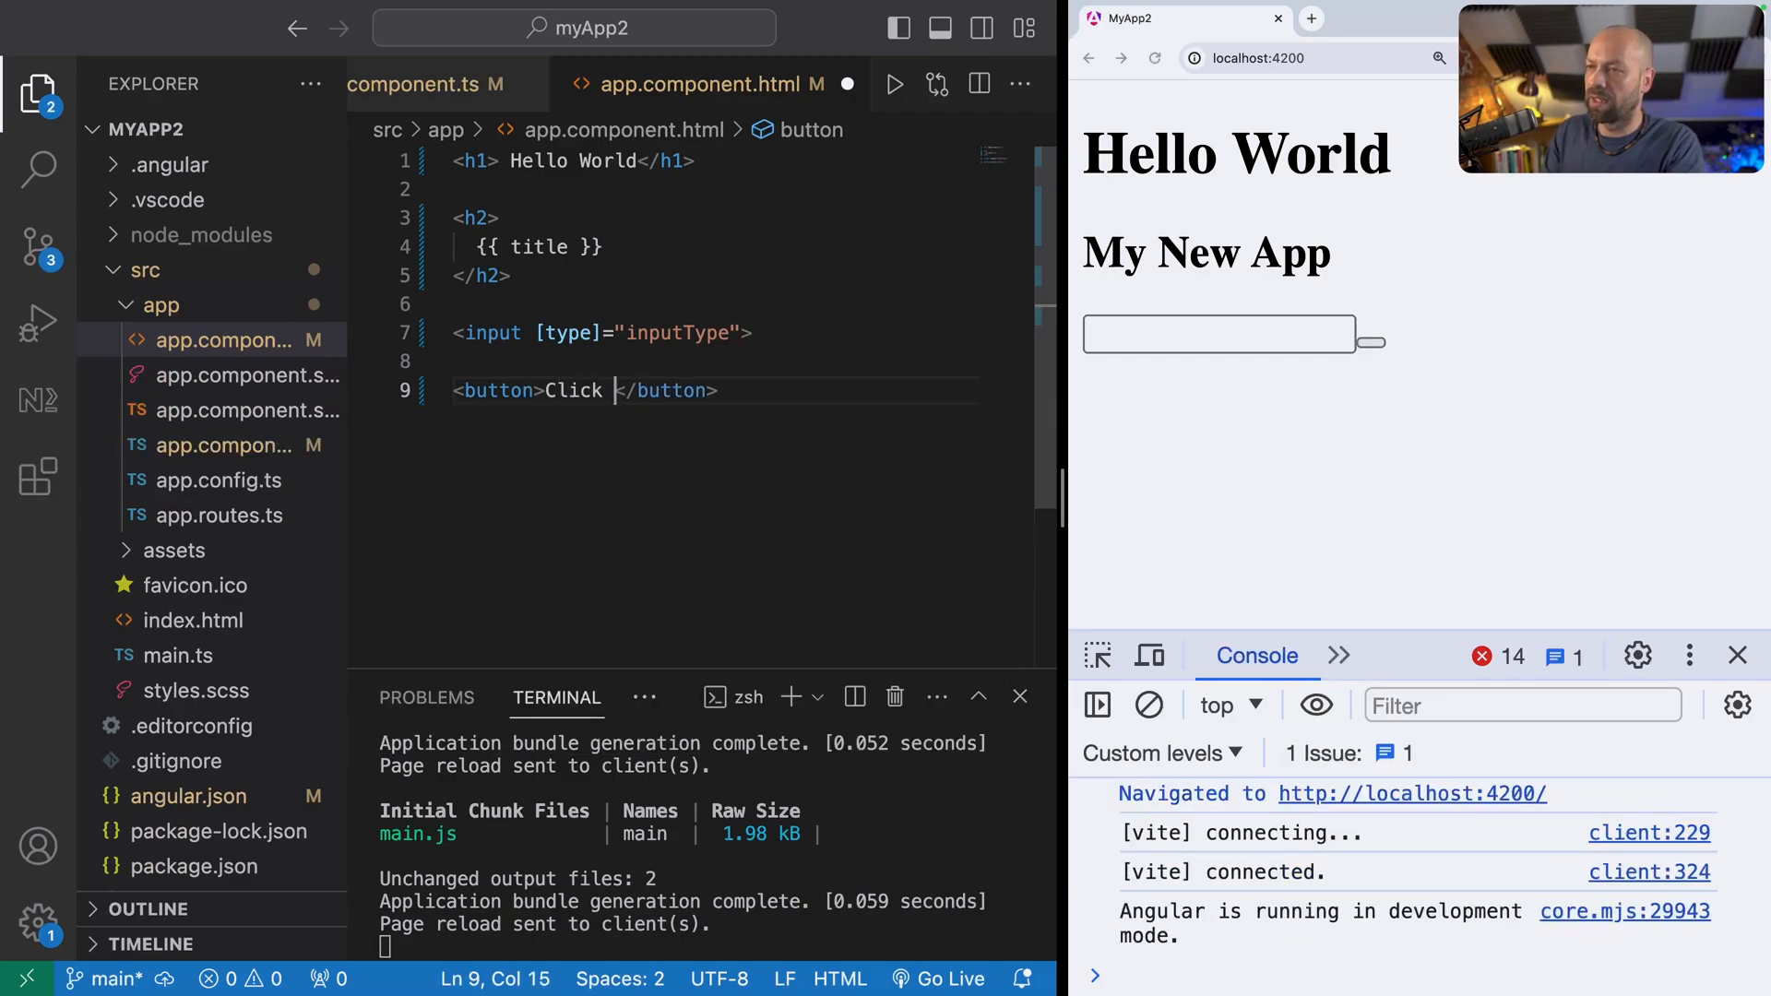
{"action": "type", "text": "Me"}
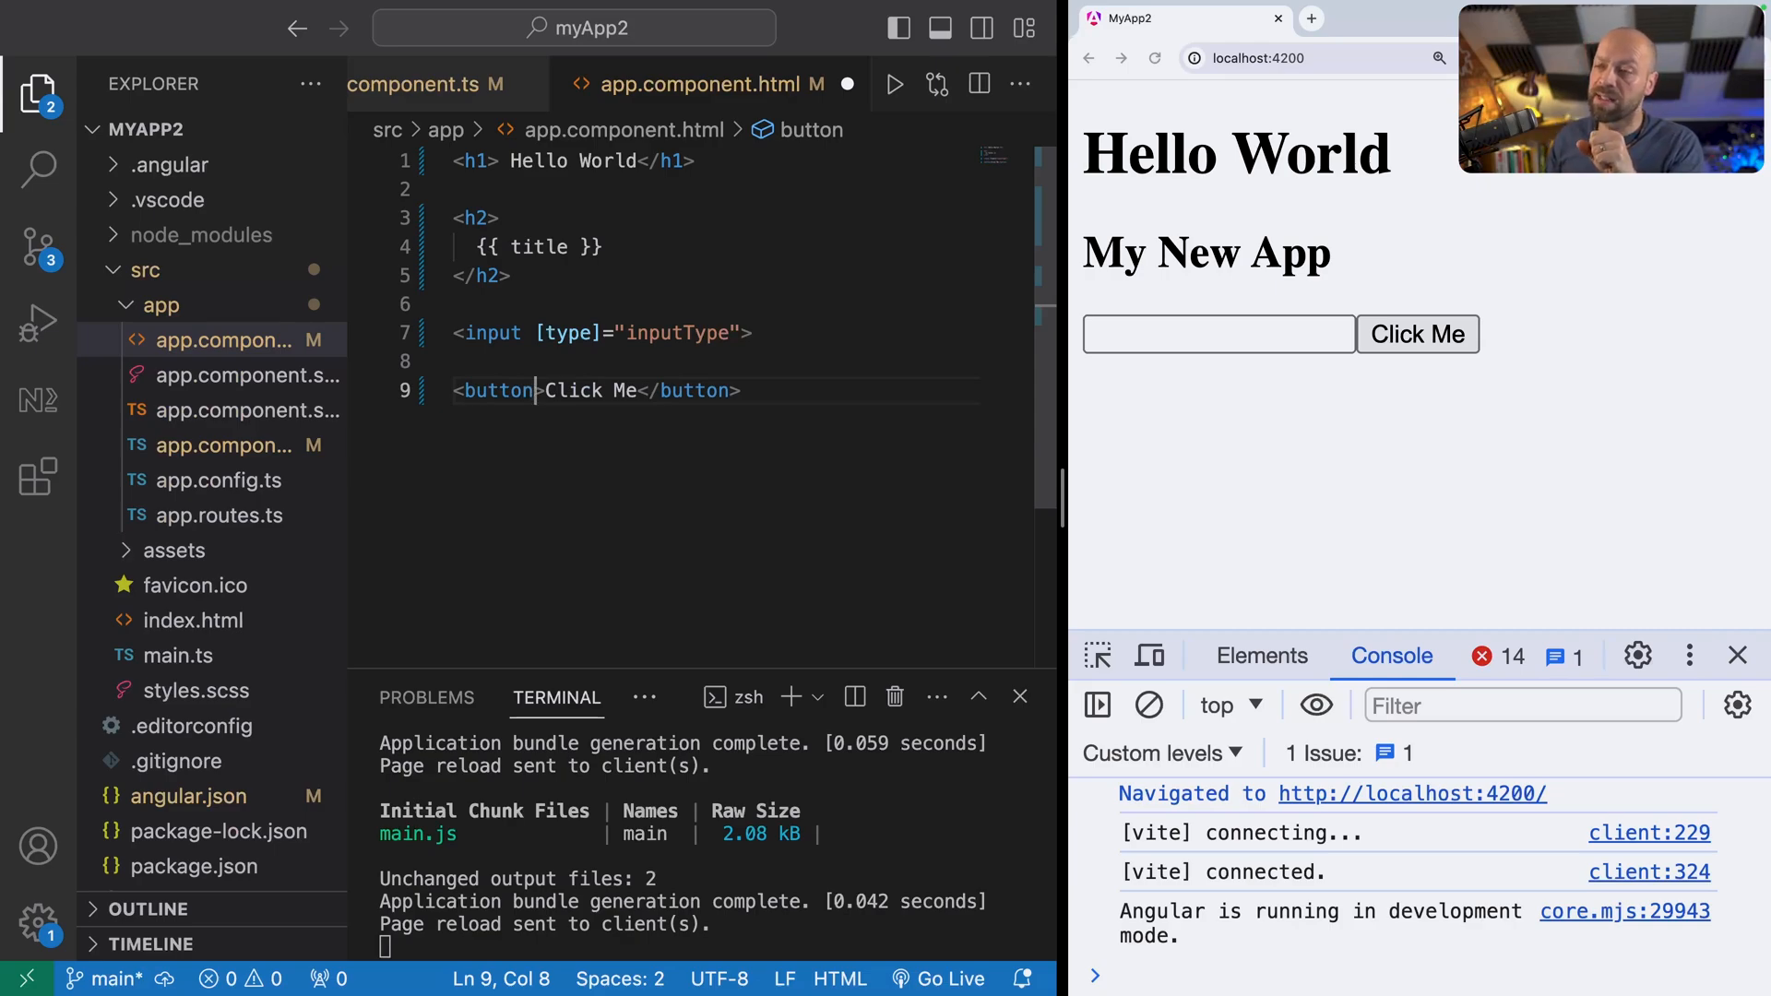
{"action": "type", "text": "(cli"}
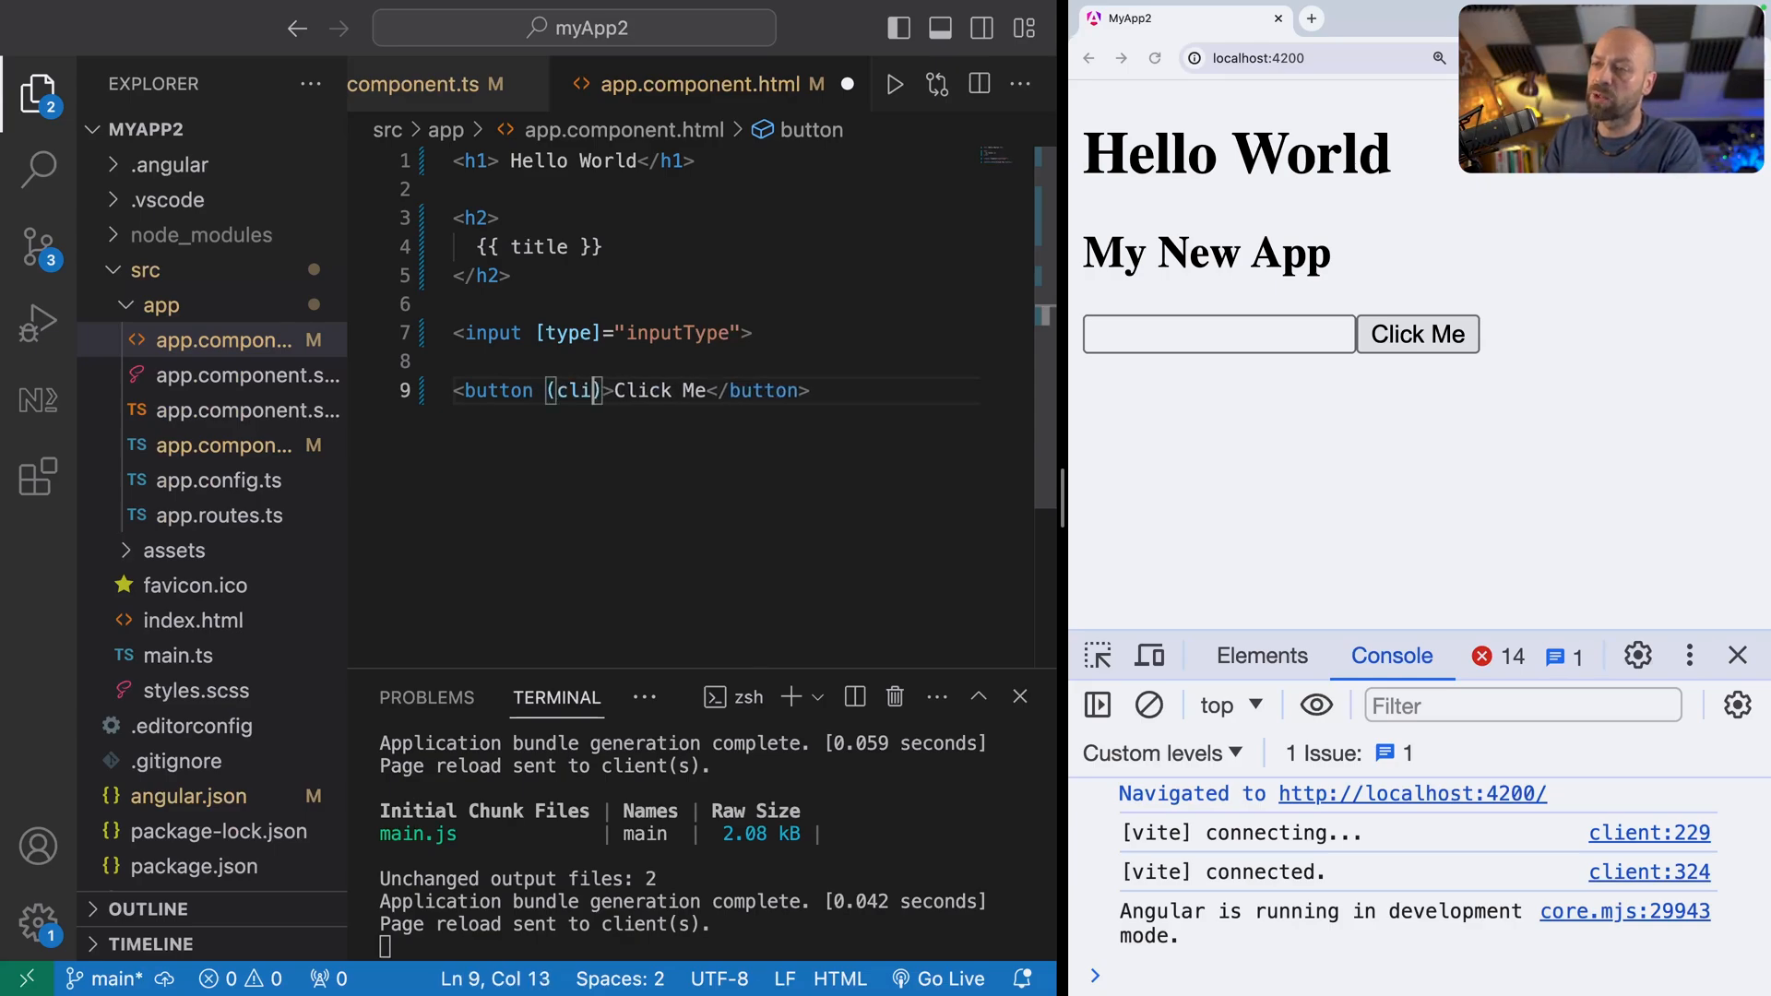
{"action": "type", "text": "ck)"}
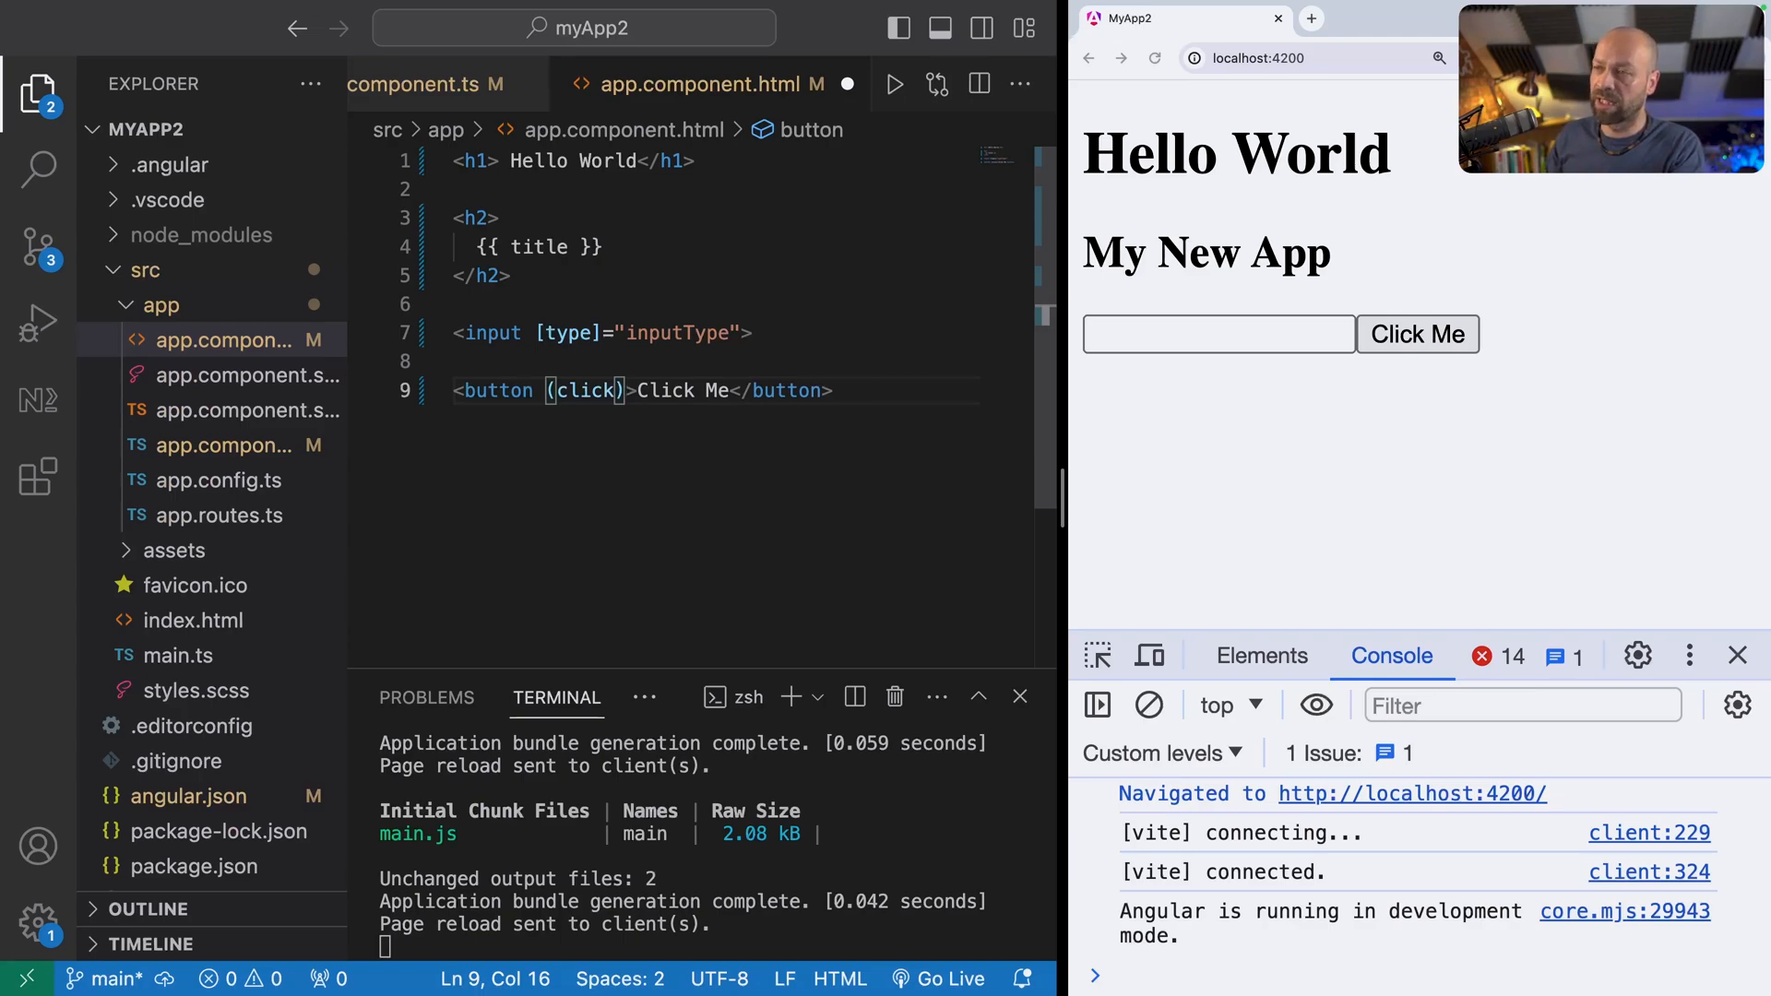
{"action": "type", "text": "=\""}
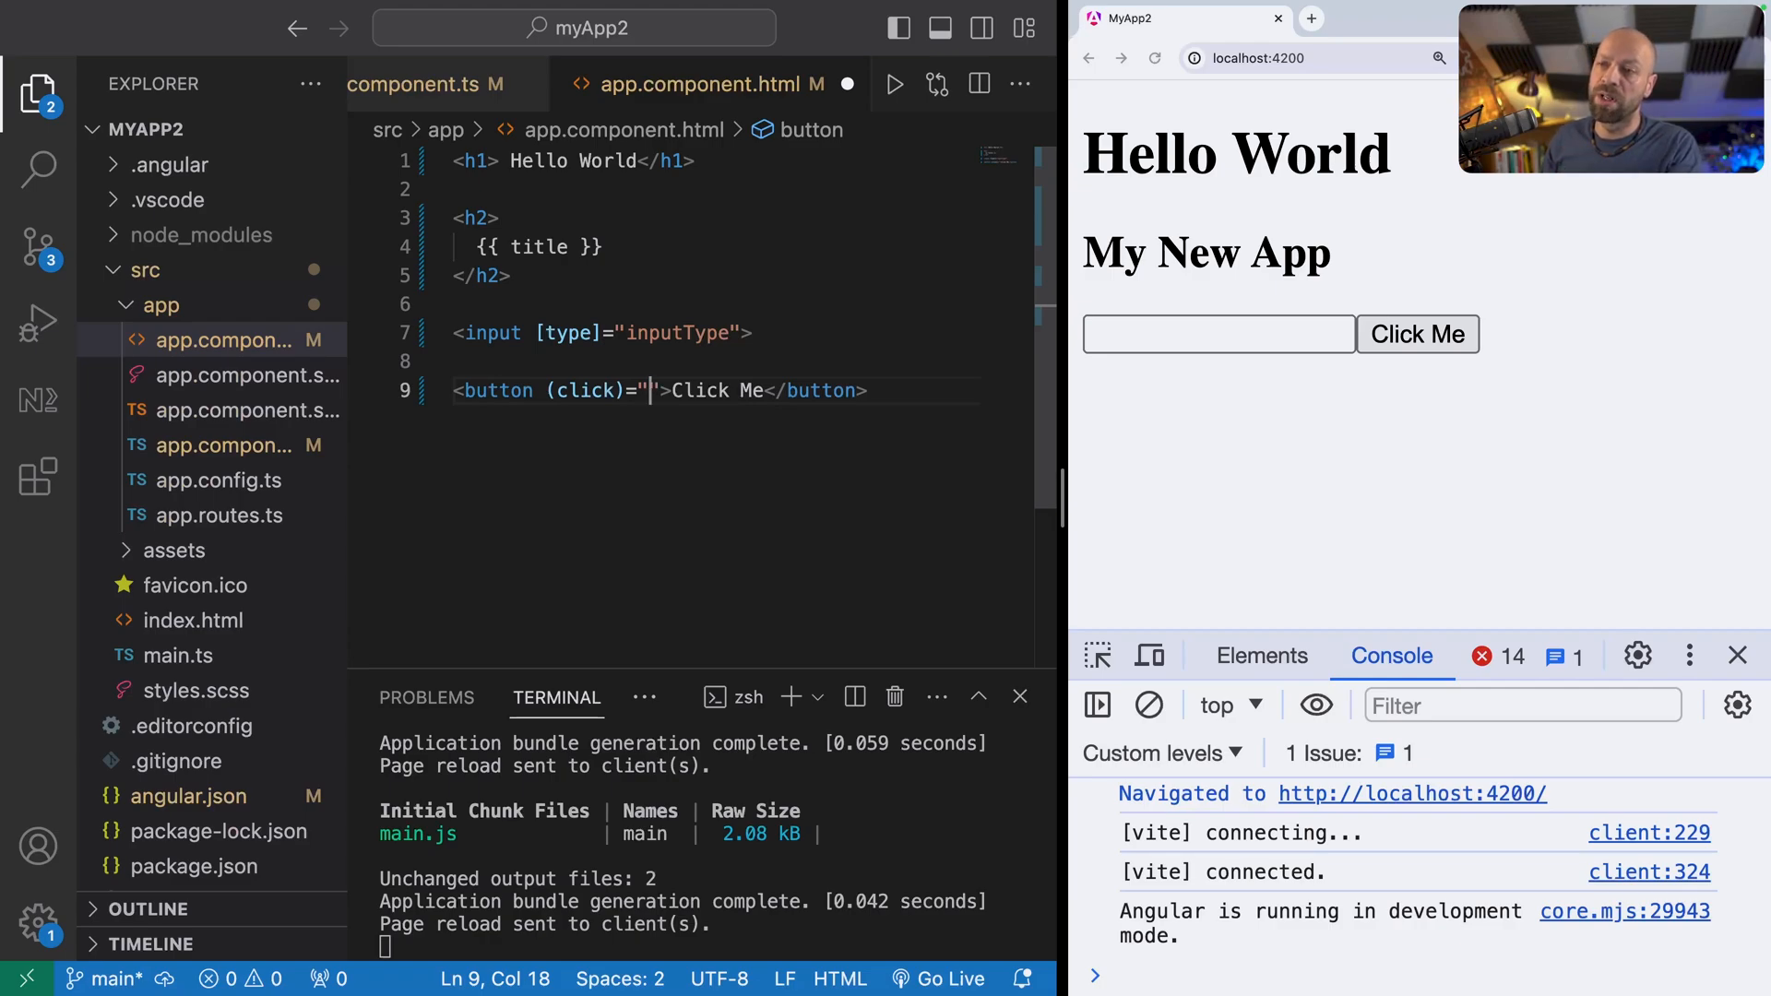
{"action": "type", "text": "n"}
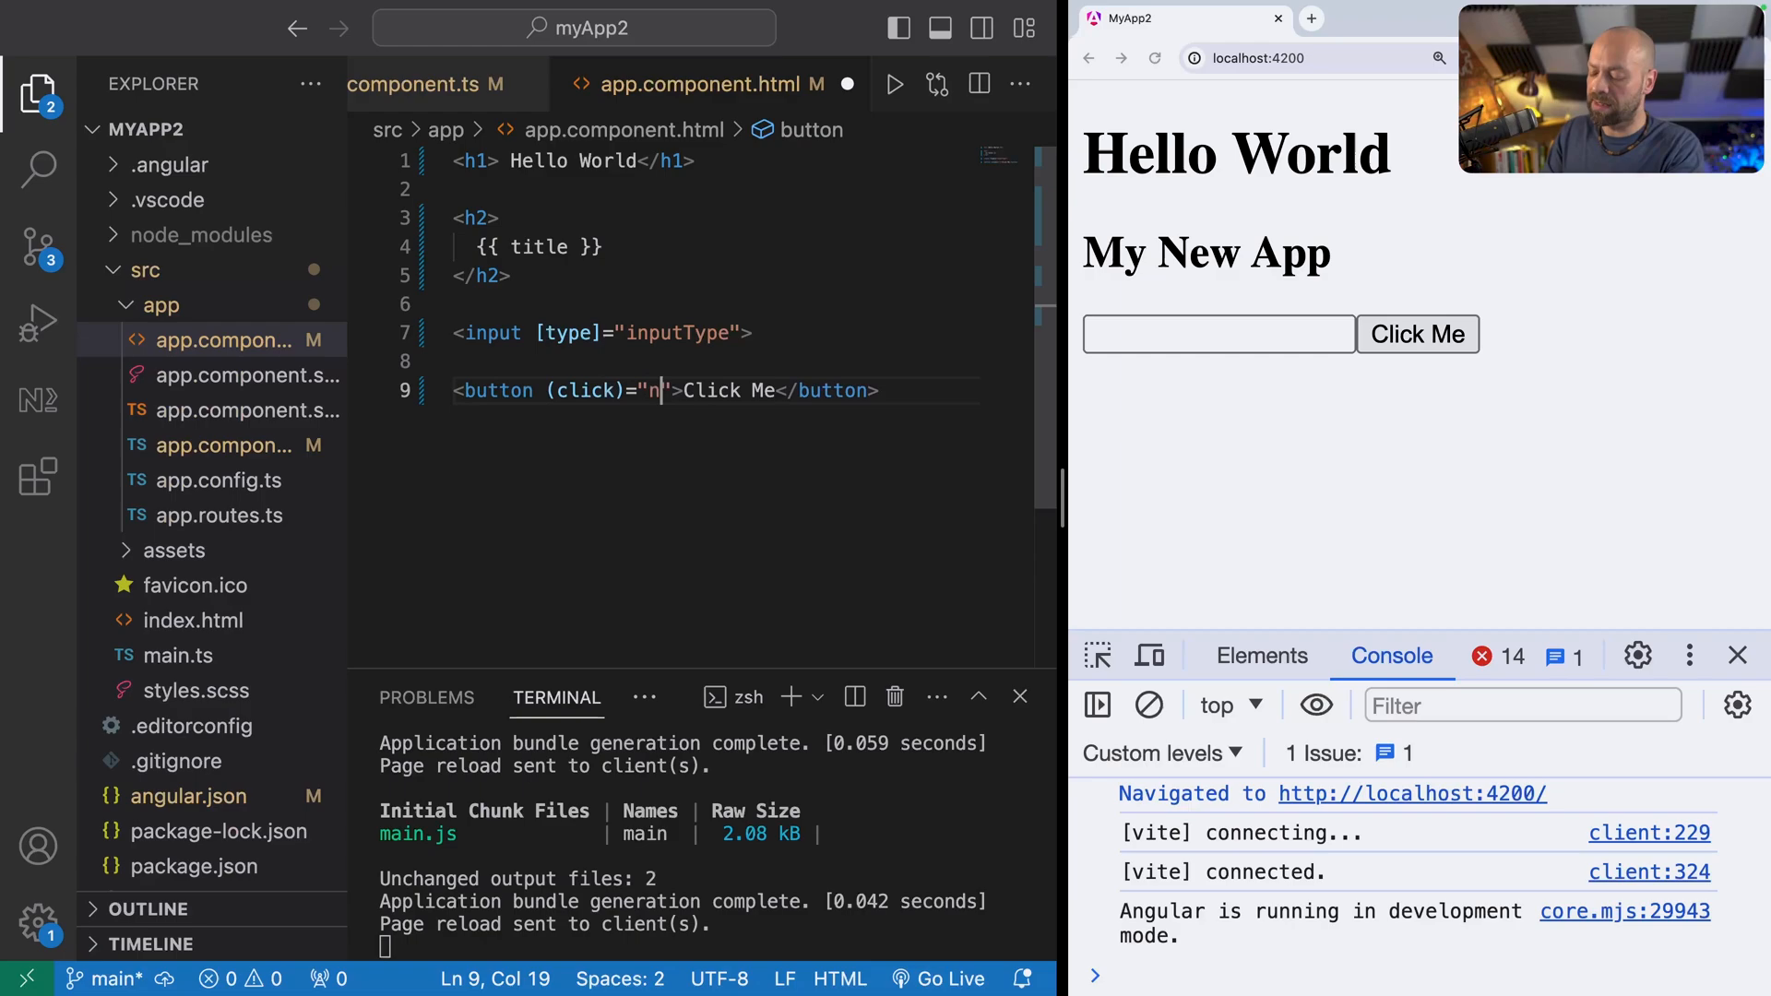
{"action": "type", "text": "otify()"}
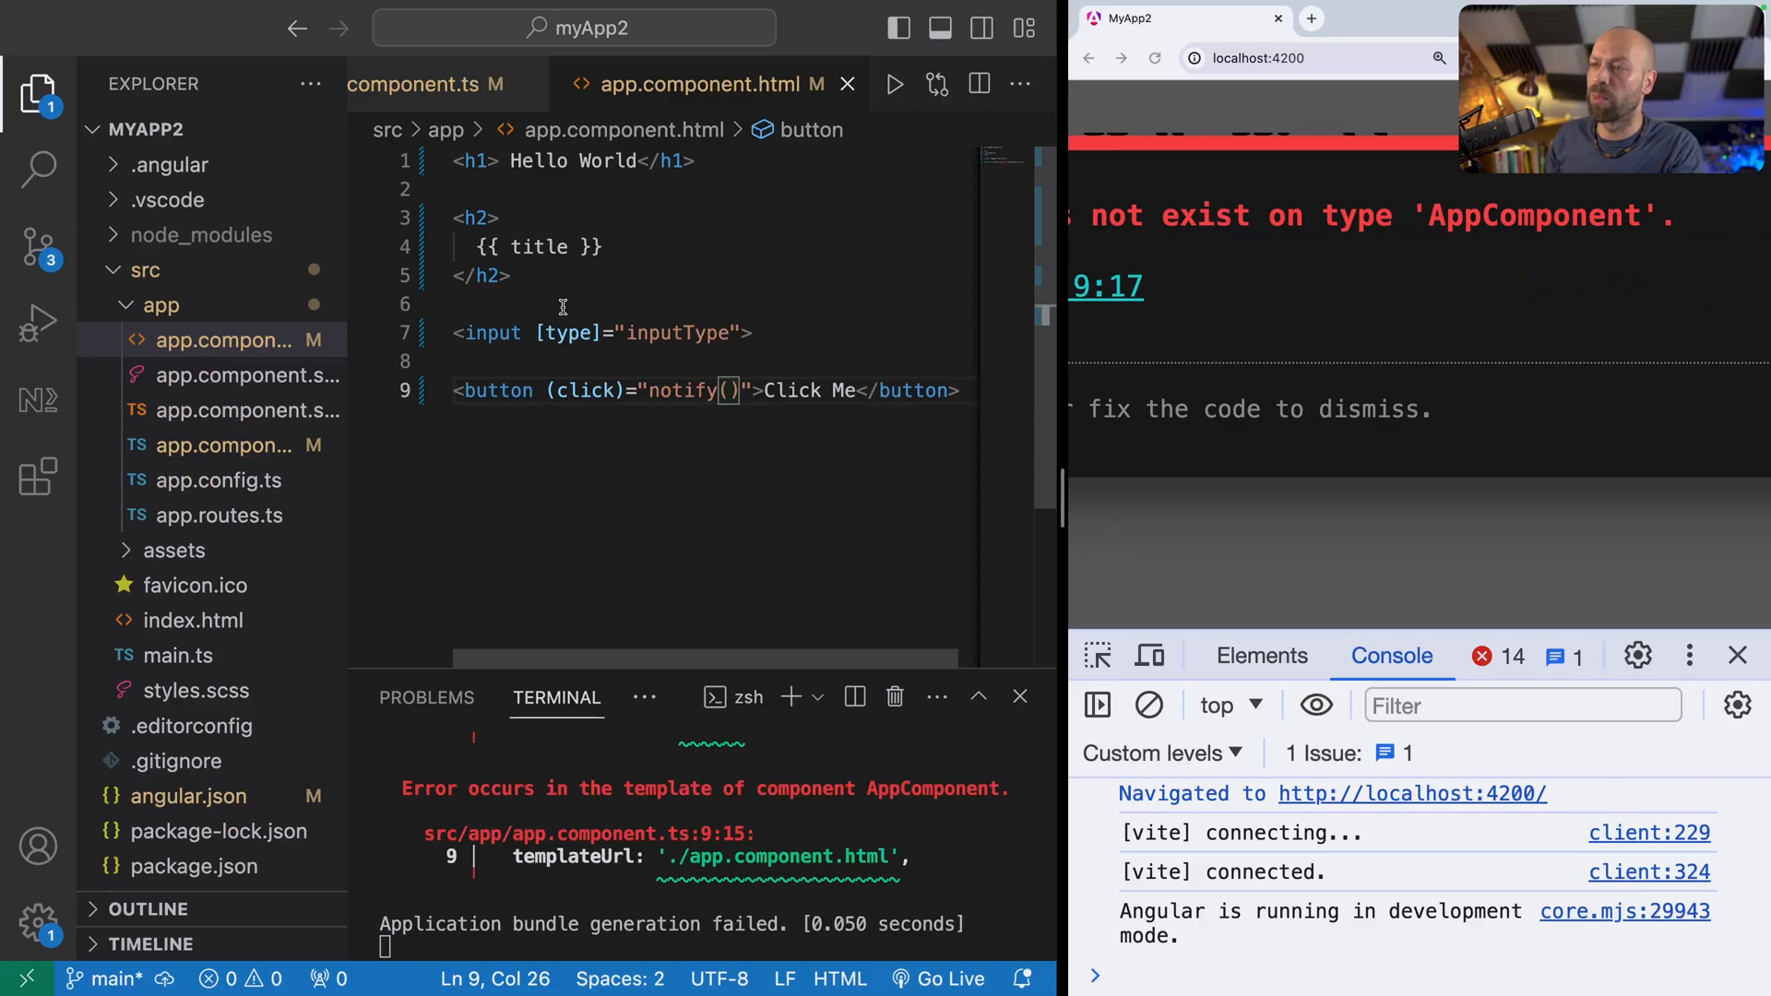
Step: Define notify() alerting 'Hello World', save, and test it with the Click Me button
{"action": "double_click", "coordinate": [681, 390]}
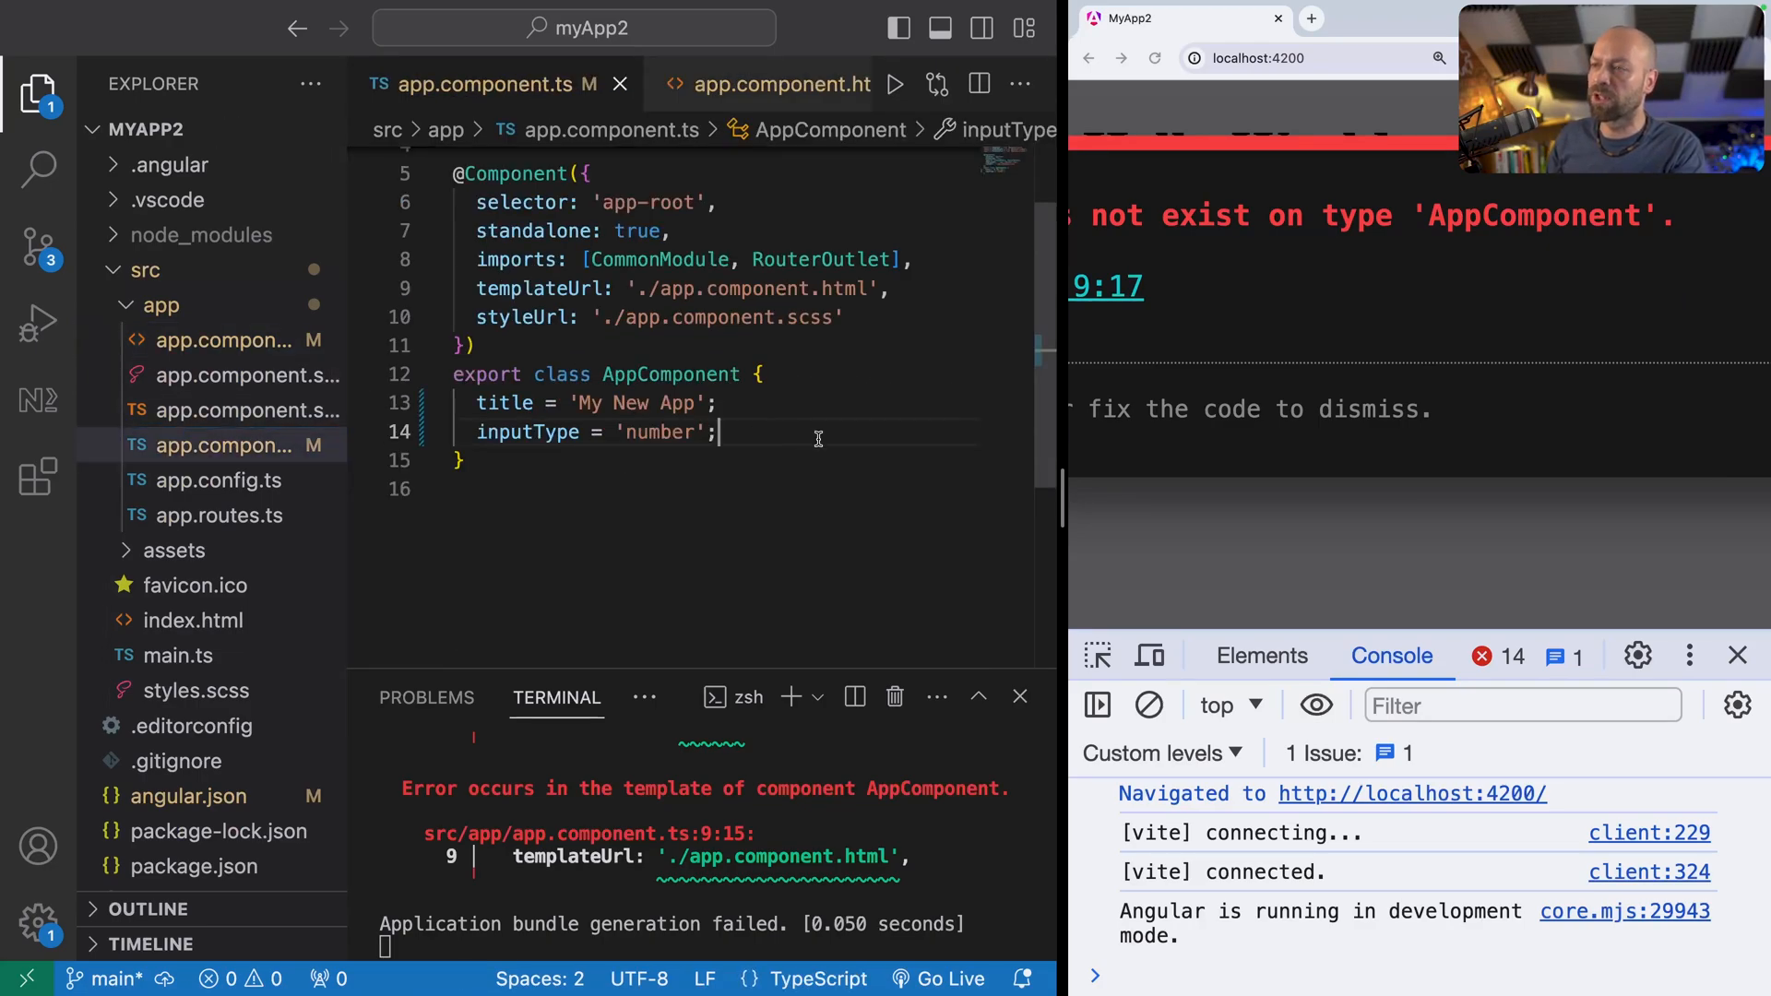
{"action": "type", "text": "notify"}
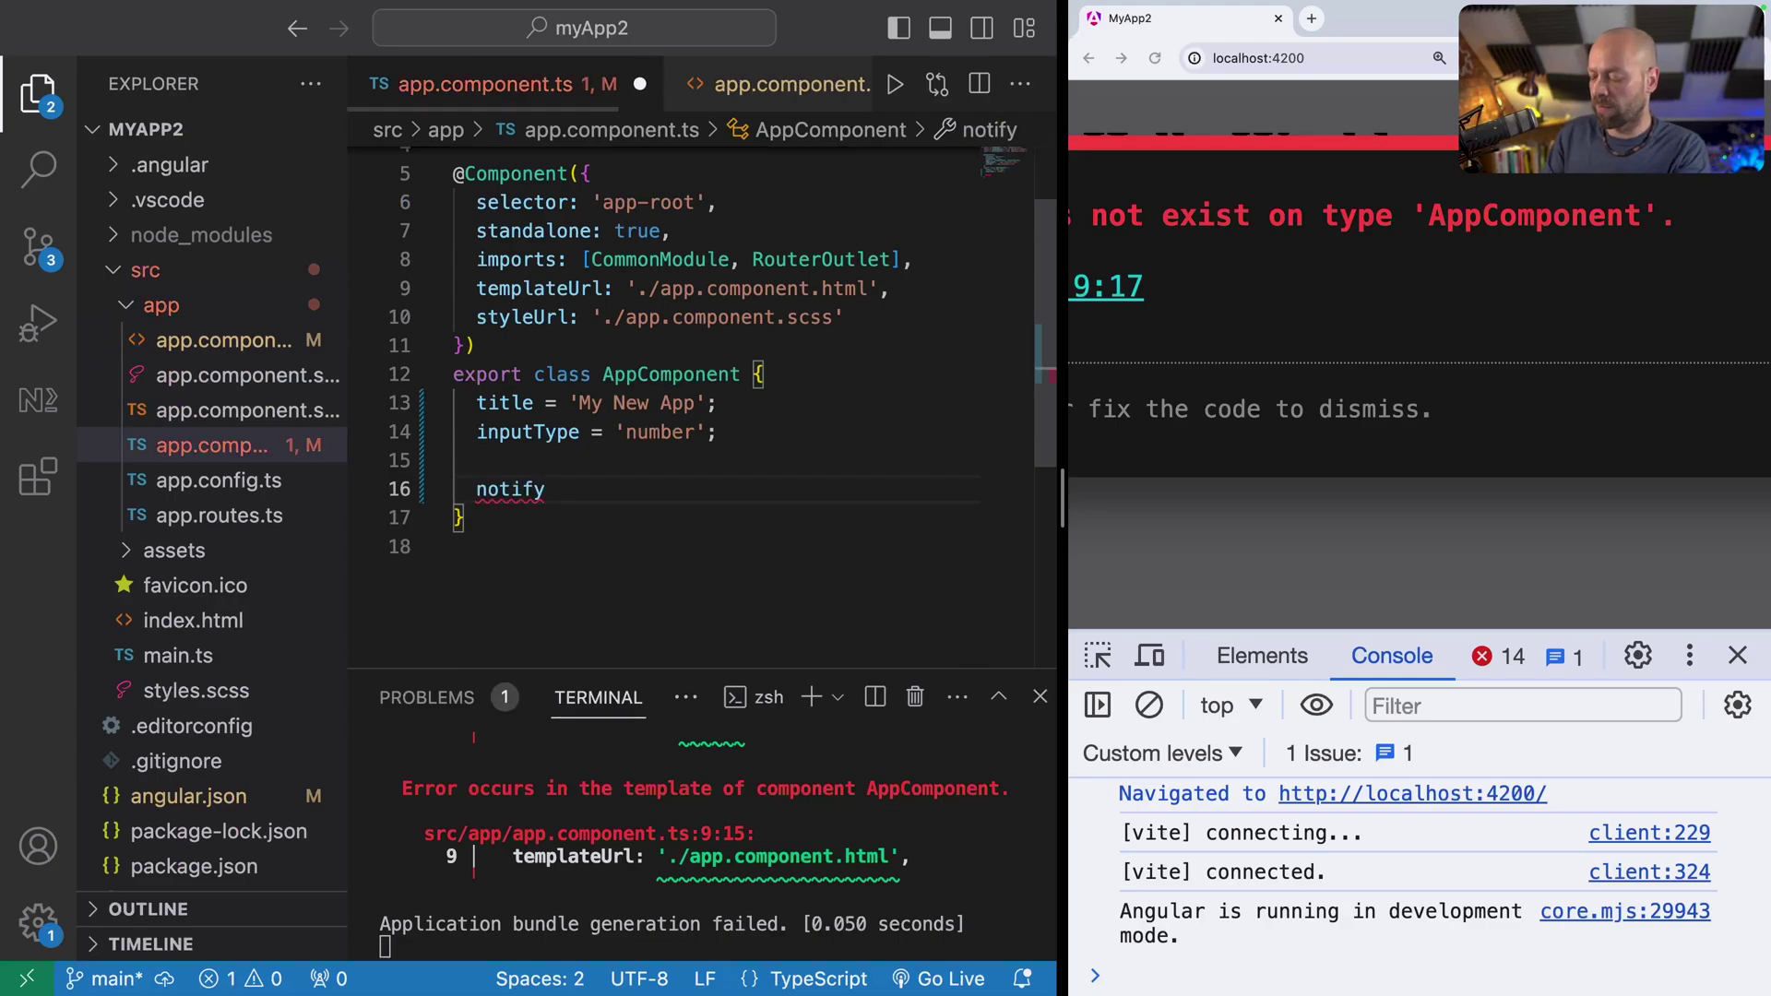
{"action": "type", "text": "() {}"}
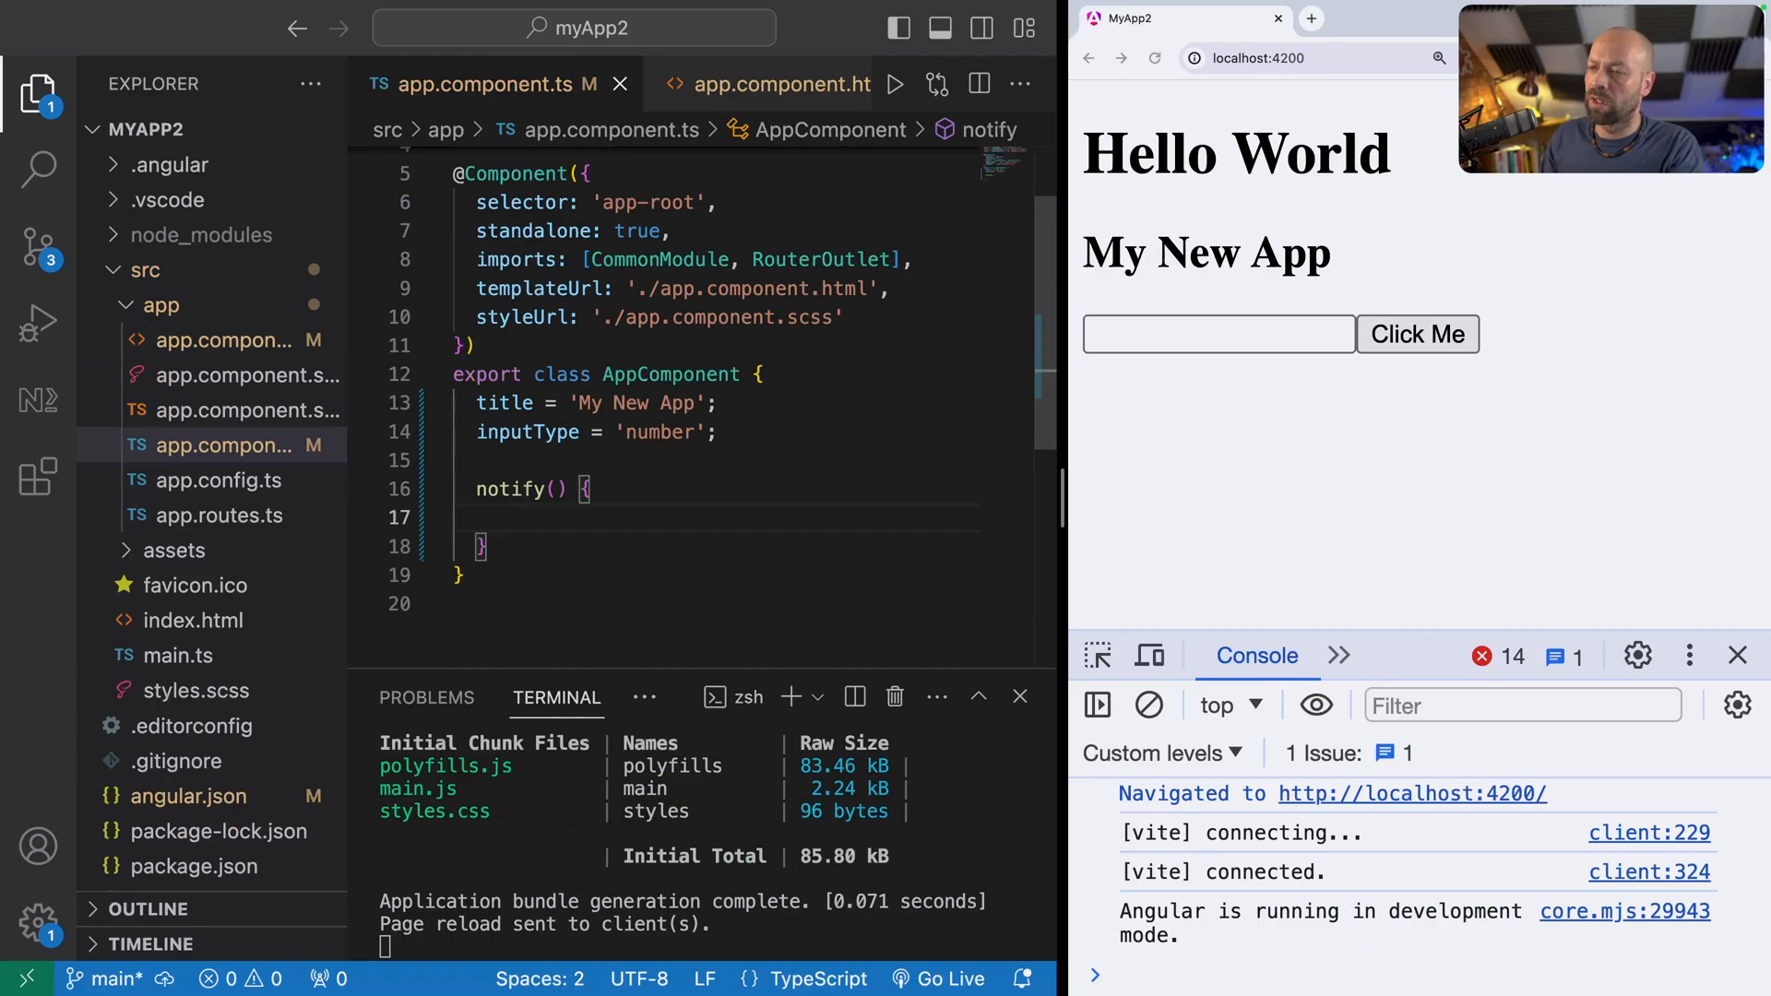
{"action": "type", "text": "alert('"}
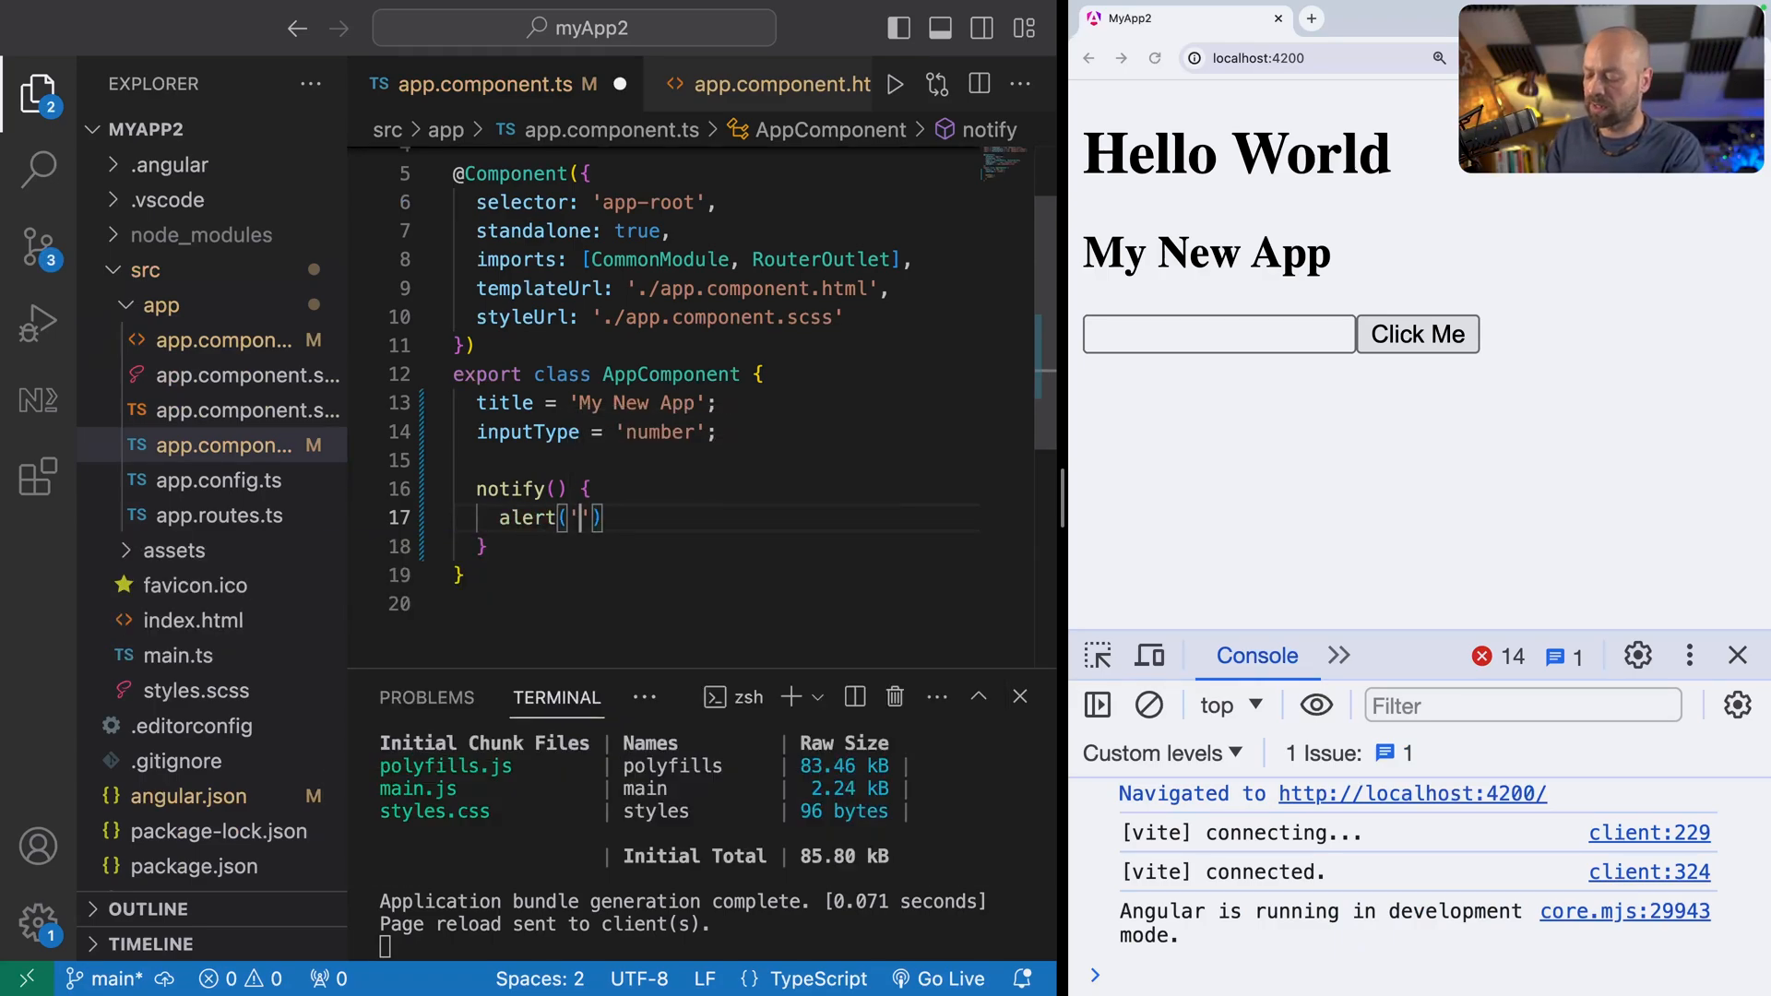
{"action": "type", "text": "Hello World"}
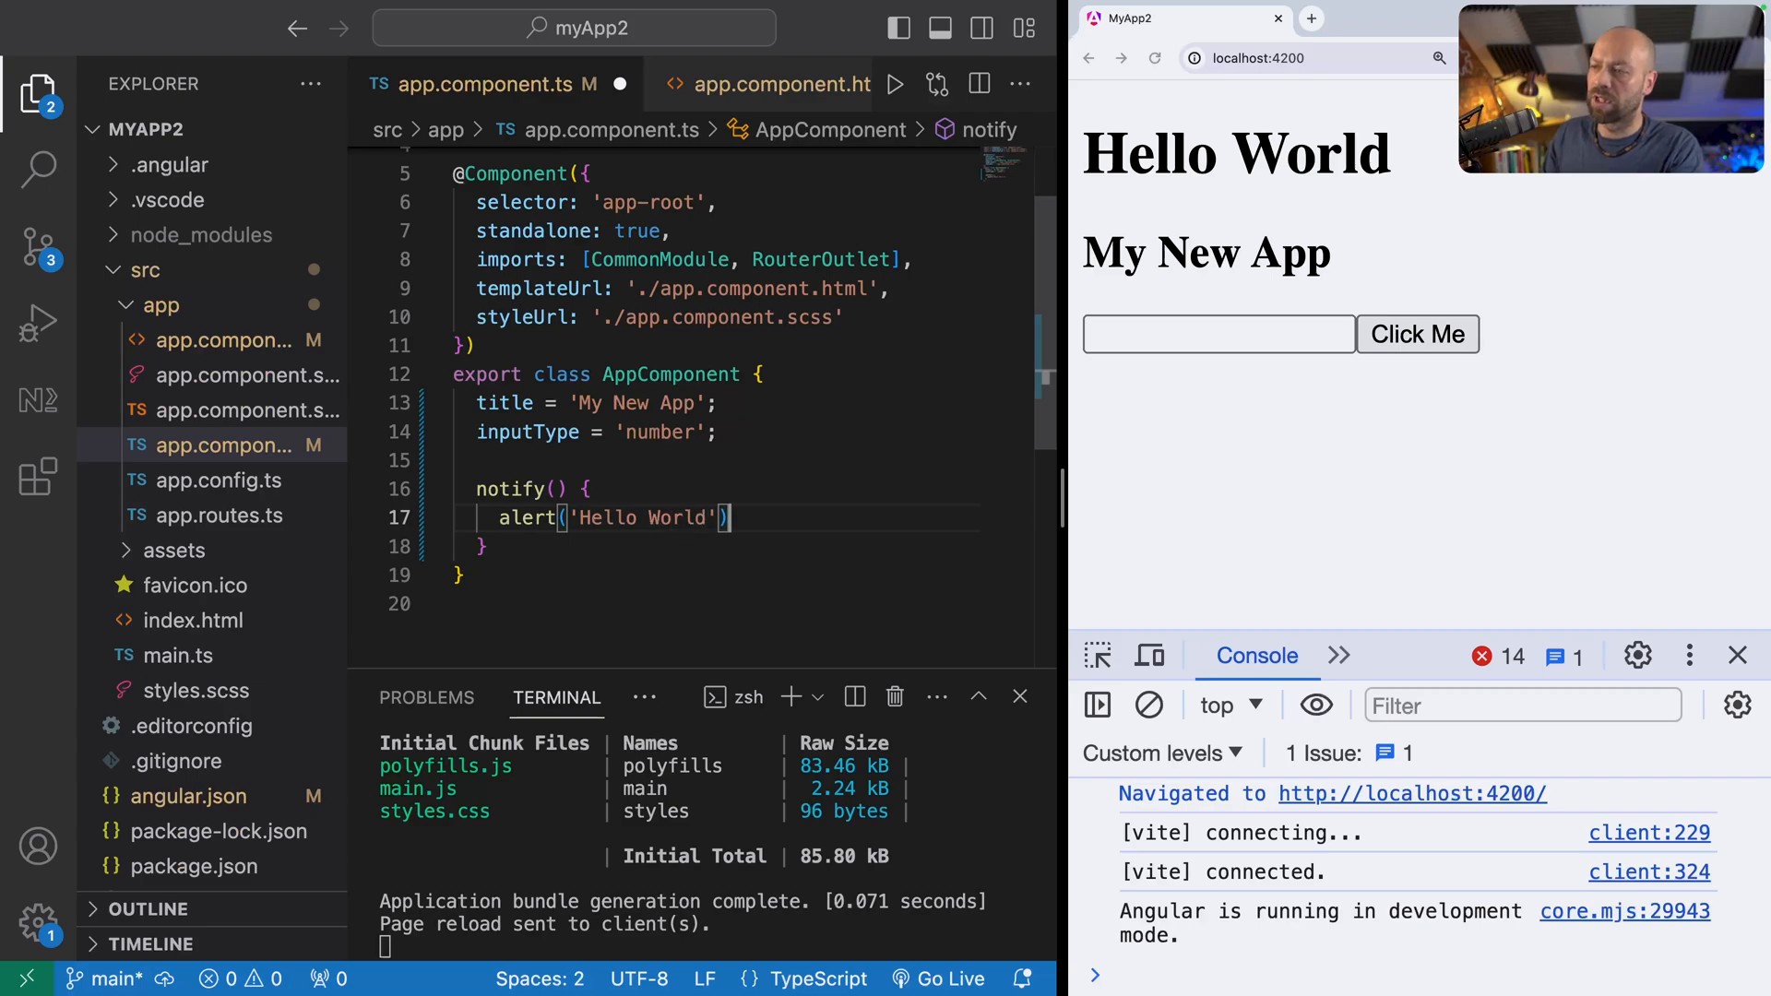
{"action": "key", "text": "Cmd+s"}
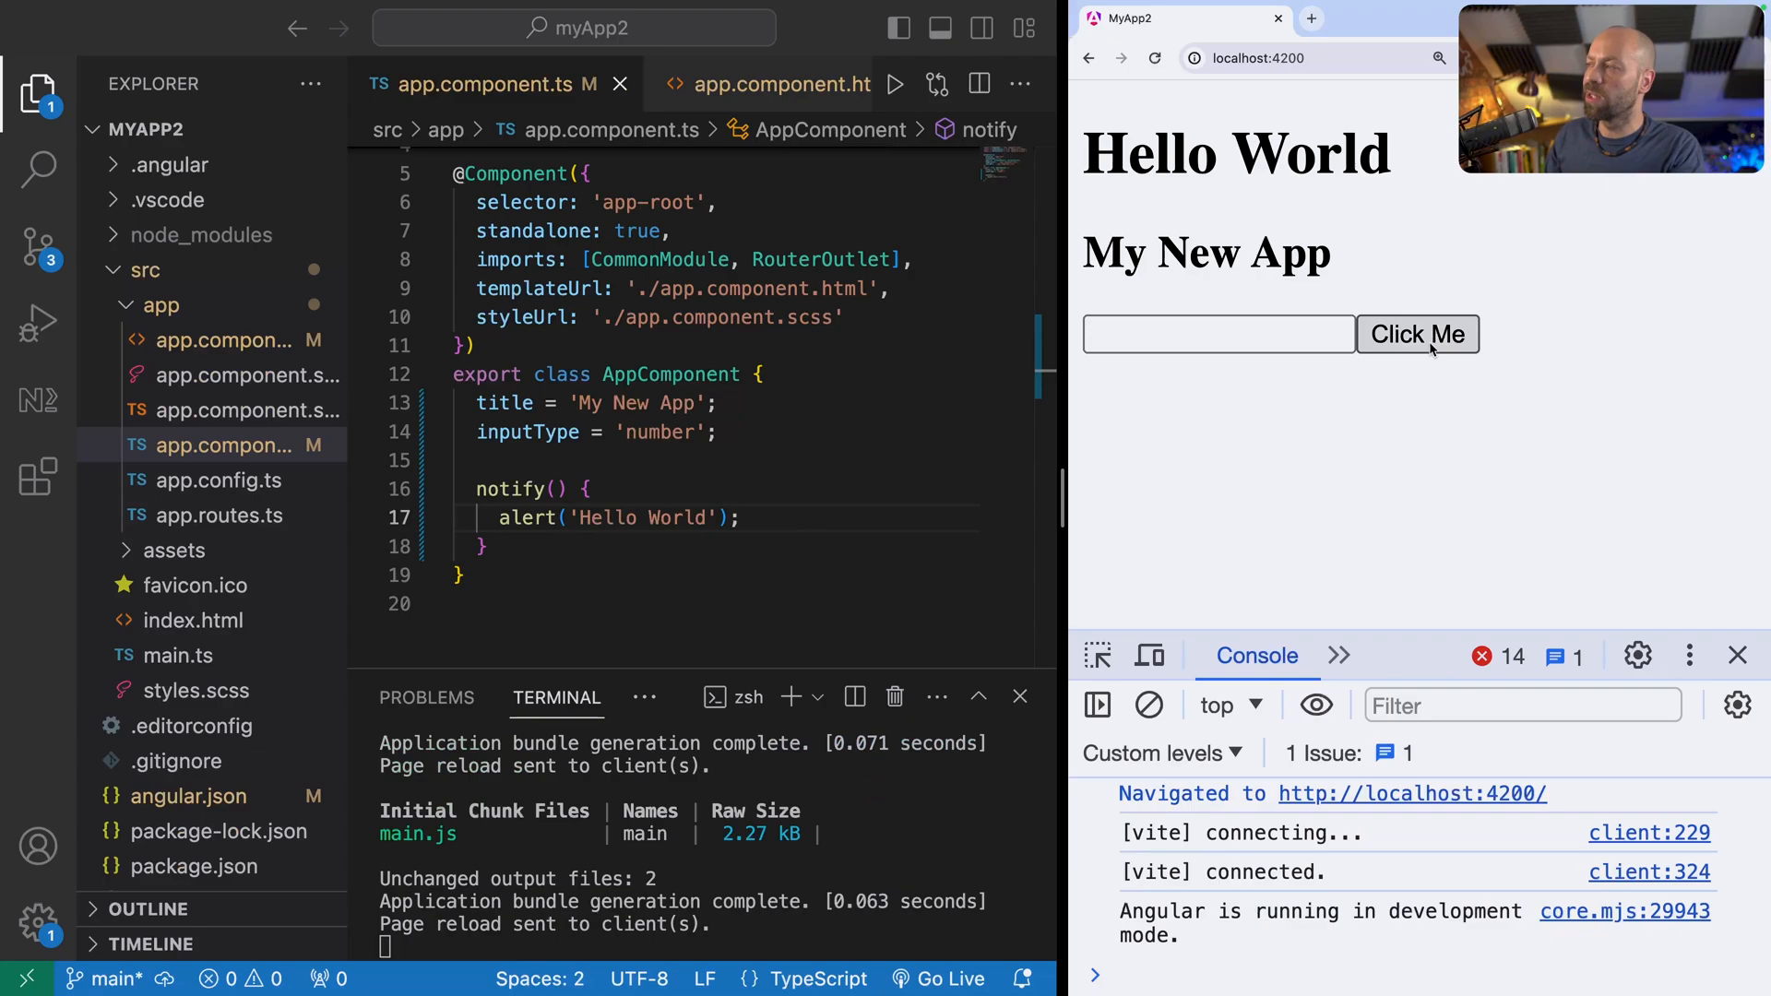
{"action": "left_click", "coordinate": [1418, 334]}
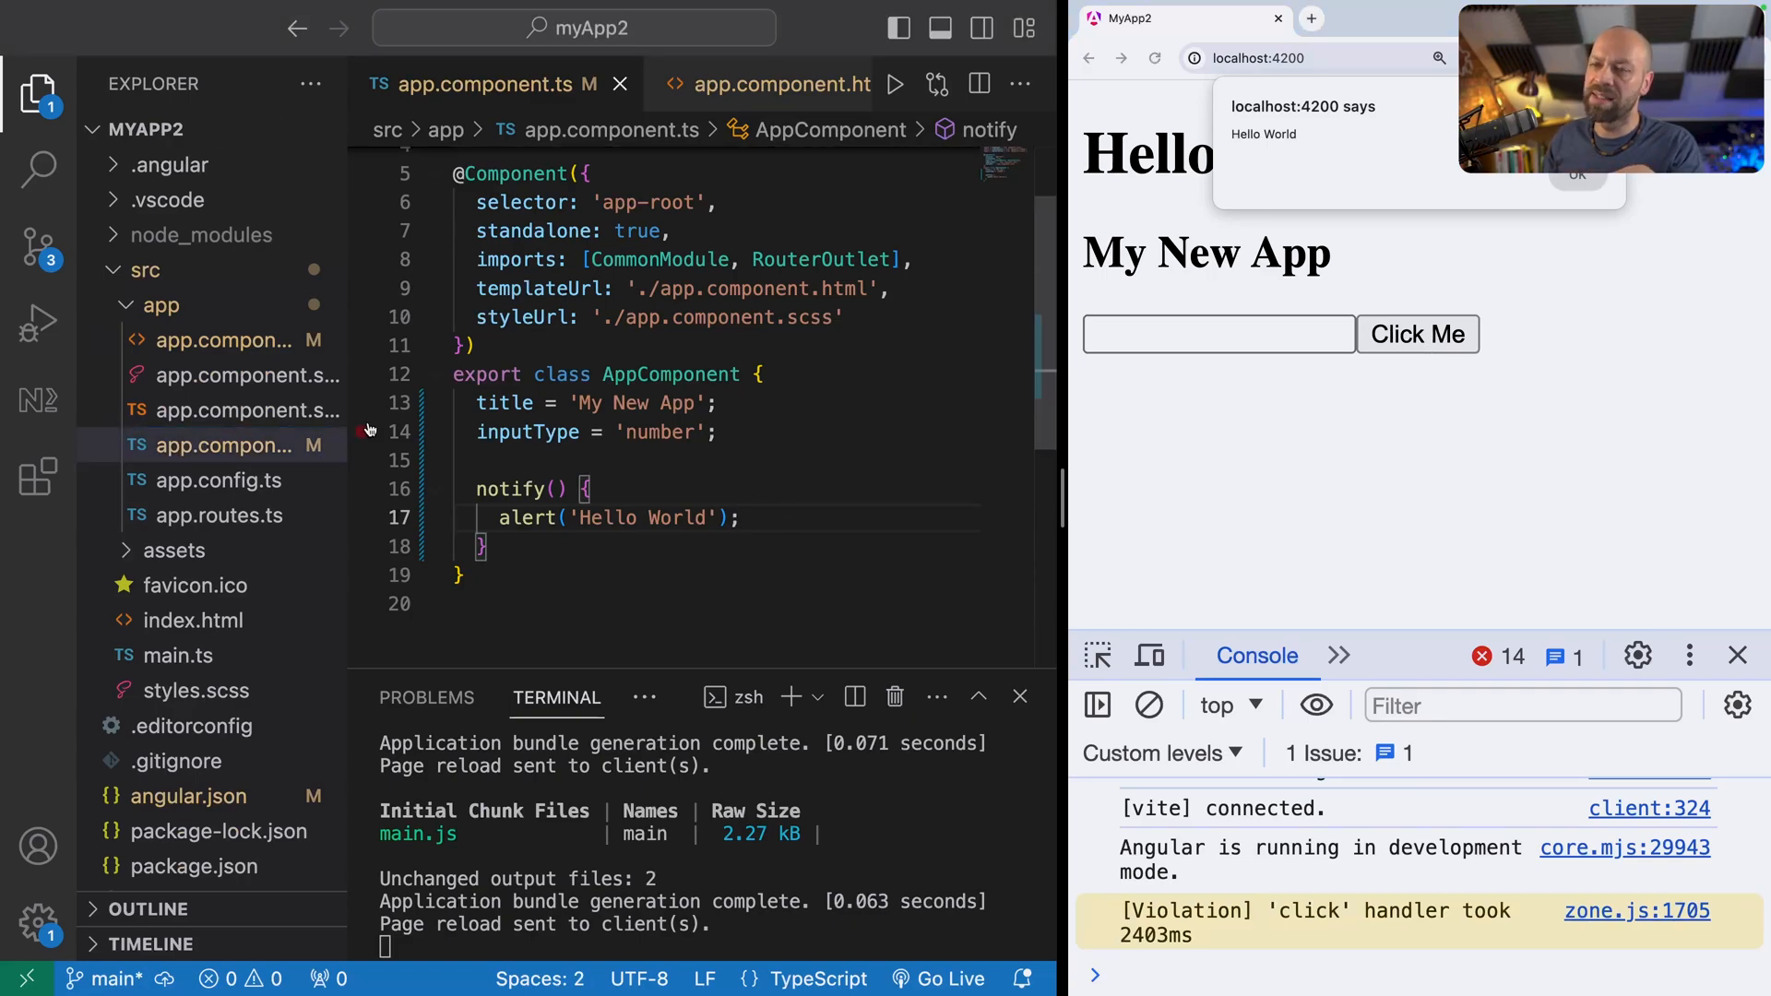
{"action": "mouse_move", "coordinate": [229, 348]}
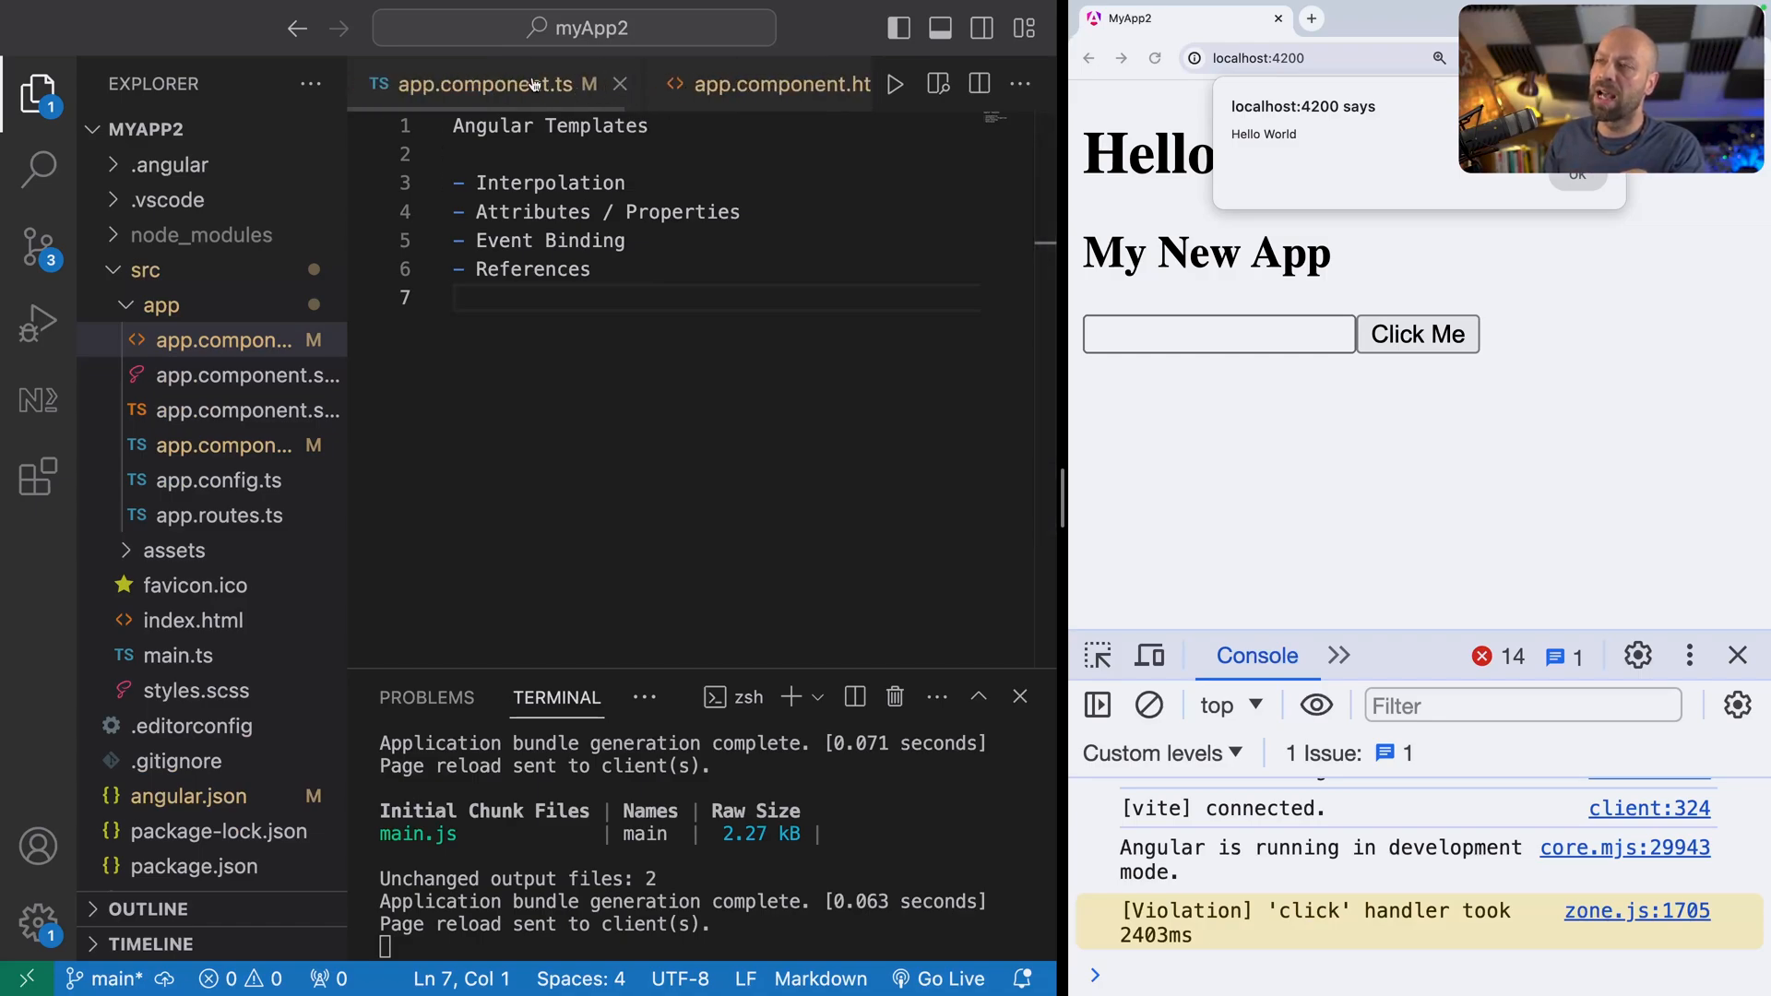
Step: Add #yourName to the input, a 'Please enter your name:' span, and call notify(yourName.value)
{"action": "left_click", "coordinate": [768, 84]}
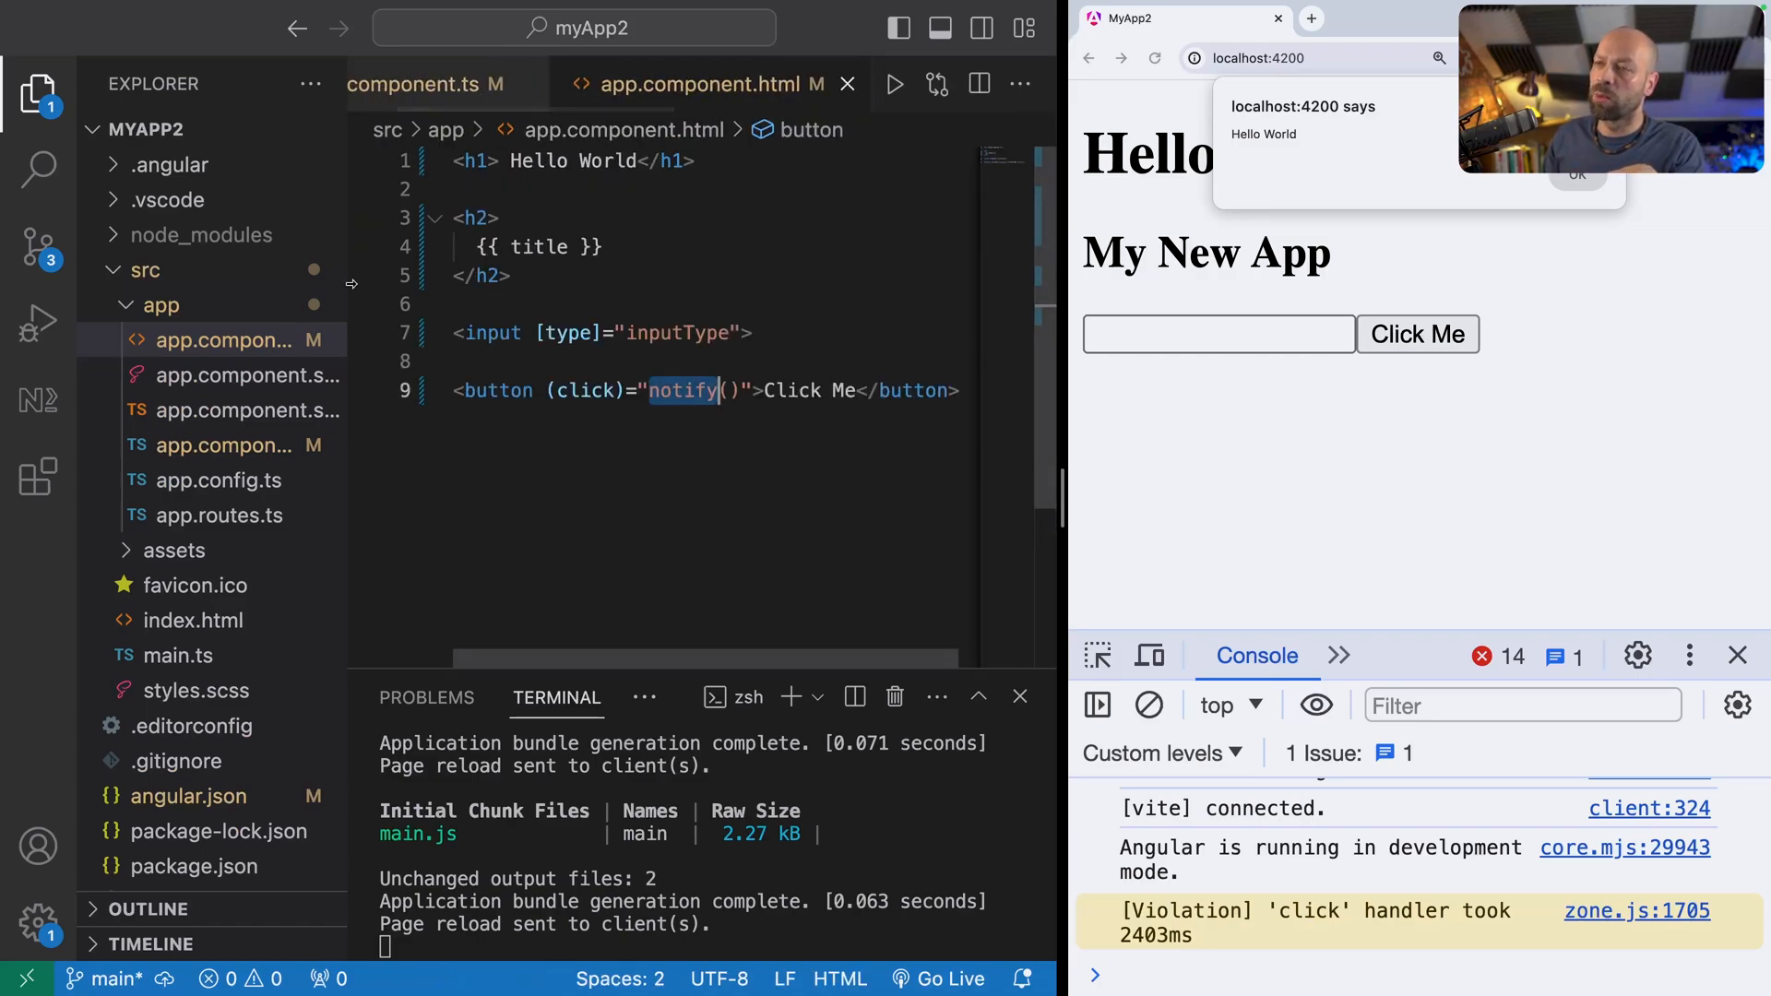
{"action": "left_click", "coordinate": [607, 360]}
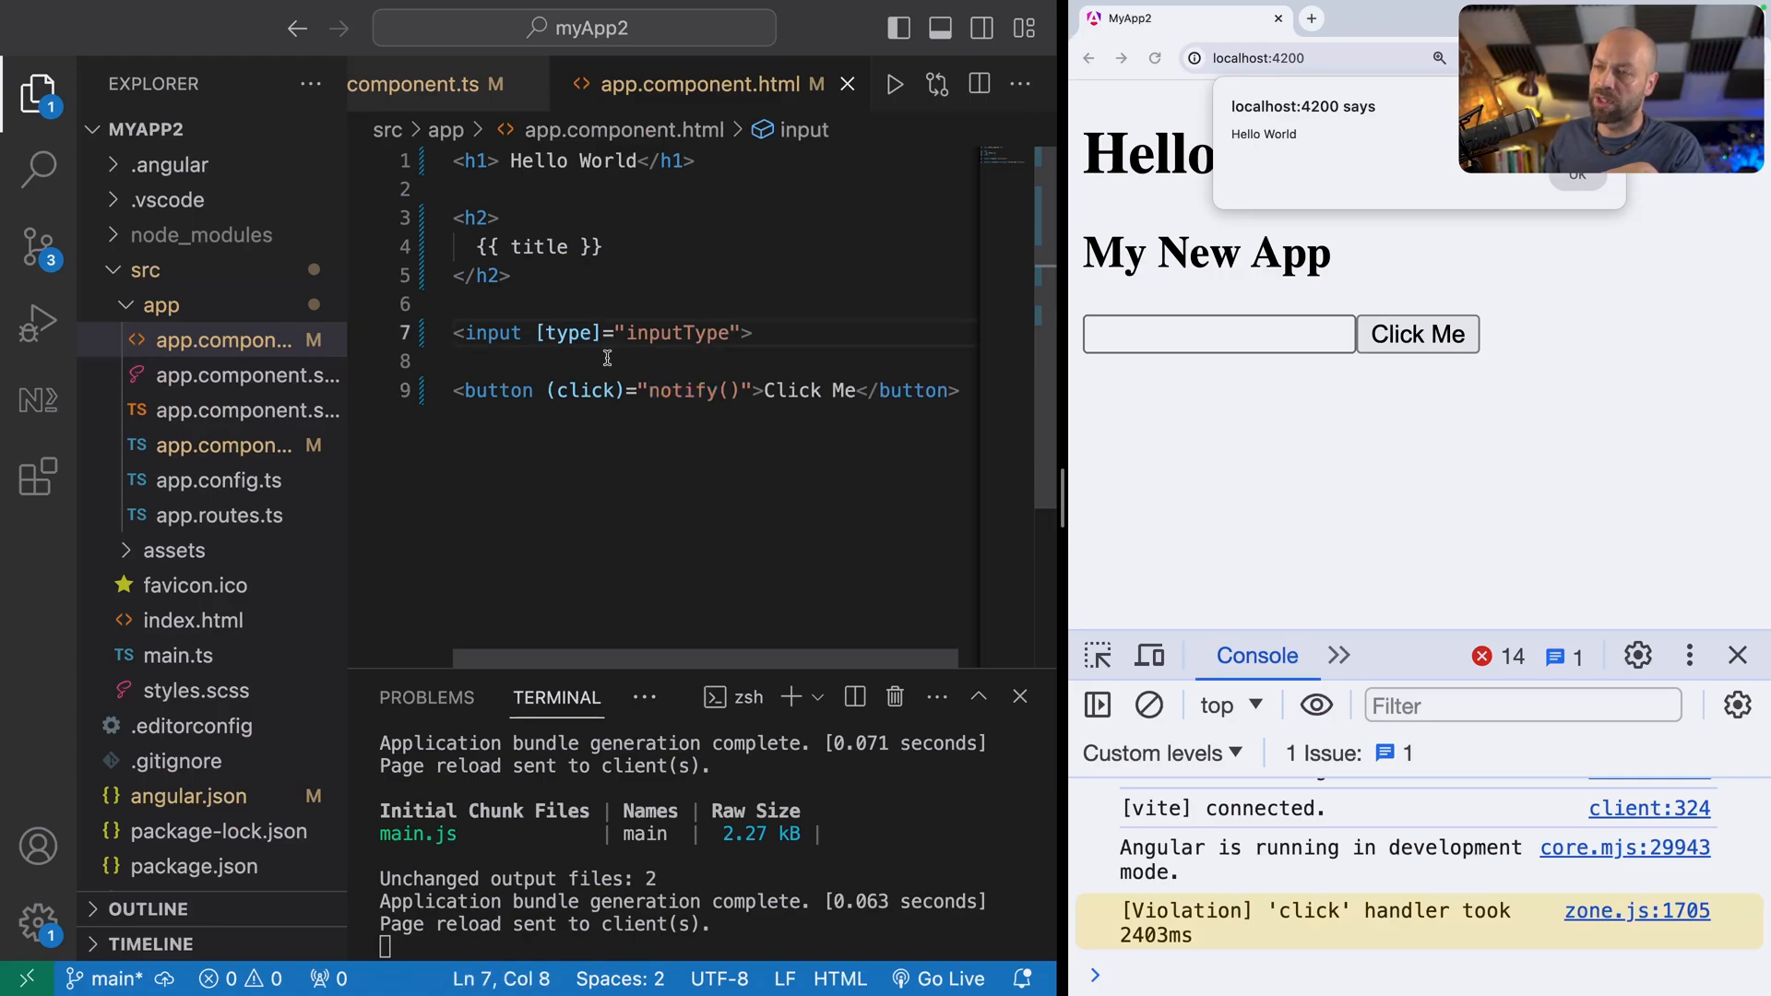
{"action": "type", "text": "#"}
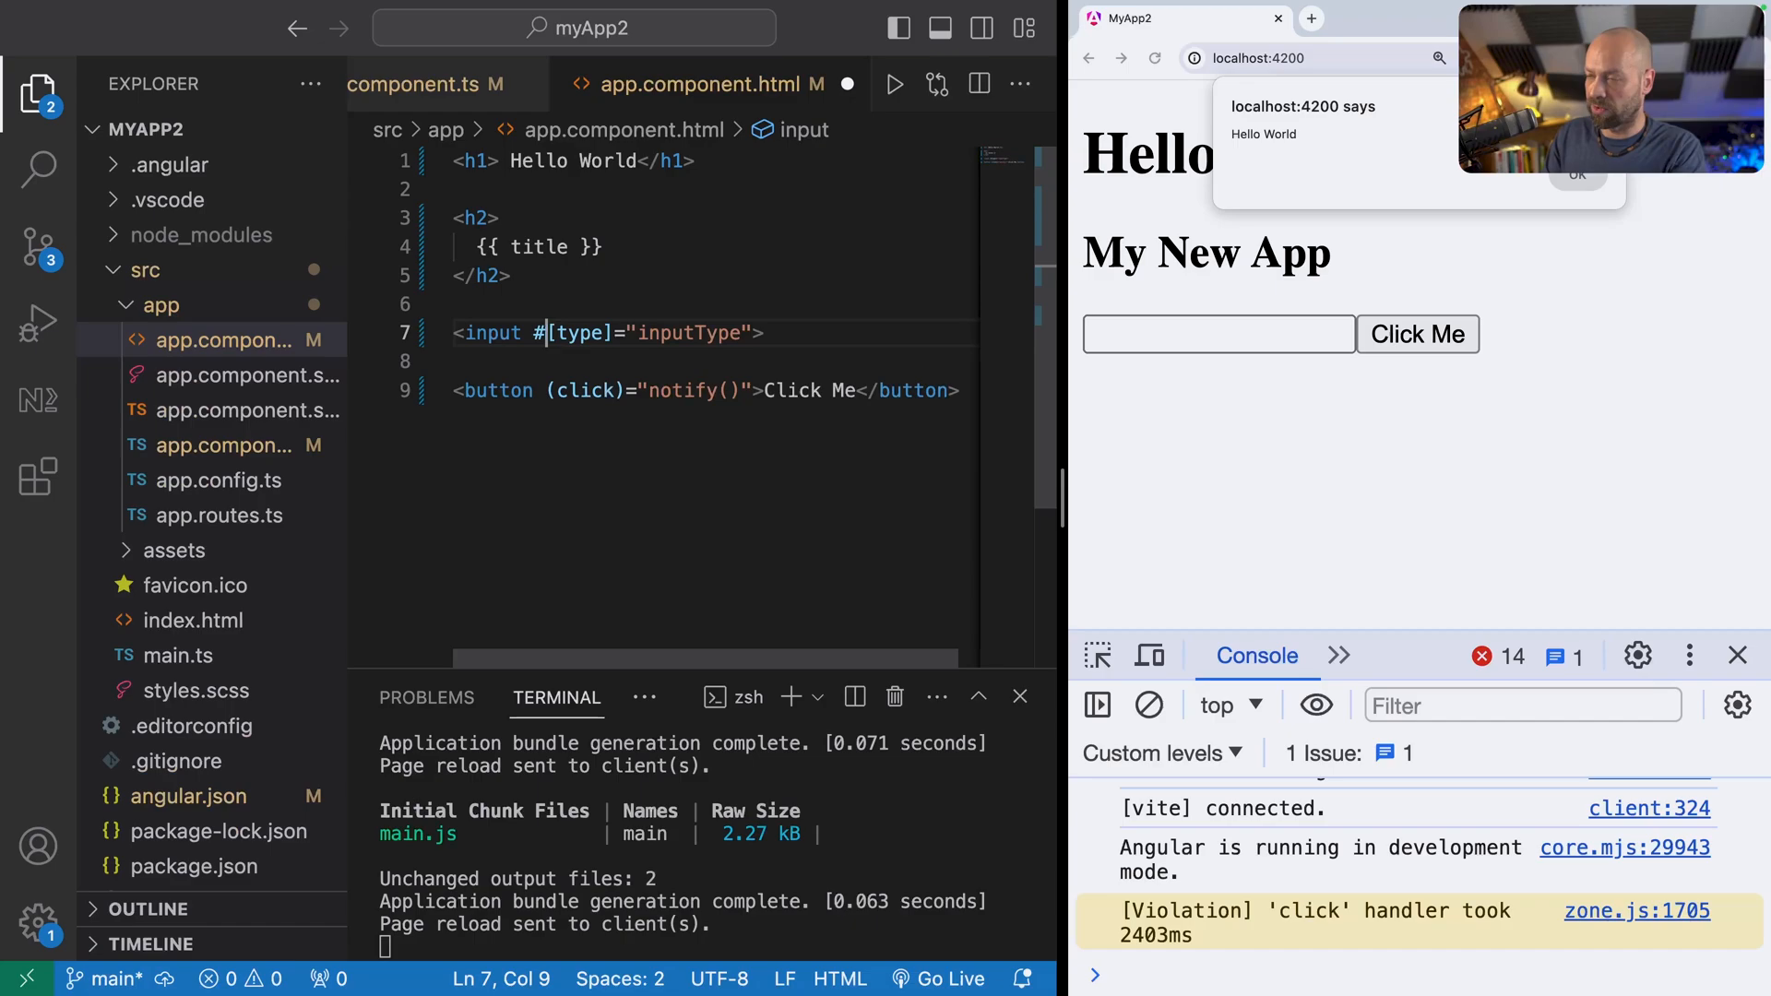
{"action": "type", "text": "yourN"}
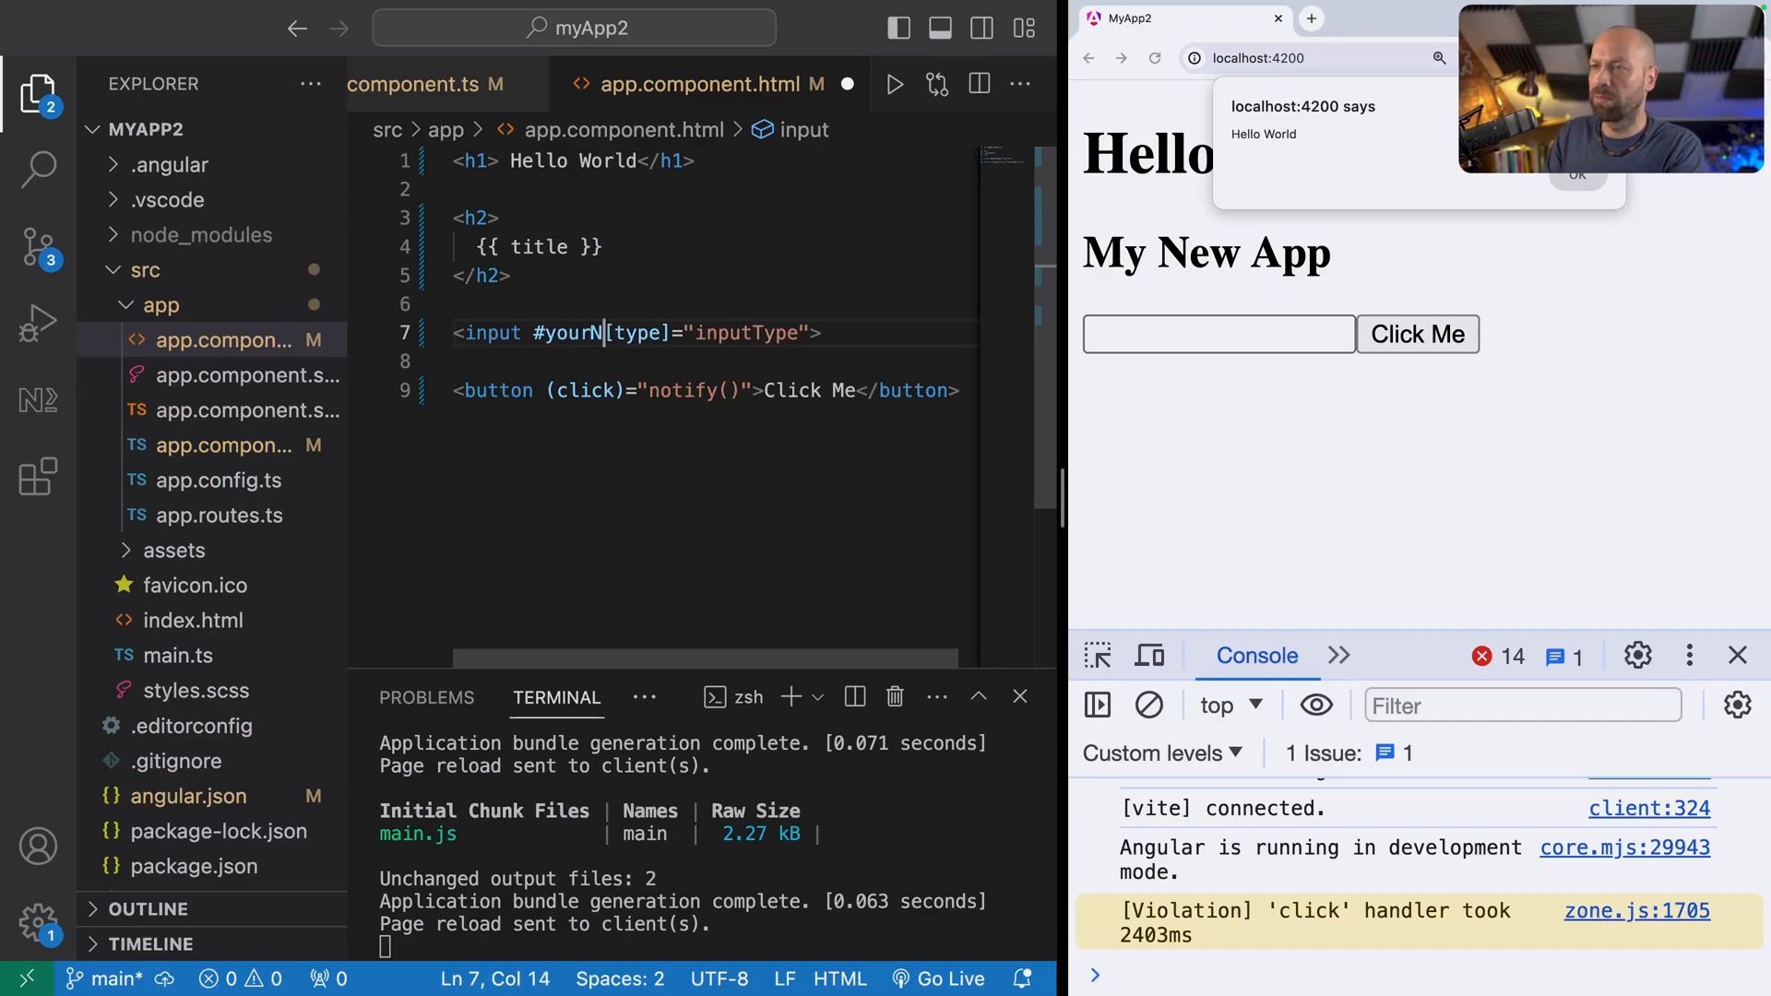
{"action": "type", "text": "<sp"}
{"action": "type", "text": "ame "}
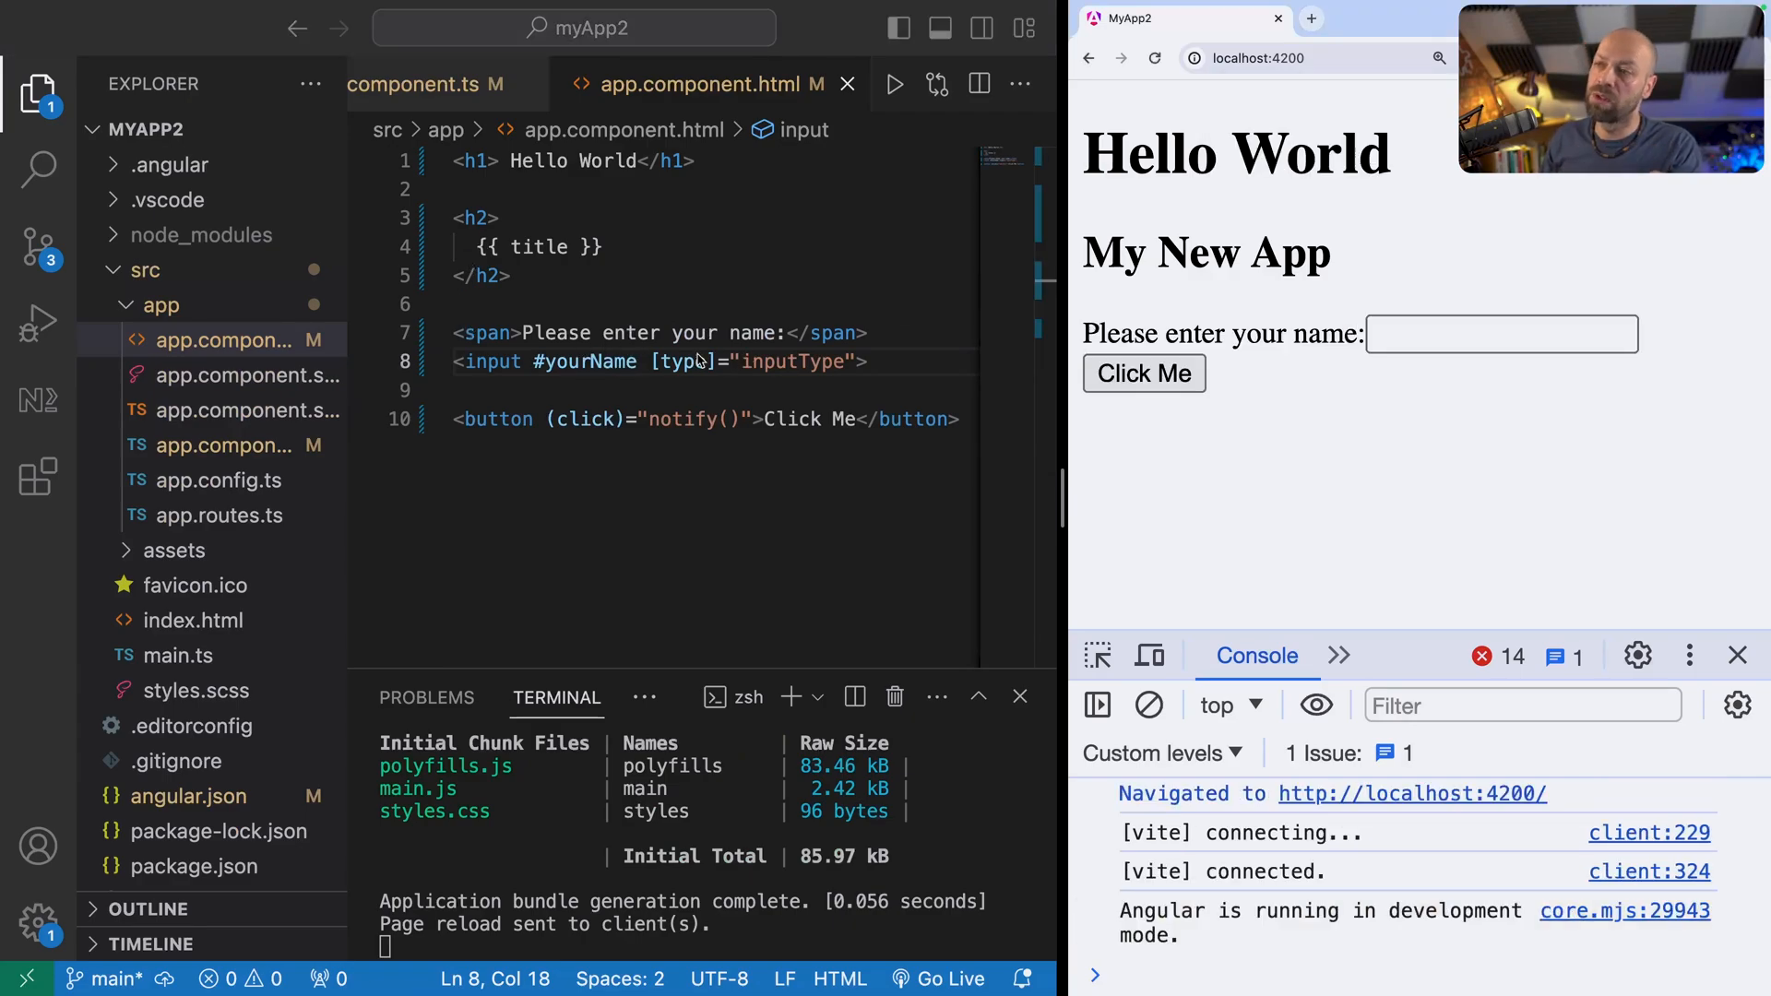
{"action": "double_click", "coordinate": [587, 361]}
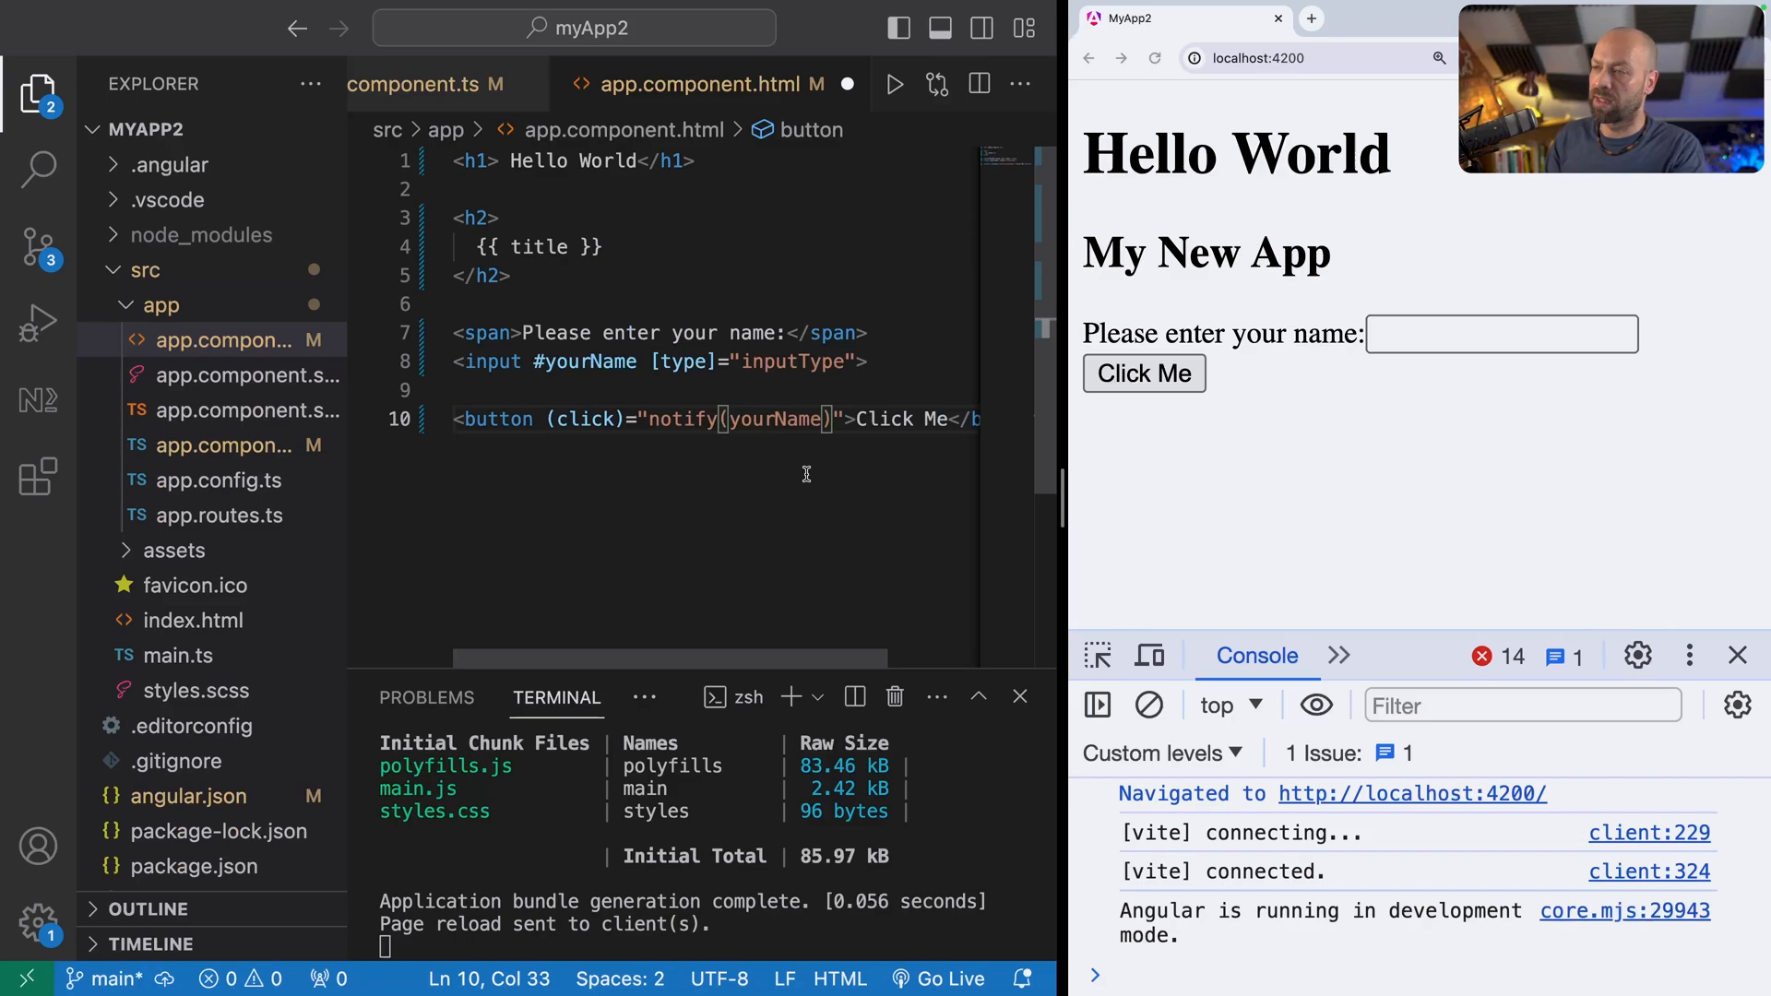
{"action": "type", "text": ".value"}
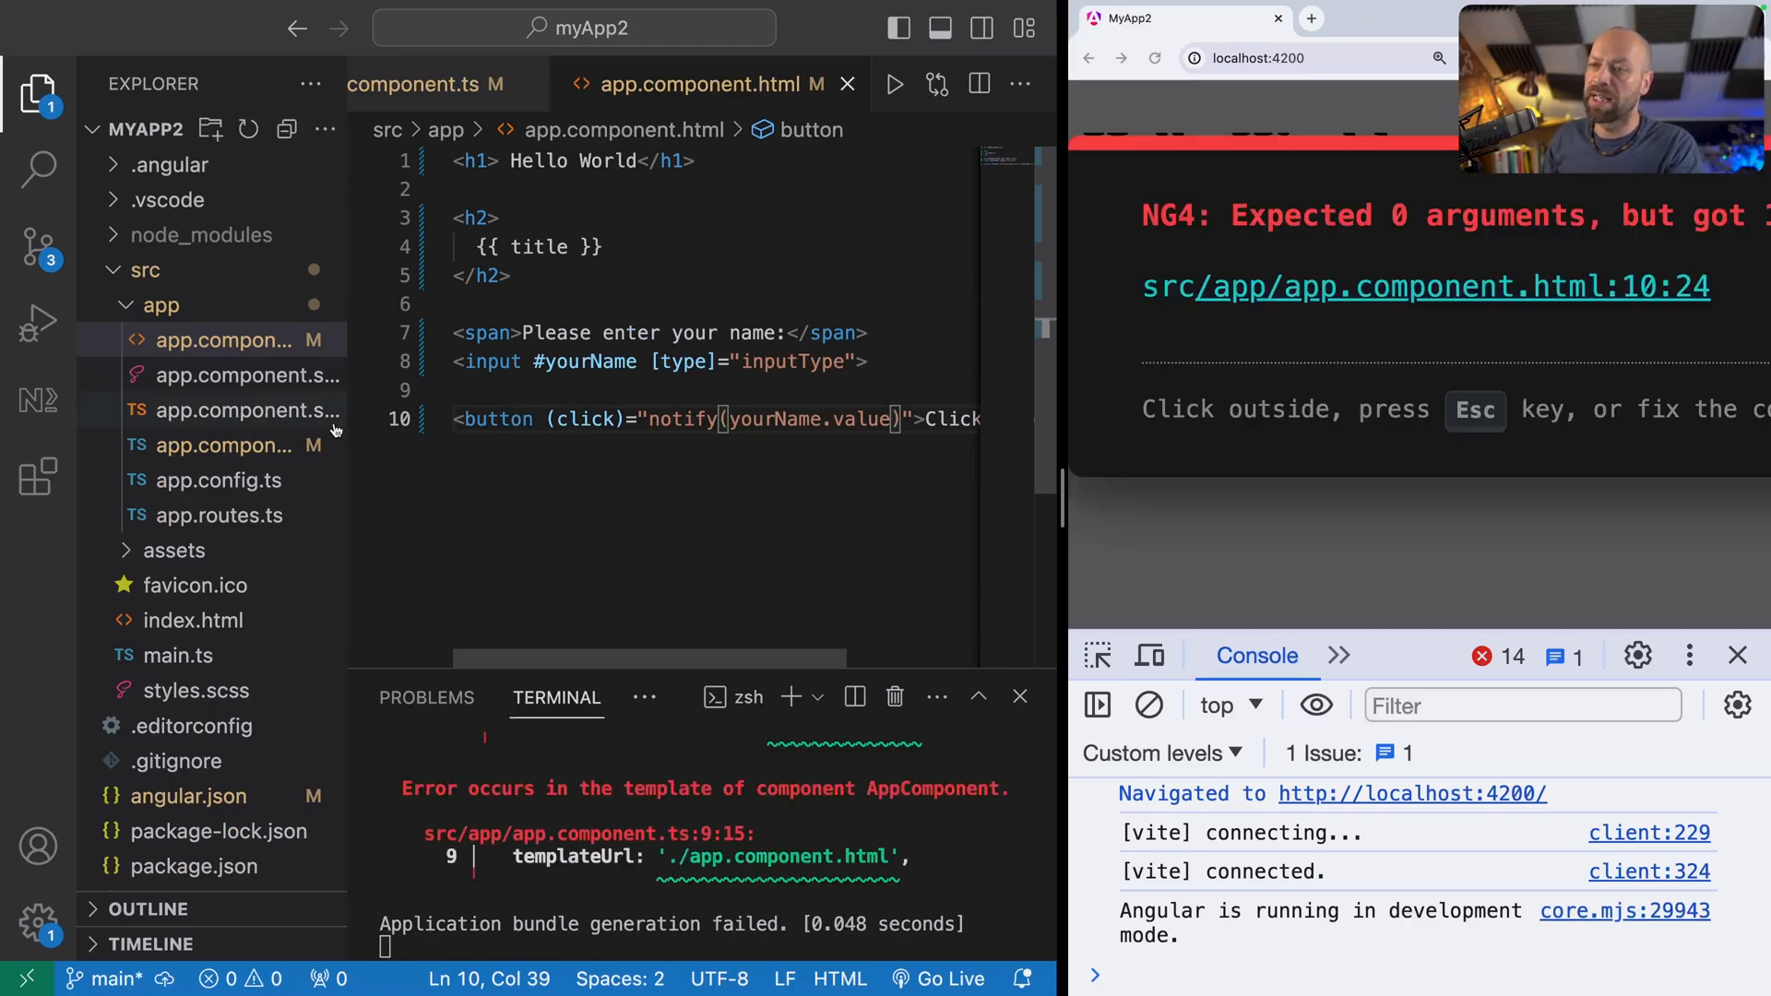
Step: Change notify to notify(text: string) alerting `Hello ${text}`, save, and set inputType to 'text'
{"action": "left_click", "coordinate": [224, 445]}
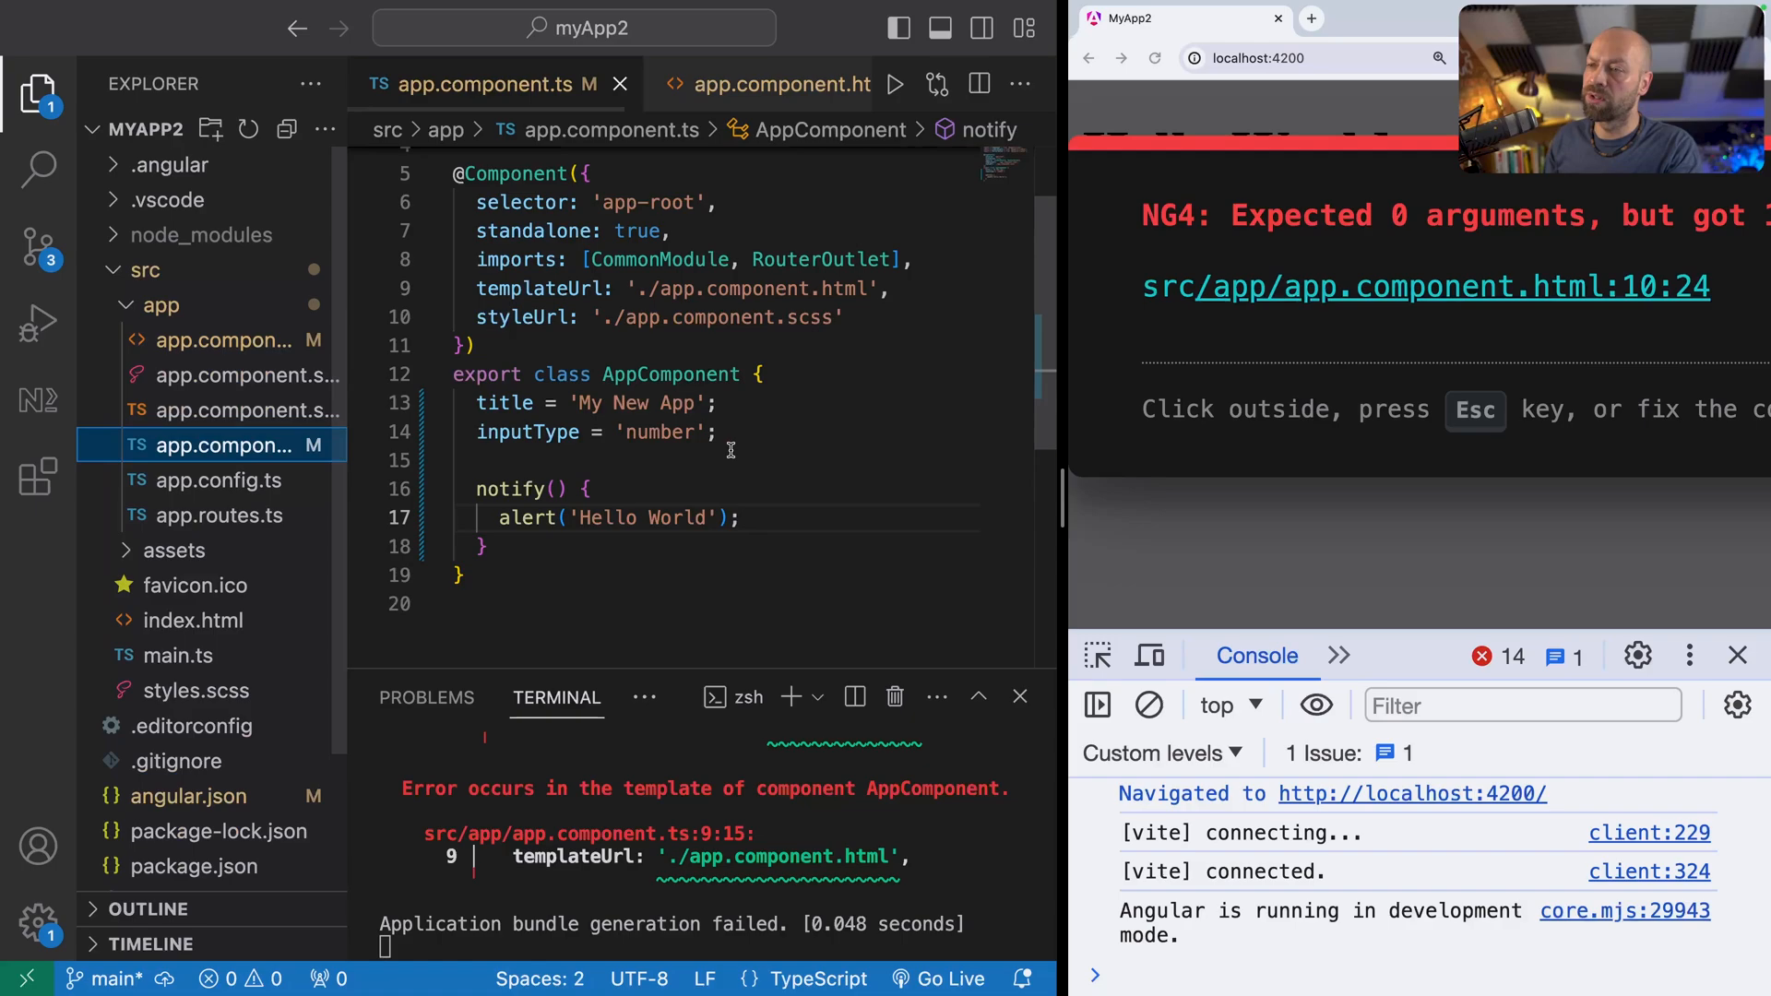
{"action": "left_click", "coordinate": [556, 489]}
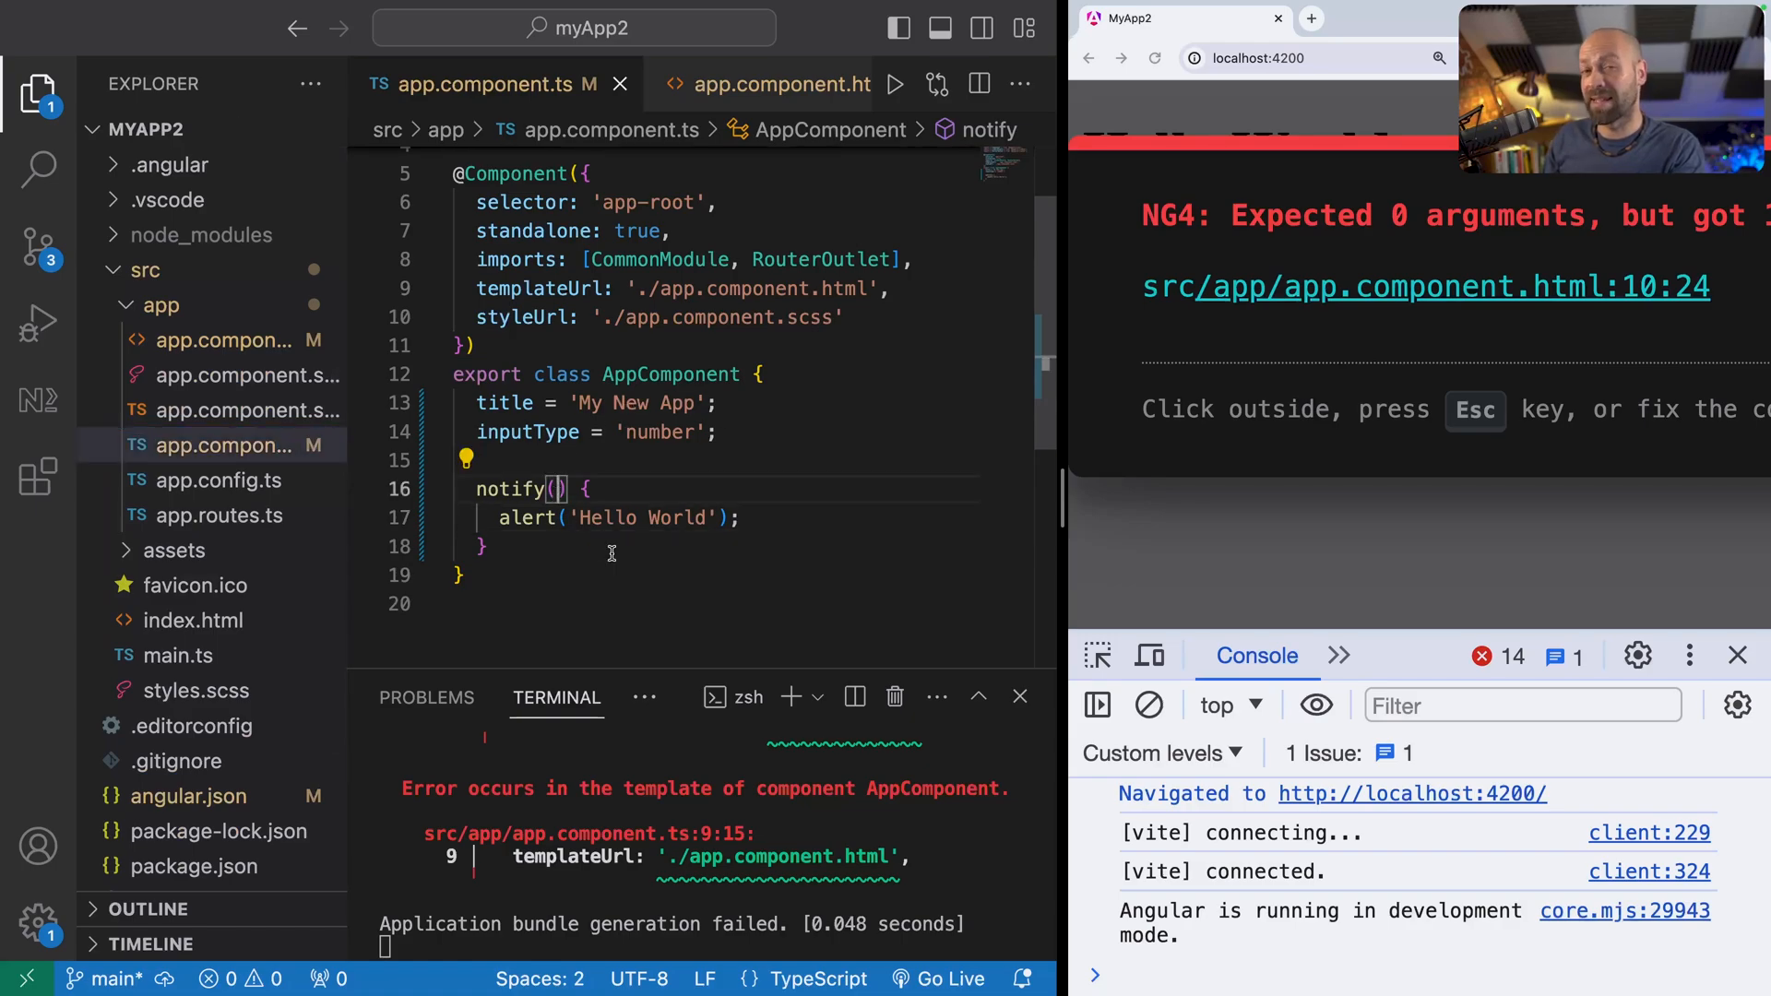
{"action": "type", "text": "t"}
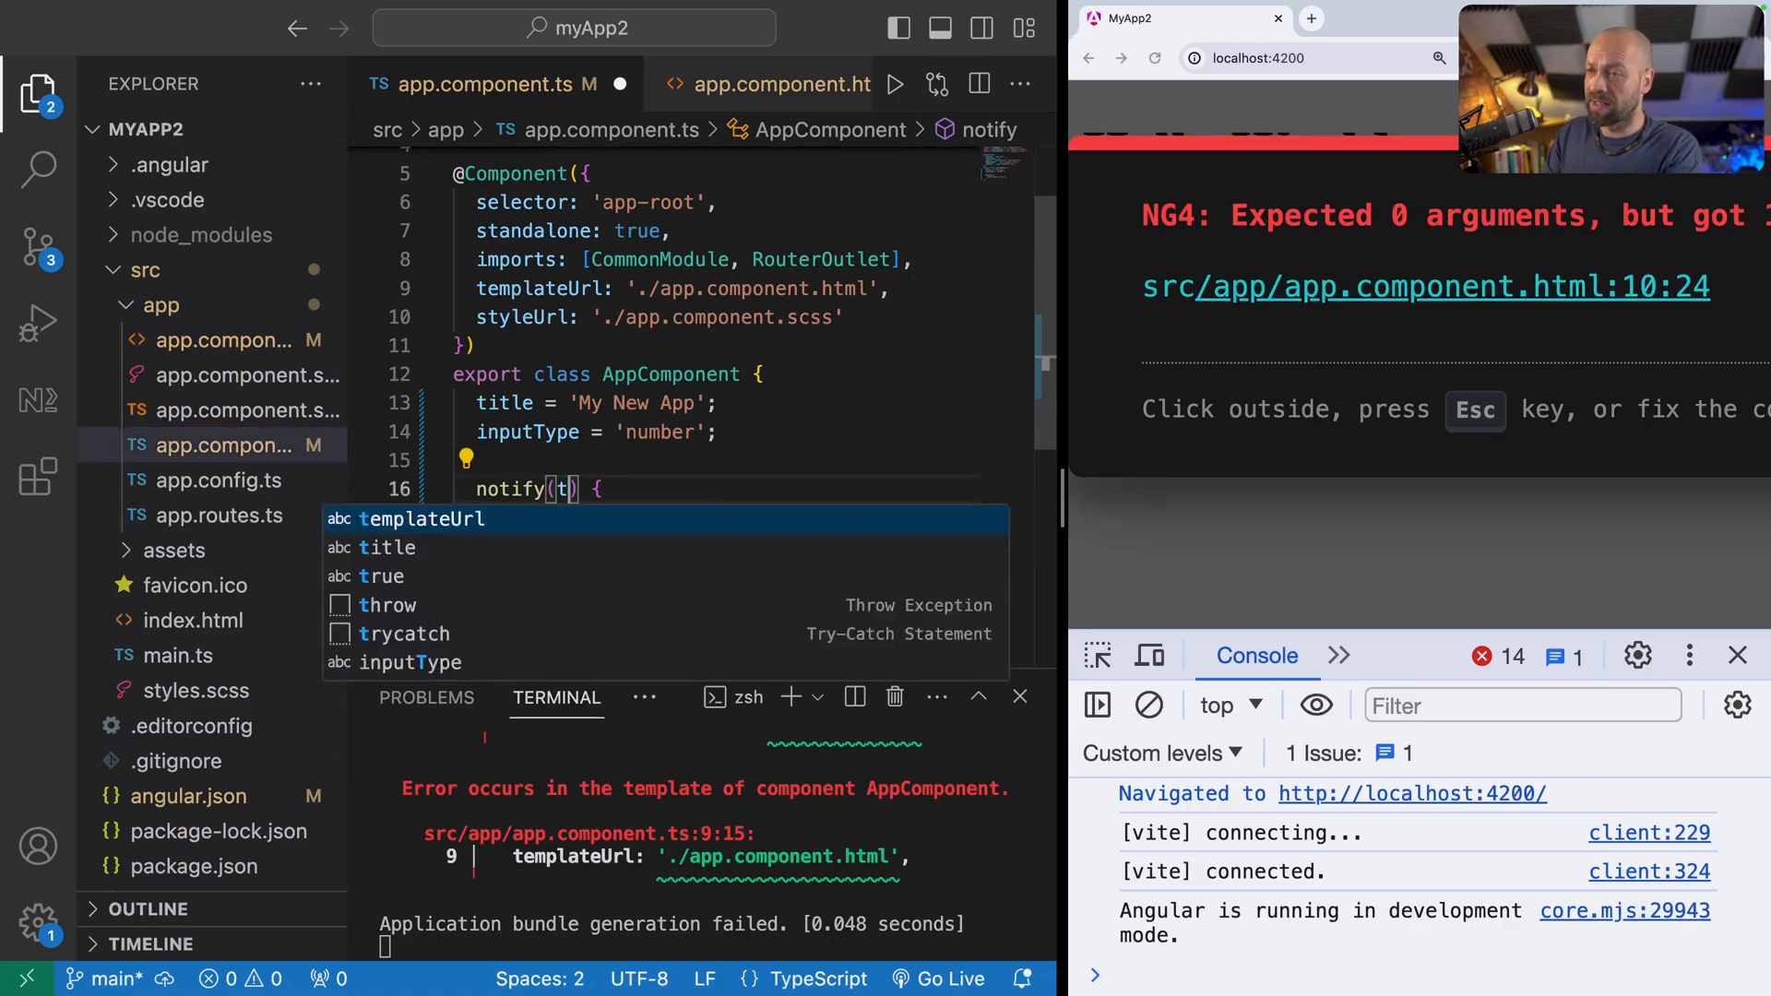
{"action": "type", "text": "ext: string"}
{"action": "type", "text": "alert();"}
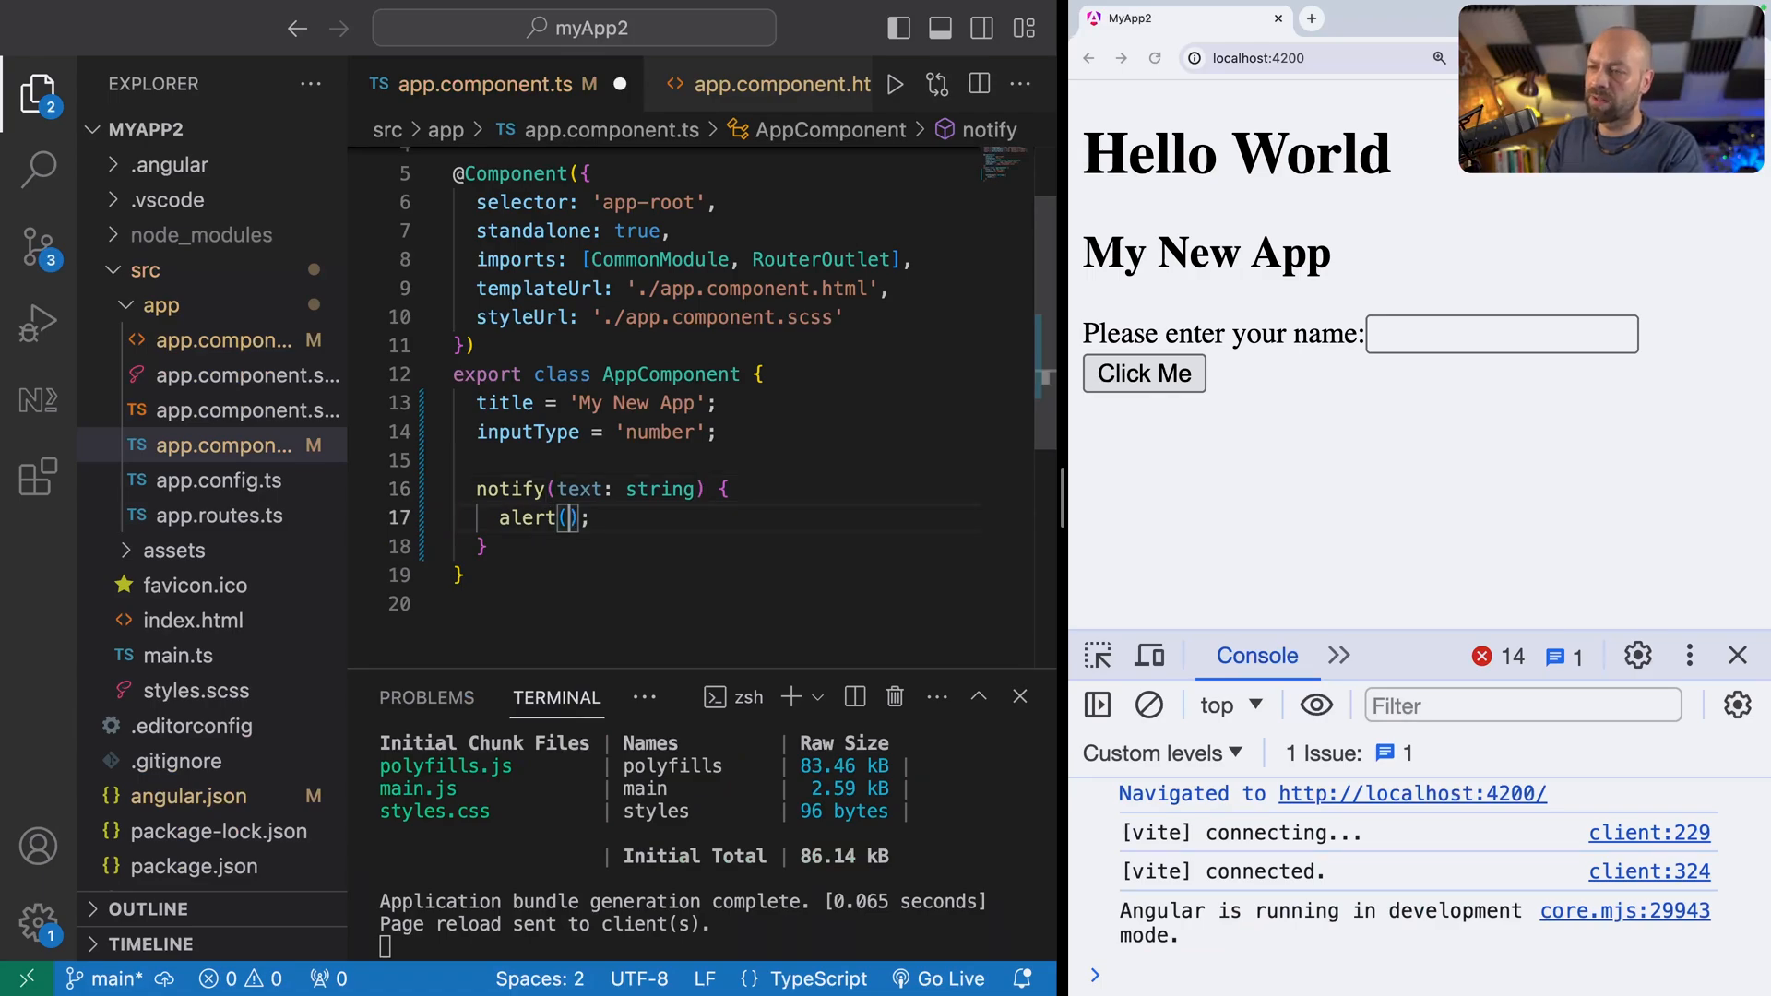
{"action": "type", "text": "`Hell`"}
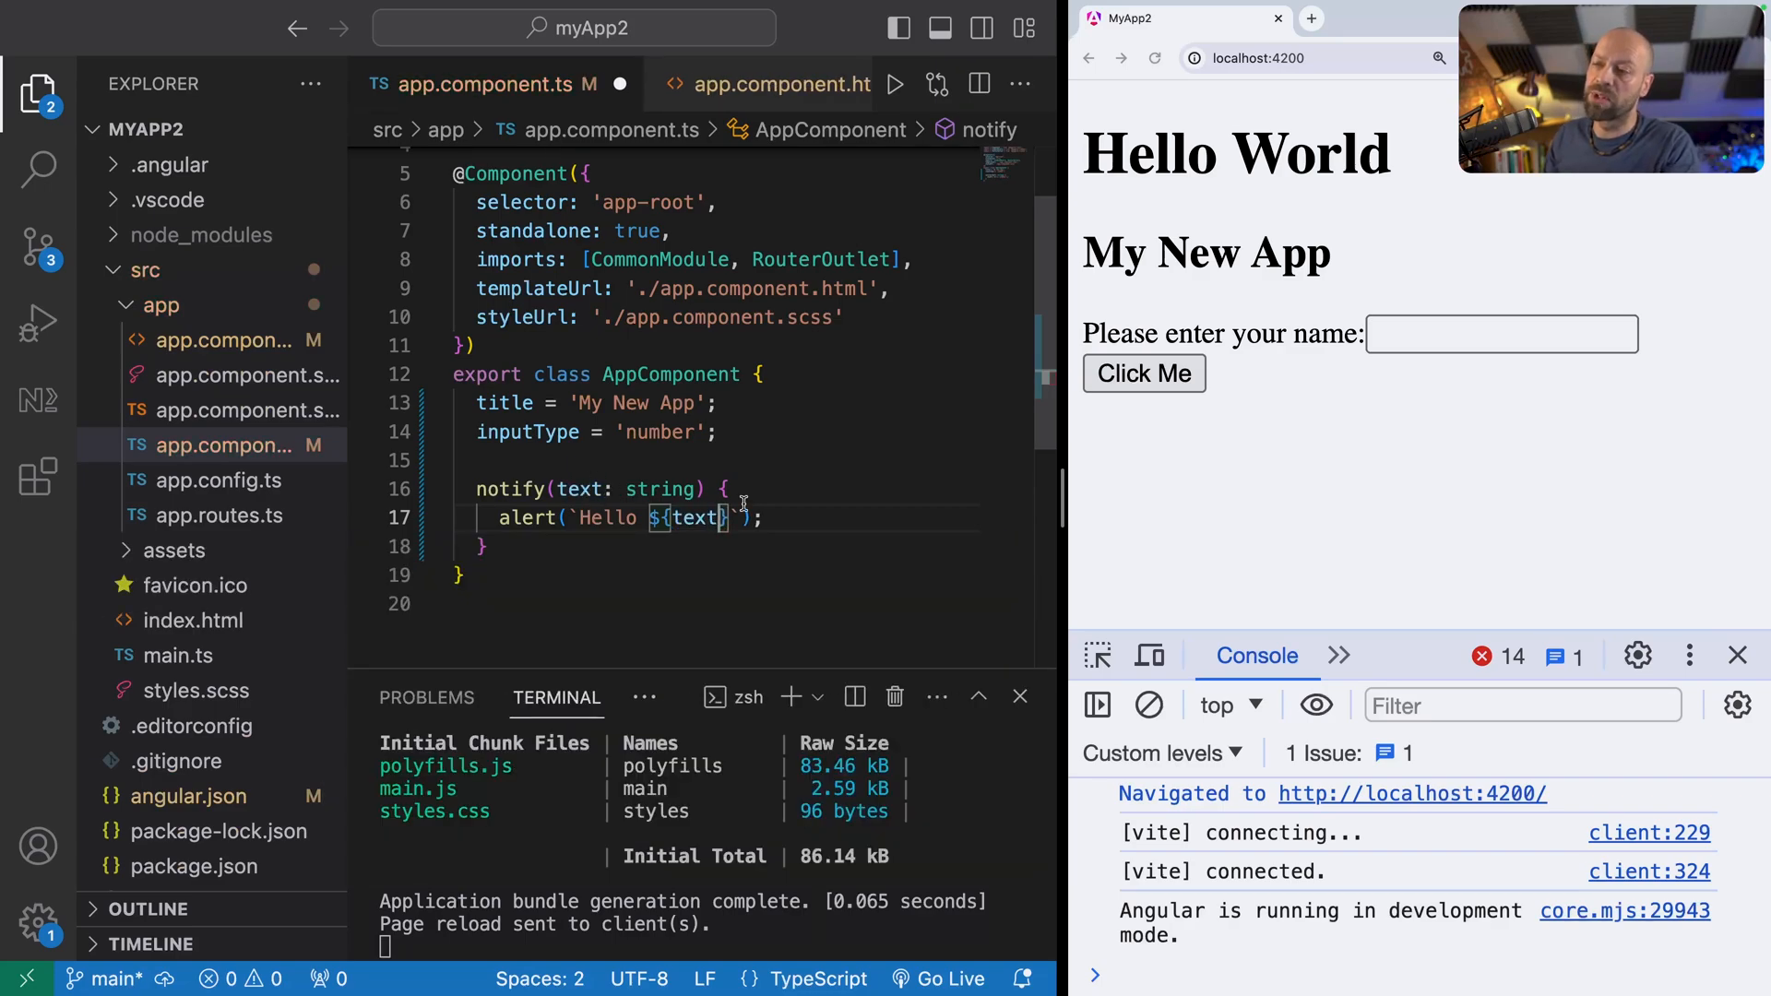
{"action": "key", "text": "Cmd+s"}
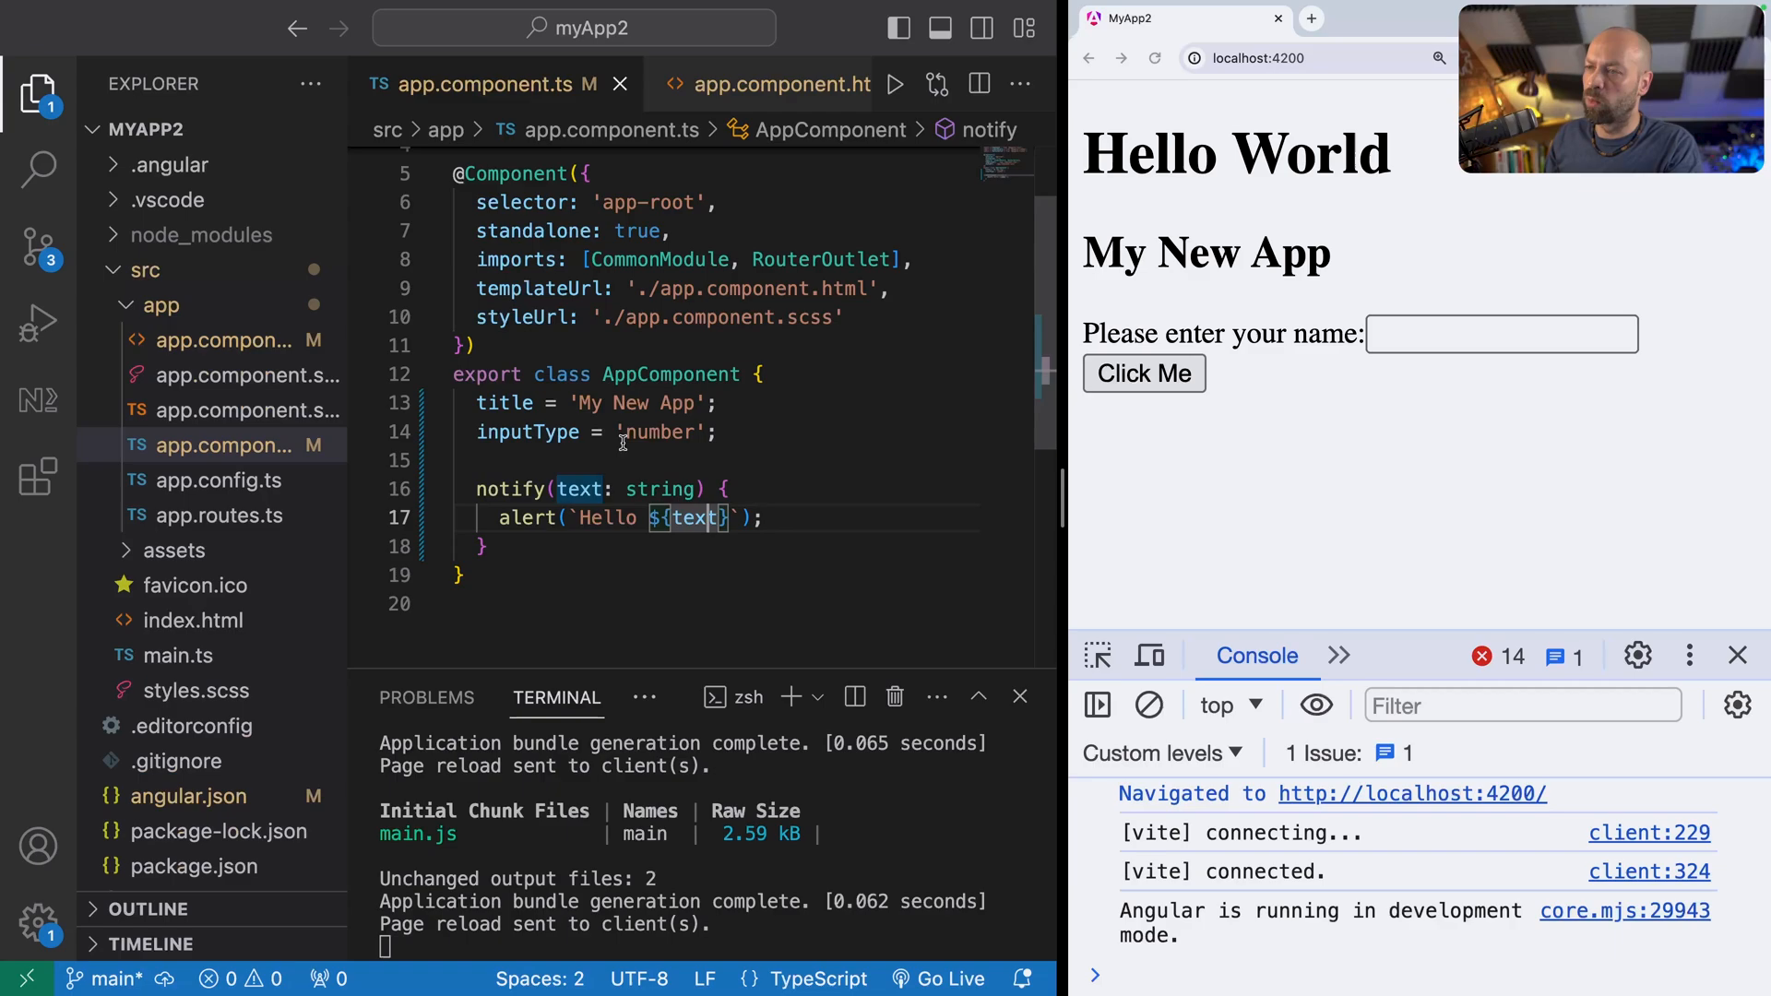
{"action": "type", "text": "text"}
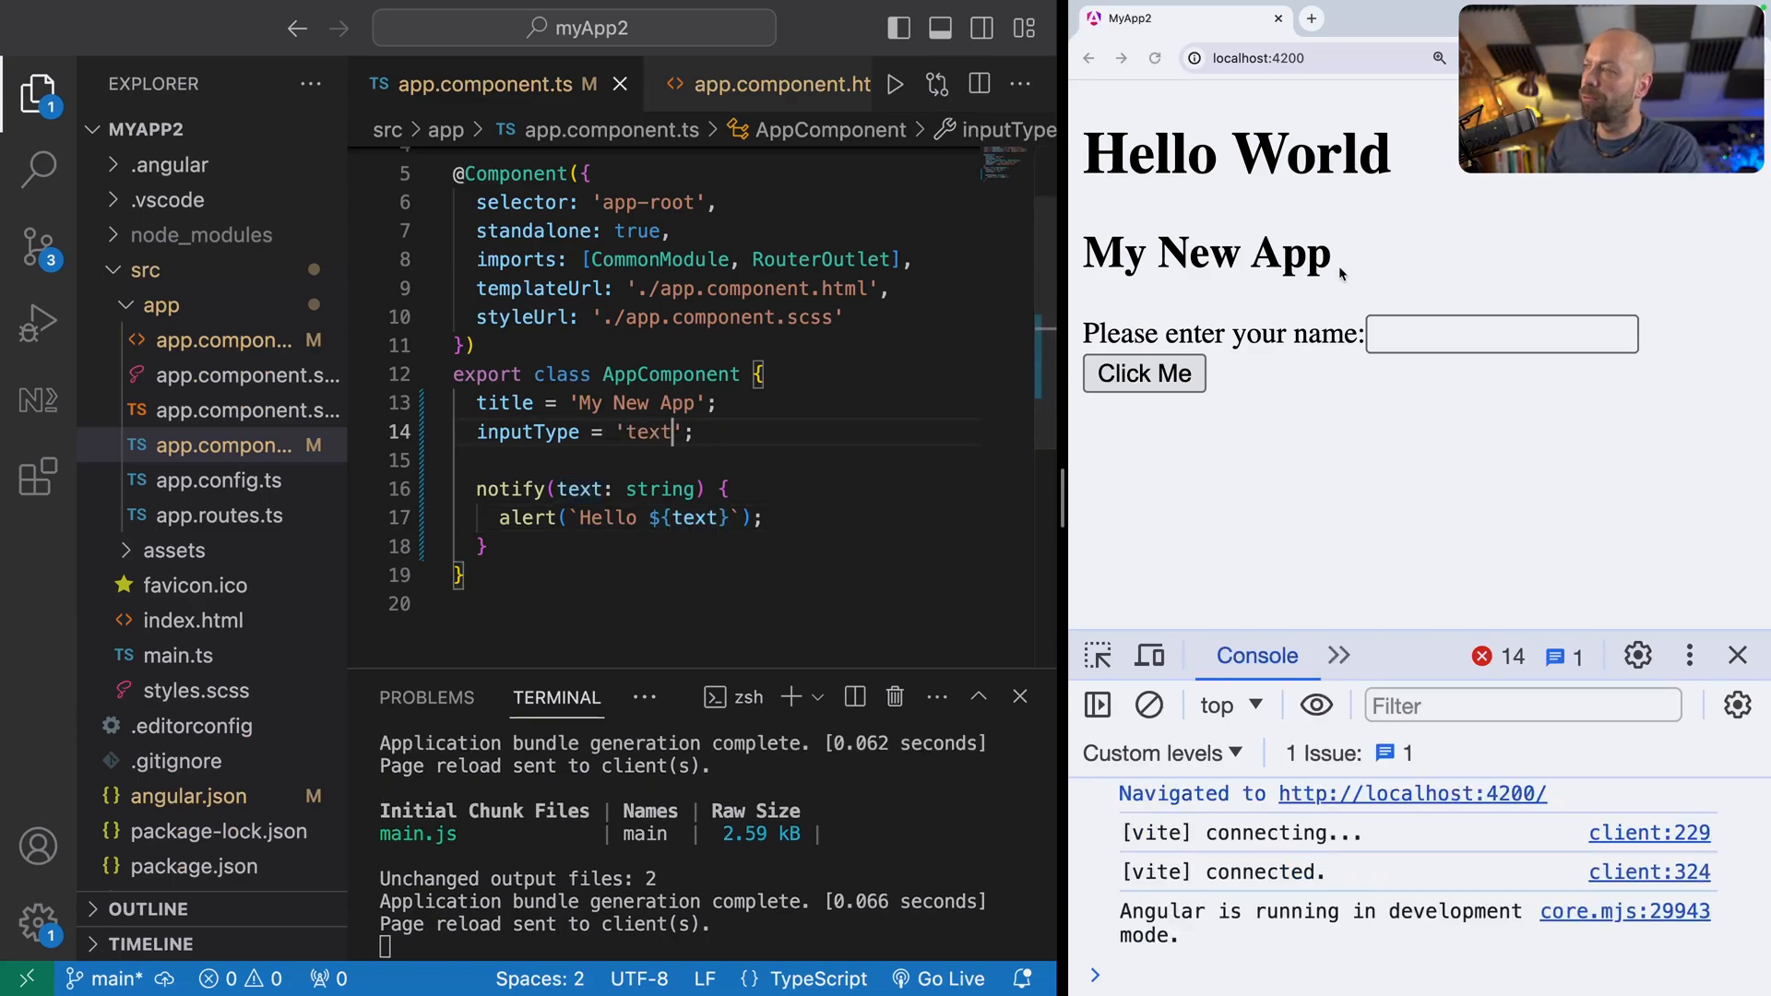
Step: Enter James in the app's name field and click Click Me to get the 'Hello James' alert
{"action": "left_click", "coordinate": [1501, 334]}
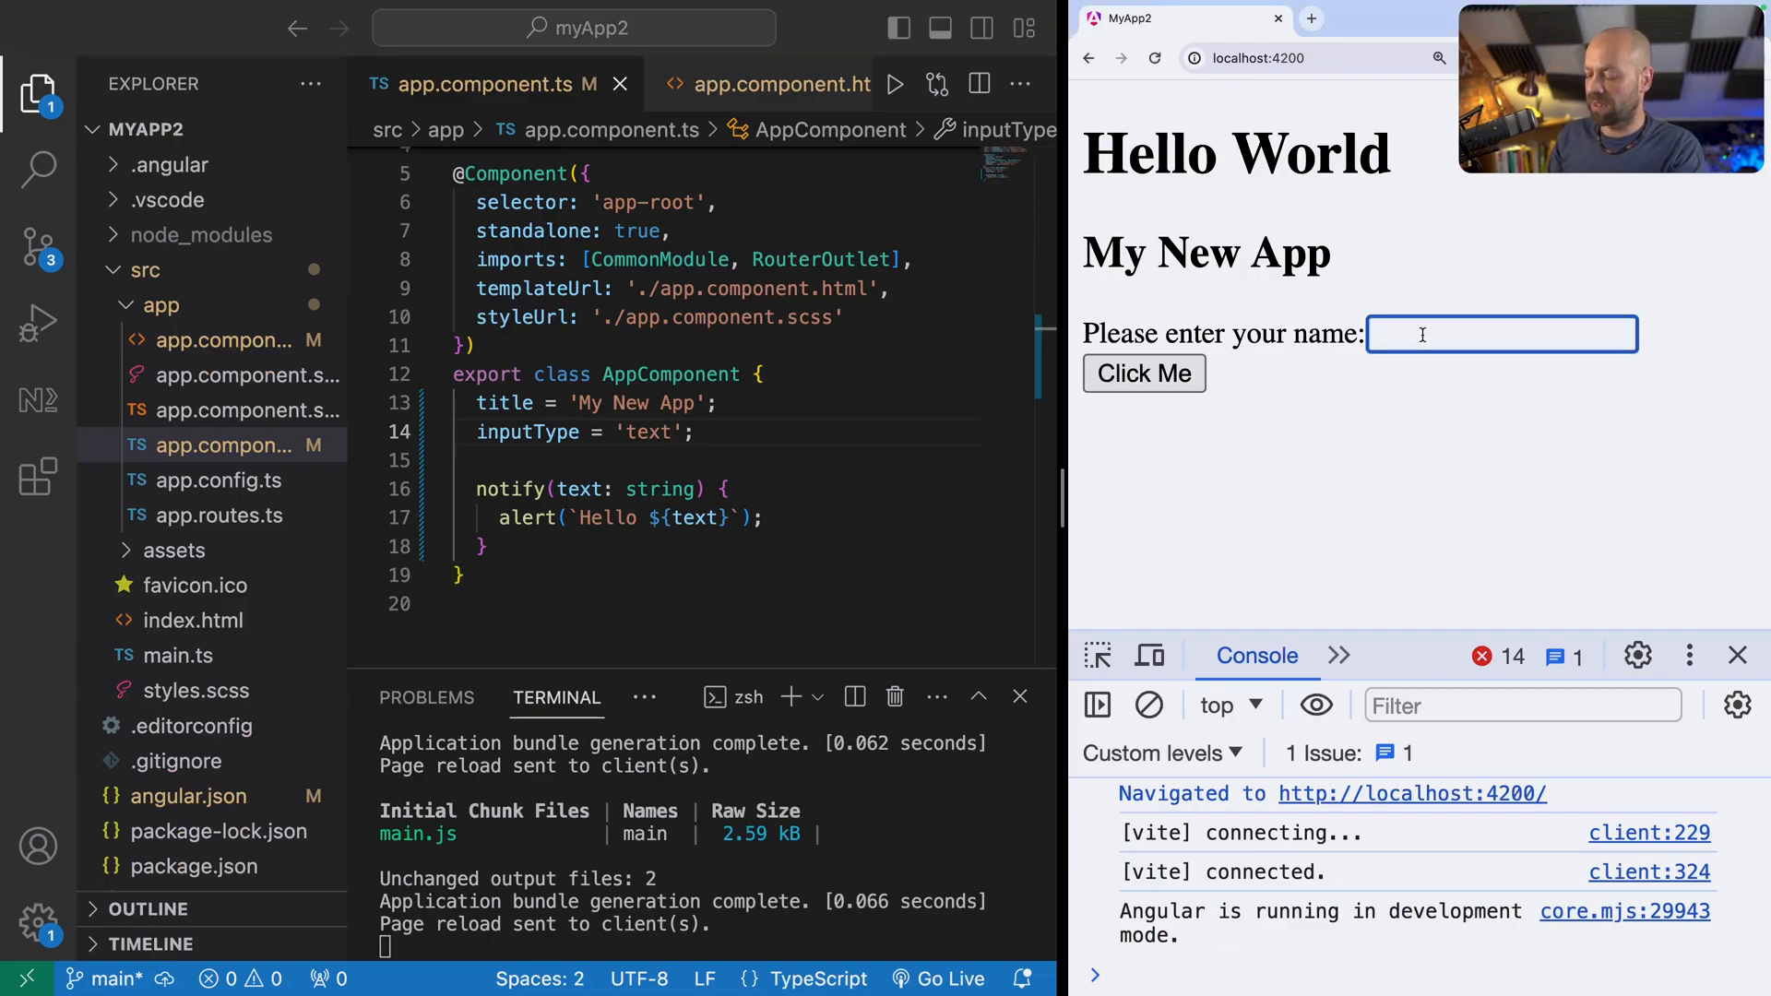
{"action": "type", "text": "James"}
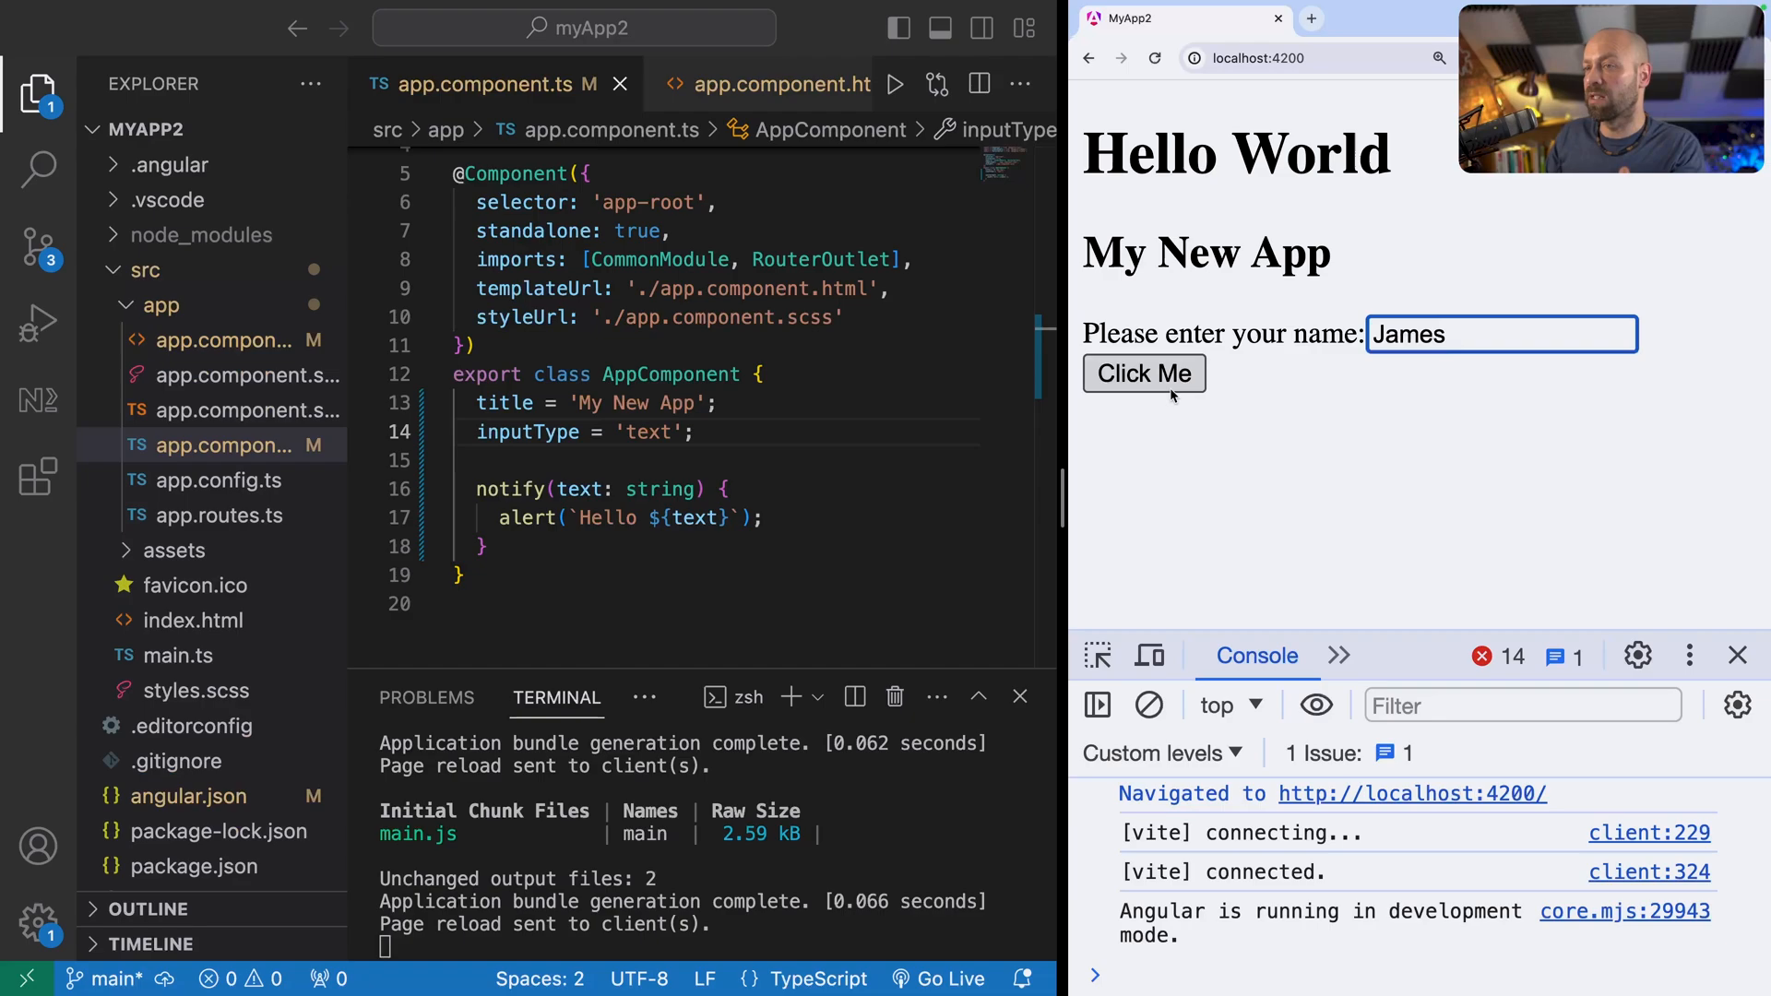
{"action": "mouse_move", "coordinate": [596, 505]}
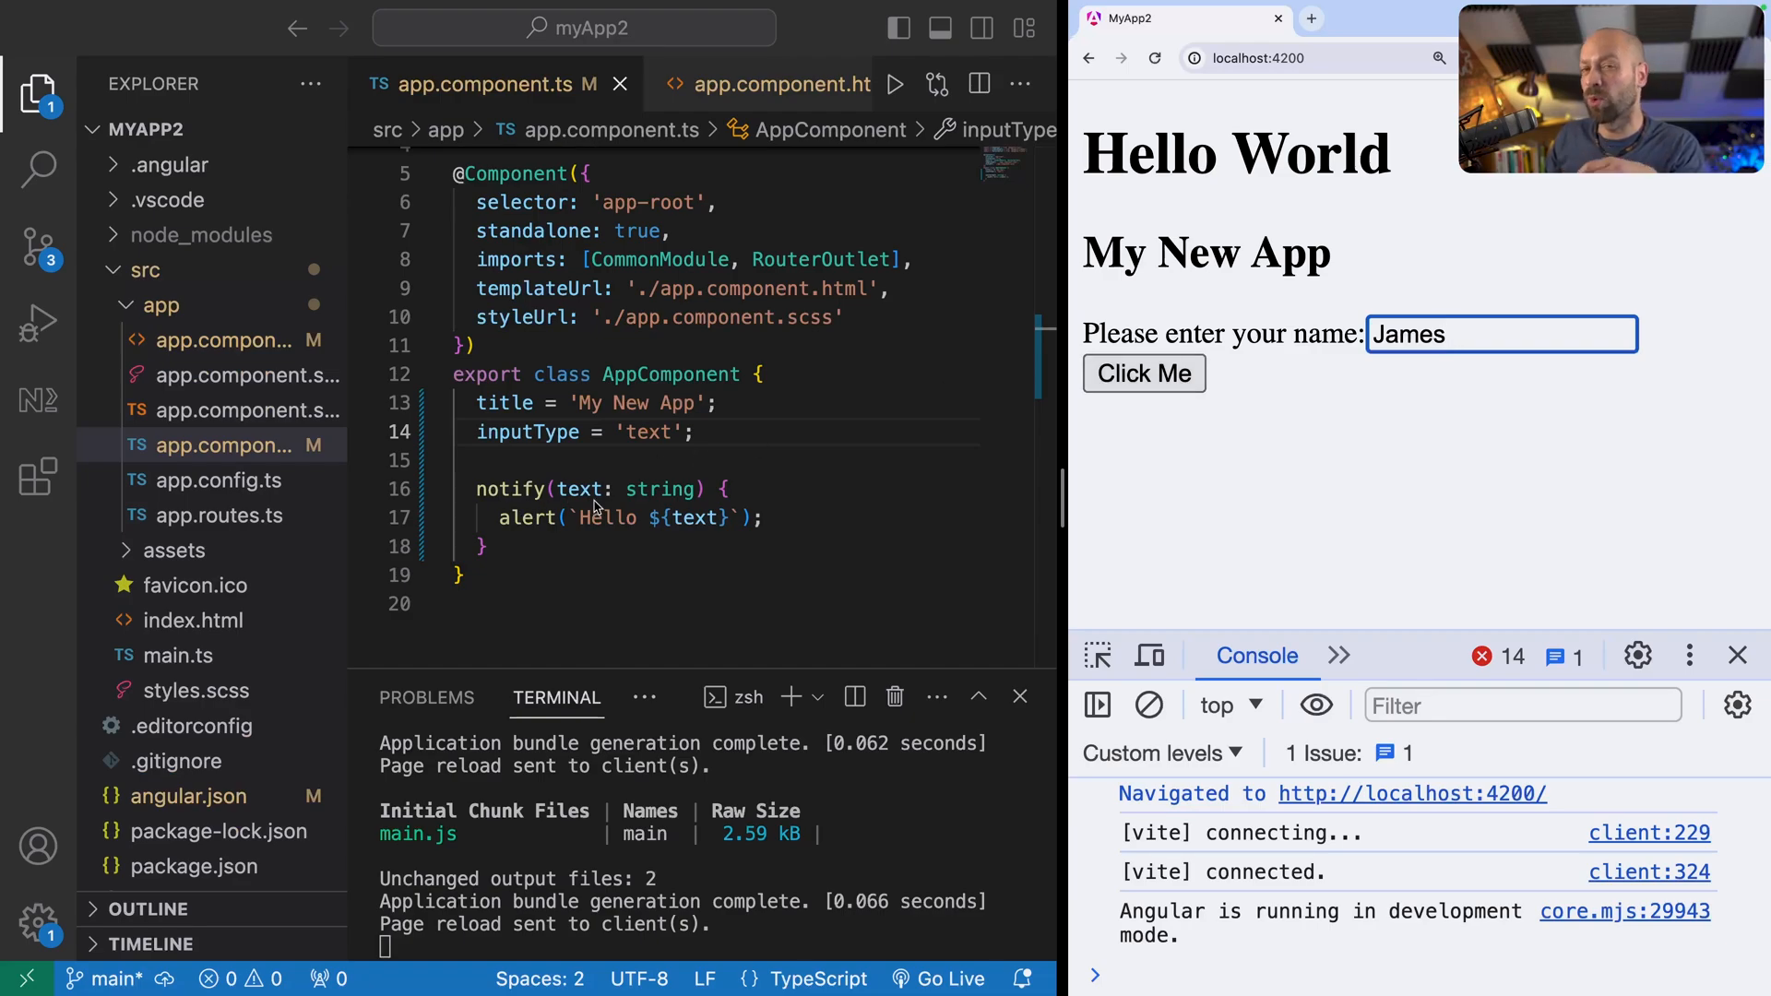
{"action": "mouse_move", "coordinate": [949, 436]}
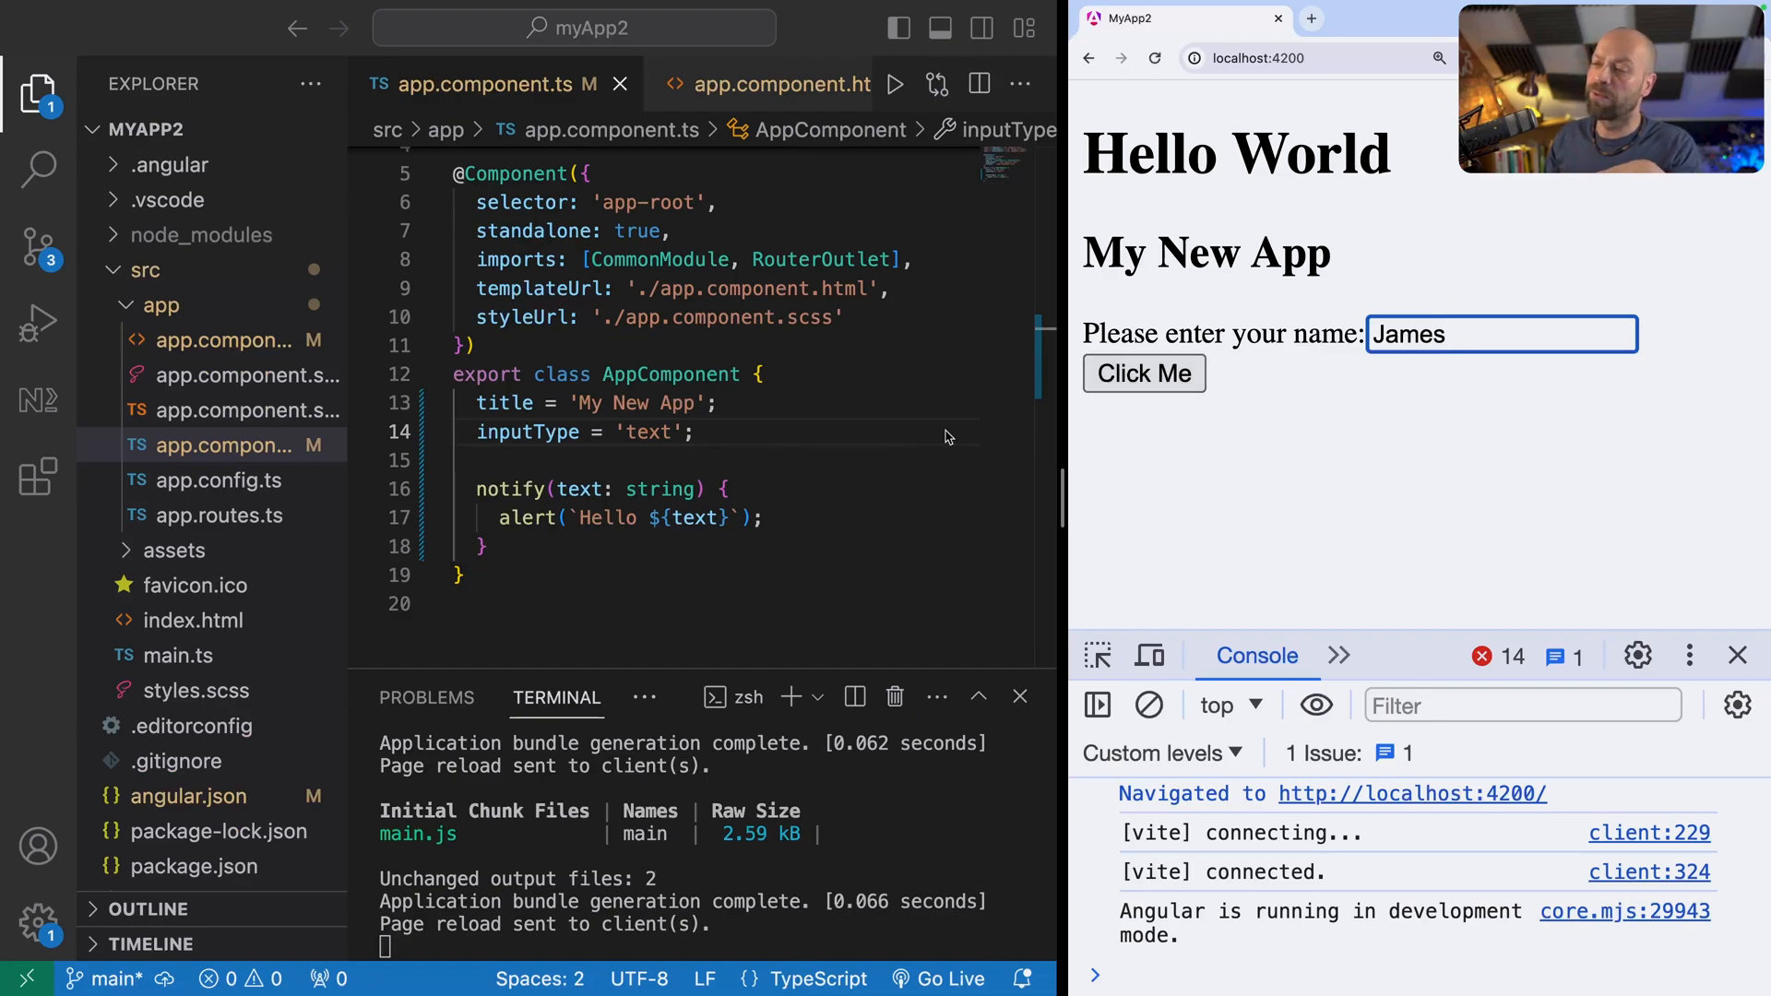
{"action": "left_click", "coordinate": [1144, 374]}
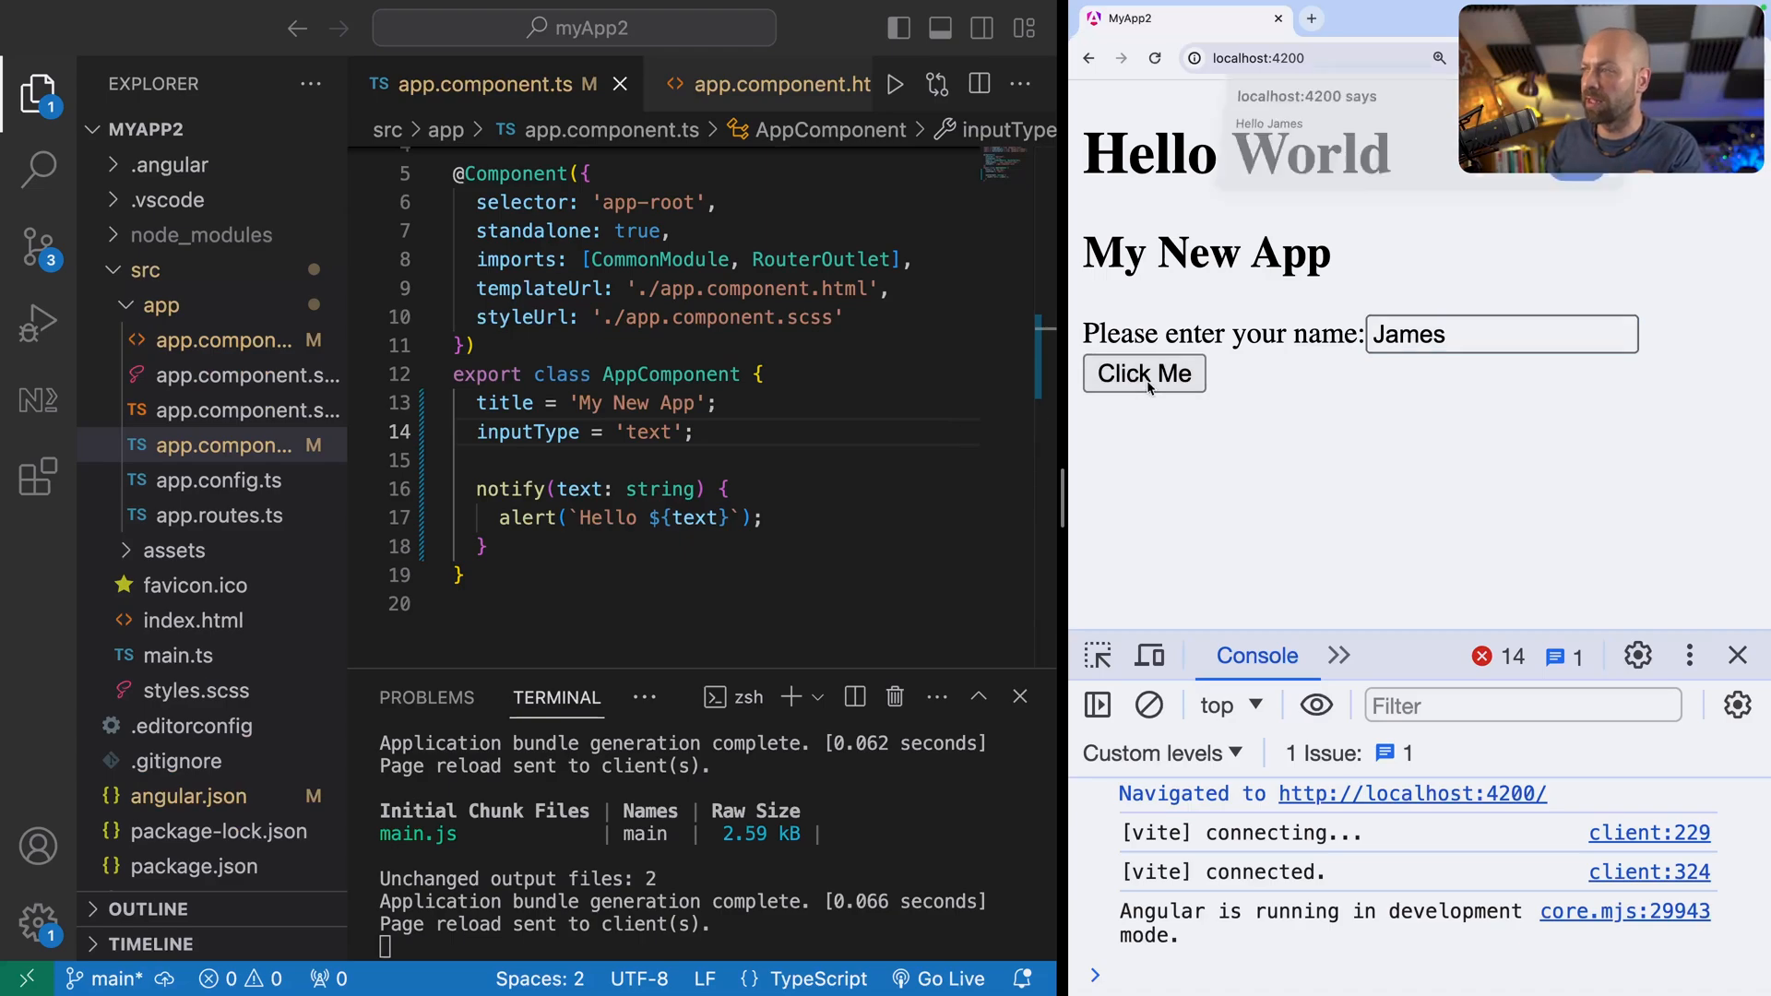
{"action": "left_click", "coordinate": [1144, 373]}
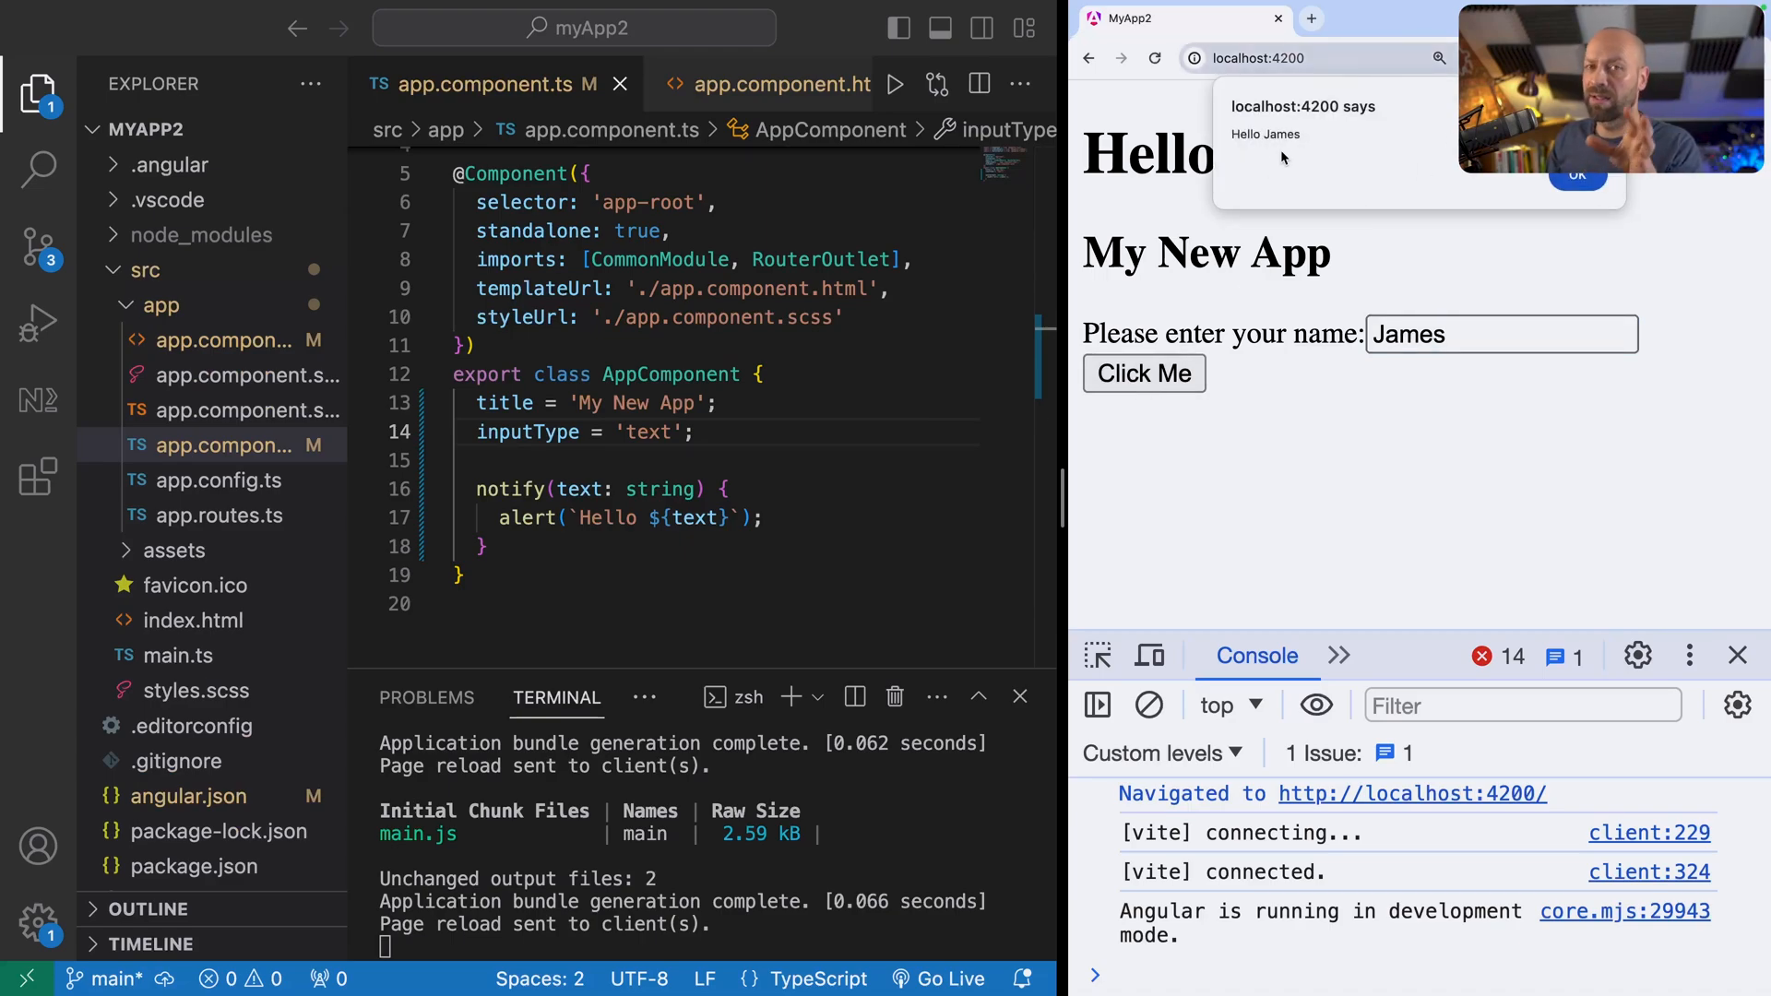